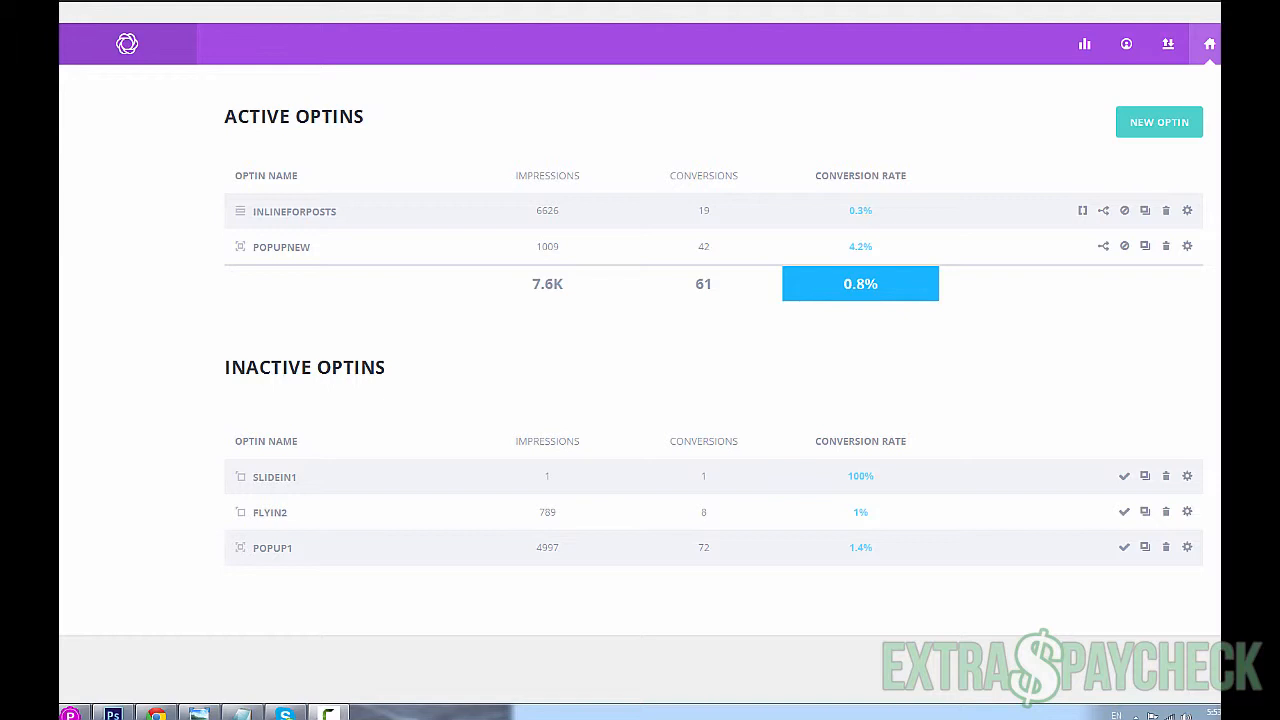
mouse_move(1042, 152)
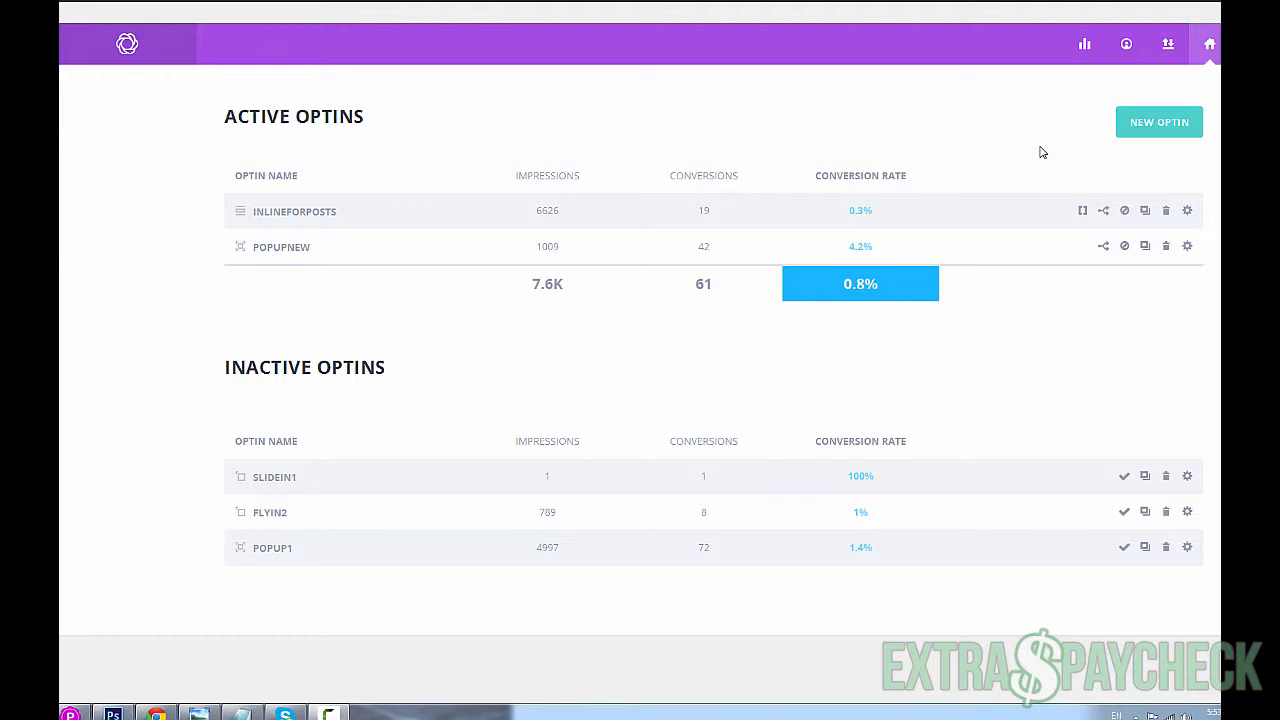
mouse_move(228, 127)
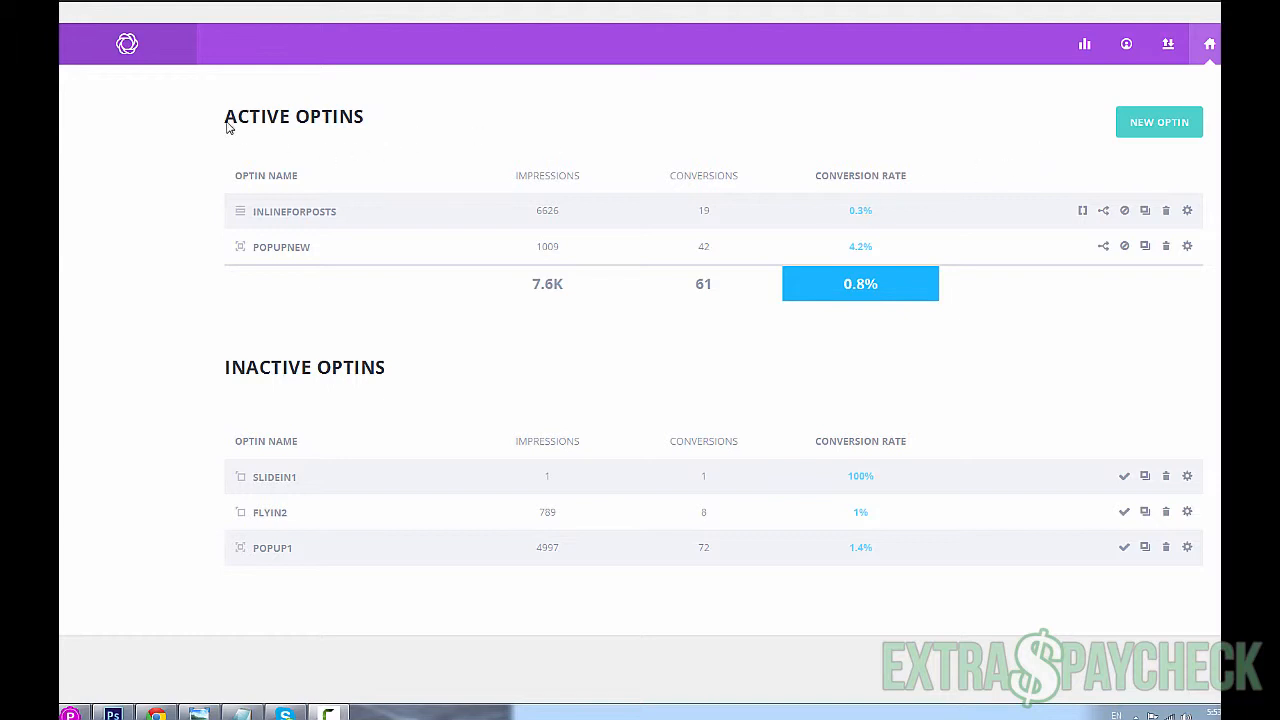
mouse_move(407, 387)
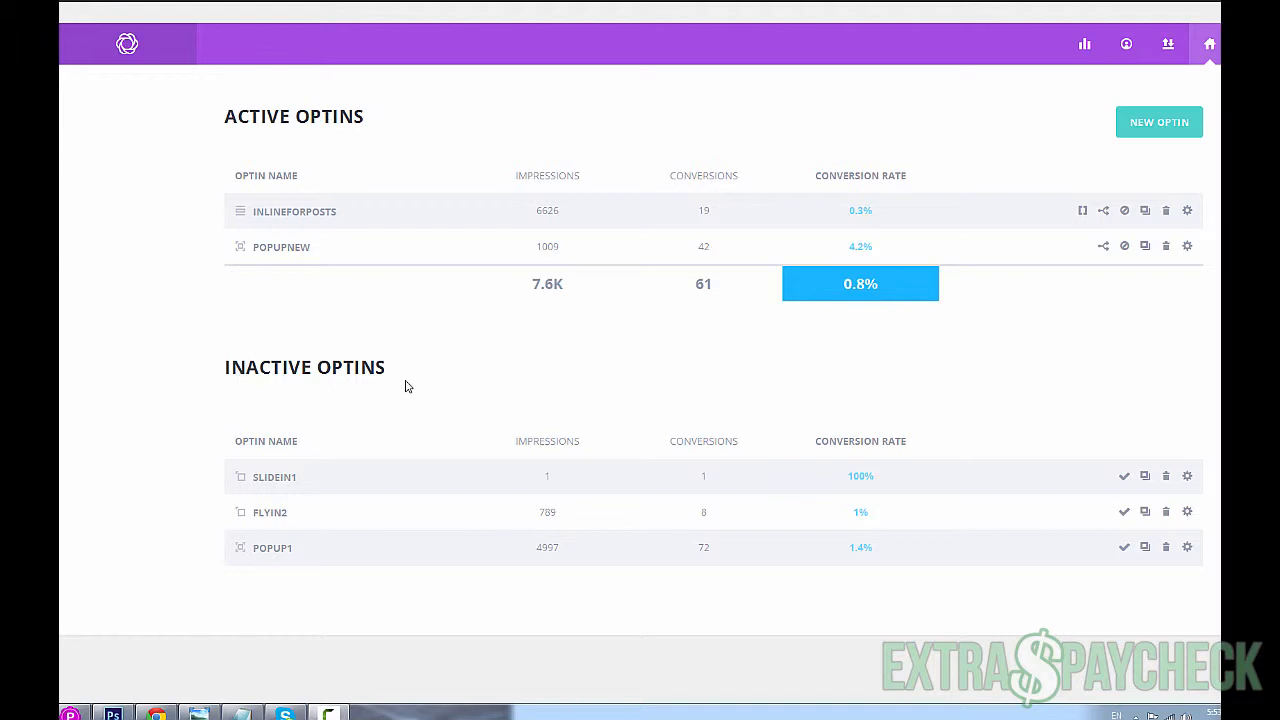
mouse_move(645, 480)
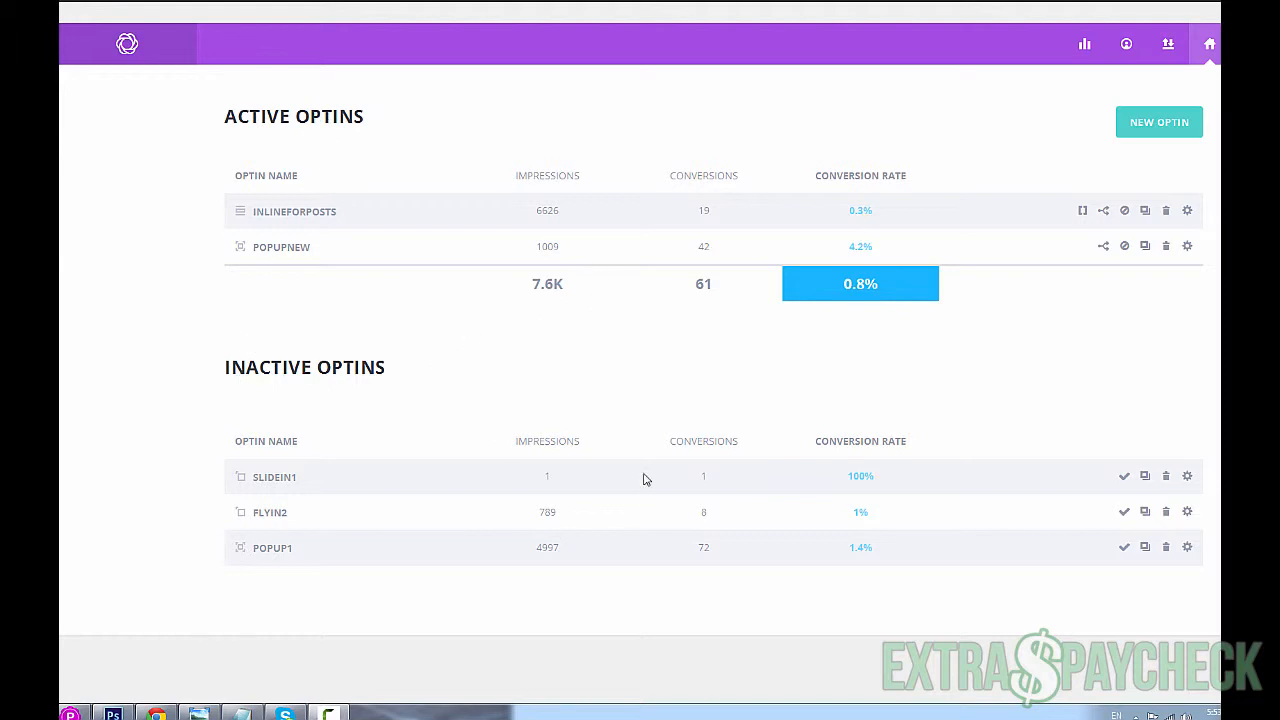
mouse_move(613, 292)
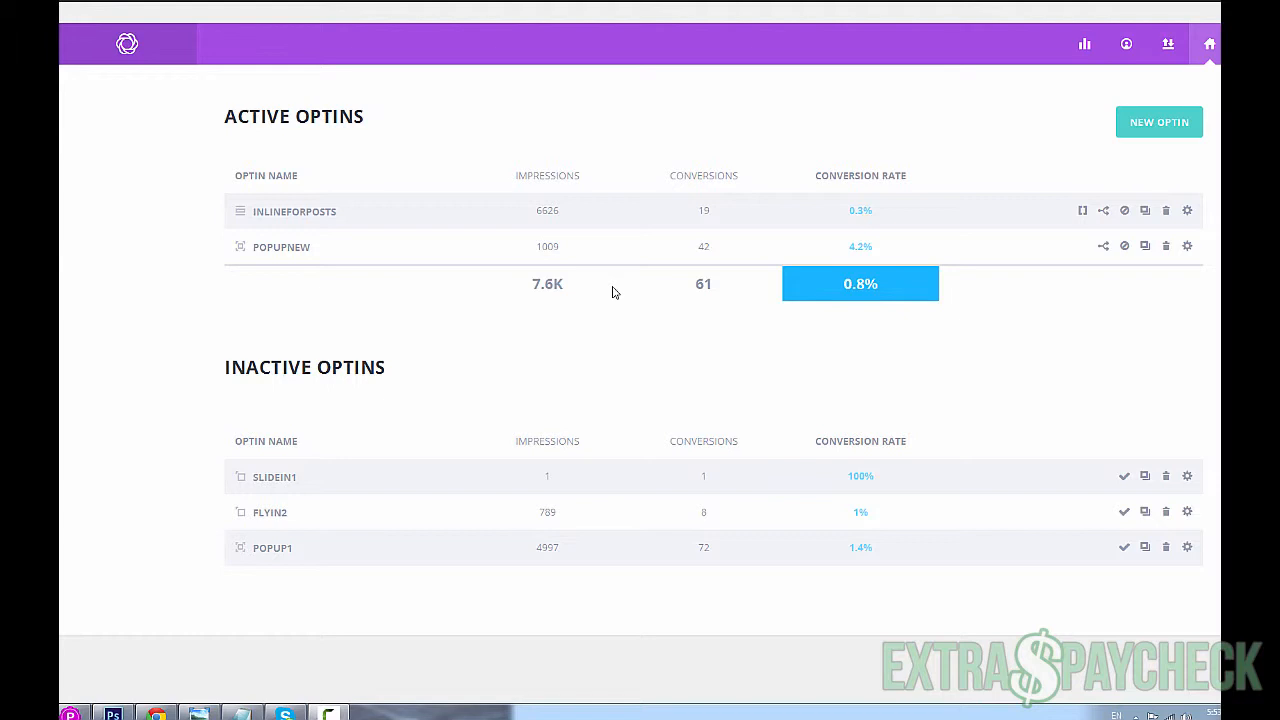
mouse_move(271, 255)
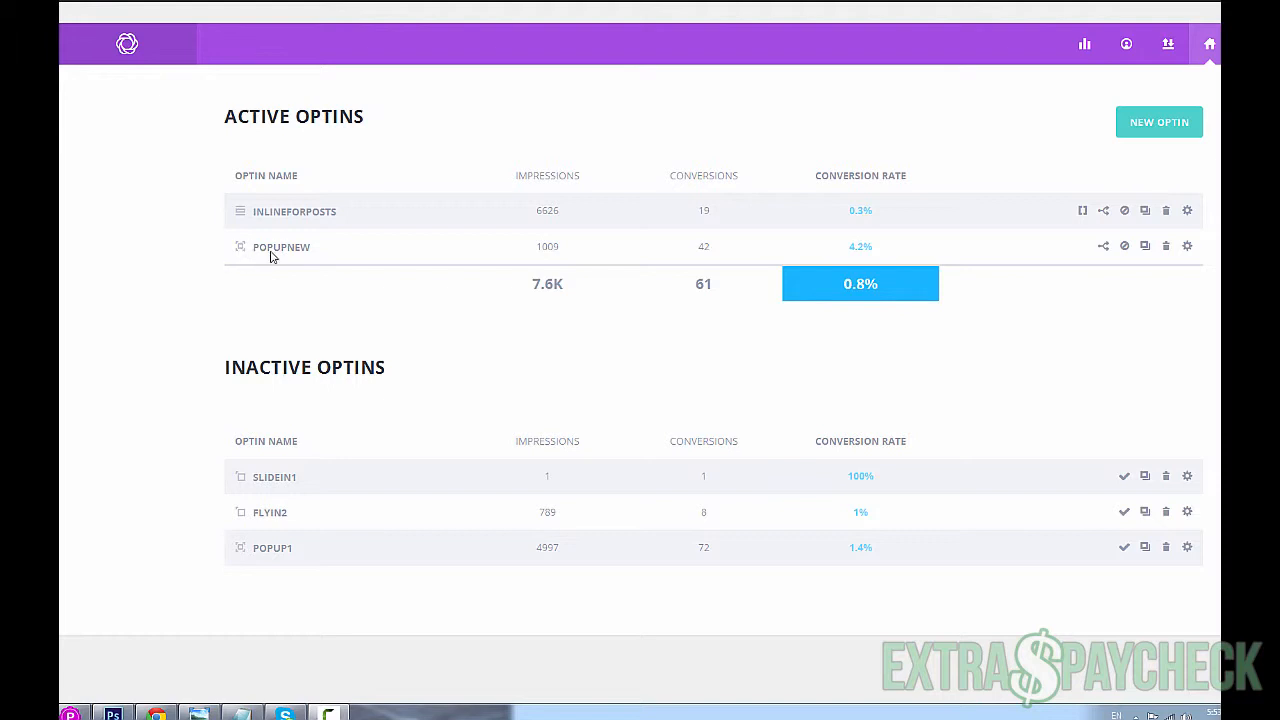
mouse_move(304, 256)
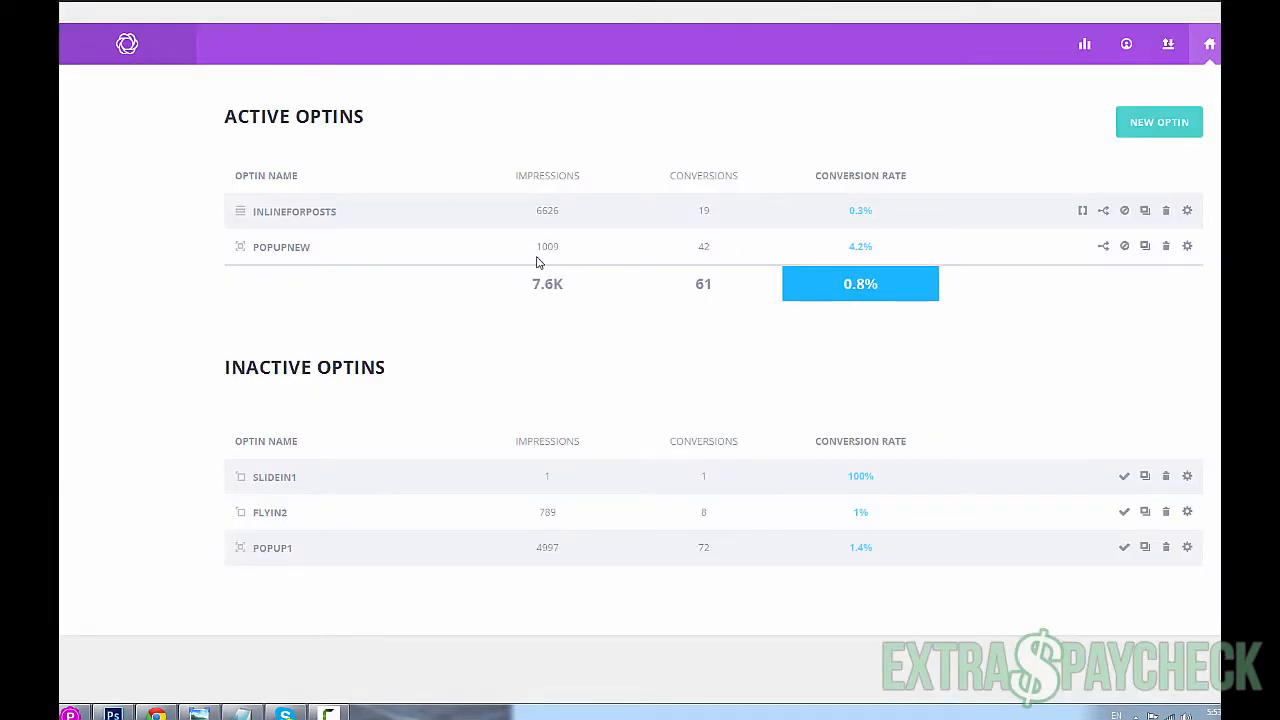
mouse_move(572, 249)
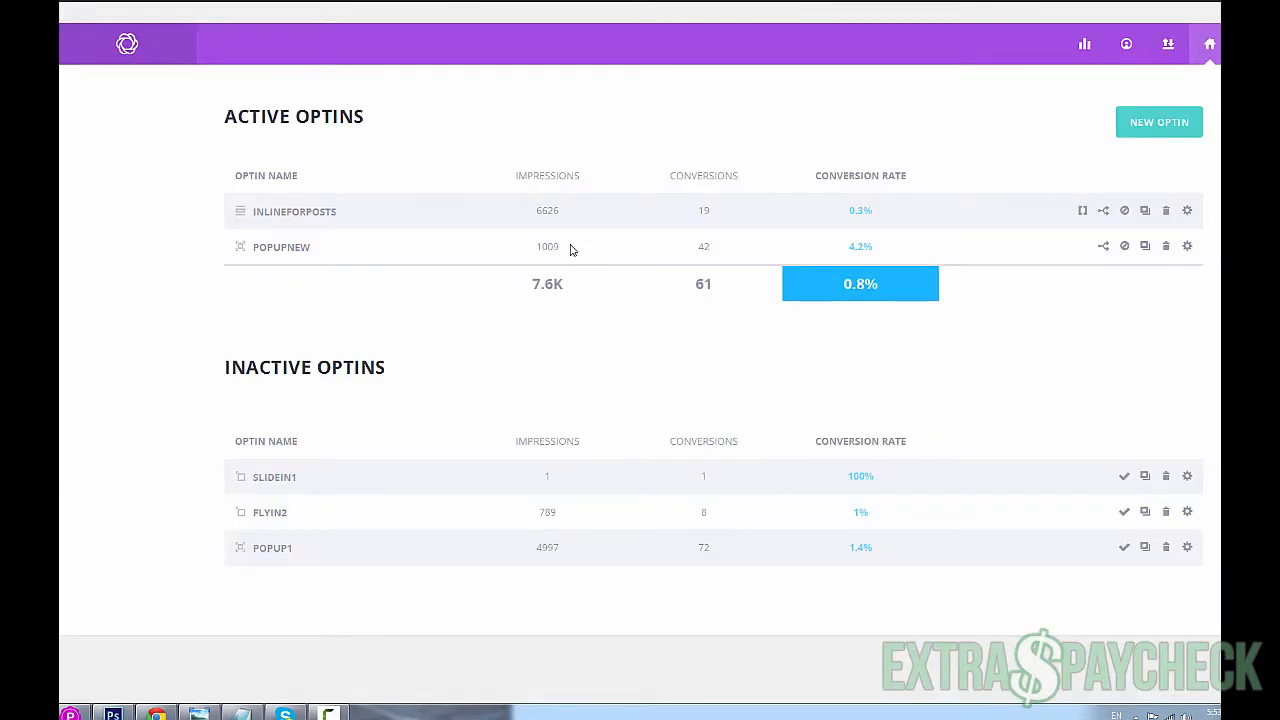
mouse_move(858, 253)
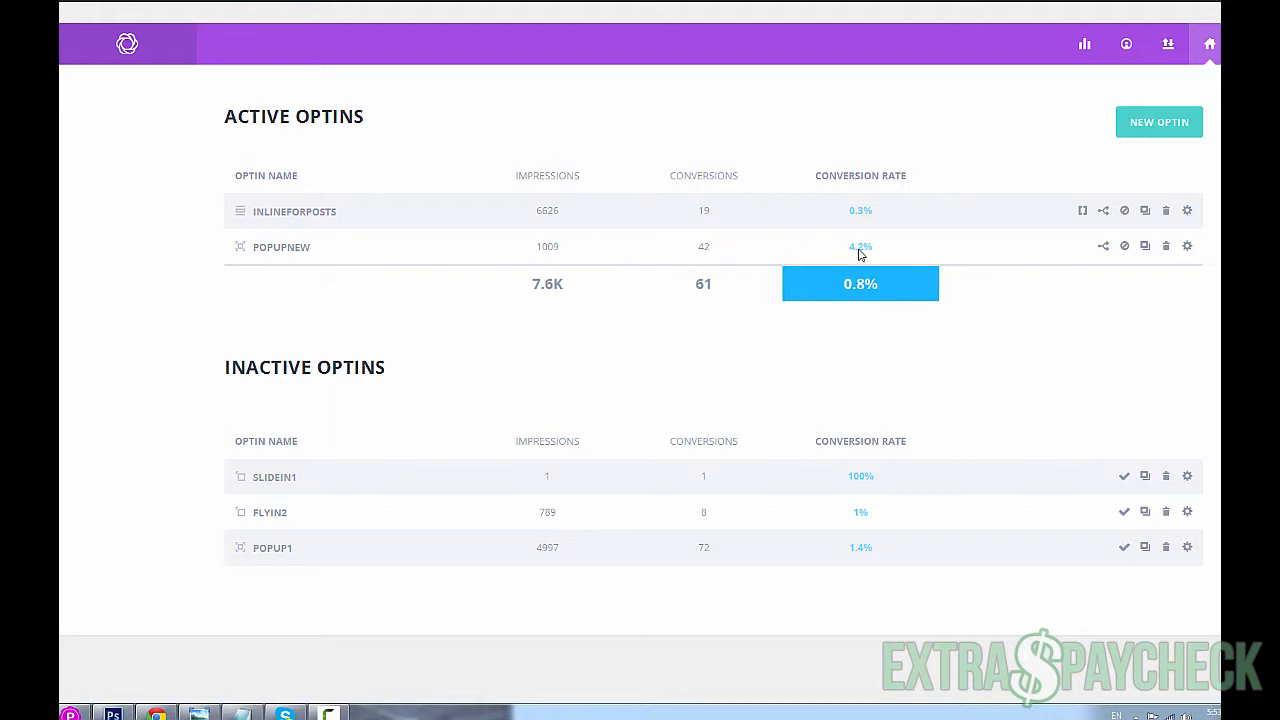
mouse_move(872, 256)
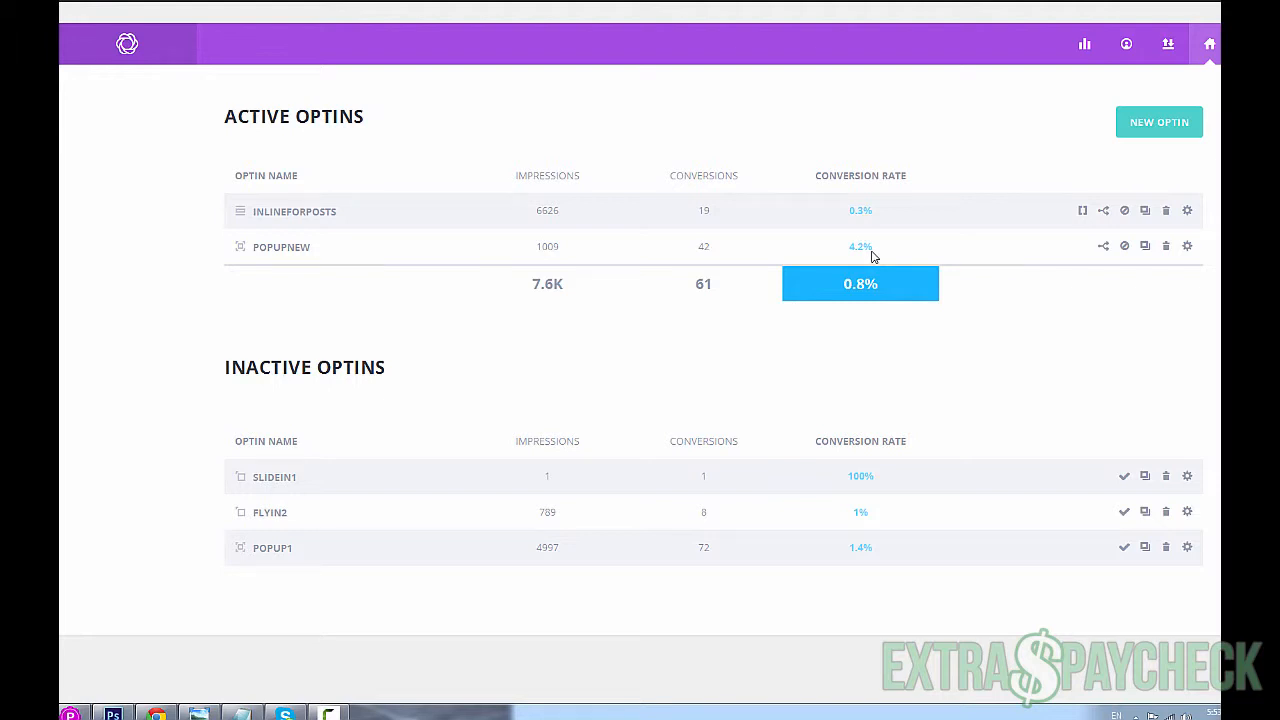
mouse_move(291, 562)
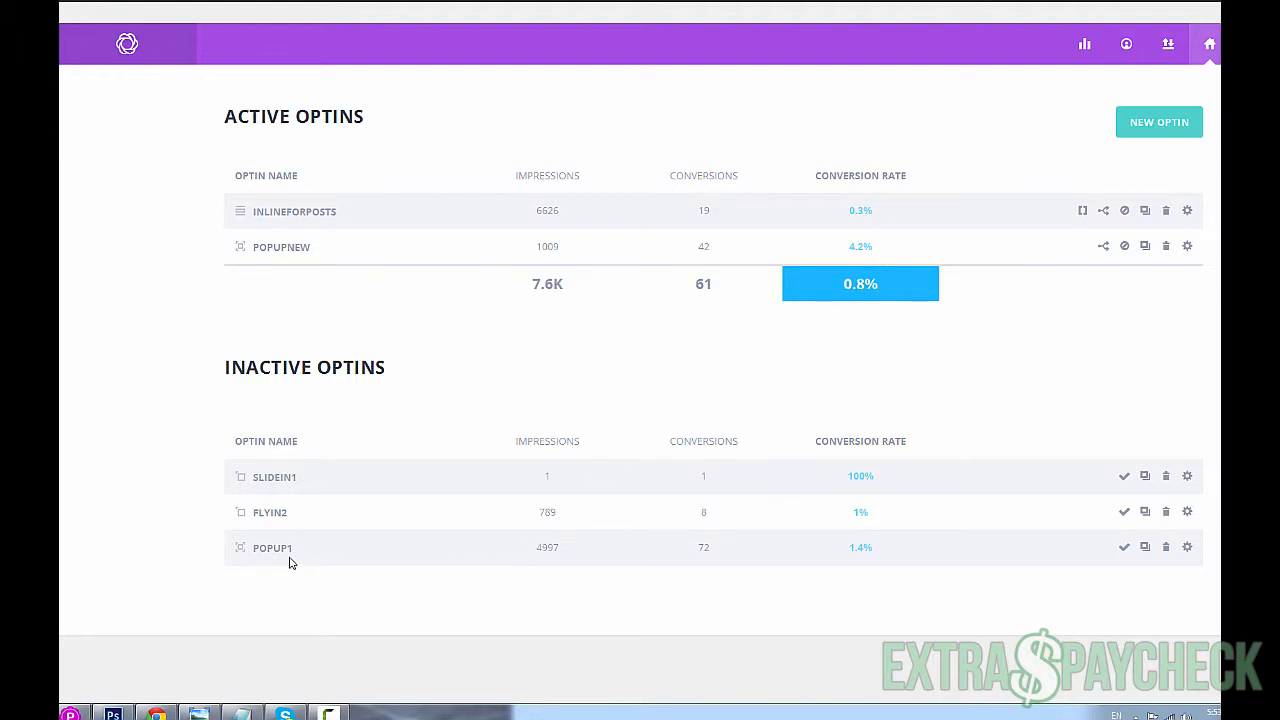
mouse_move(546, 561)
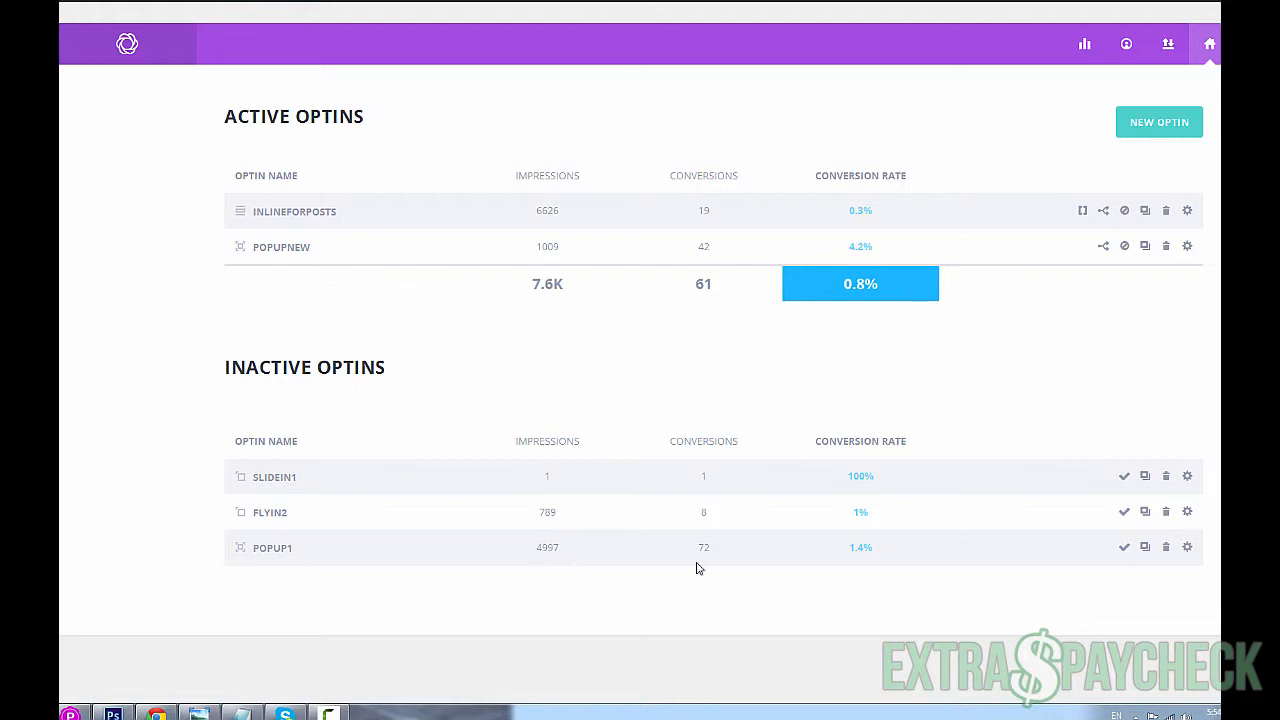
mouse_move(863, 564)
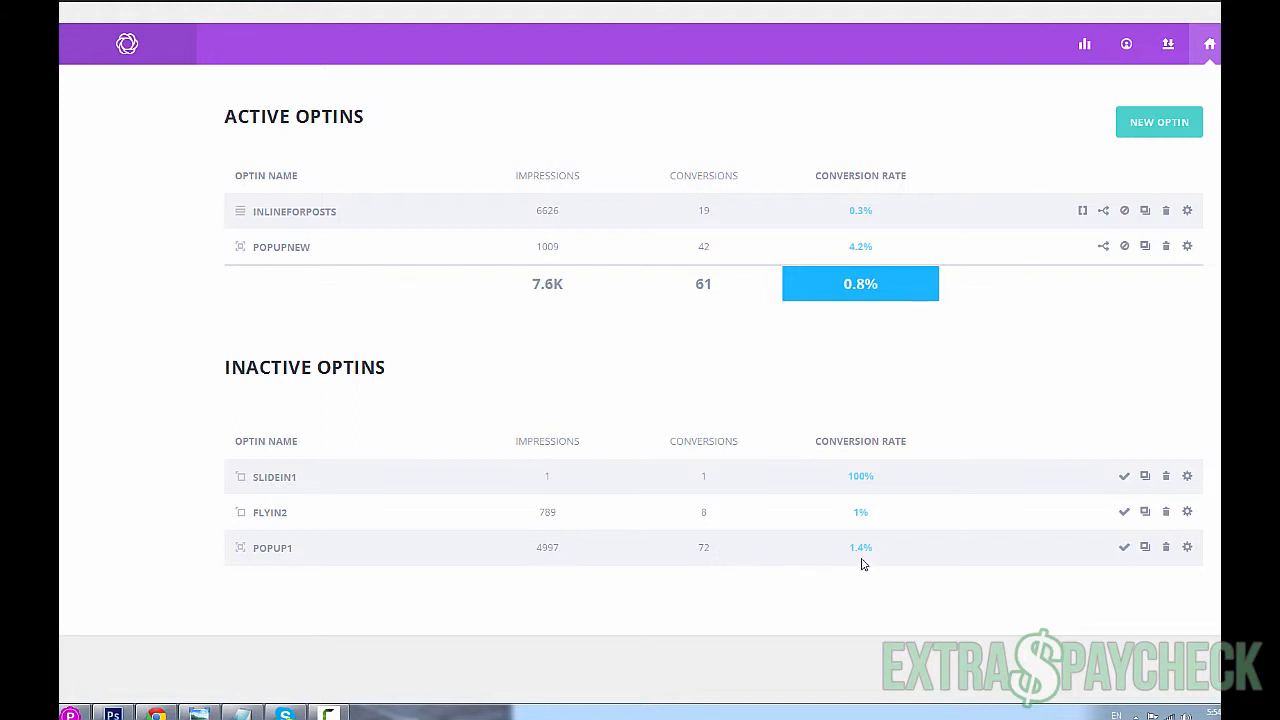
mouse_move(871, 556)
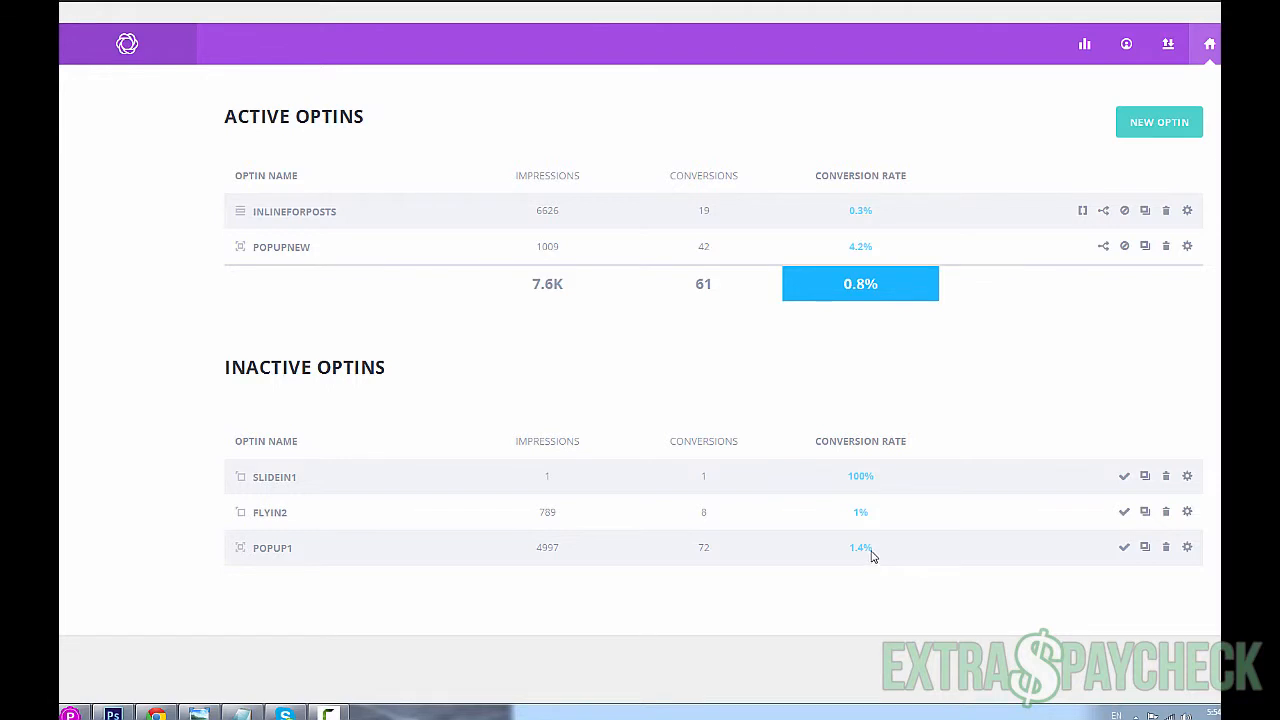
mouse_move(857, 248)
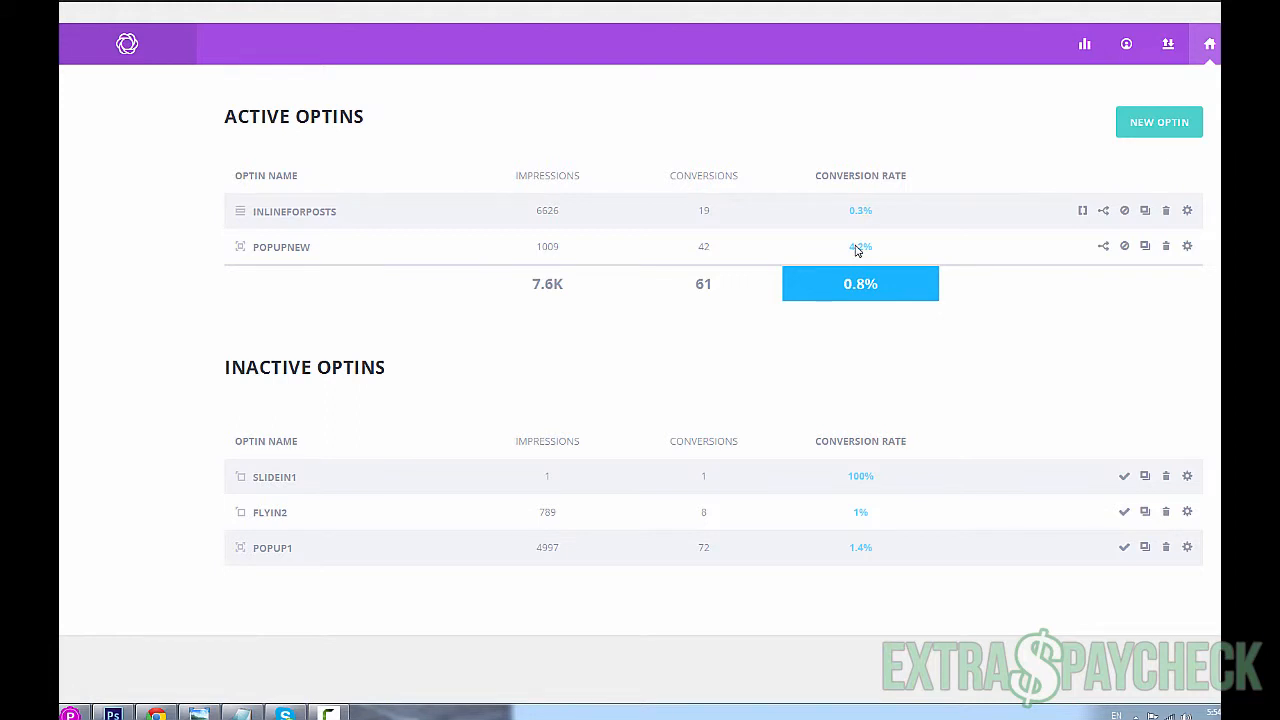
mouse_move(884, 248)
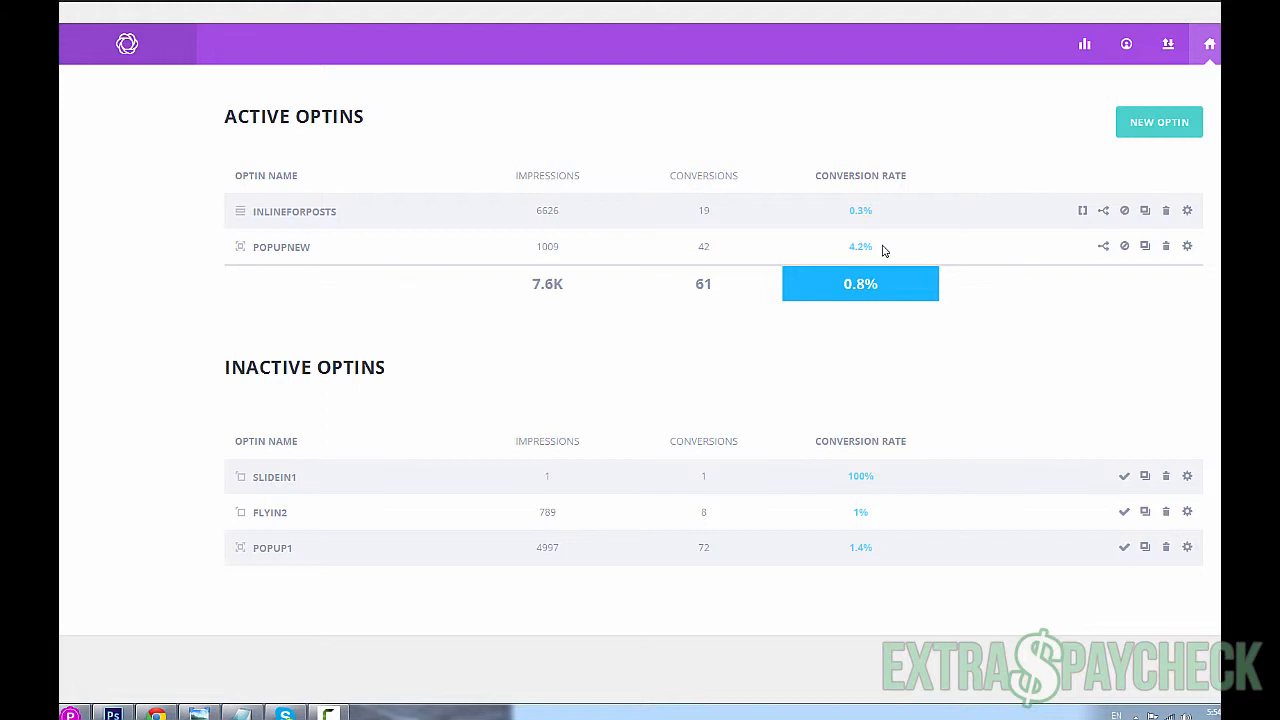
mouse_move(856, 211)
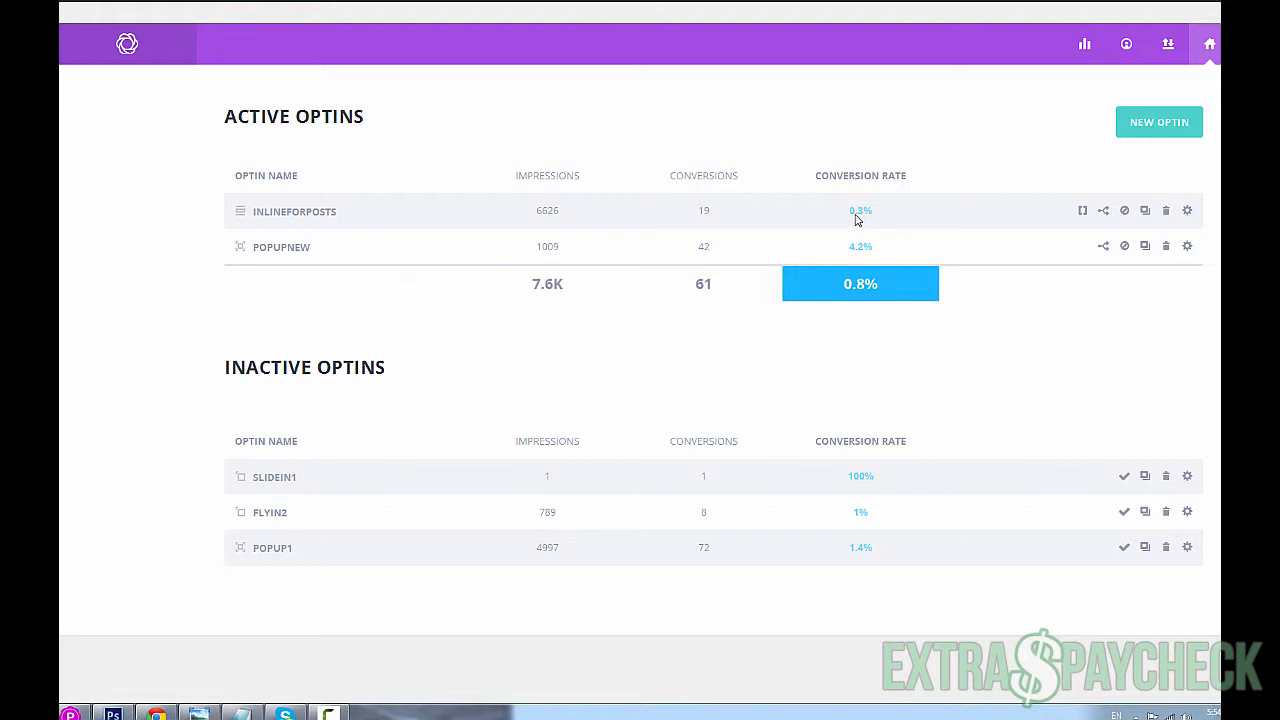
mouse_move(714, 212)
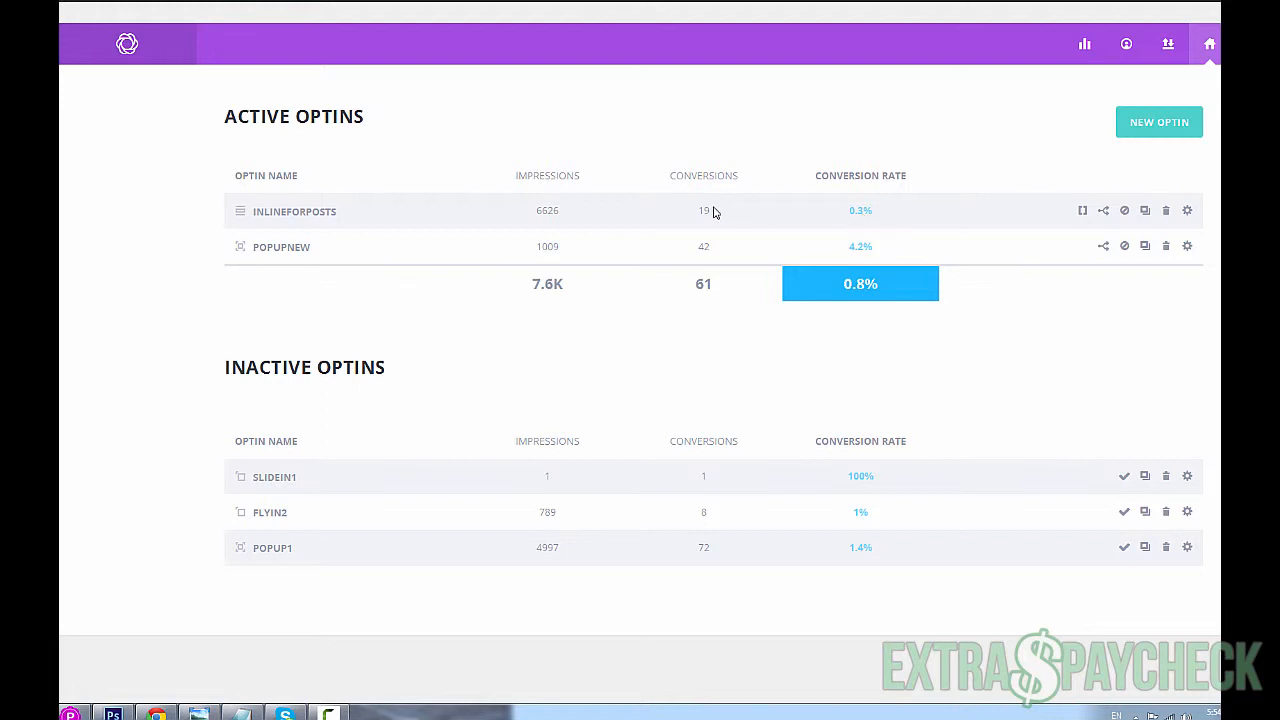
mouse_move(550, 237)
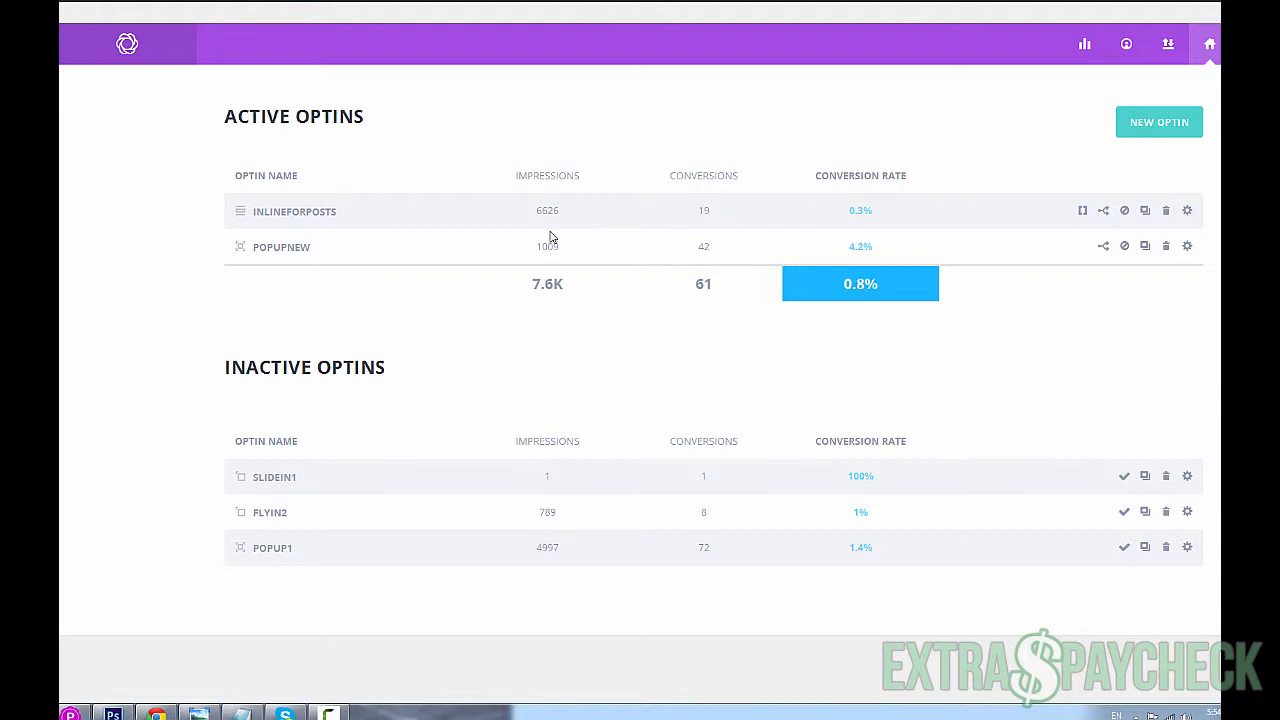
mouse_move(350, 222)
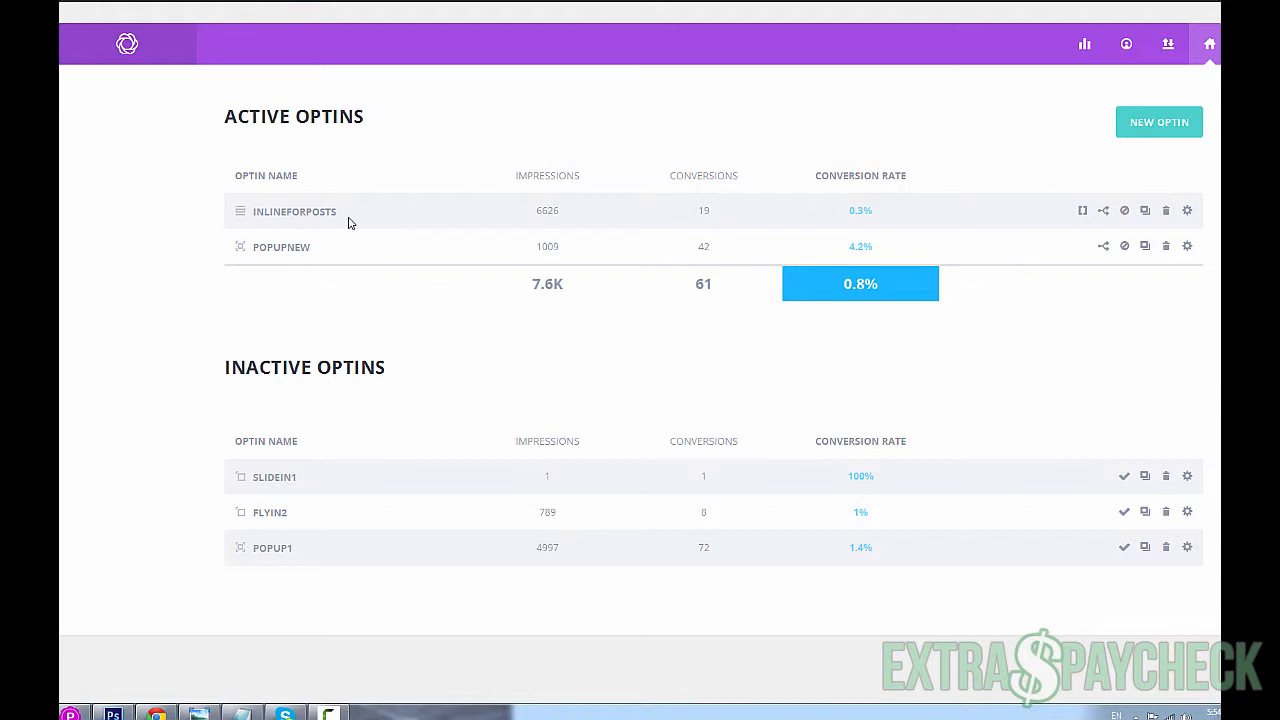
mouse_move(331, 217)
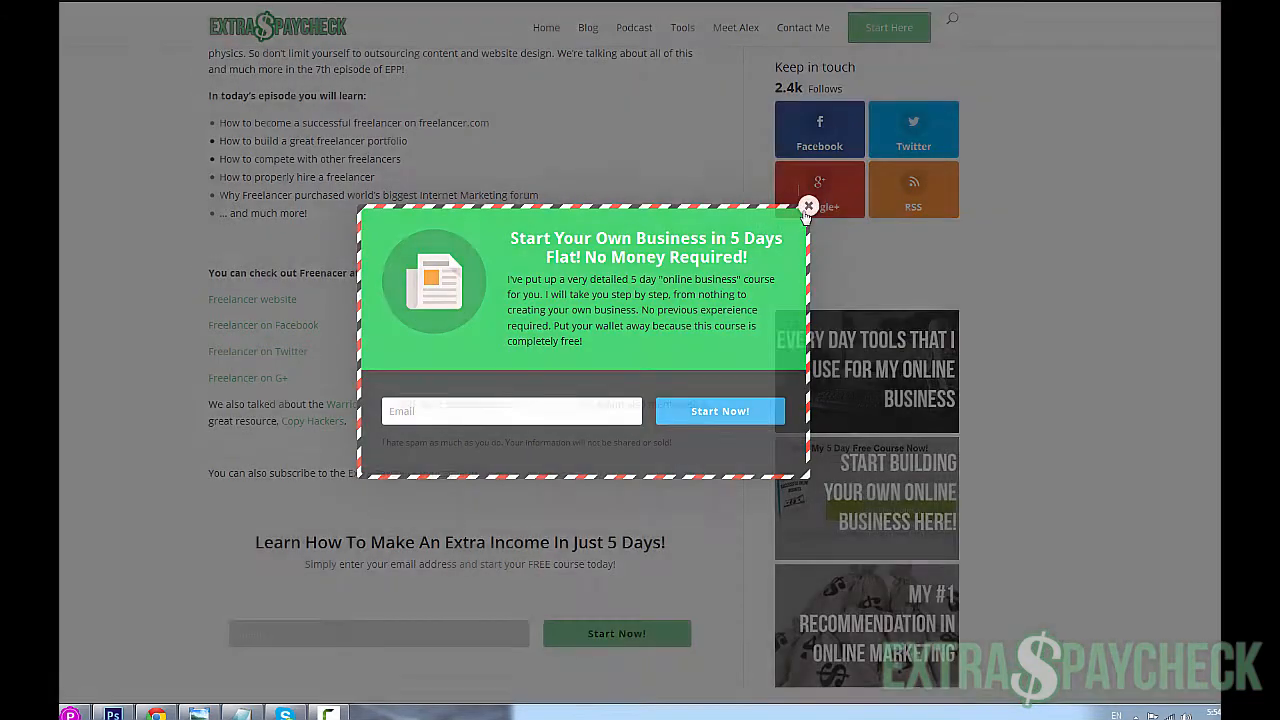
- Close the free-course newsletter pop-up and scroll down to the inline email sign-up form
left_click(806, 205)
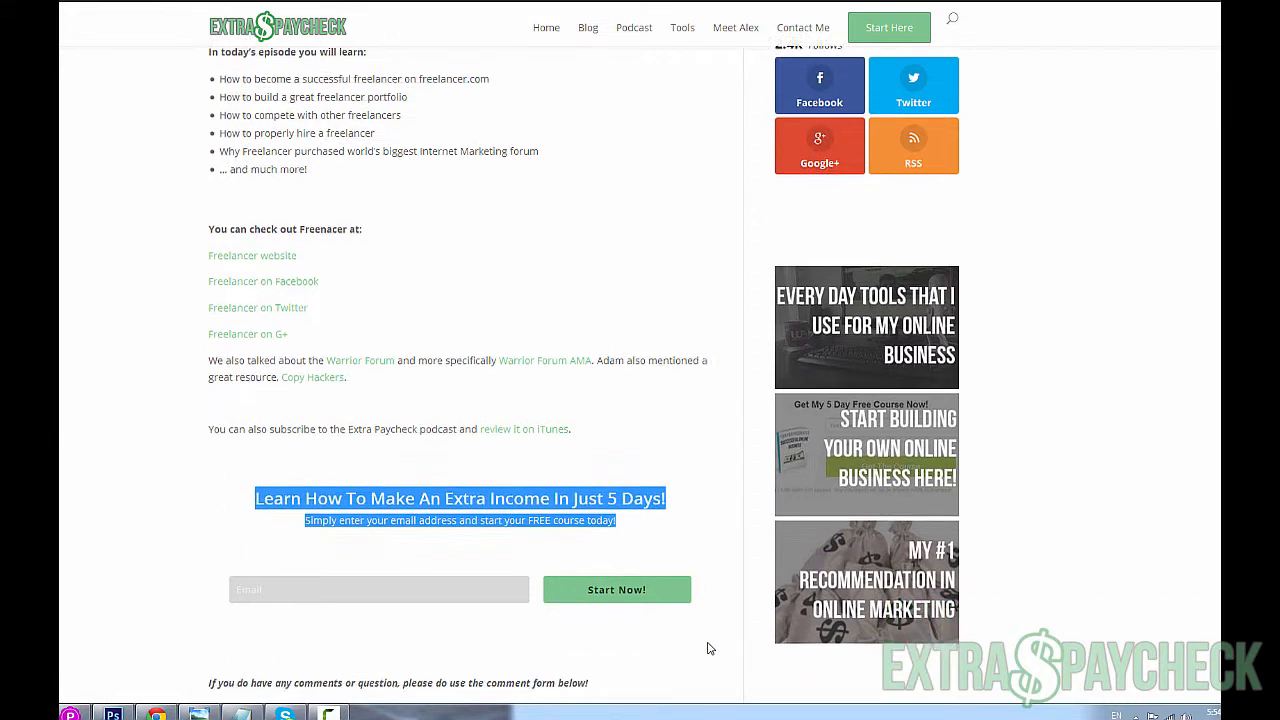
scroll("down", 3)
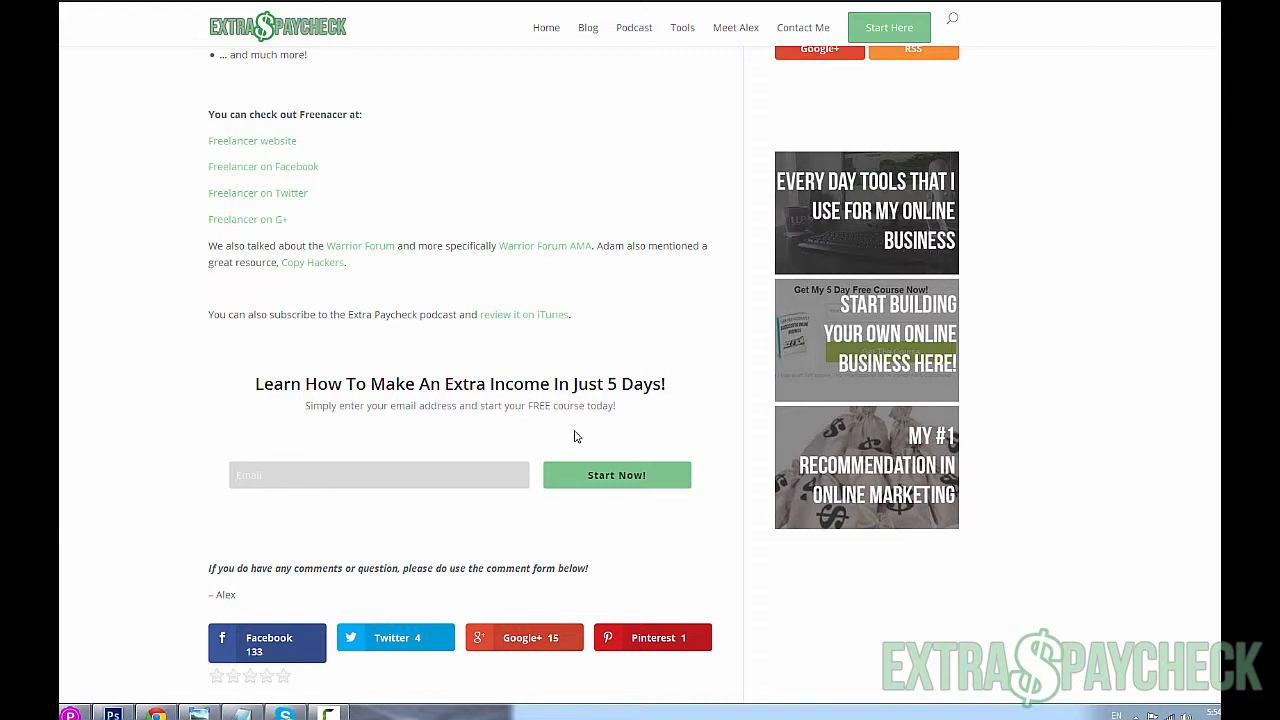
mouse_move(678, 22)
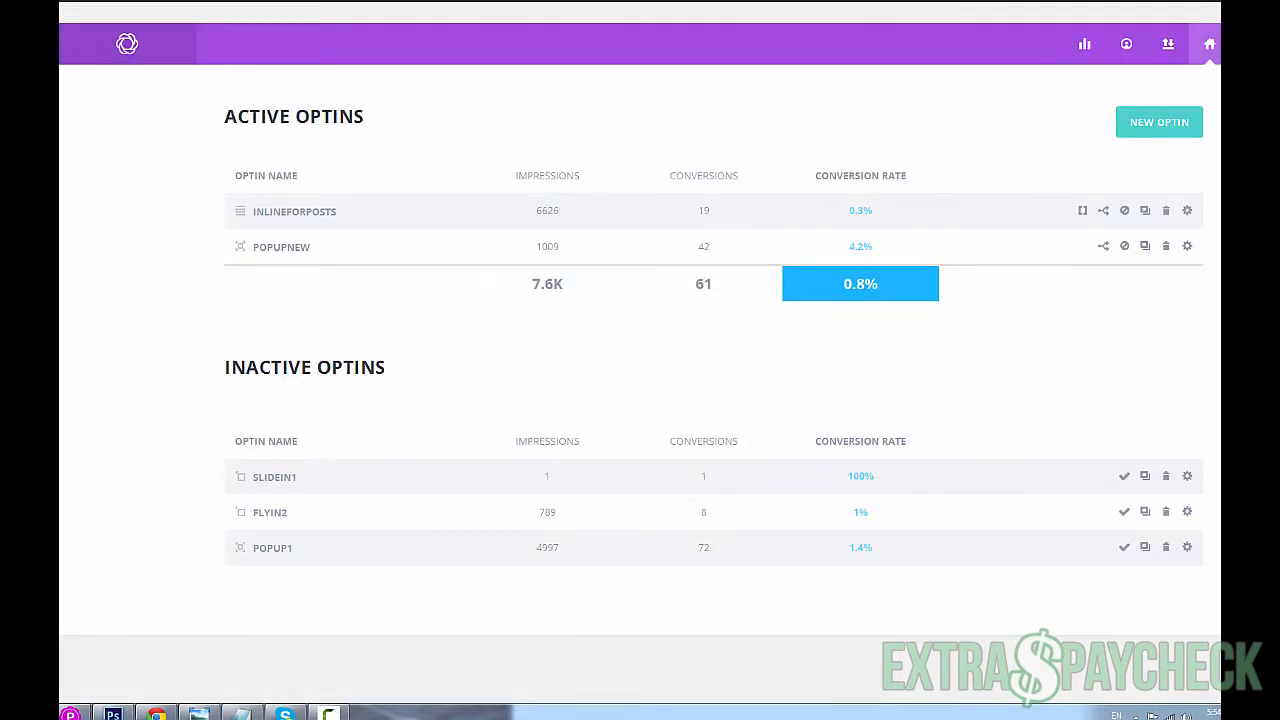
mouse_move(557, 367)
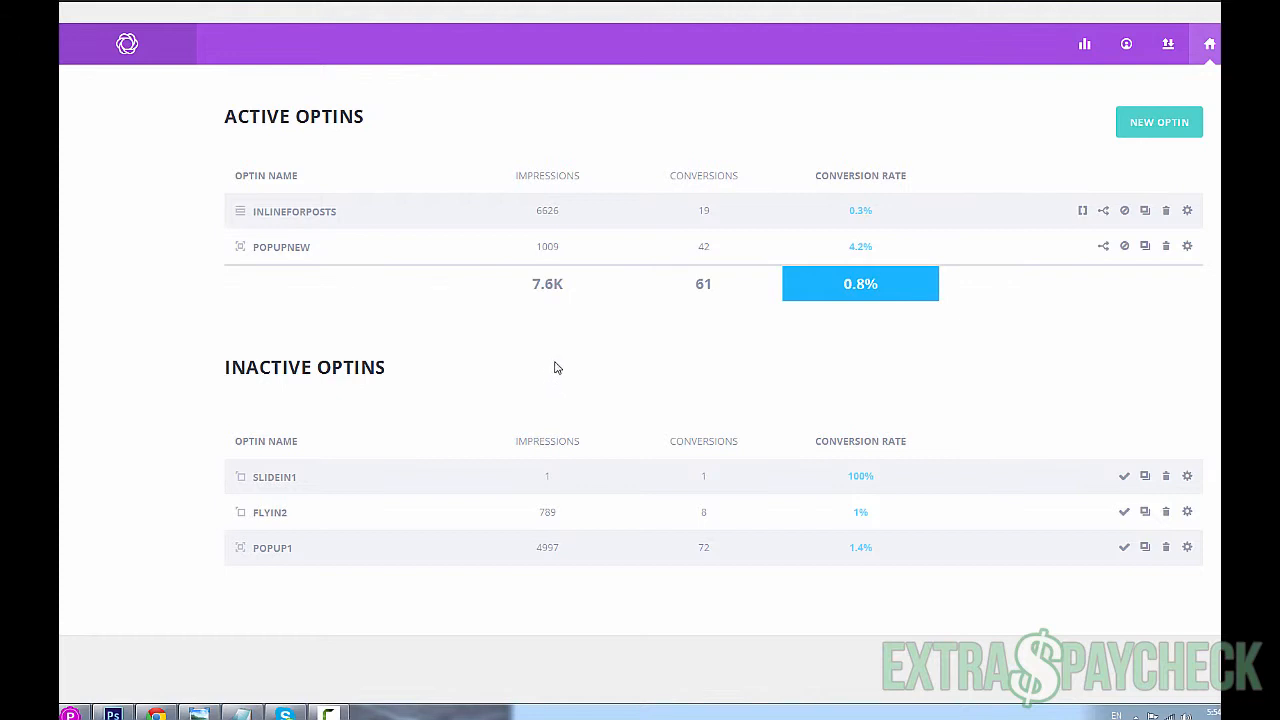
mouse_move(406, 242)
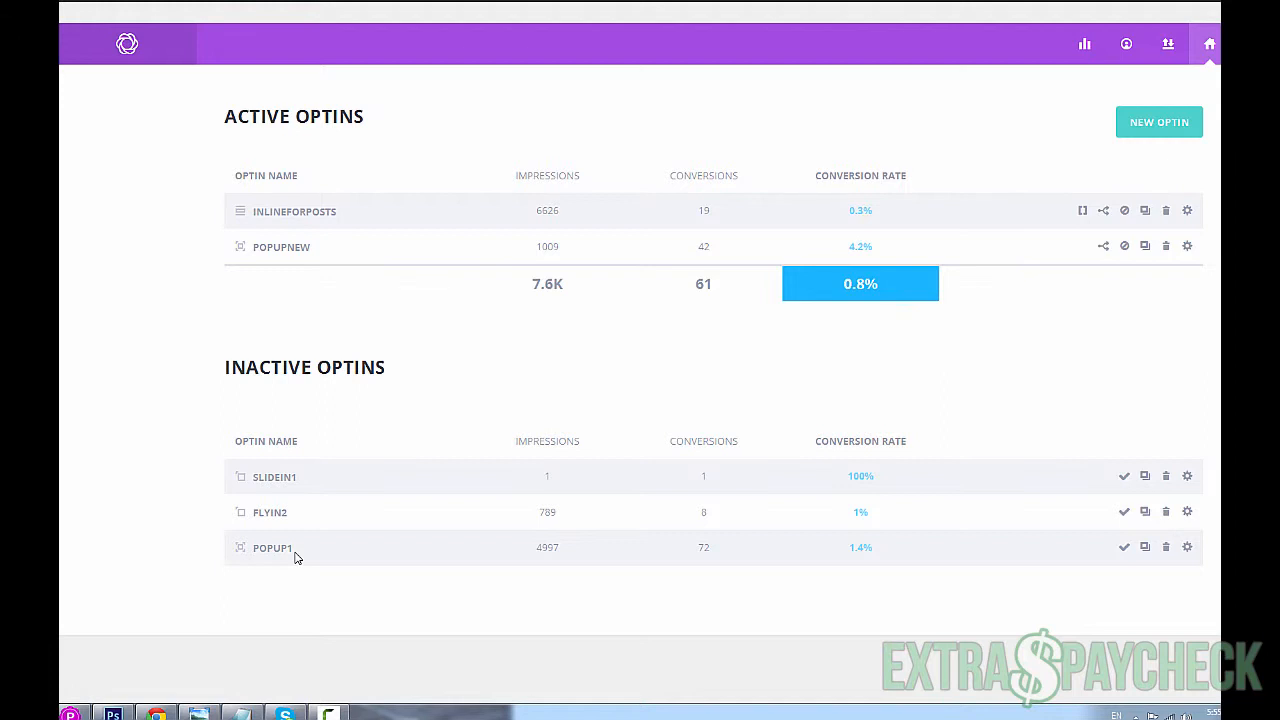
mouse_move(321, 256)
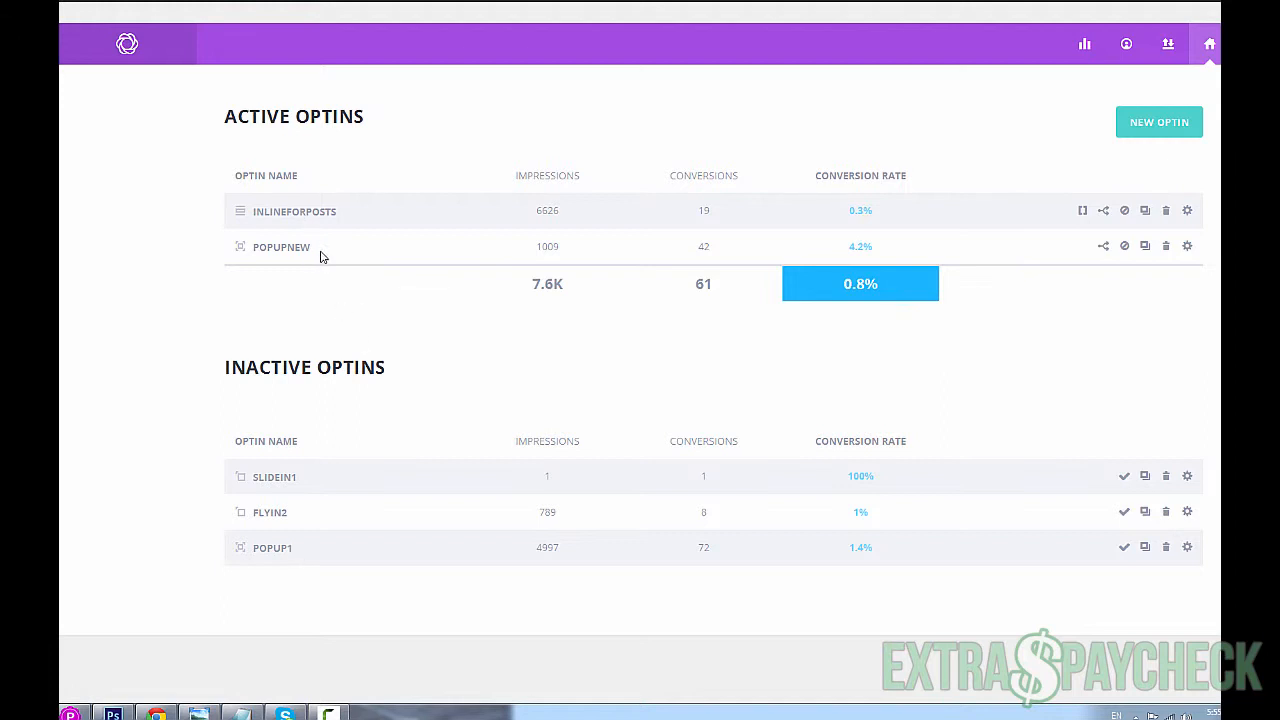
mouse_move(1093, 256)
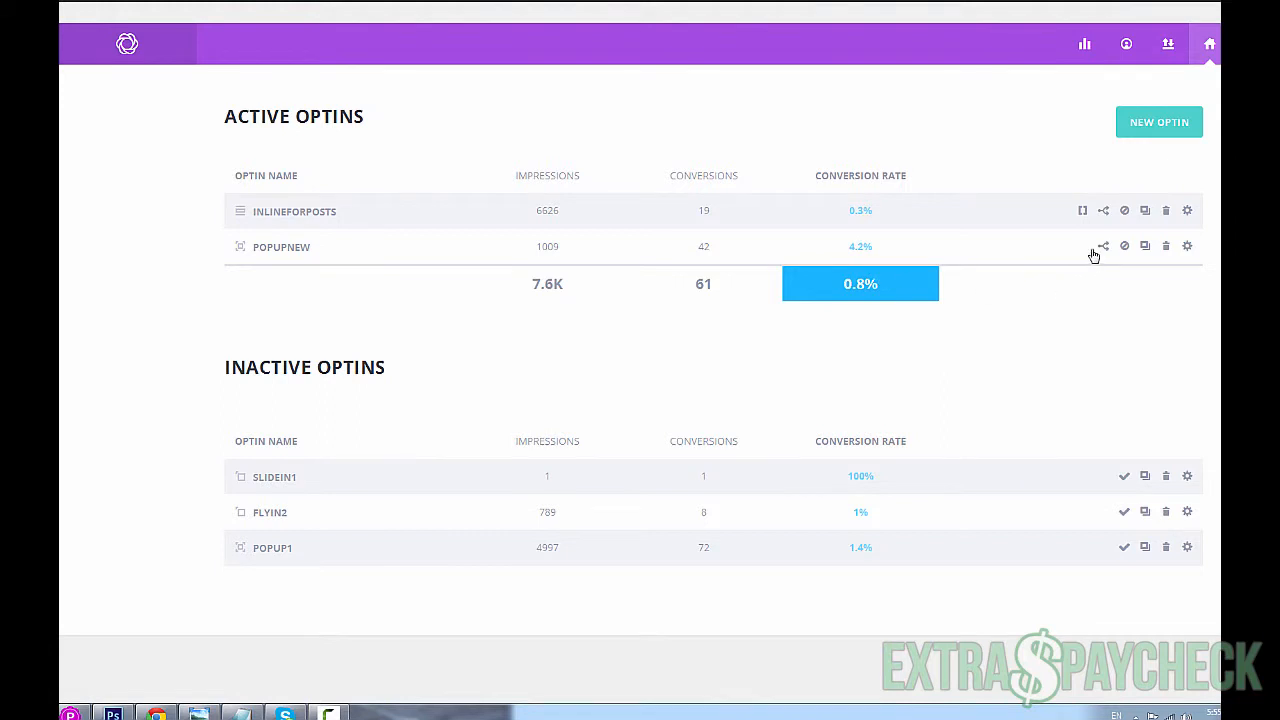
mouse_move(1103, 246)
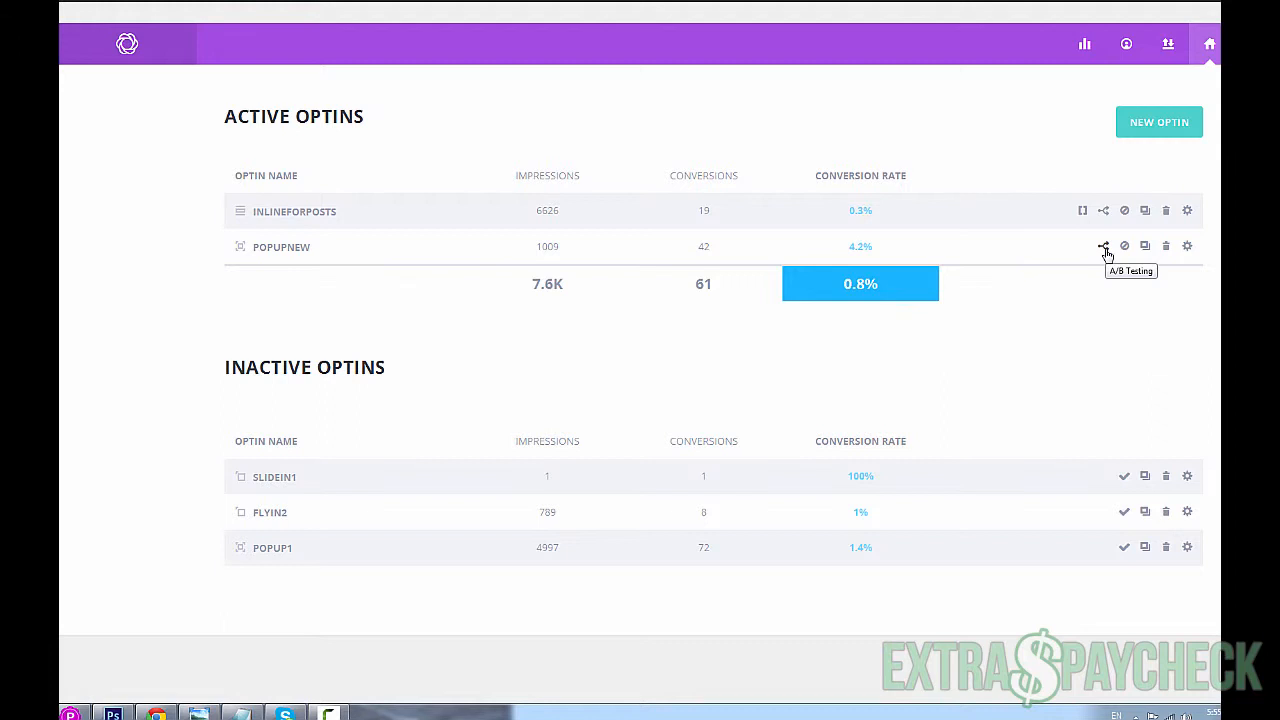
mouse_move(1104, 247)
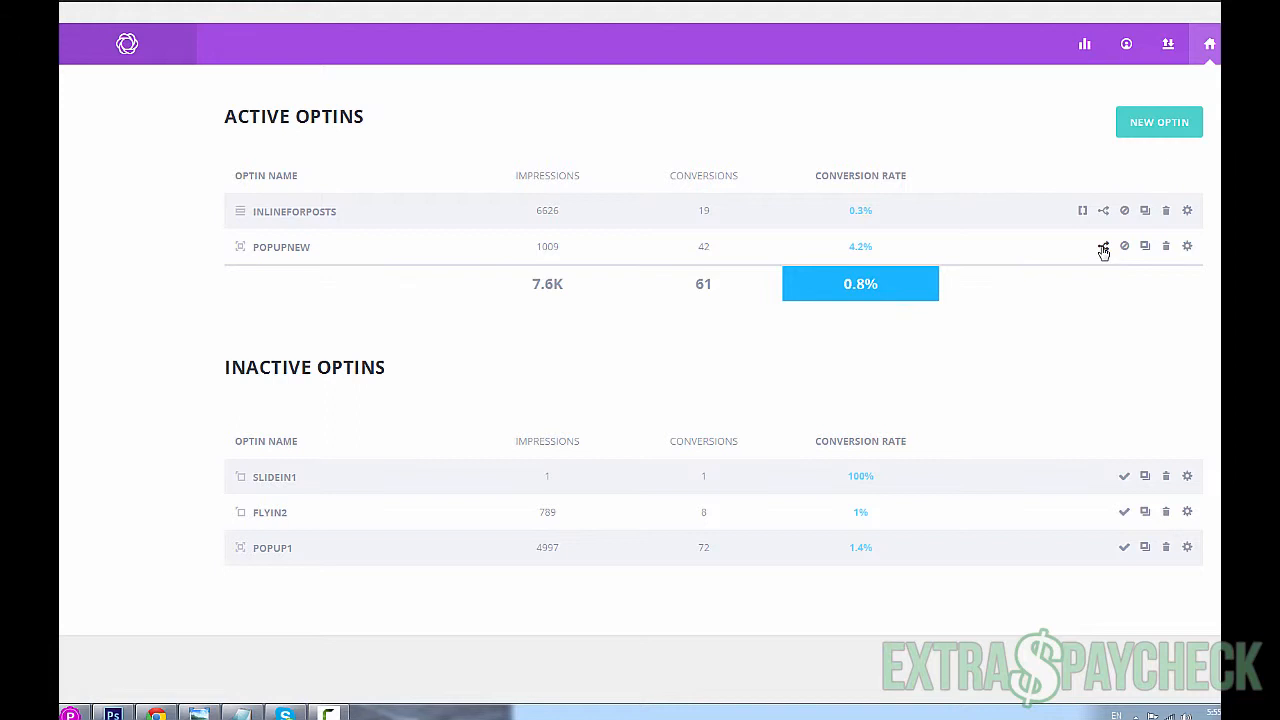
mouse_move(1103, 246)
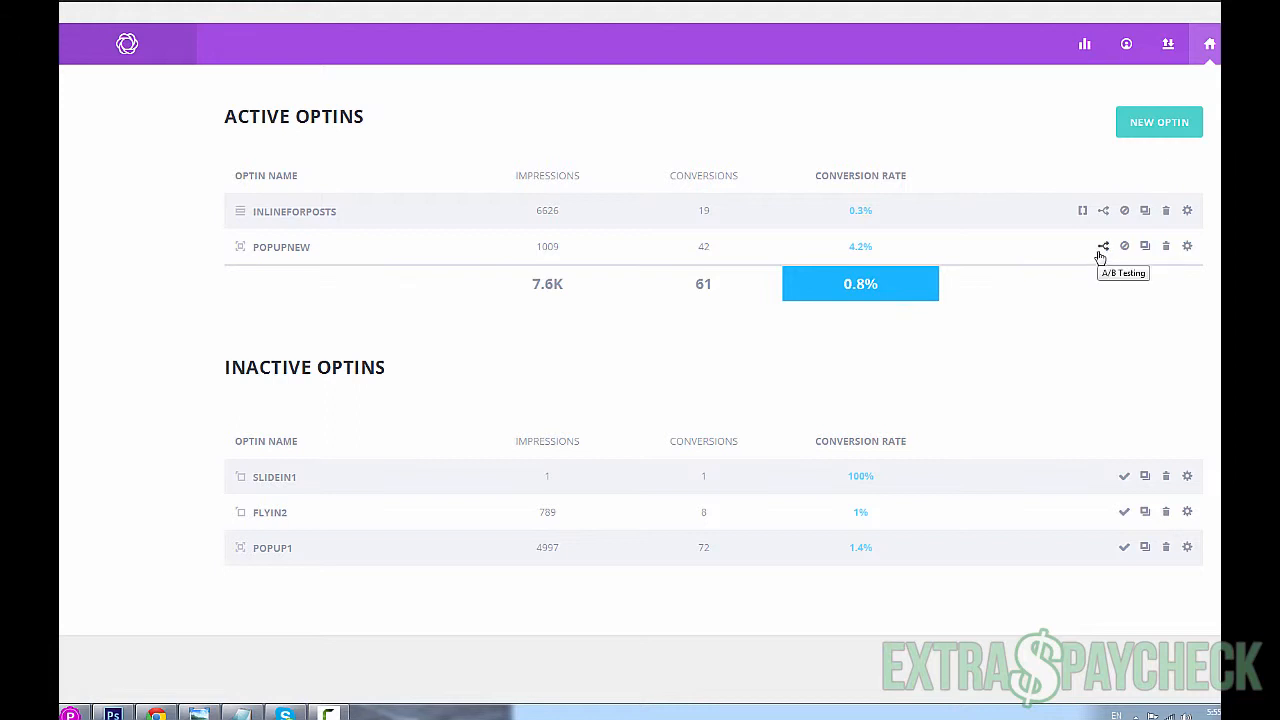
mouse_move(1053, 274)
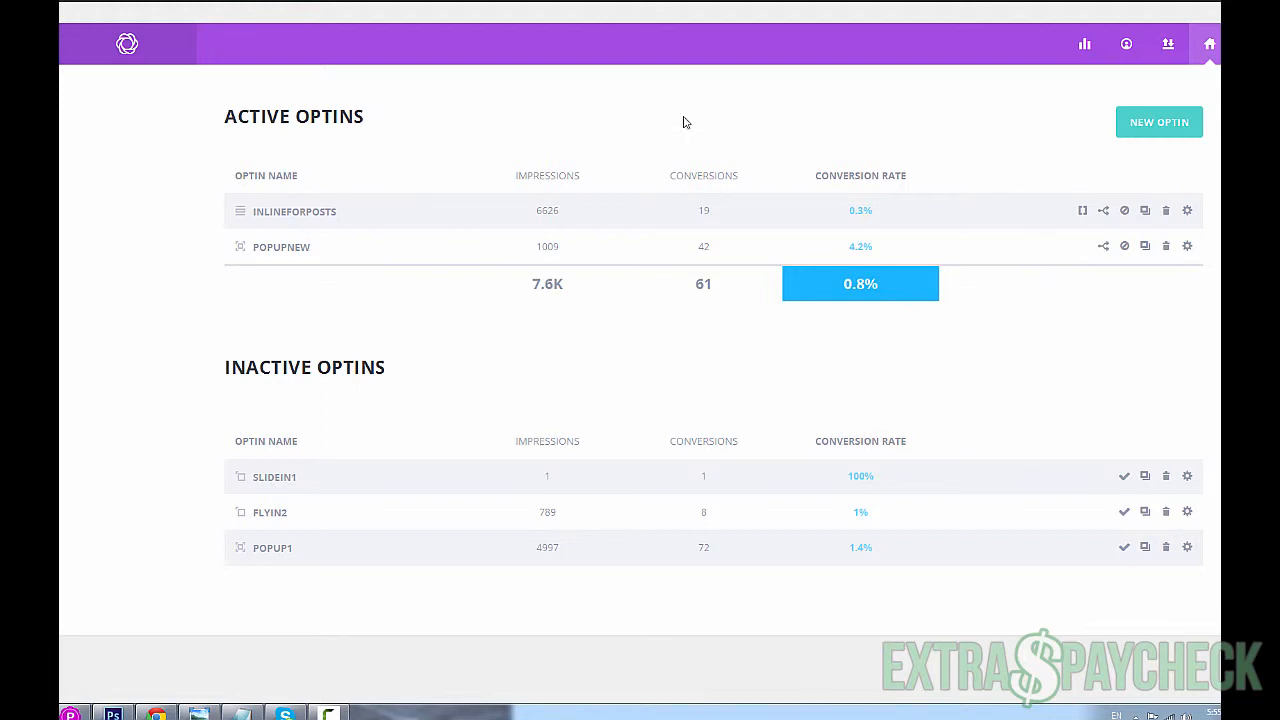
mouse_move(462, 110)
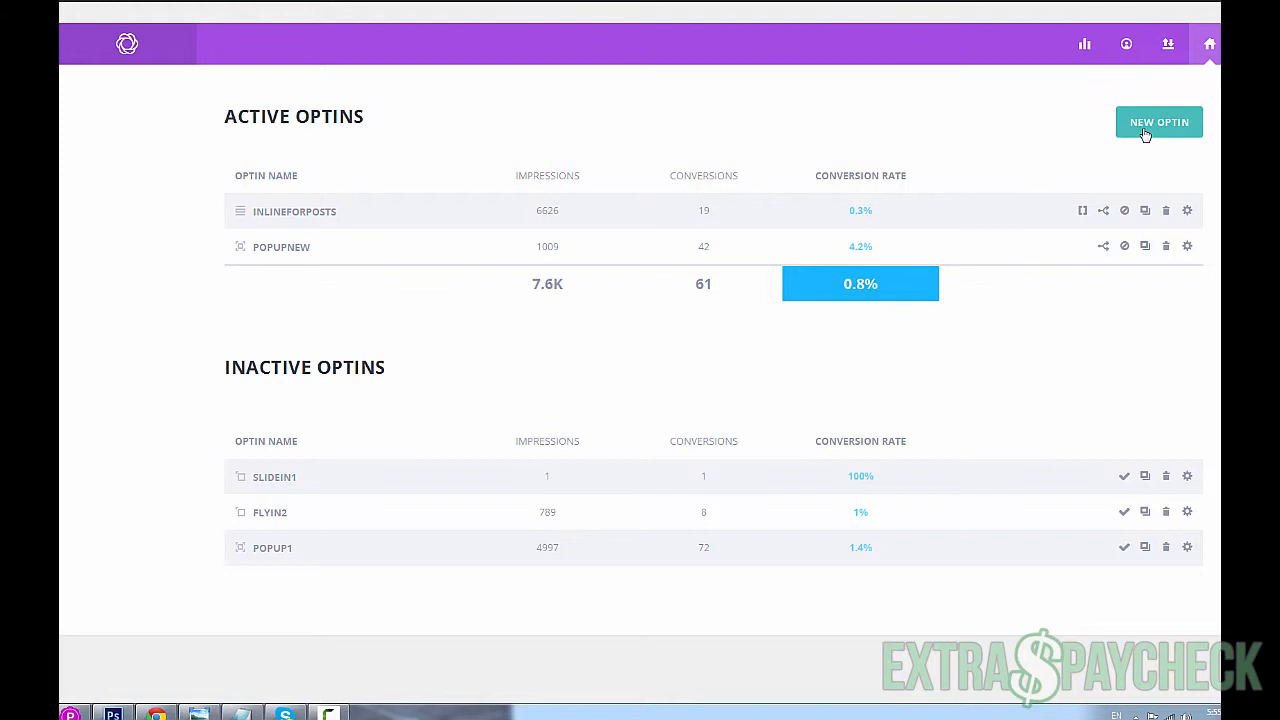
- Start a new optin and choose the Pop Up optin type
left_click(1158, 121)
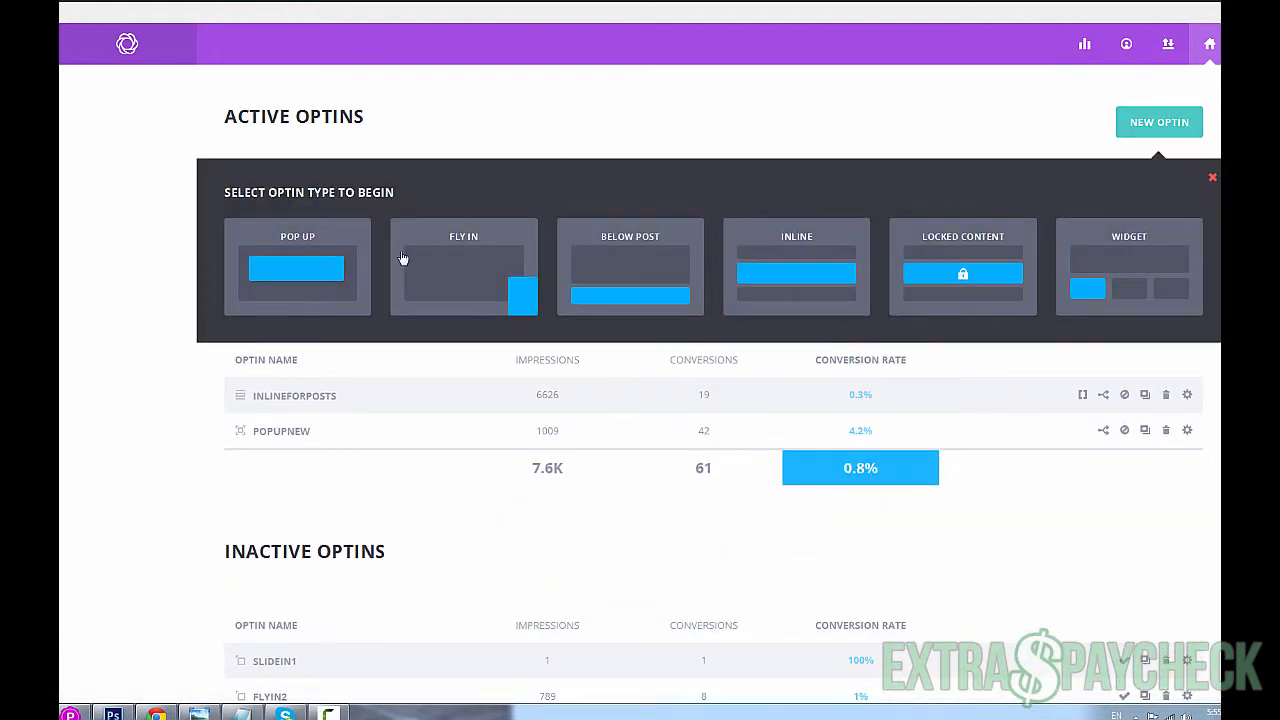
mouse_move(325, 277)
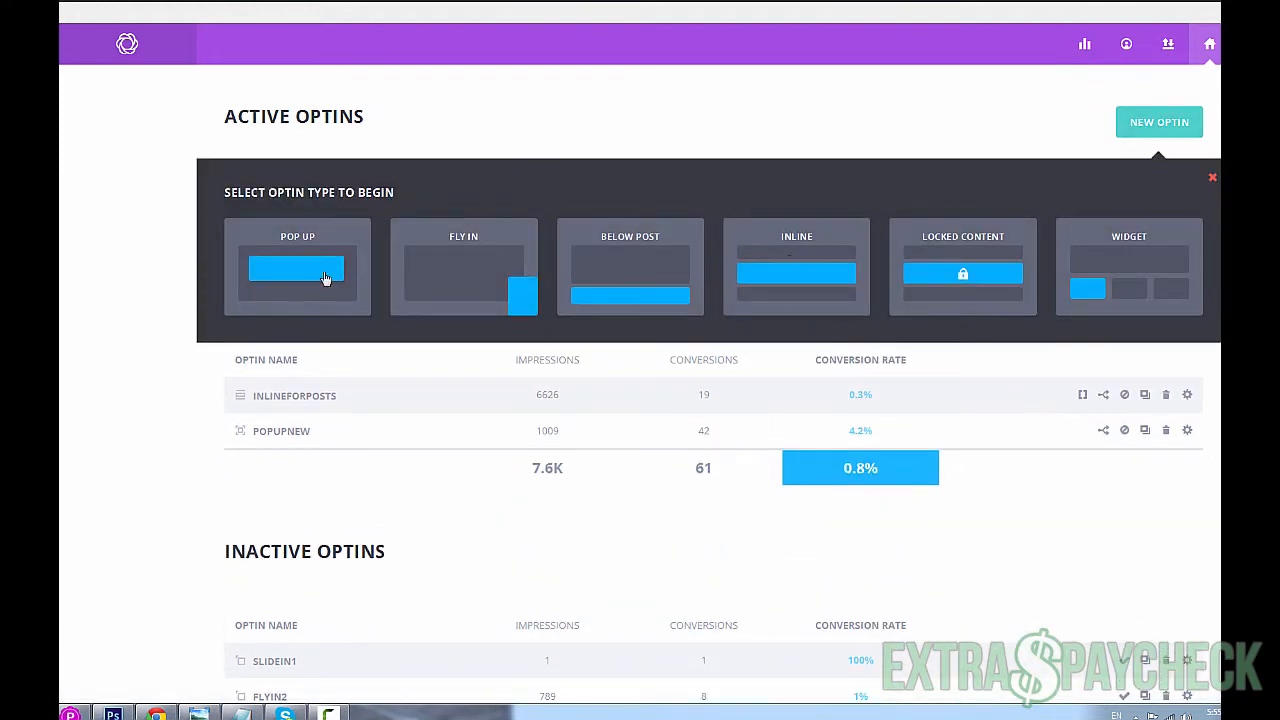
mouse_move(490, 295)
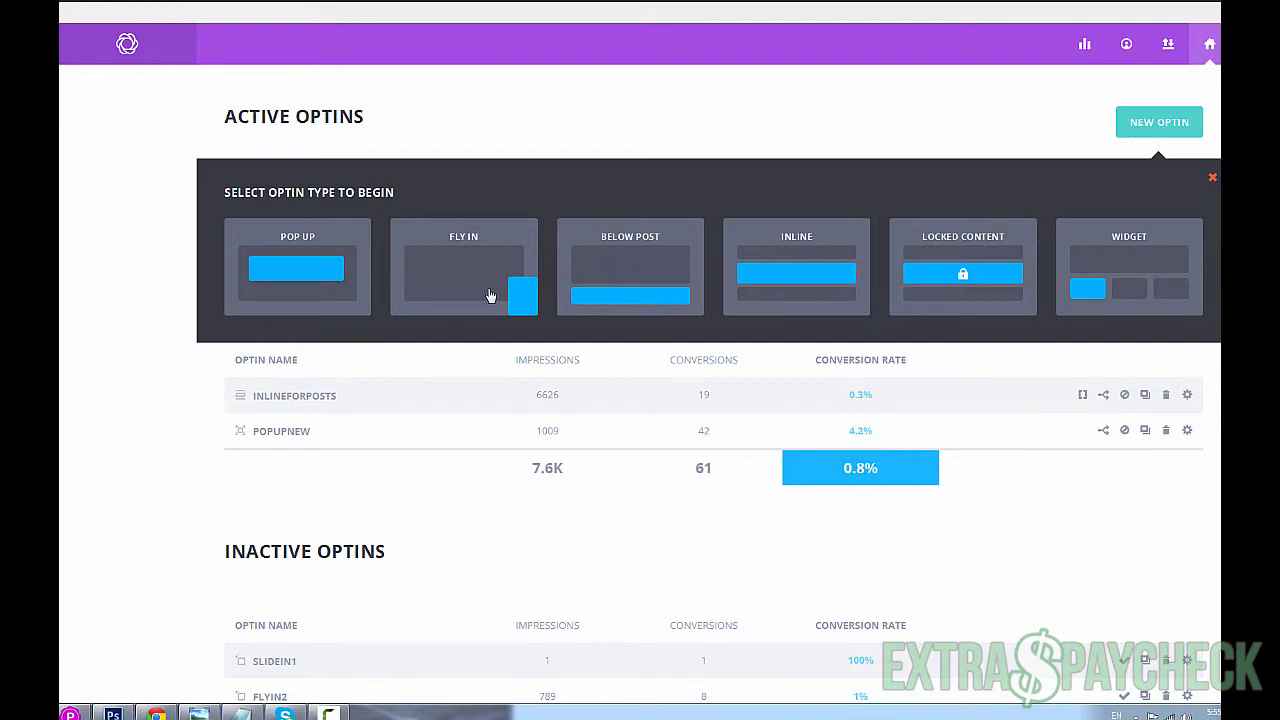
mouse_move(792, 271)
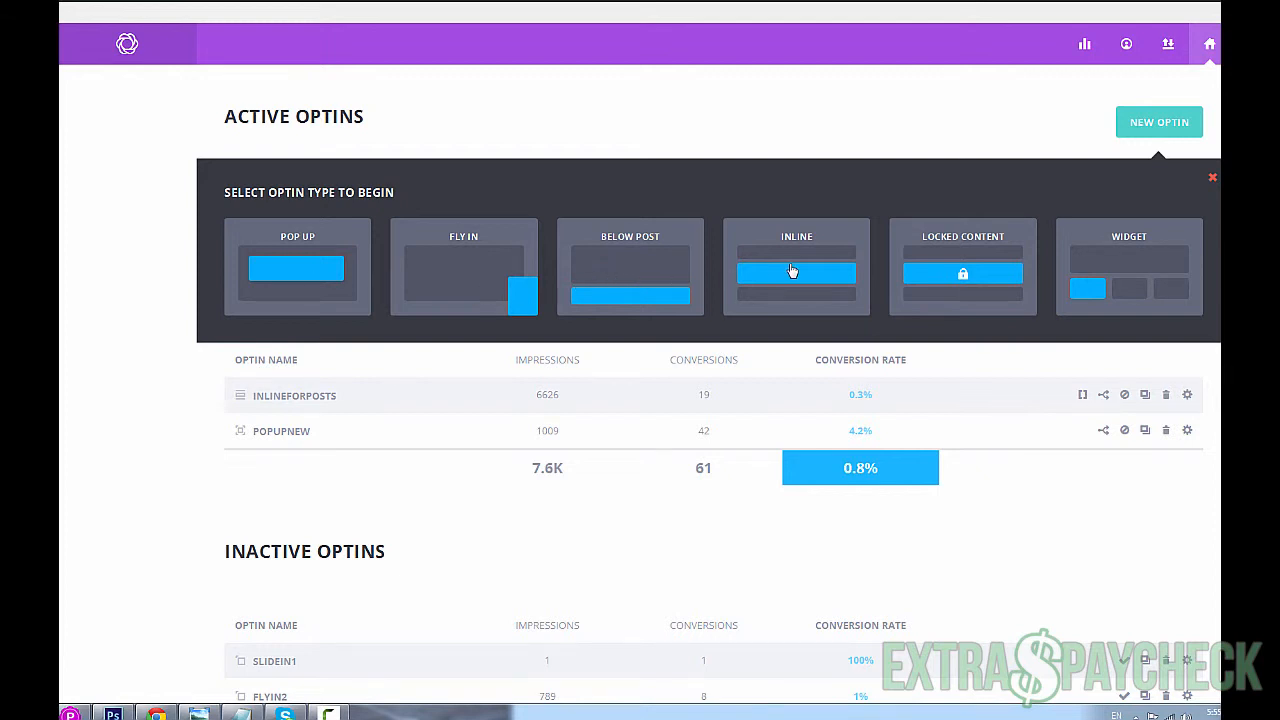
mouse_move(1119, 291)
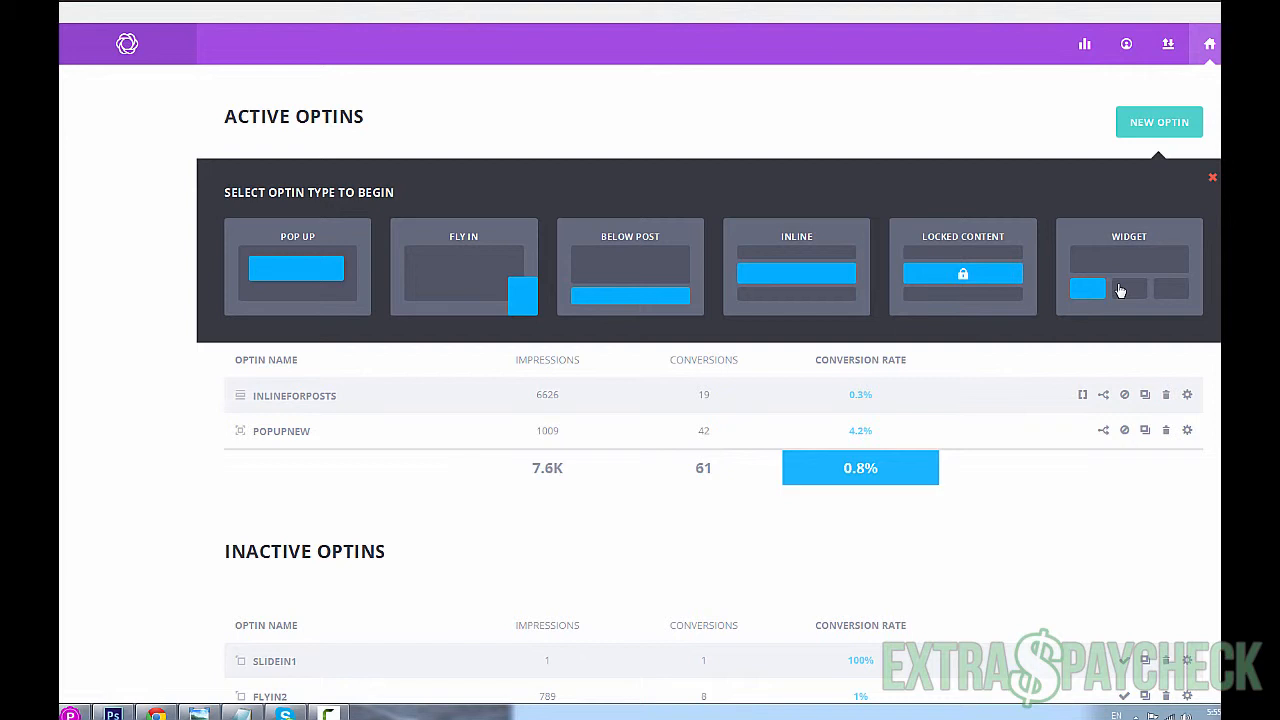
mouse_move(785, 275)
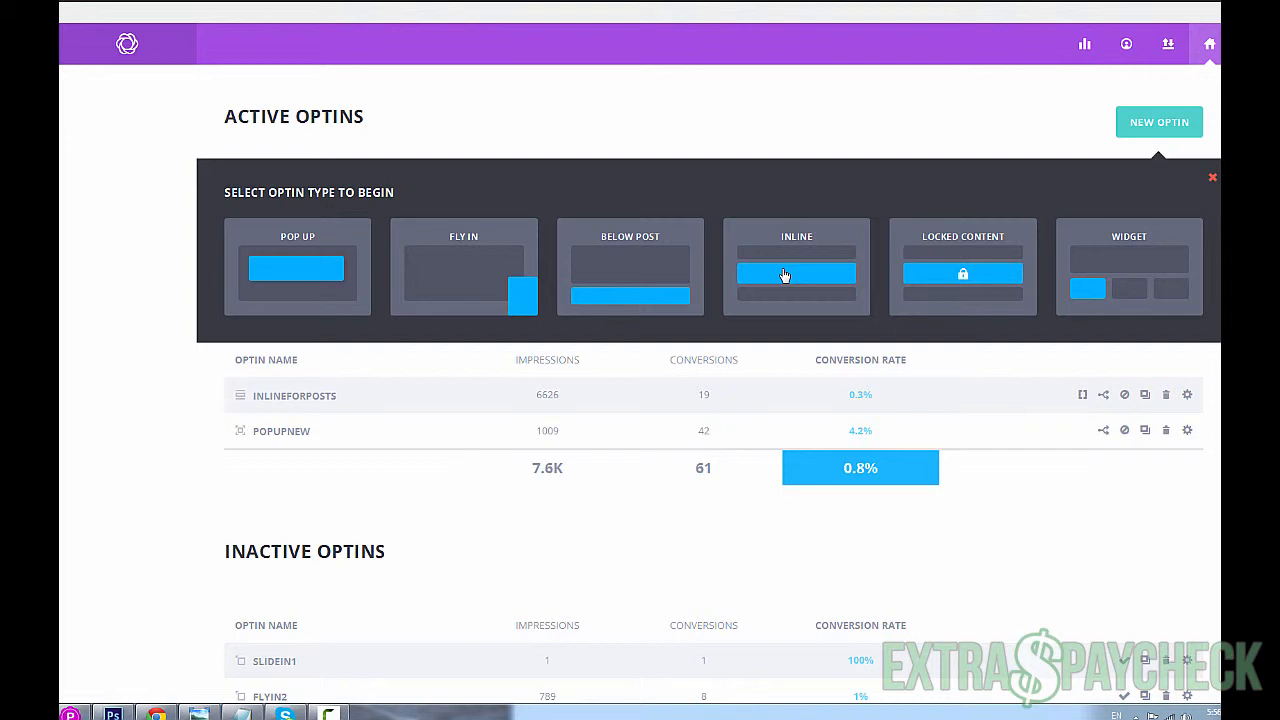
mouse_move(693, 296)
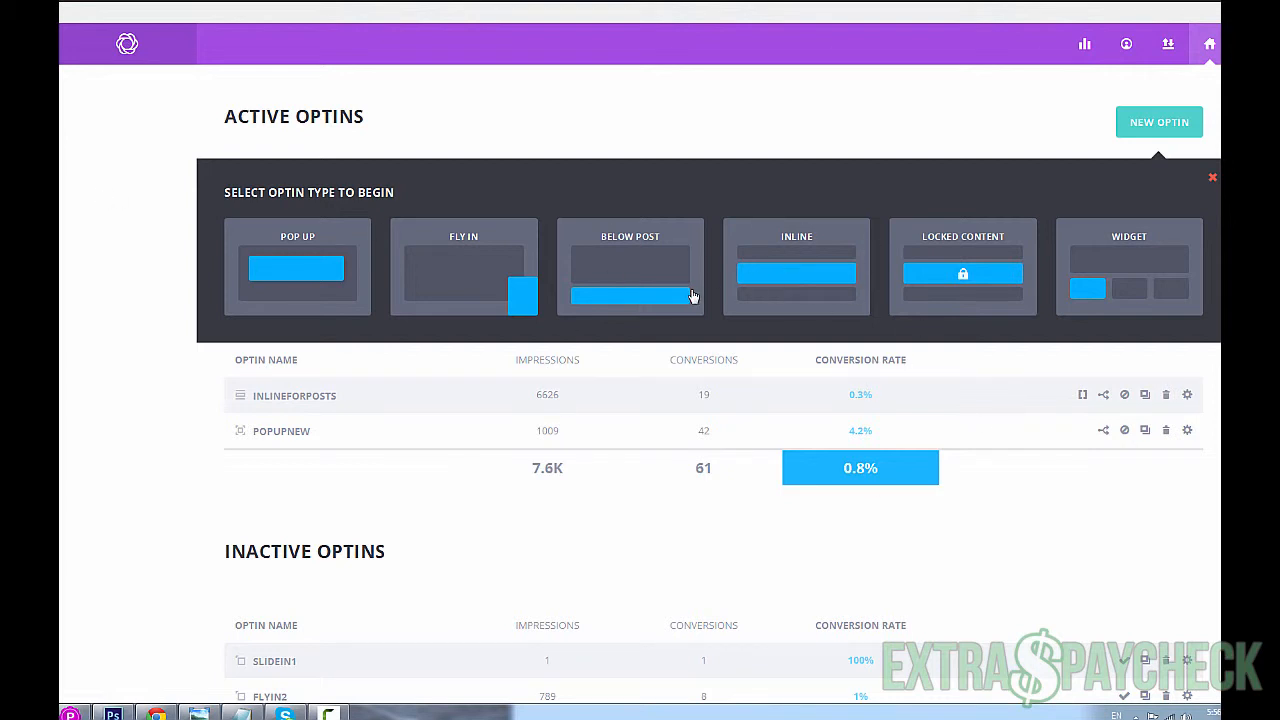
mouse_move(423, 207)
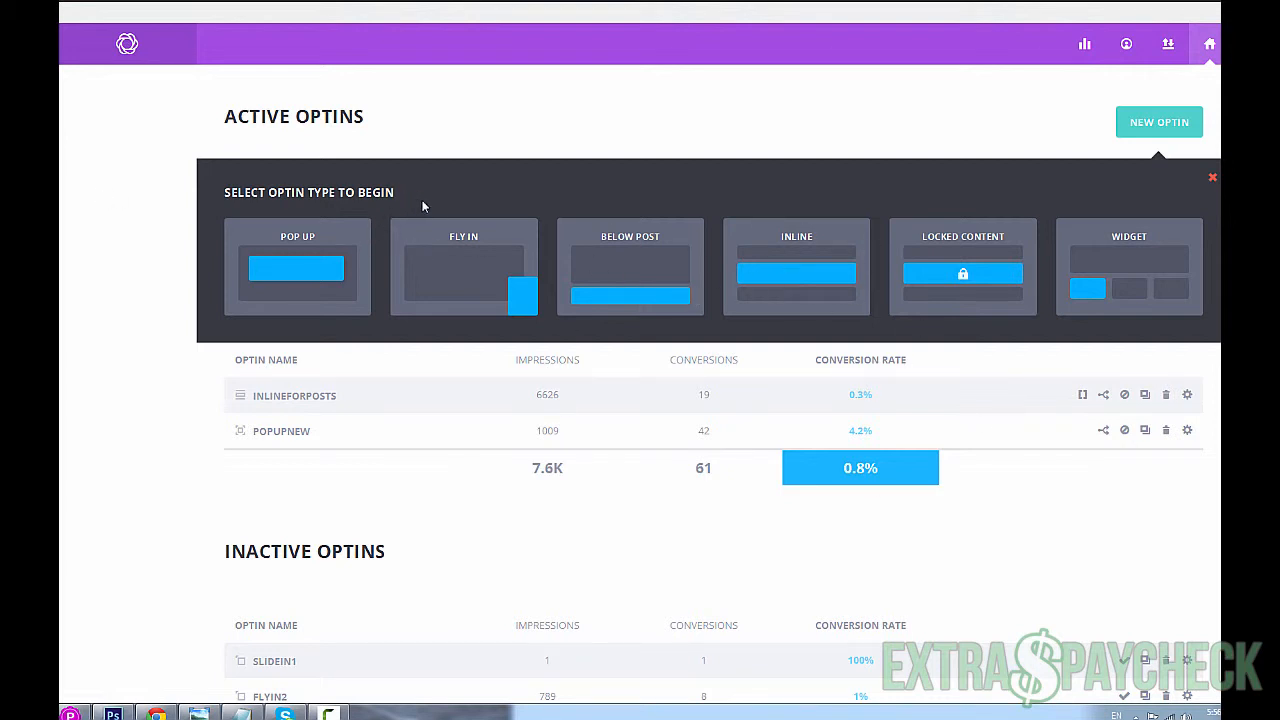
mouse_move(428, 289)
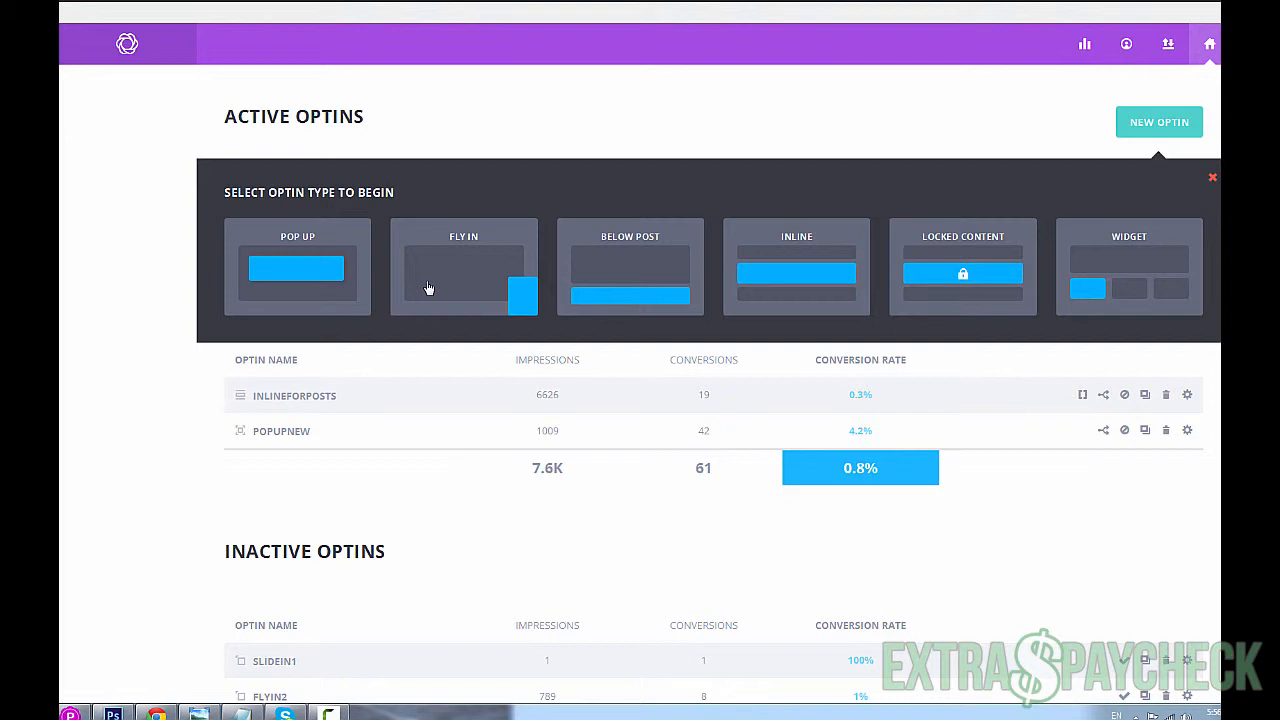
mouse_move(473, 215)
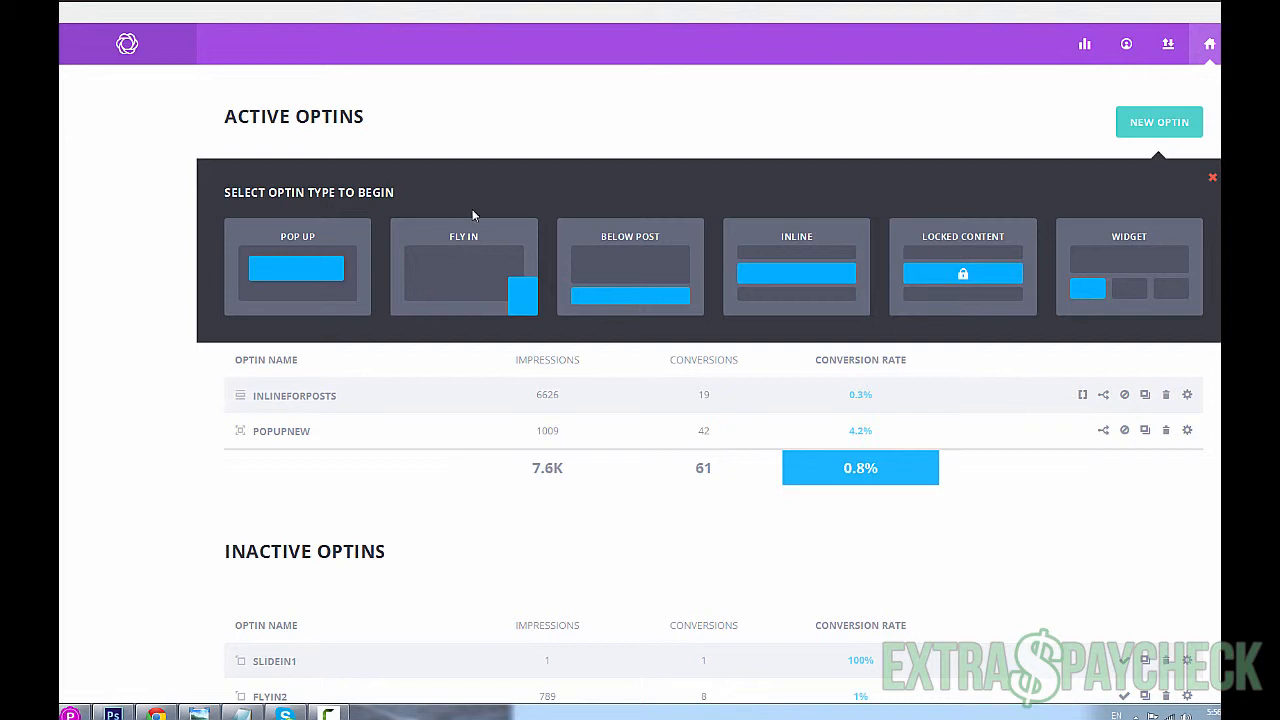
mouse_move(457, 151)
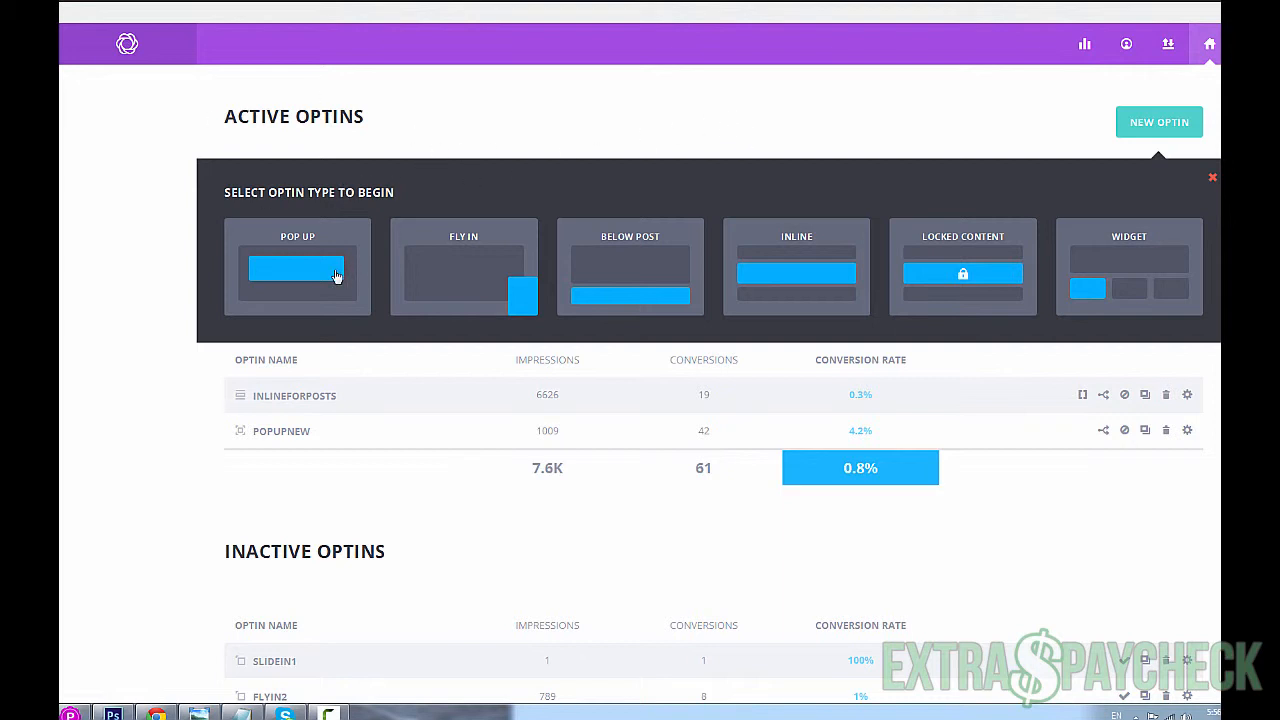
left_click(1159, 121)
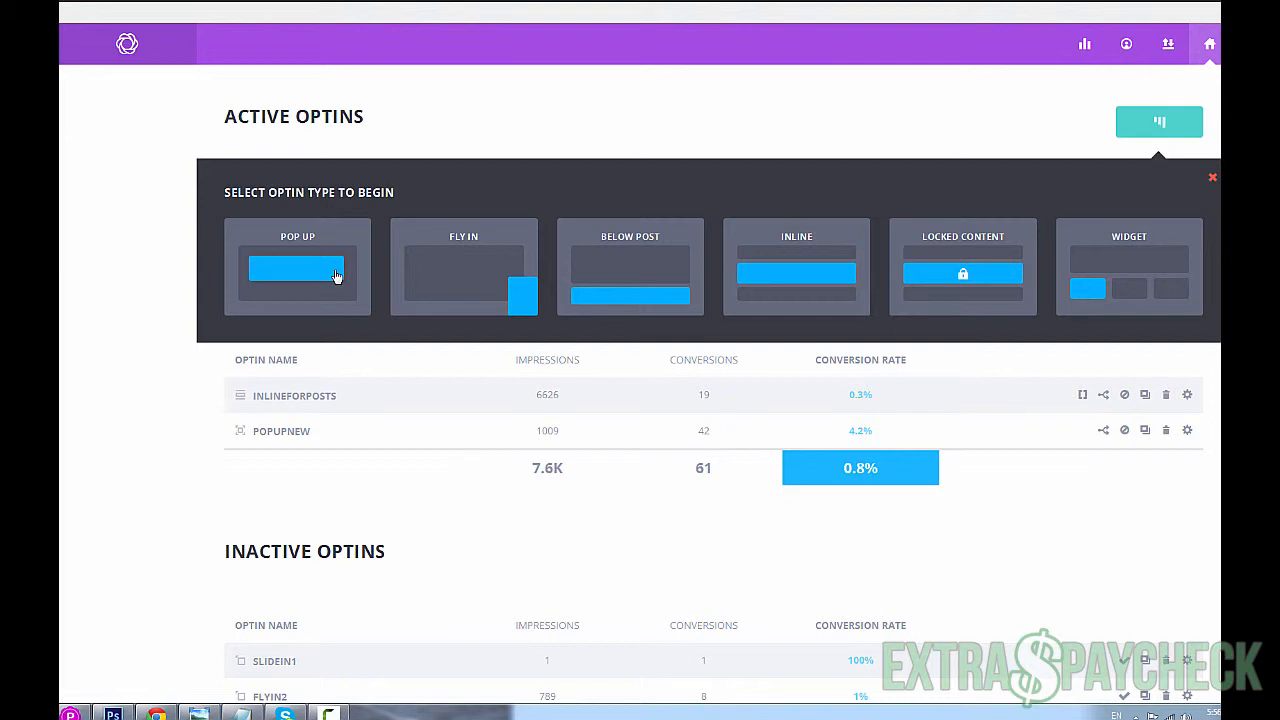
- Set MailChimp as provider and account, with the Extra Paycheck Training email list
left_click(297, 267)
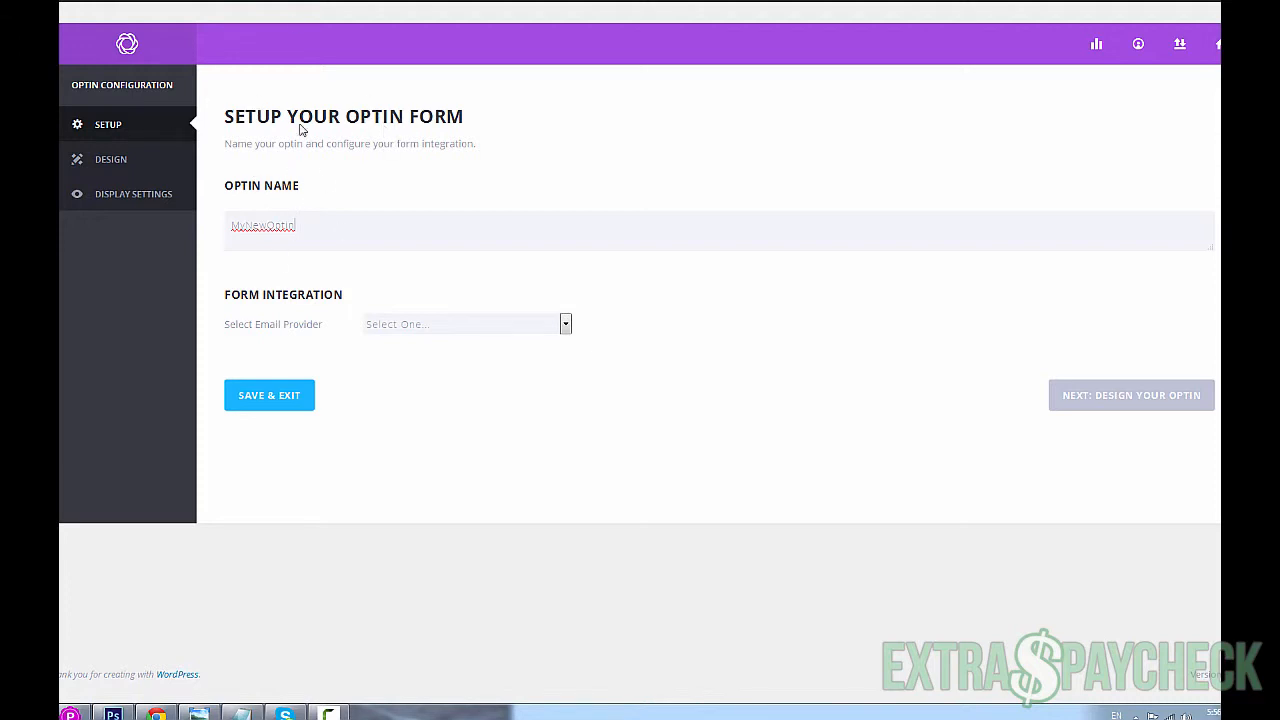
mouse_move(331, 233)
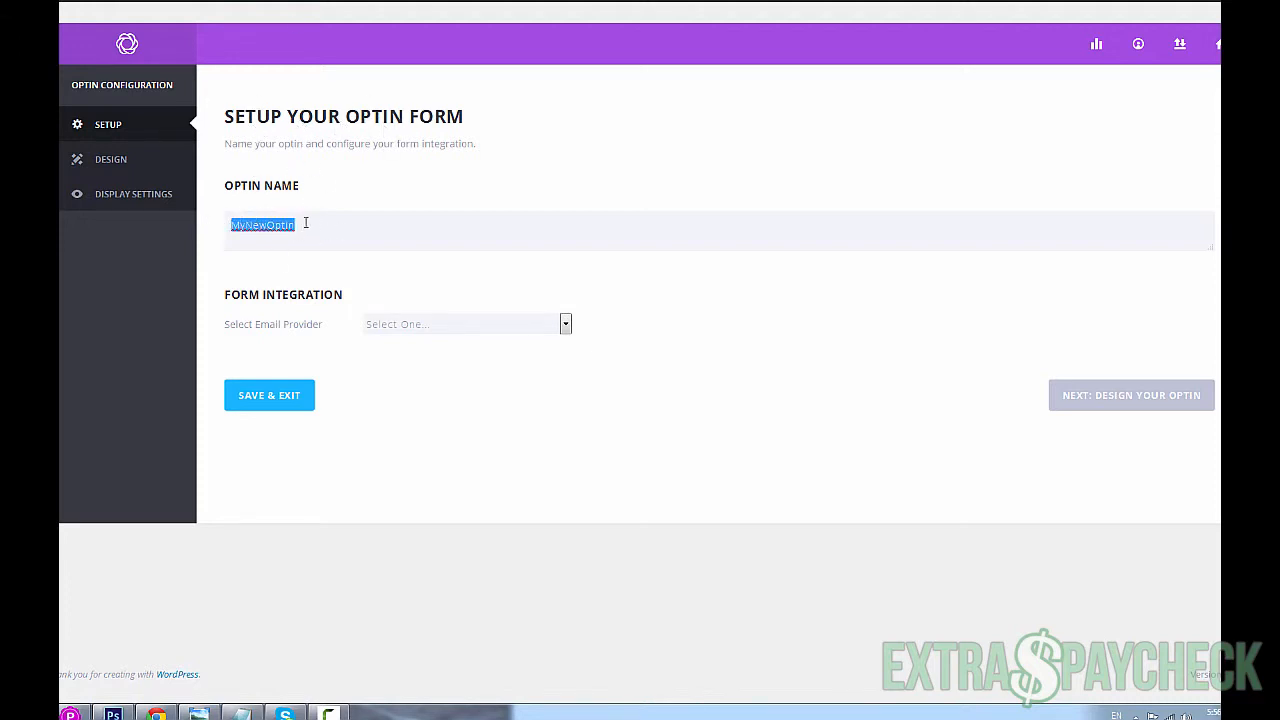
left_click(465, 323)
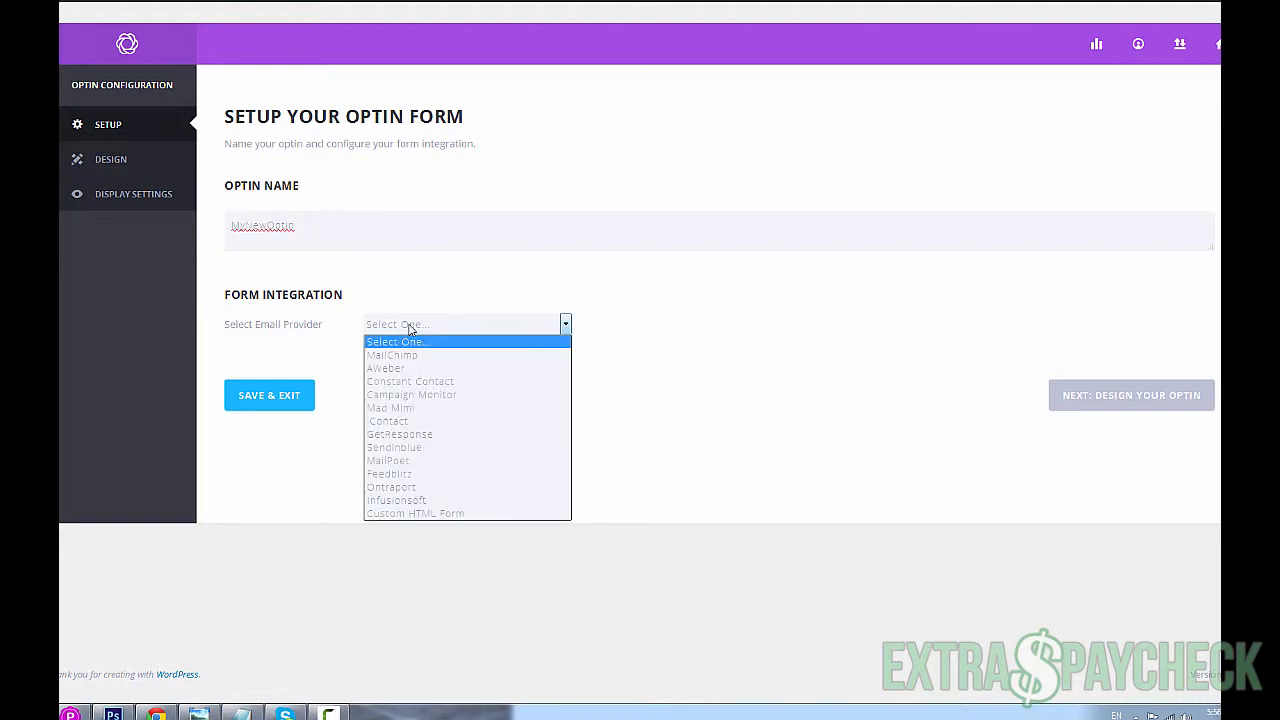
left_click(392, 355)
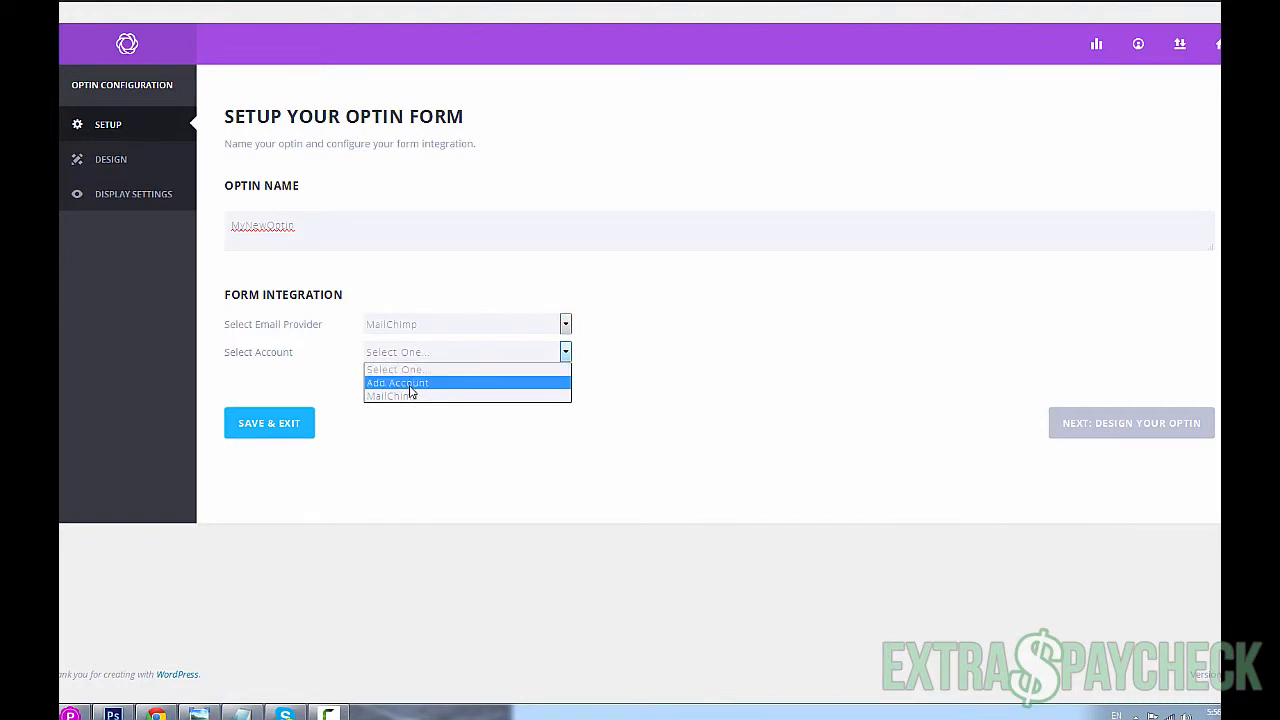
left_click(391, 396)
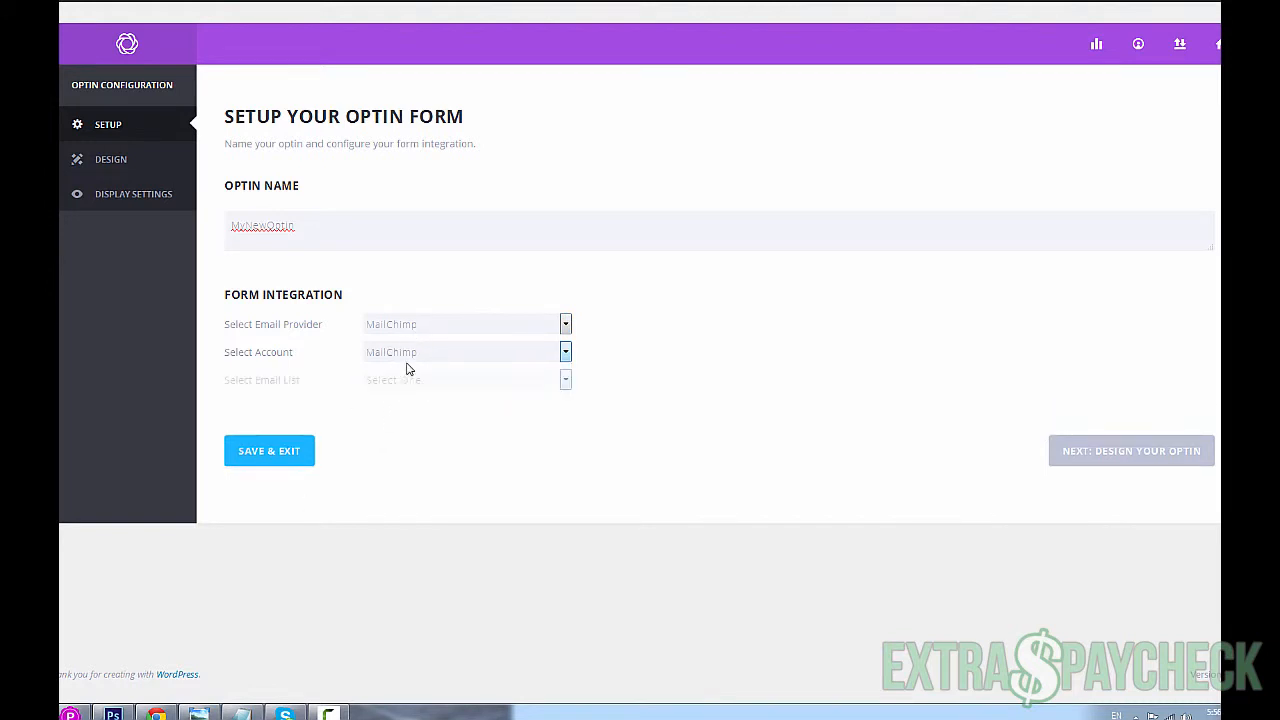
left_click(465, 379)
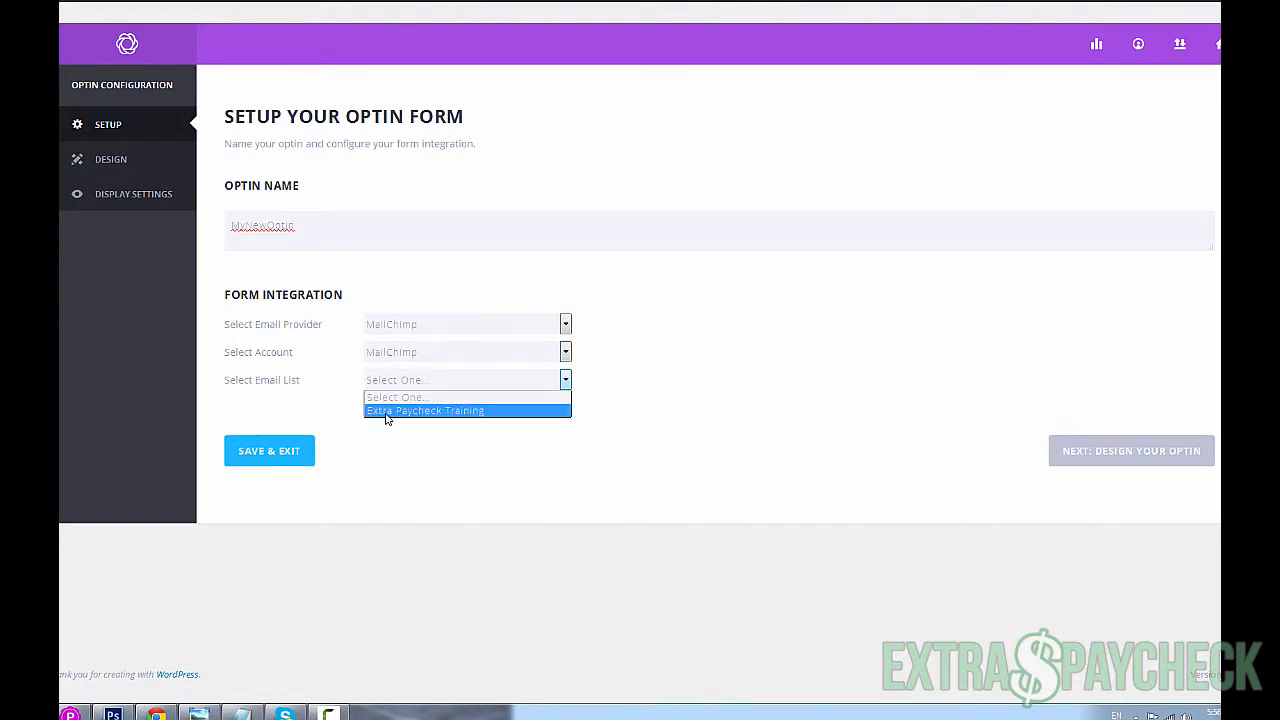
left_click(425, 410)
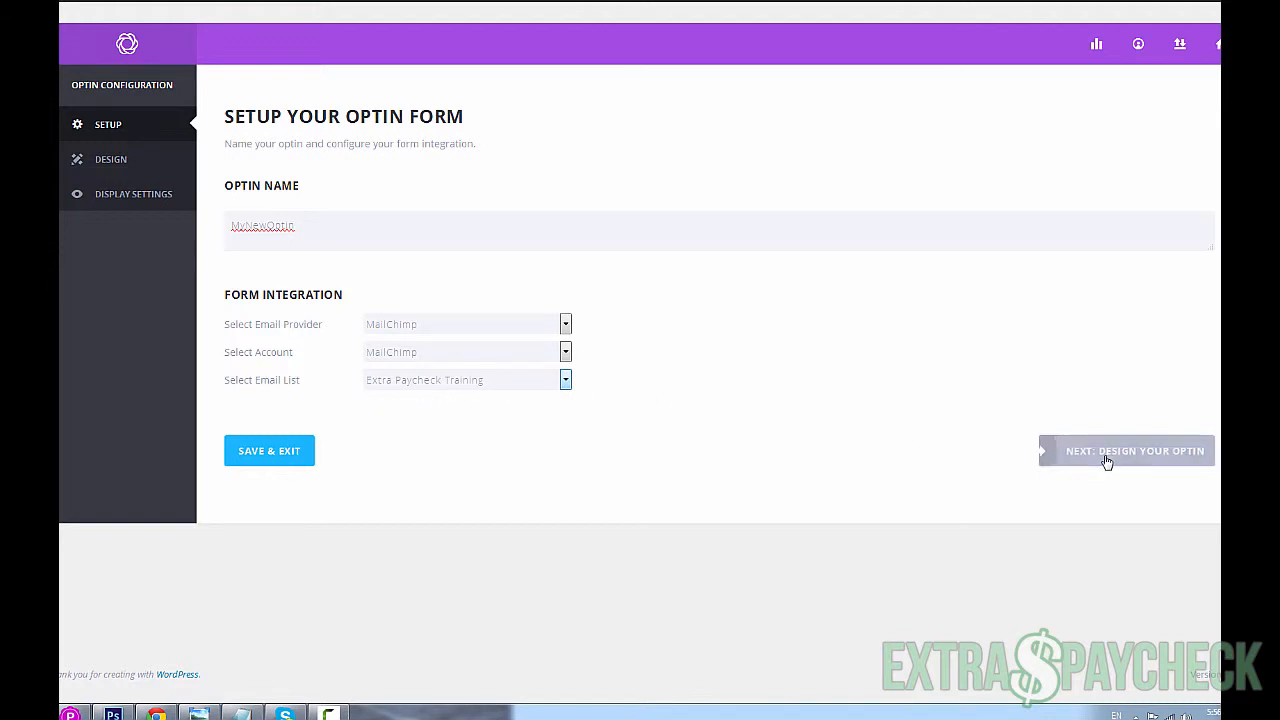
mouse_move(1120, 450)
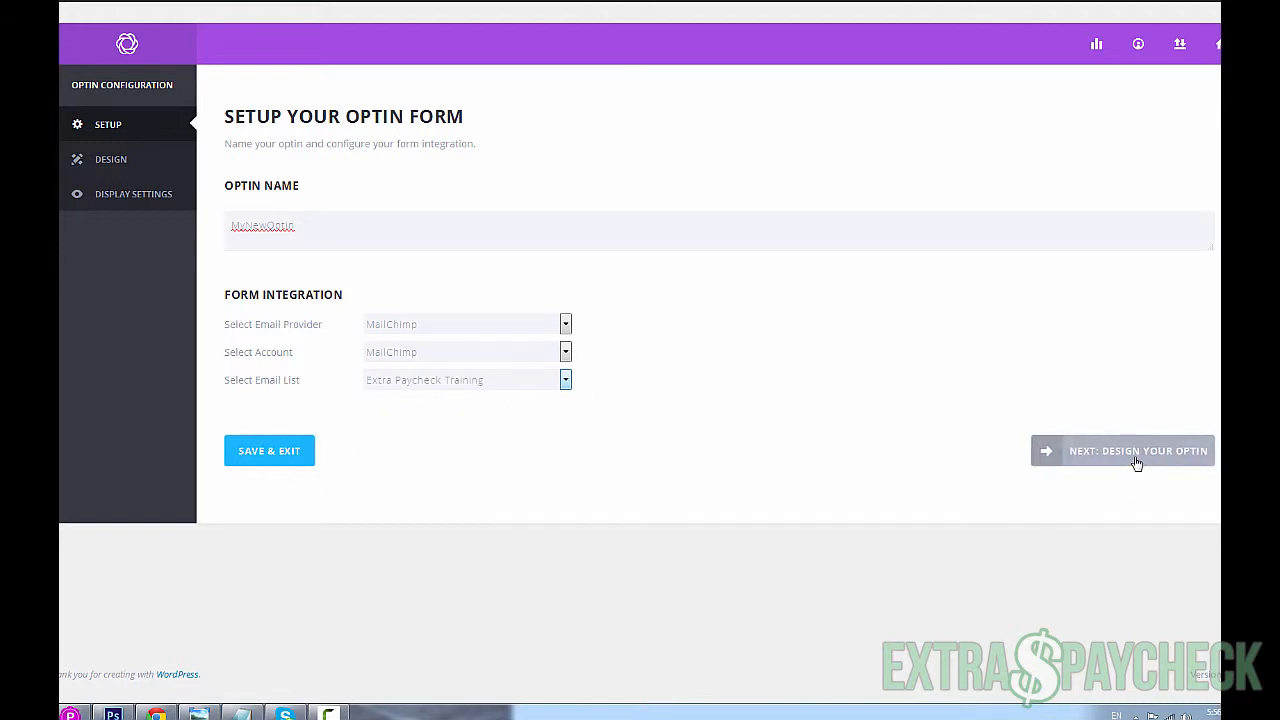
- Browse the Choose a Template gallery and pick a template to reach the design editor
left_click(1137, 450)
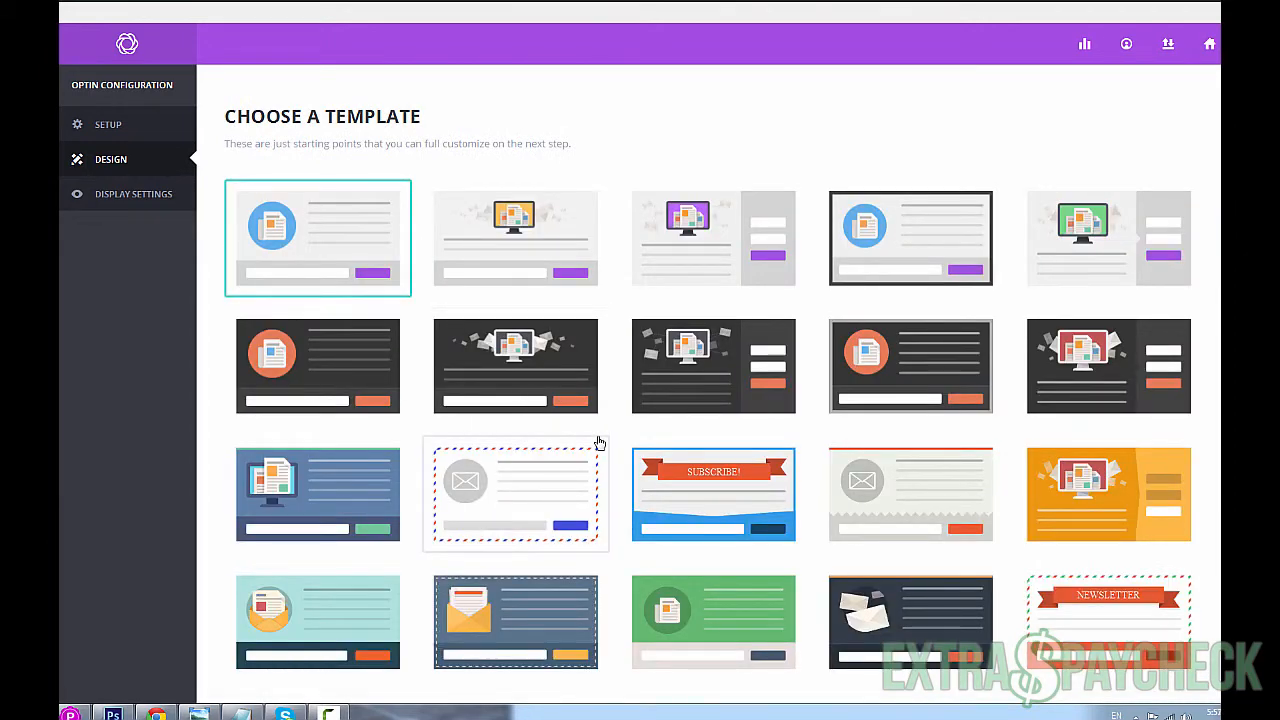
scroll("down", 3)
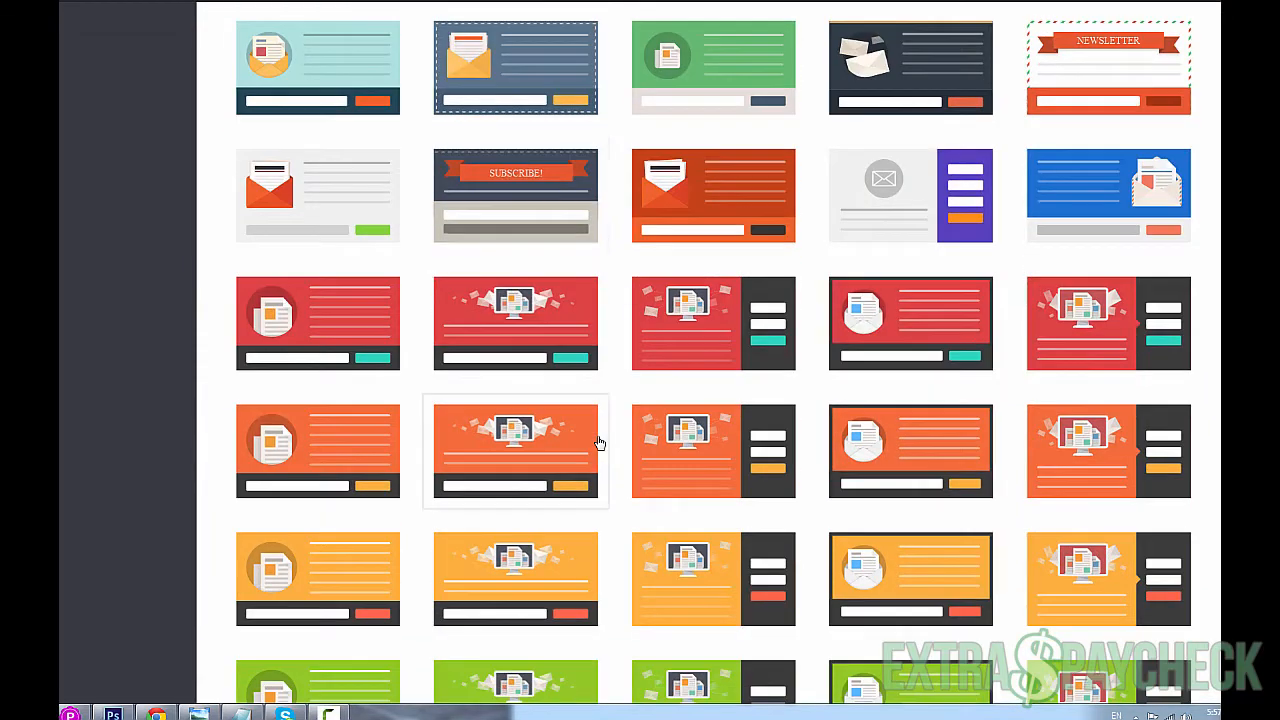
scroll("down", 3)
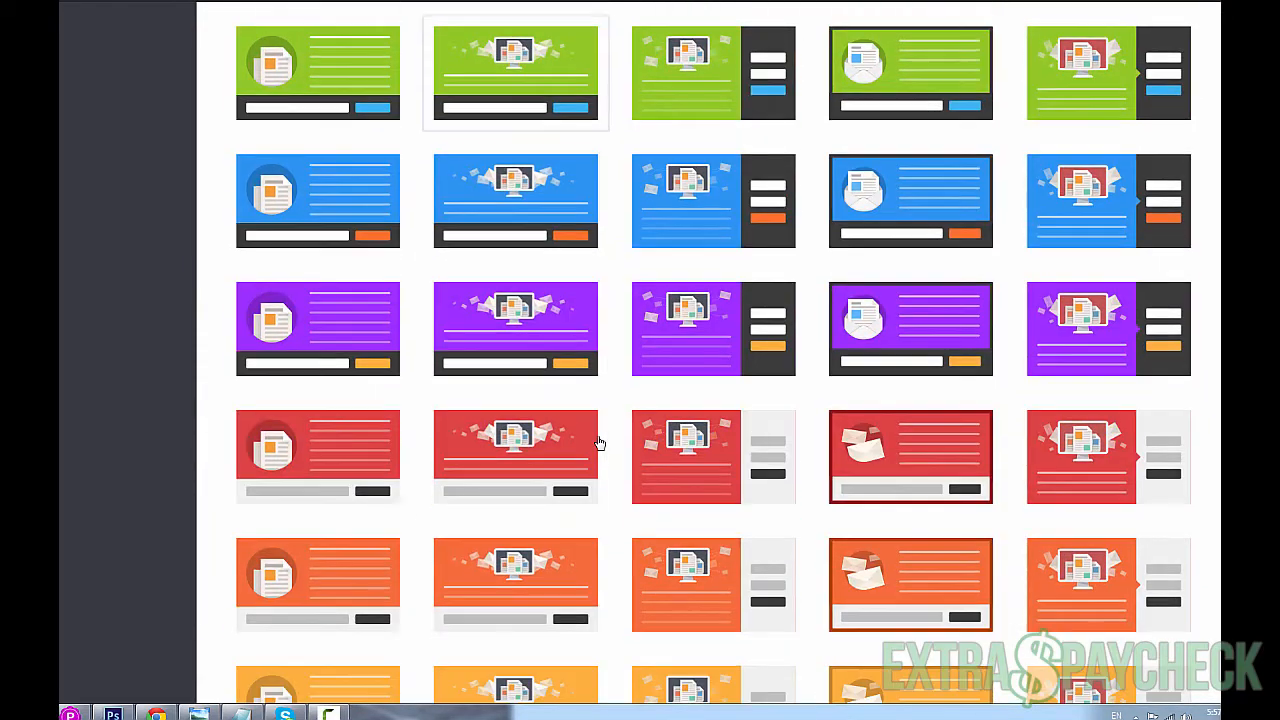
scroll("down", 3)
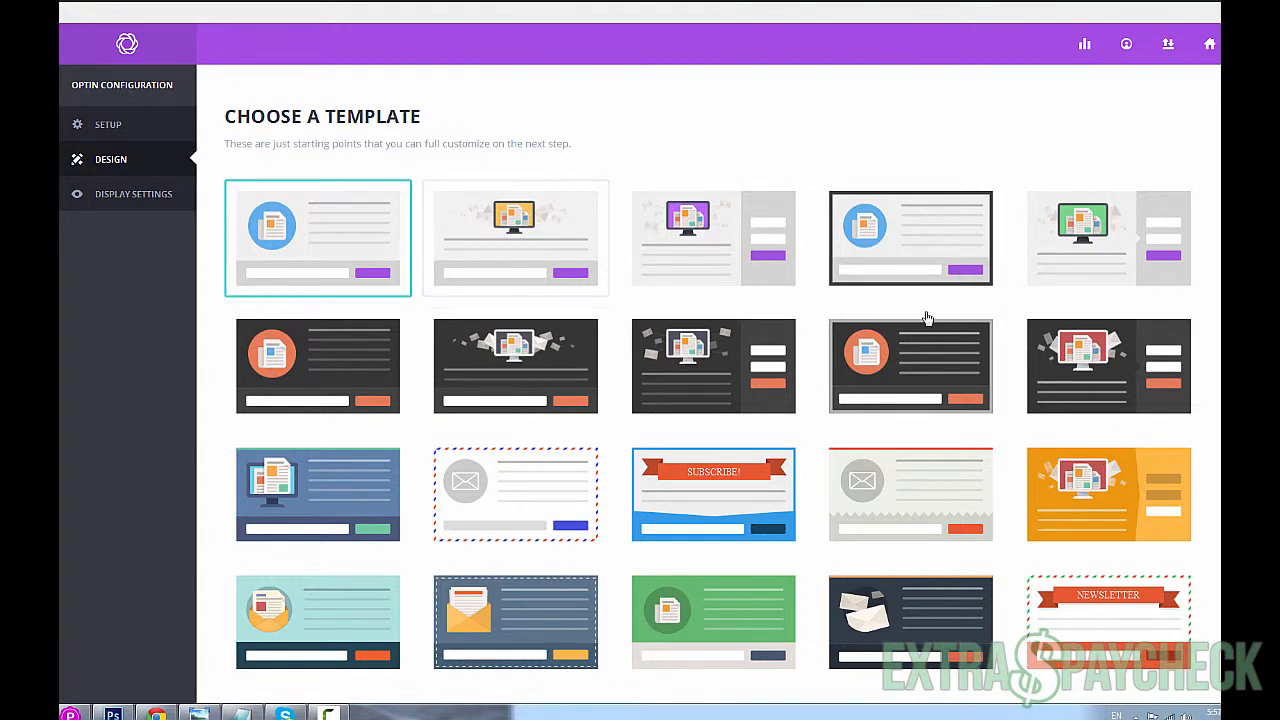
mouse_move(565, 442)
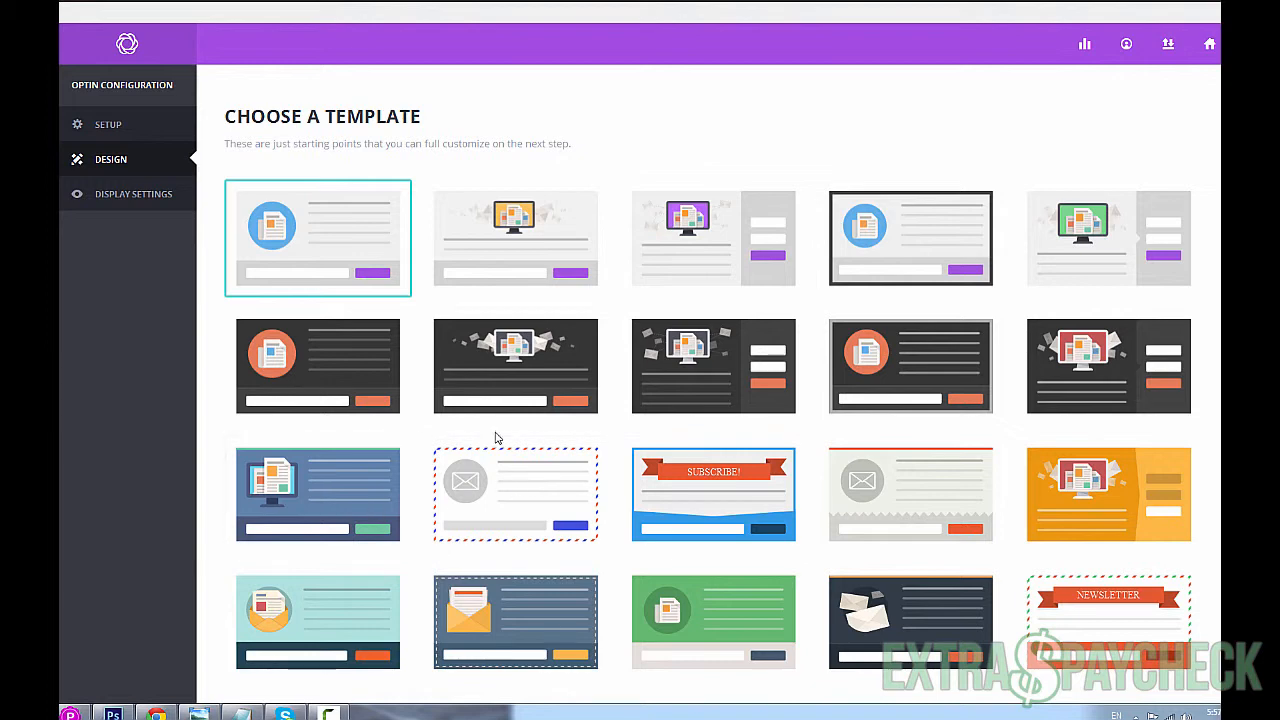
mouse_move(812, 361)
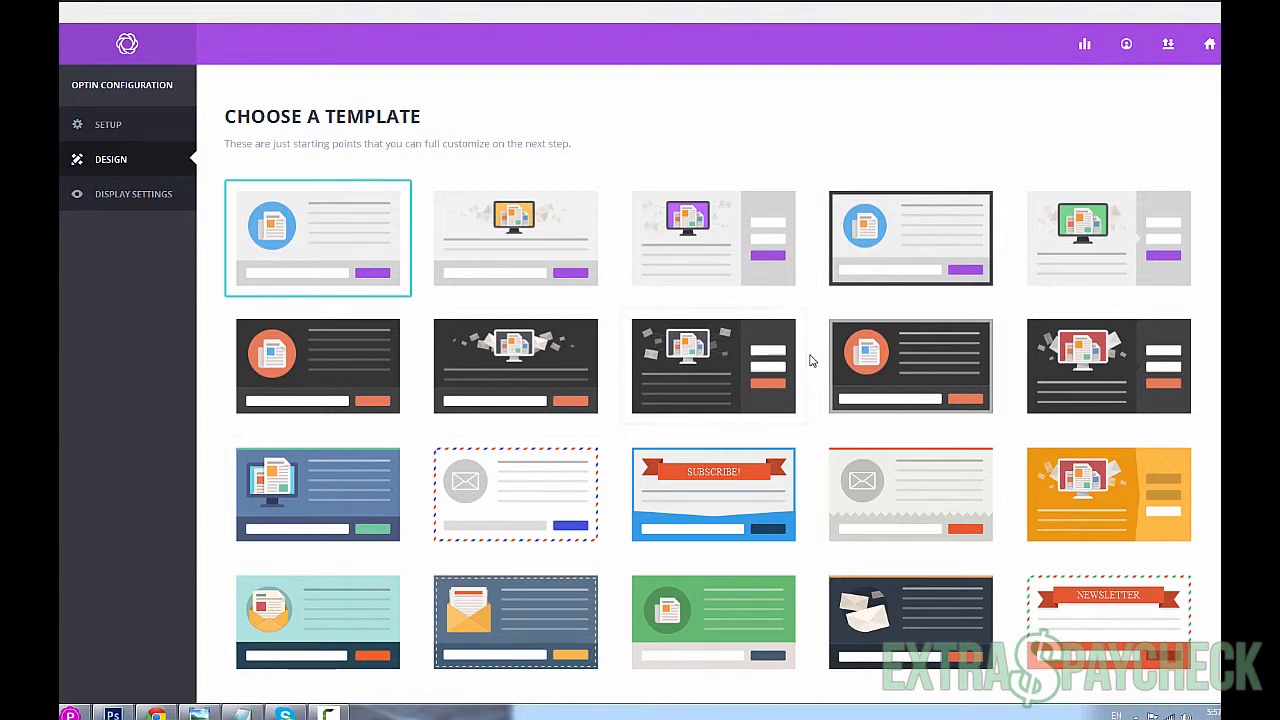
mouse_move(638, 500)
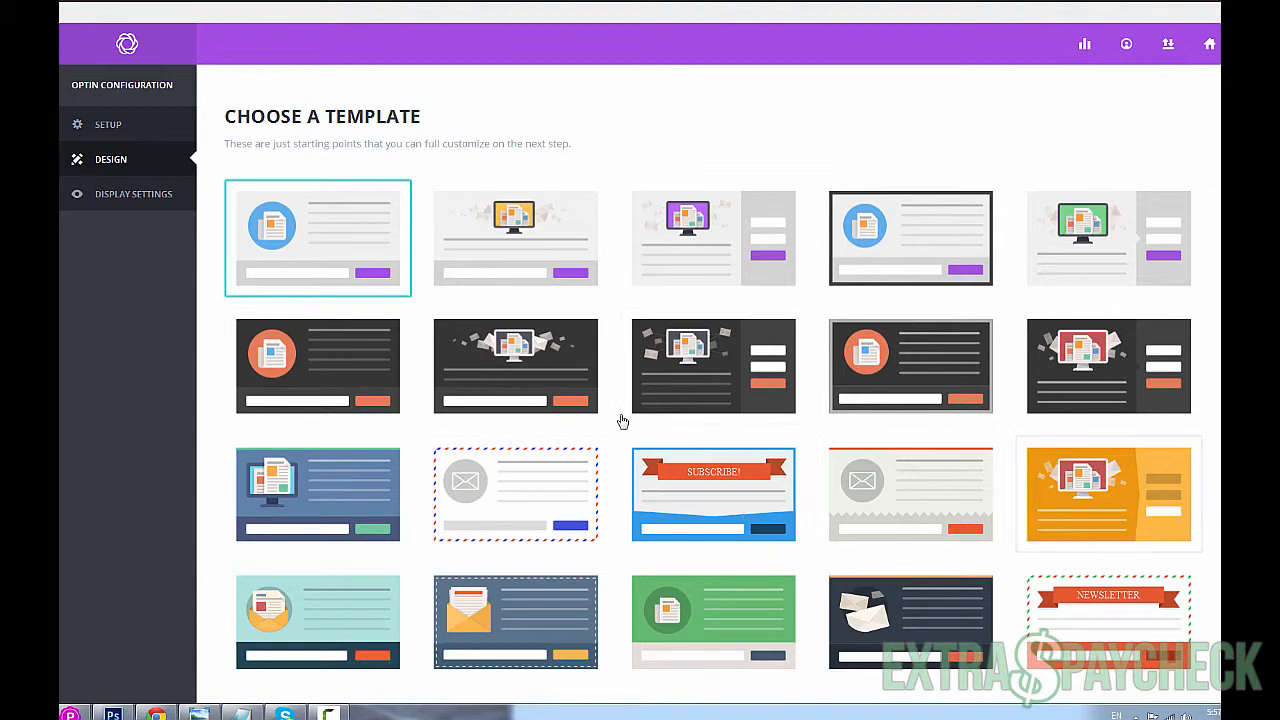
scroll("down", 3)
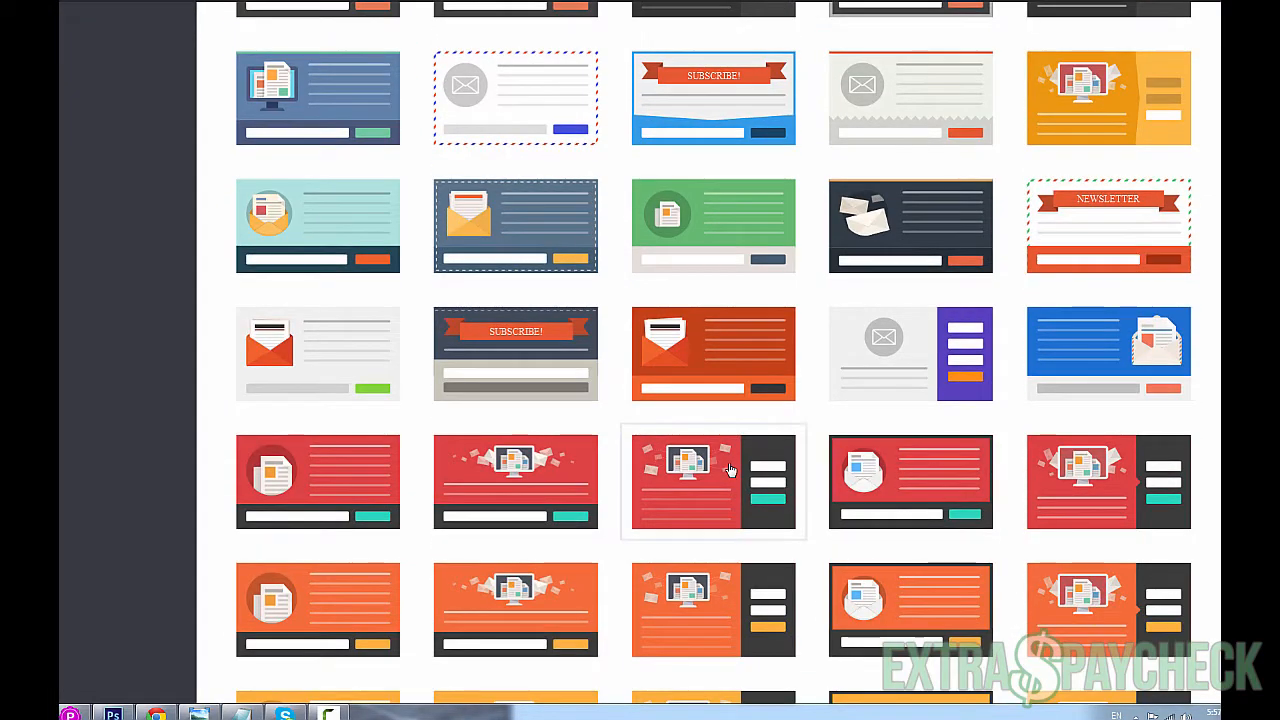
scroll("down", 3)
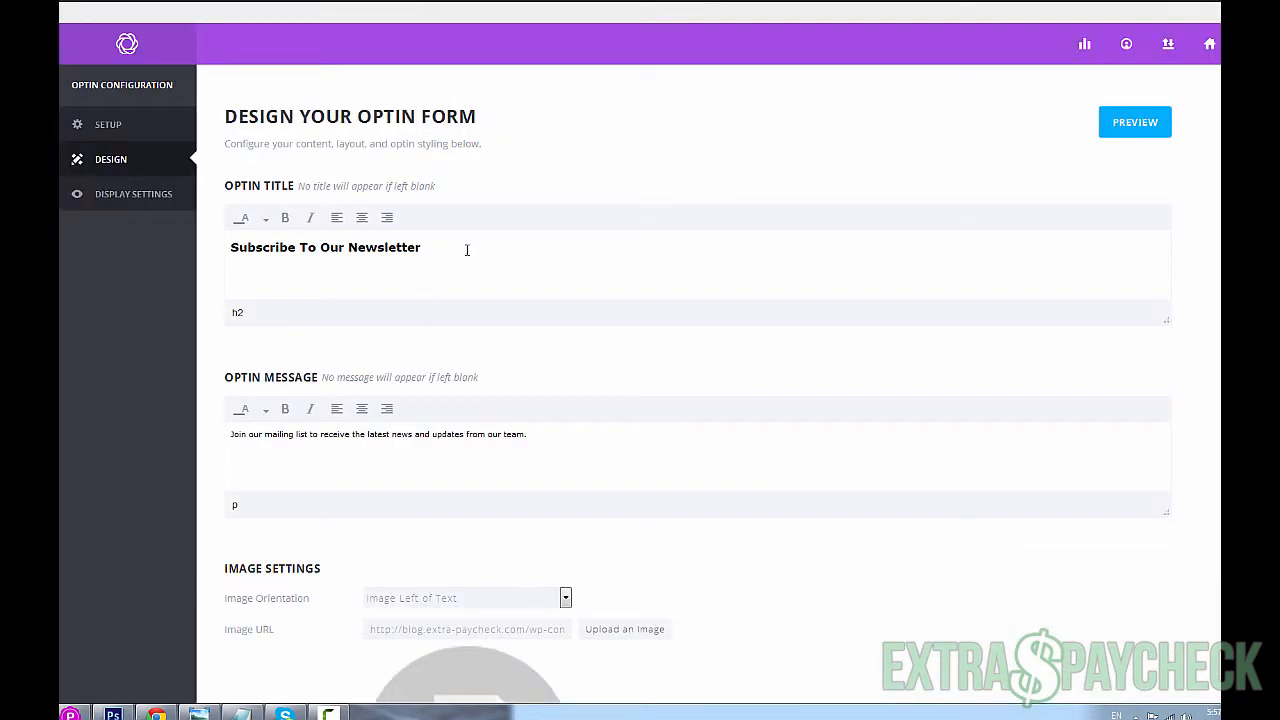
double_click(325, 247)
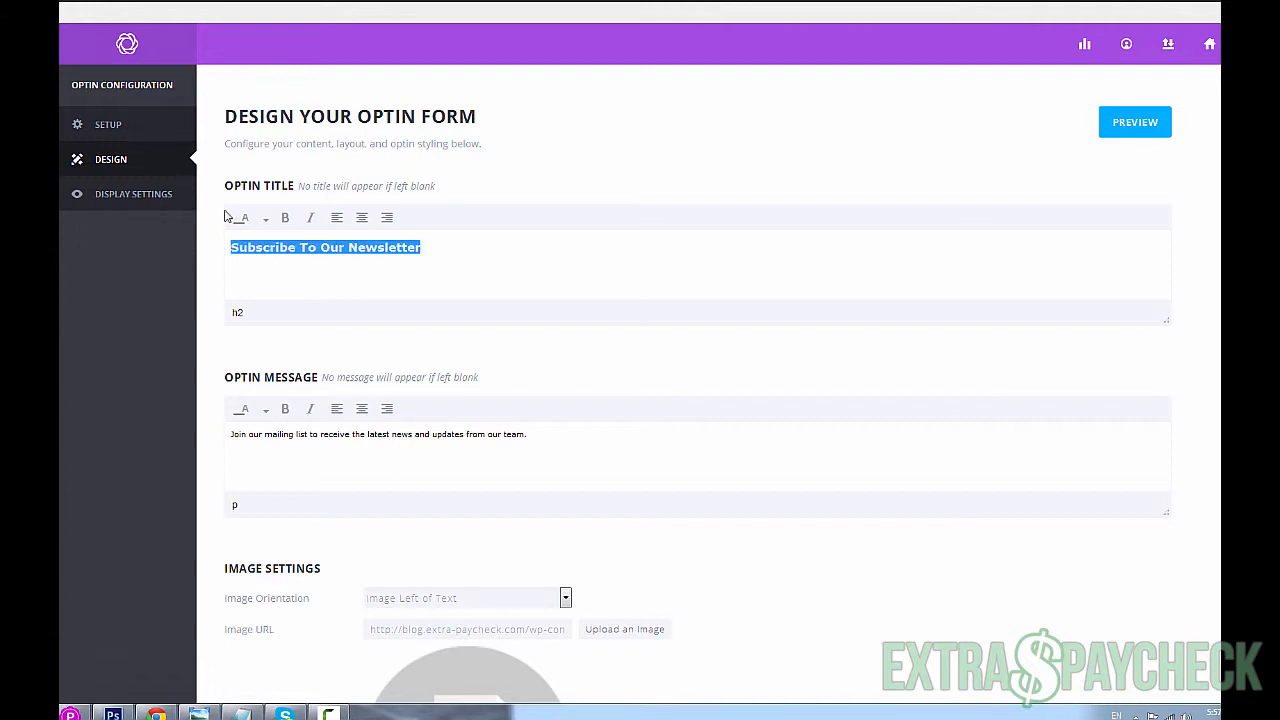
mouse_move(199, 257)
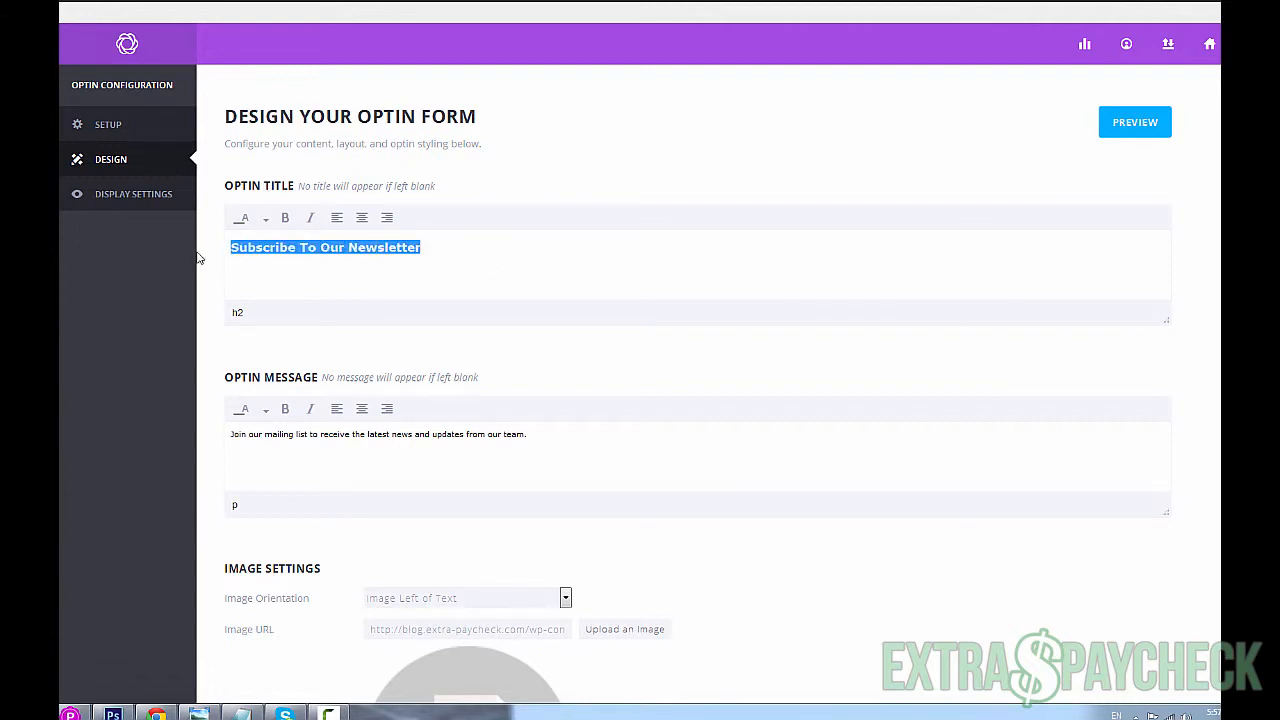
mouse_move(343, 454)
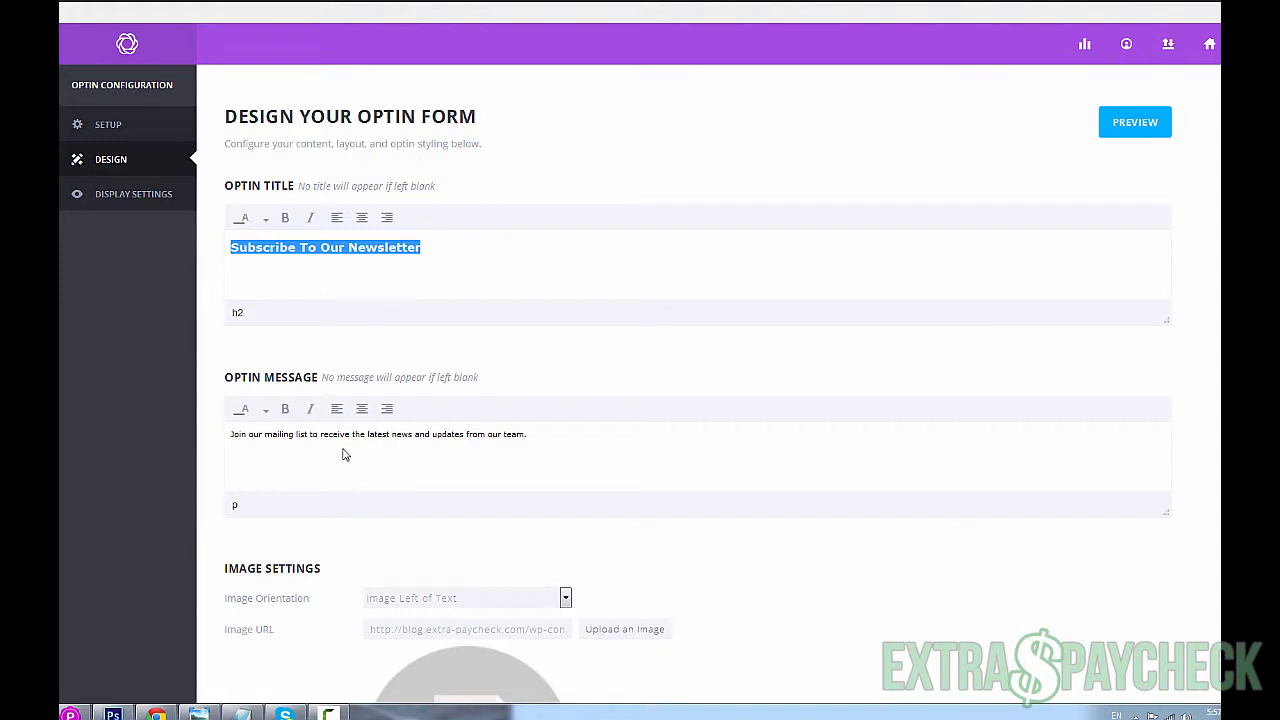
mouse_move(386, 218)
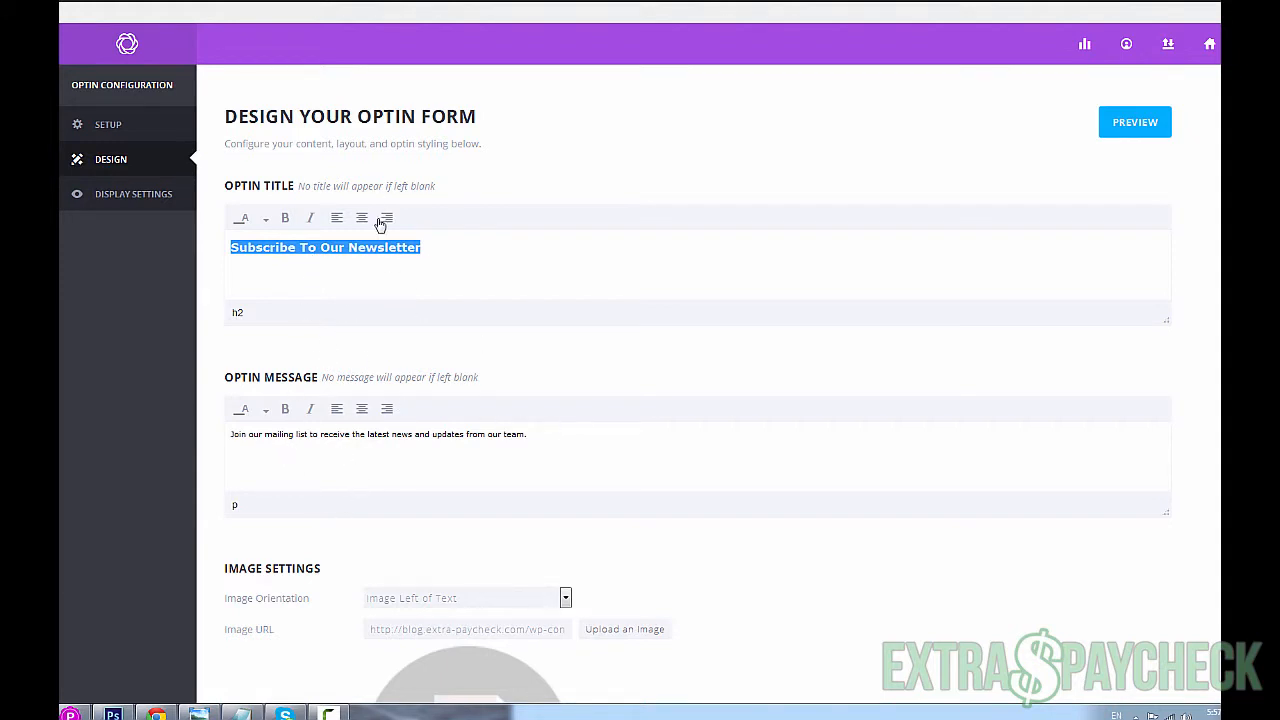
mouse_move(410, 273)
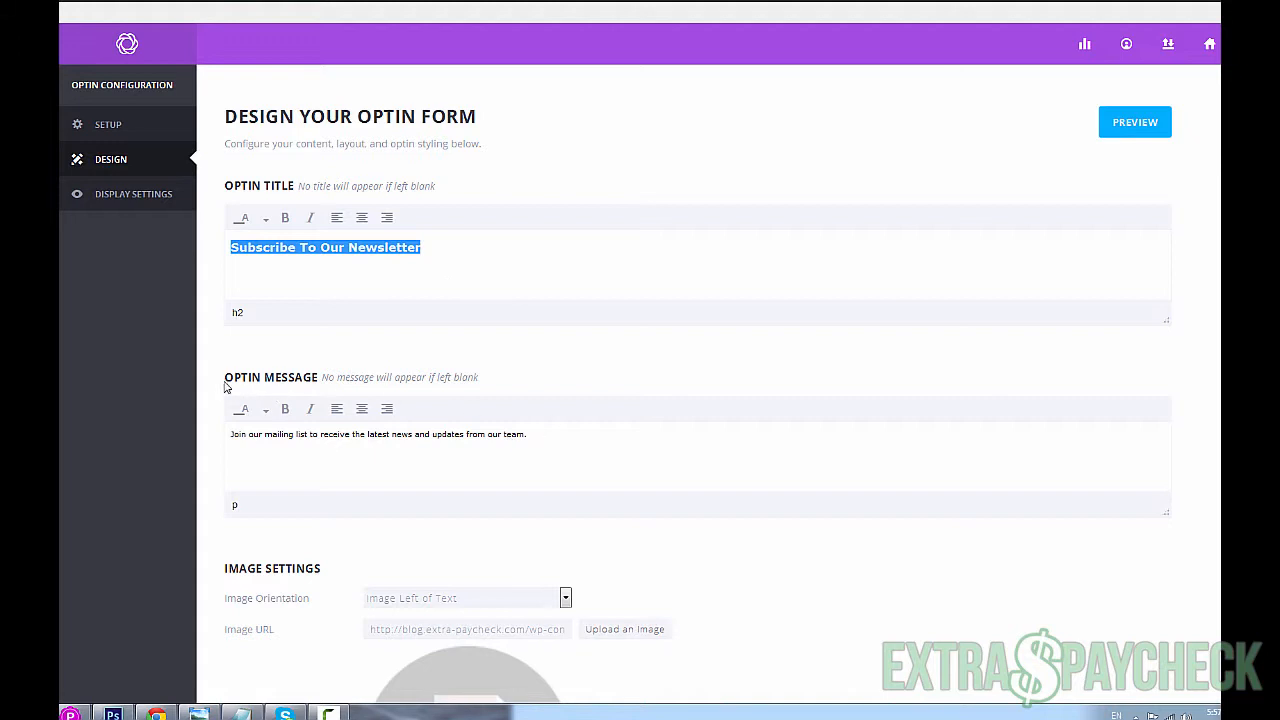
left_click(527, 434)
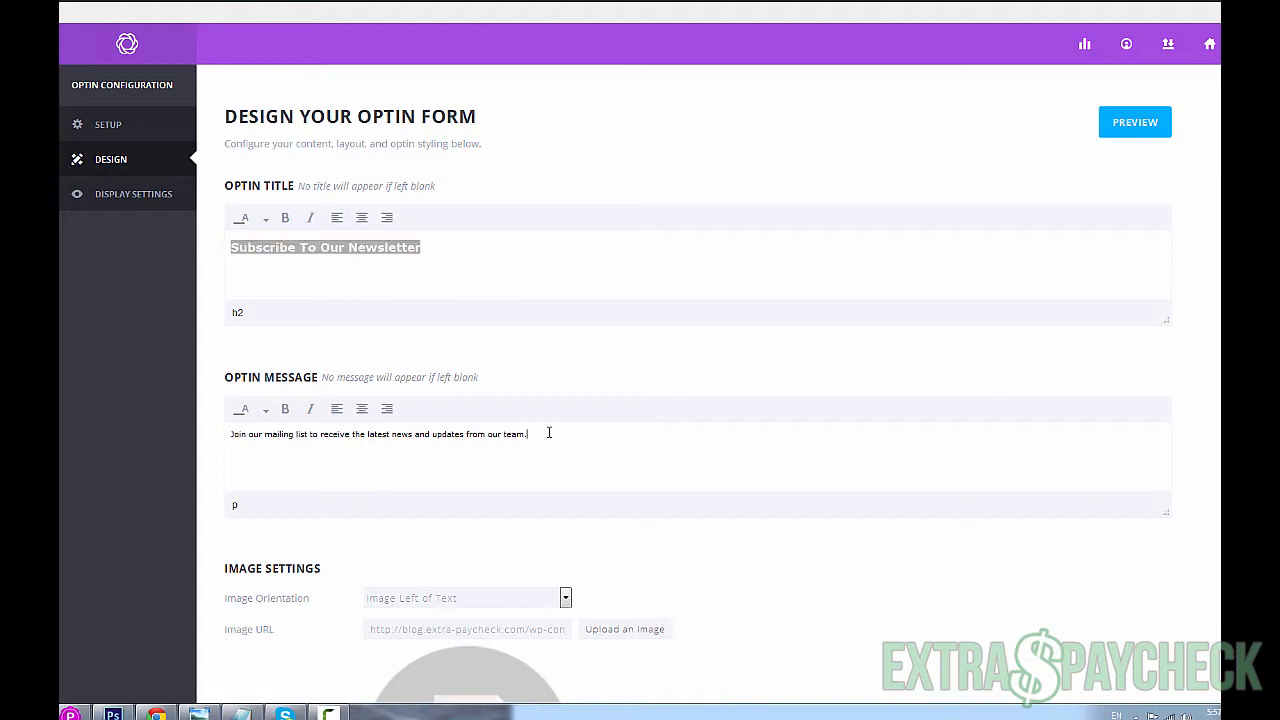
scroll("down", 3)
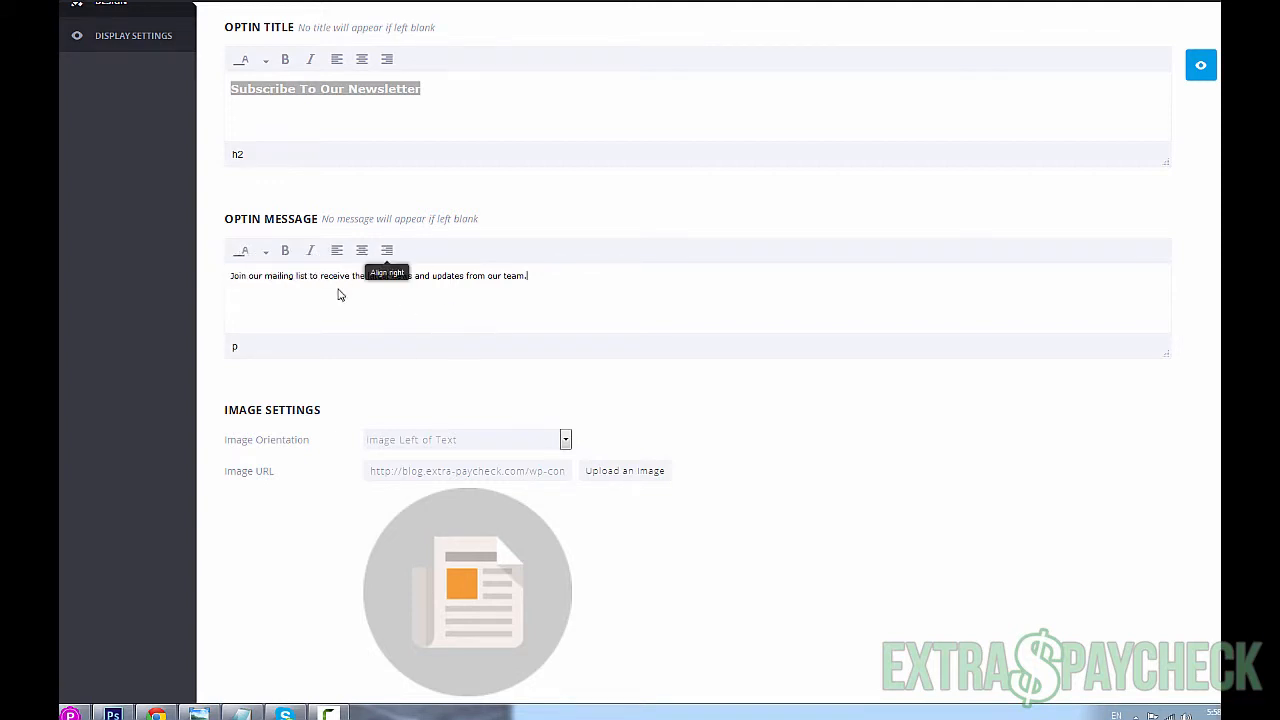
- Set the image load-in animation to Slide Down and tick Hide image on mobile
scroll("down", 3)
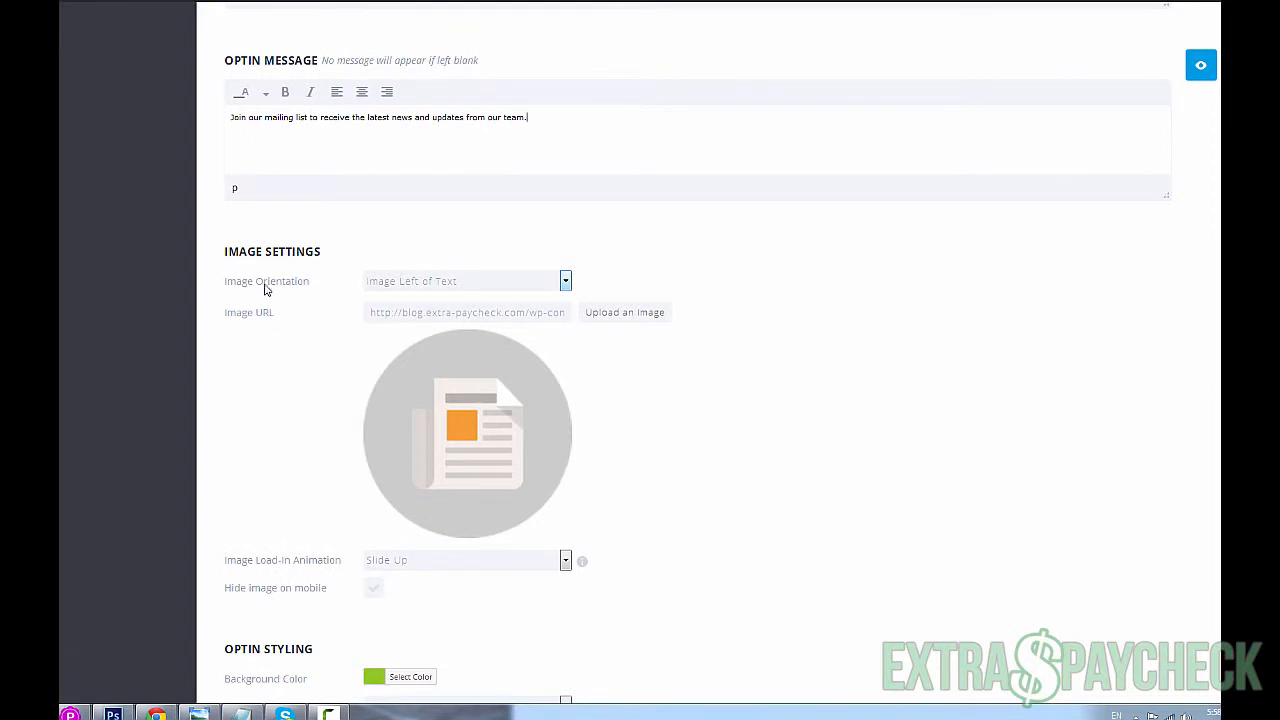
scroll("down", 3)
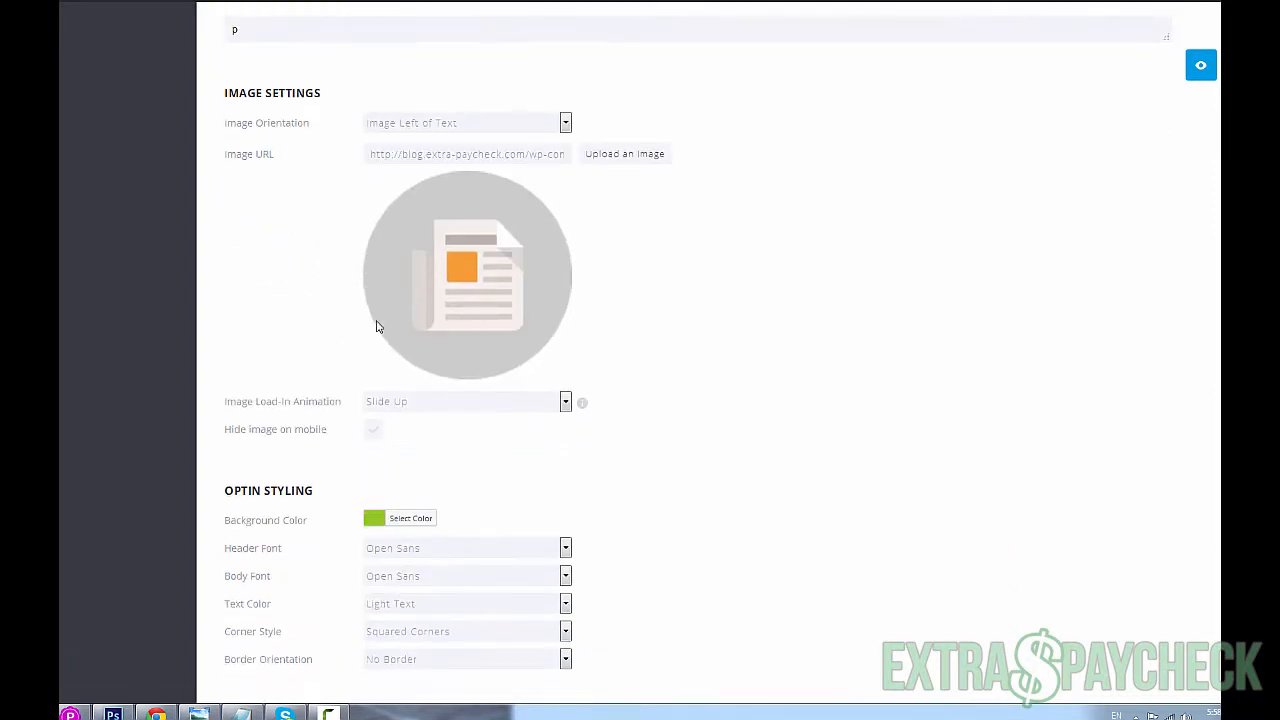
mouse_move(436, 252)
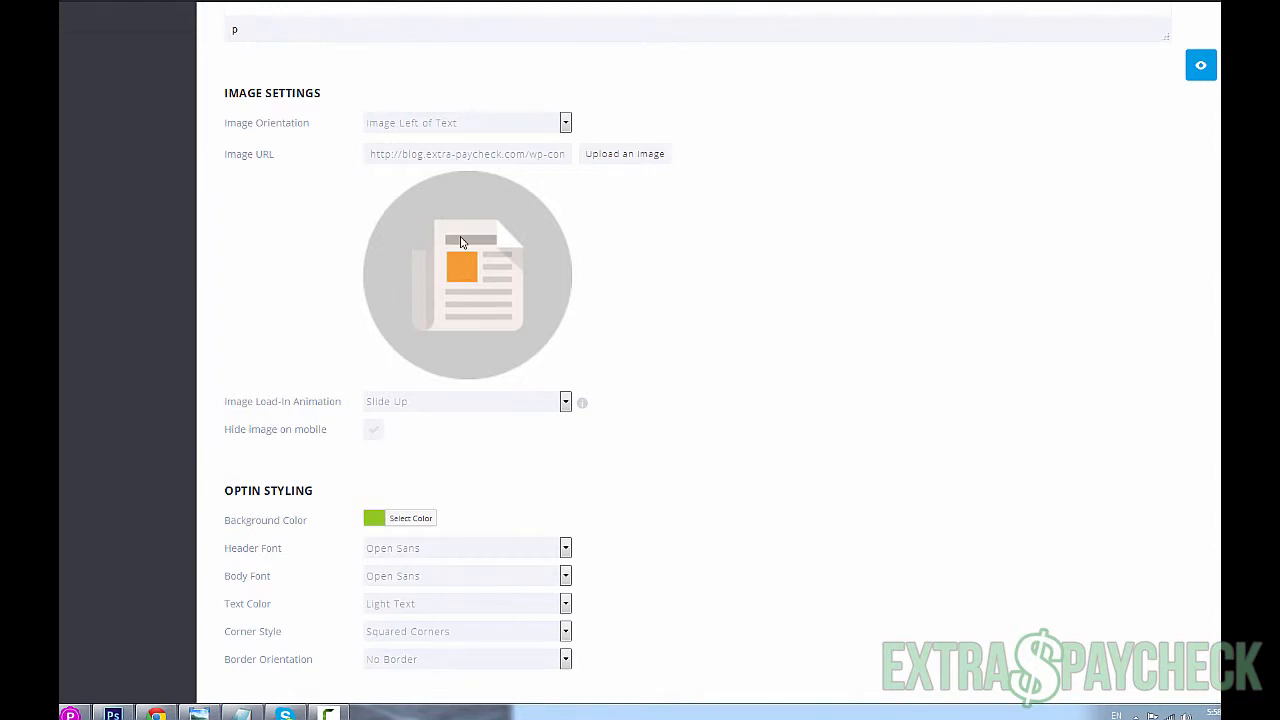
scroll("down", 3)
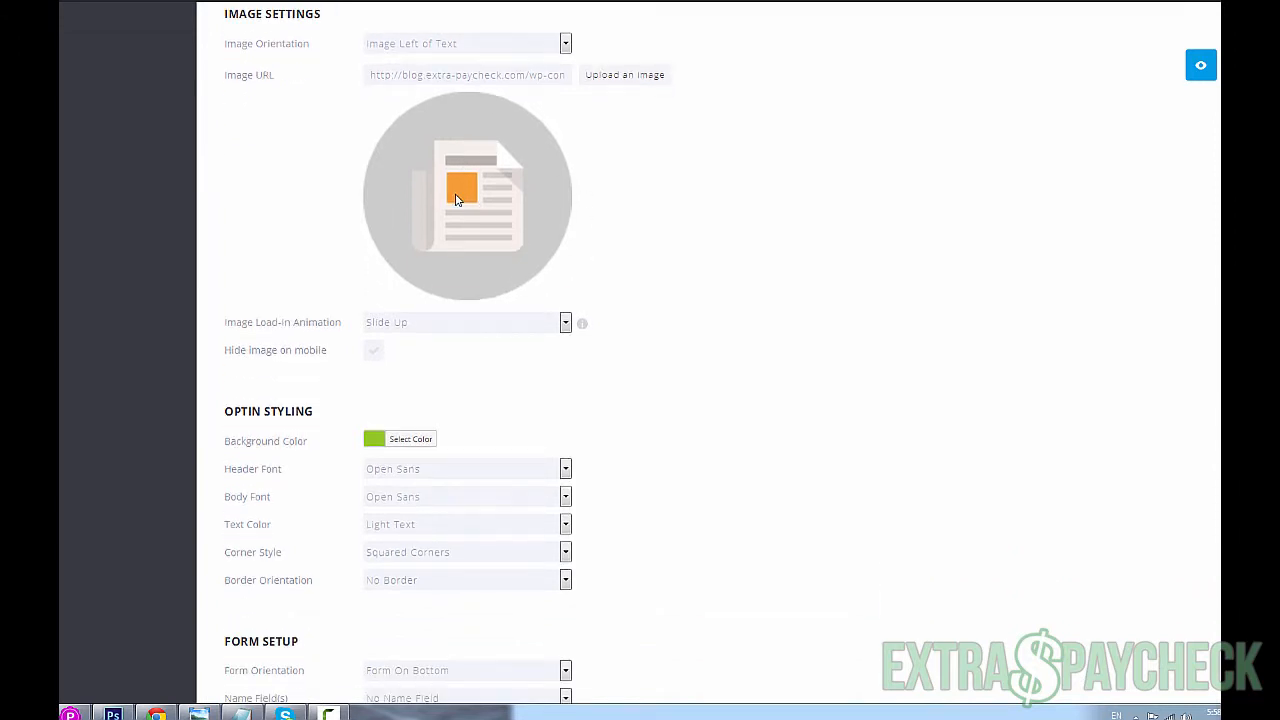
left_click(565, 322)
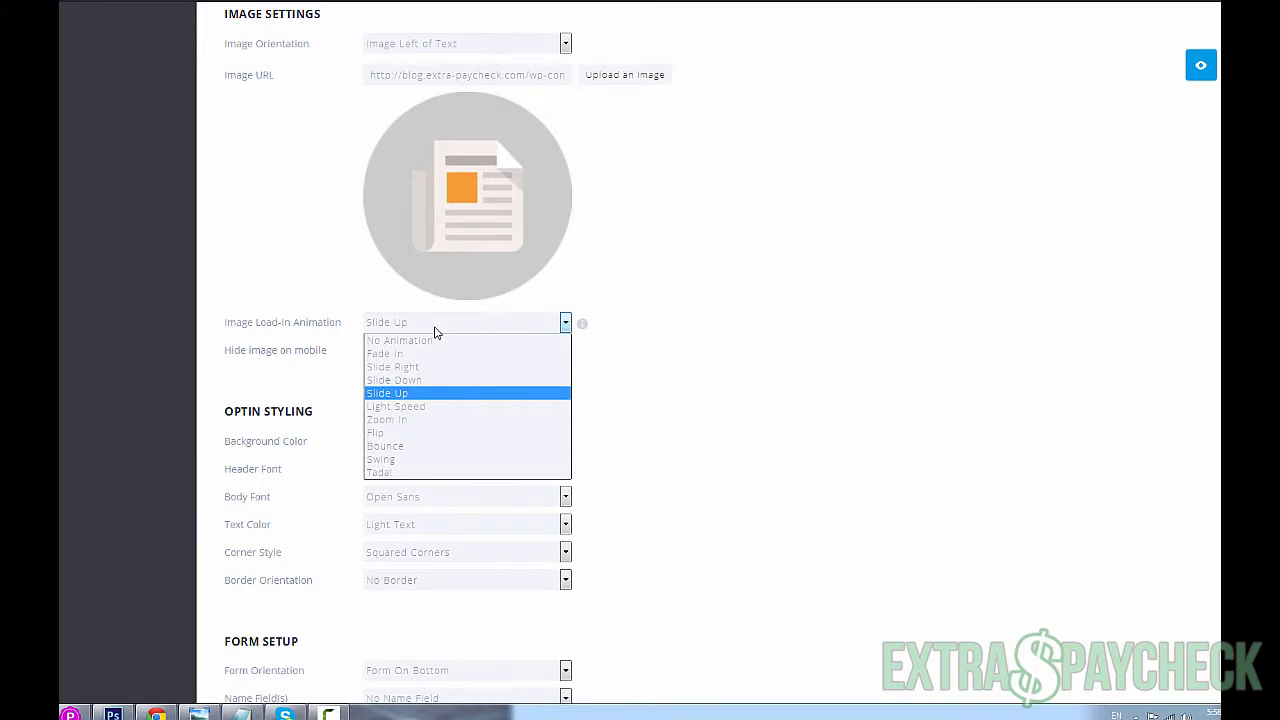
mouse_move(422, 393)
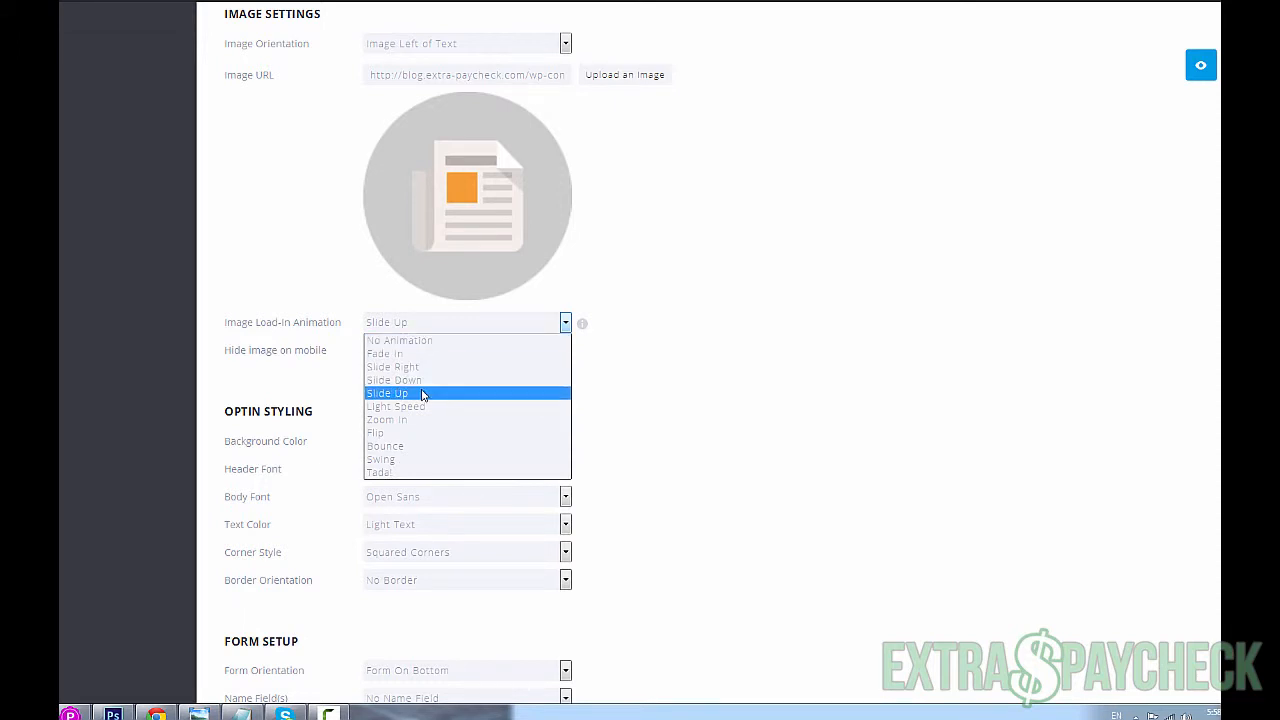
mouse_move(420, 380)
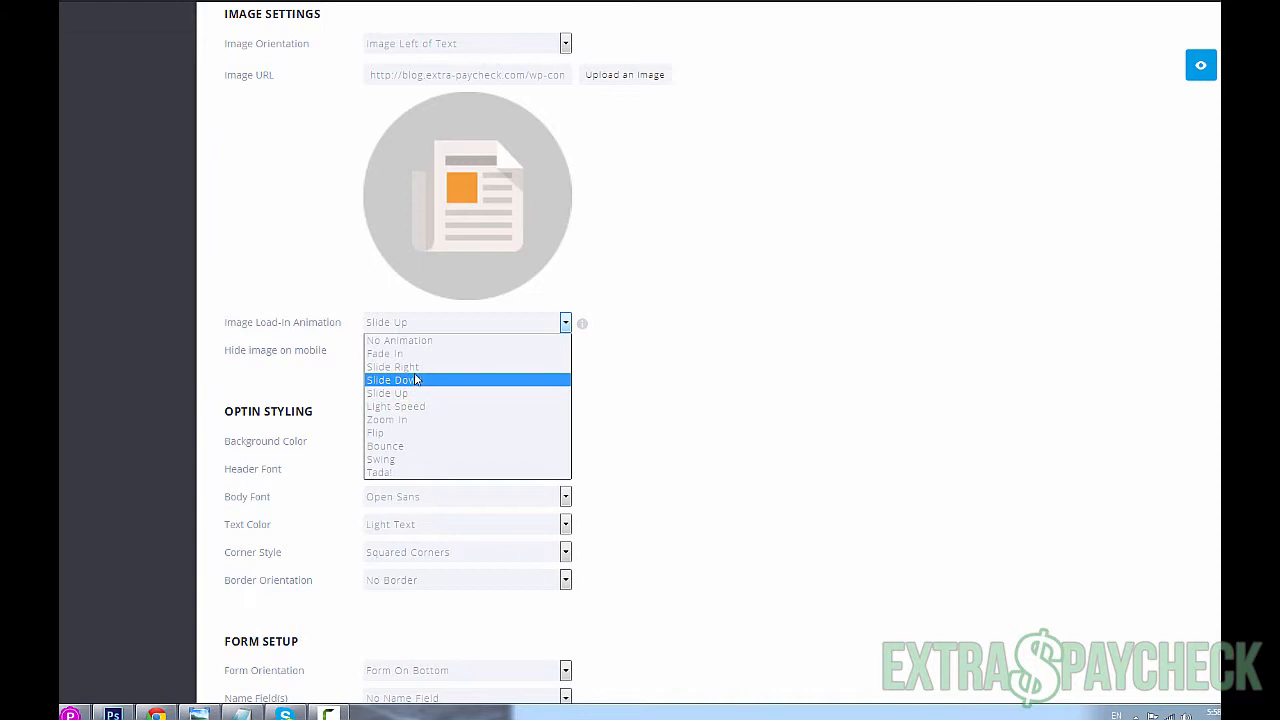
mouse_move(405, 393)
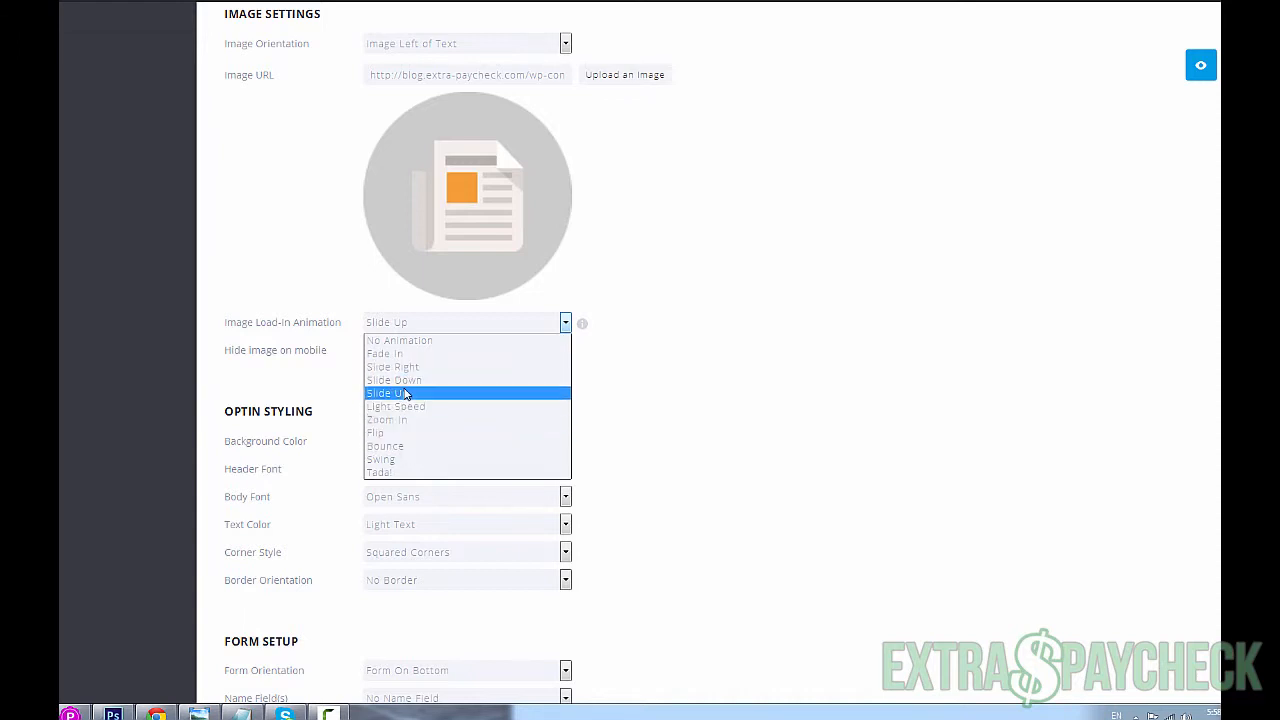
left_click(394, 380)
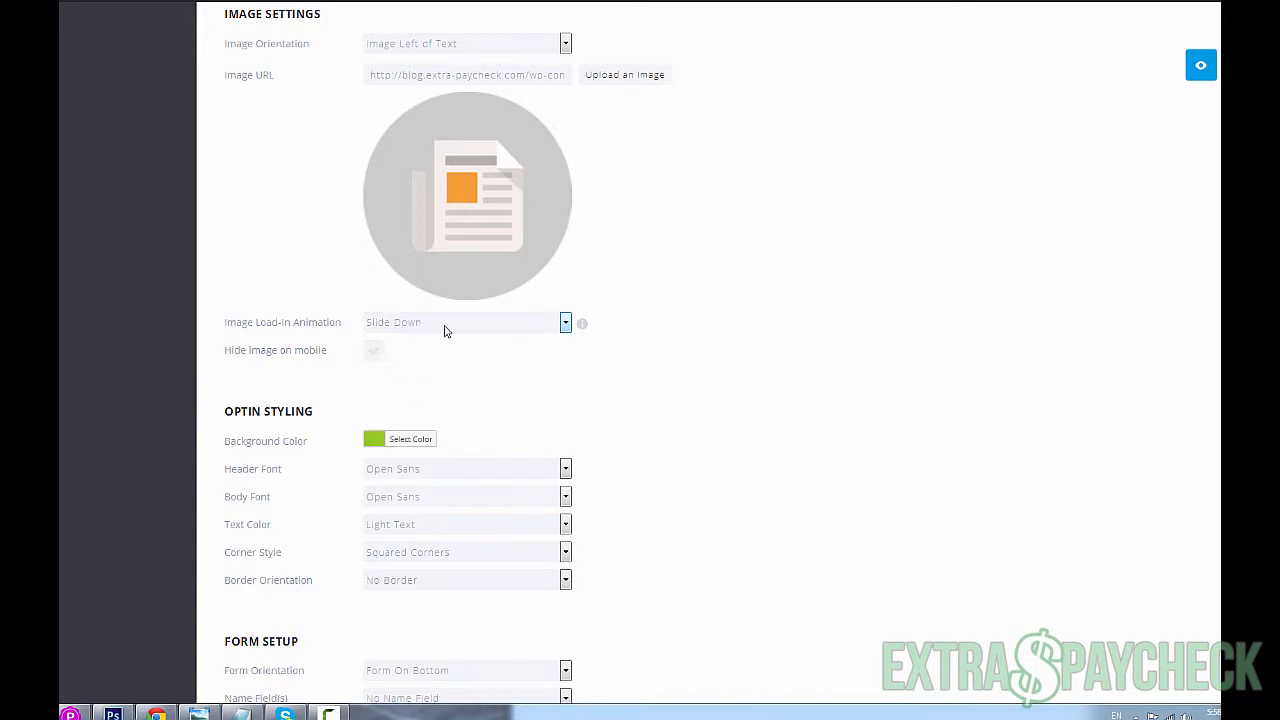
left_click(373, 350)
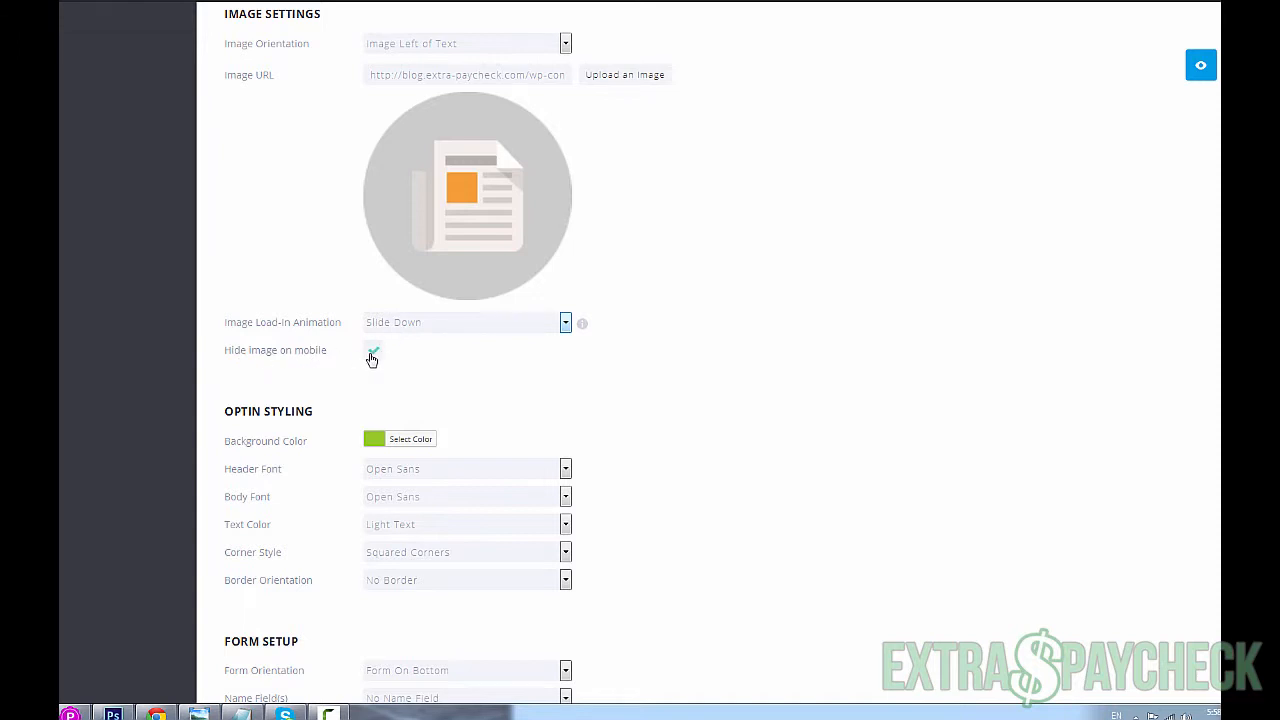
left_click(373, 350)
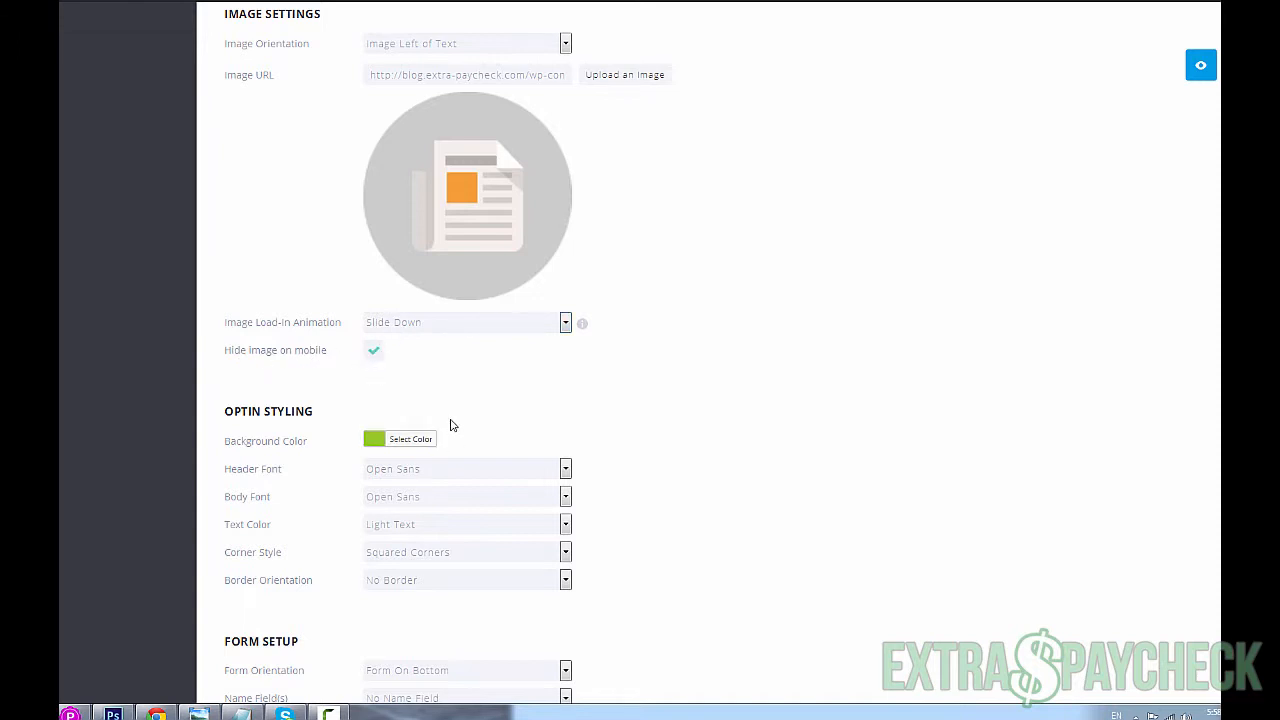
mouse_move(390, 400)
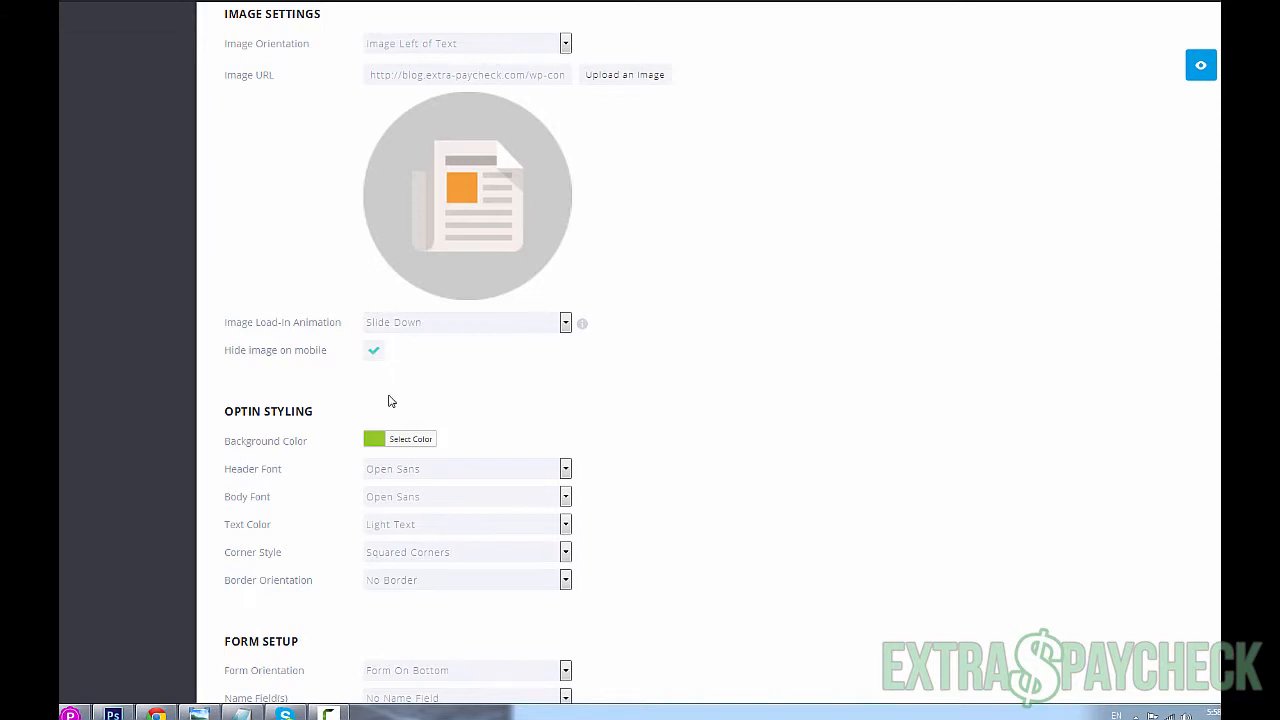
scroll("down", 3)
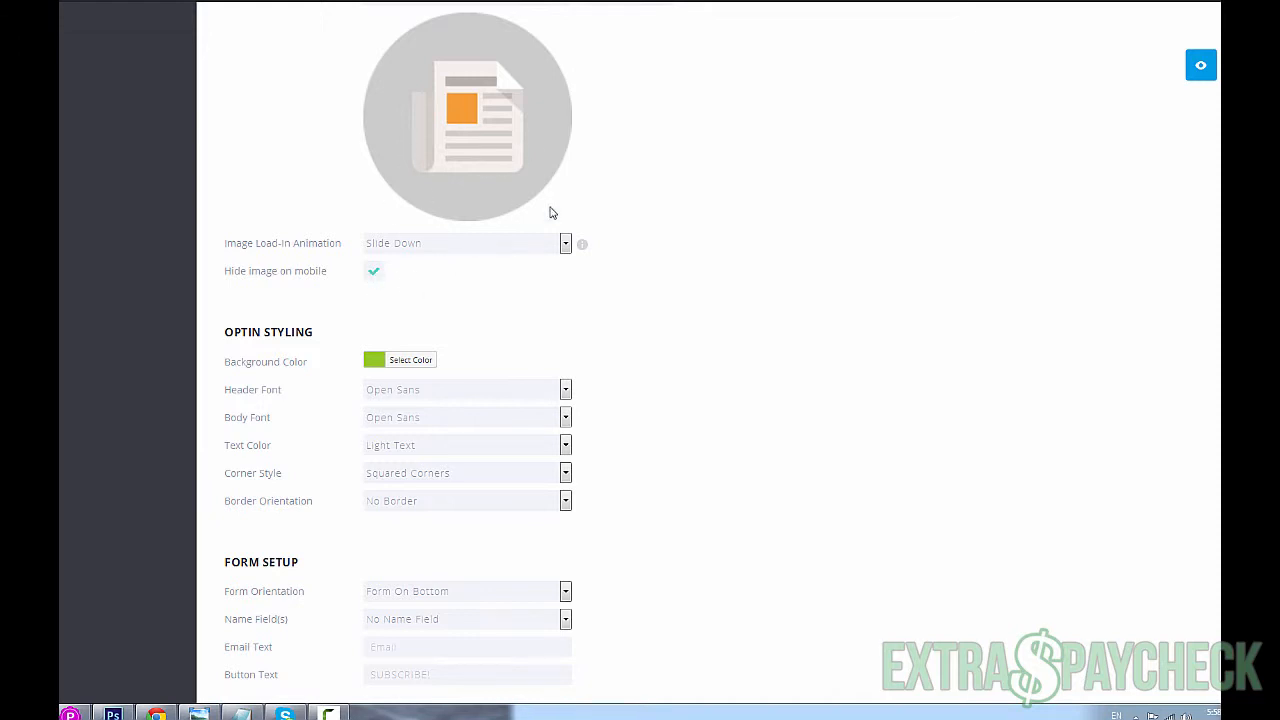
scroll("down", 3)
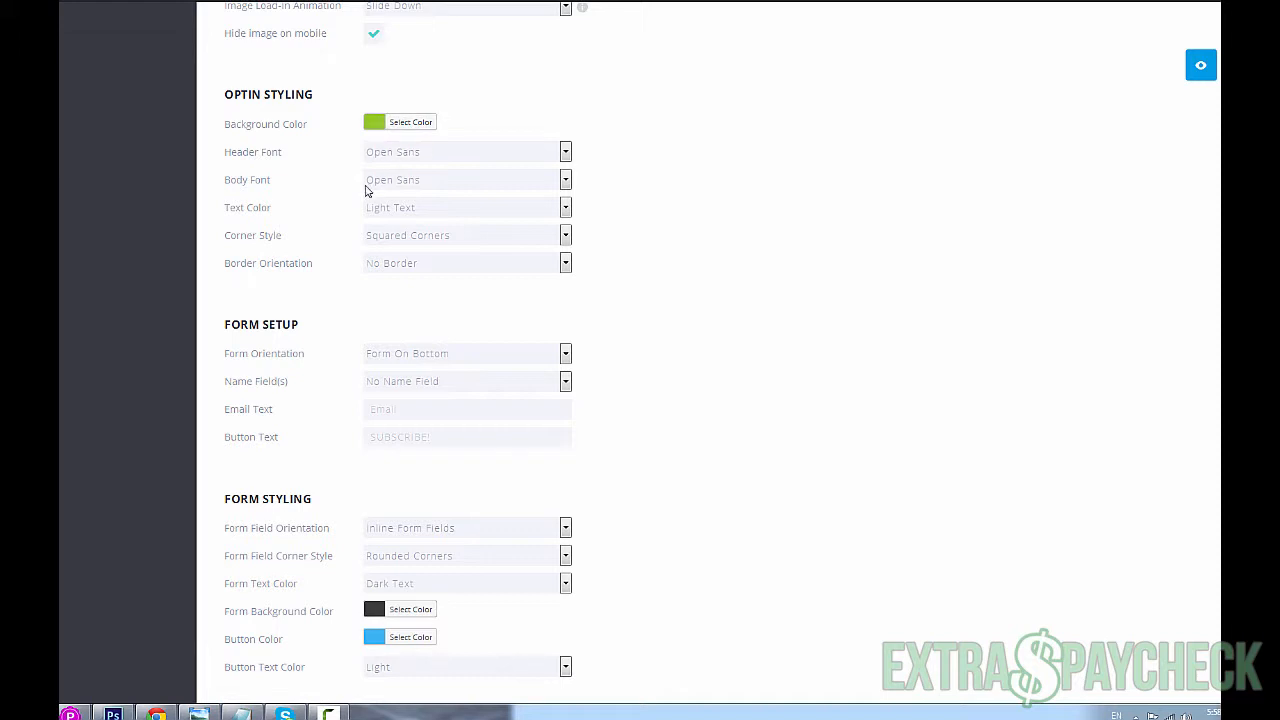
mouse_move(454, 231)
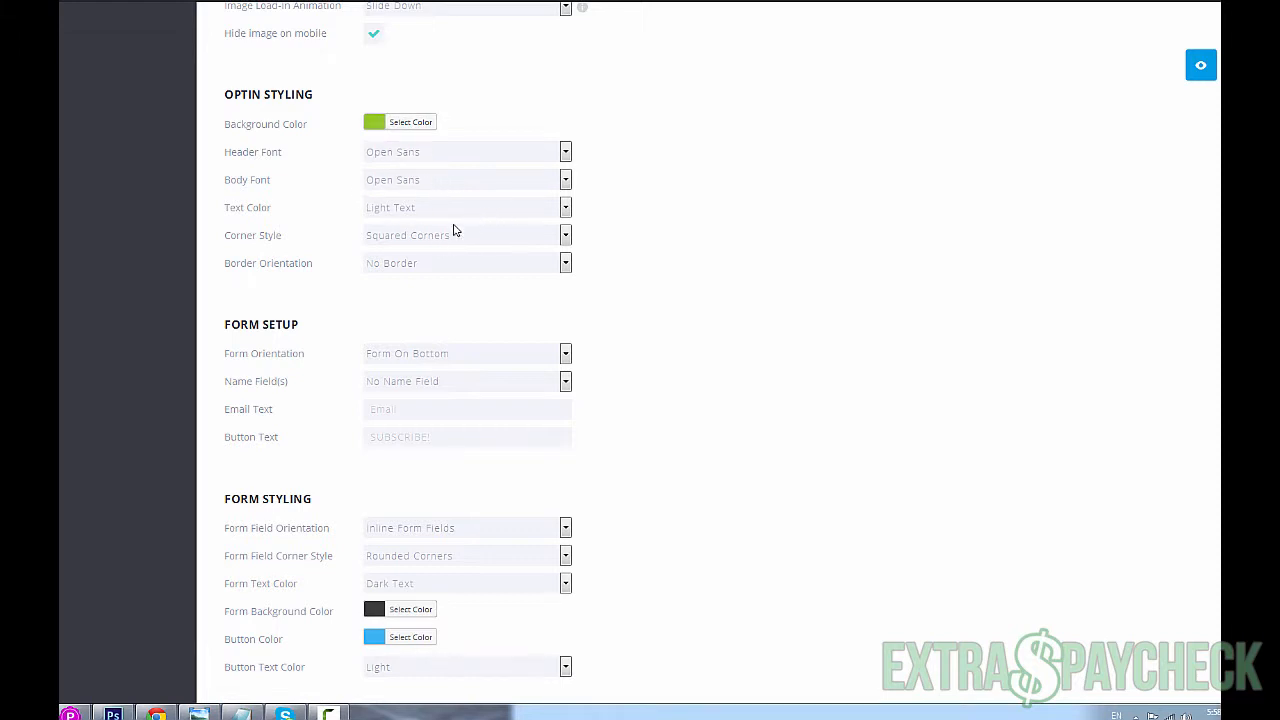
- Set Border Orientation to Full Border and choose the double-line border style
left_click(565, 263)
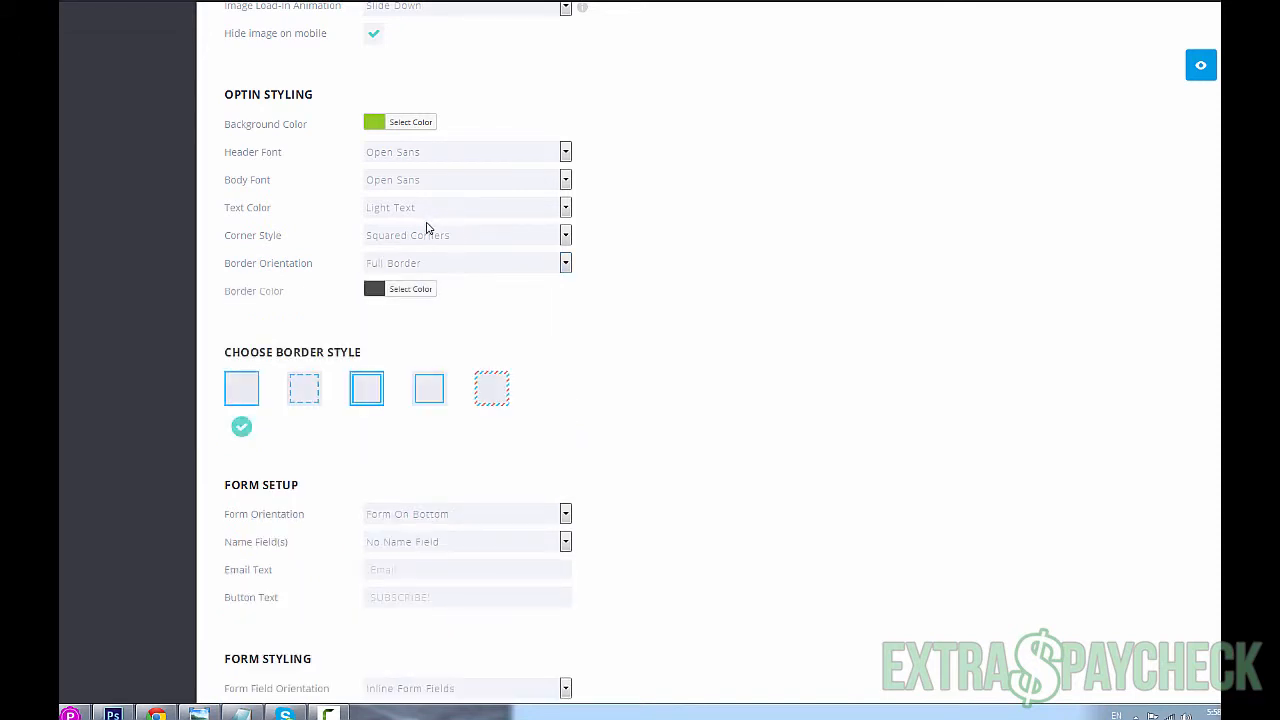
left_click(304, 388)
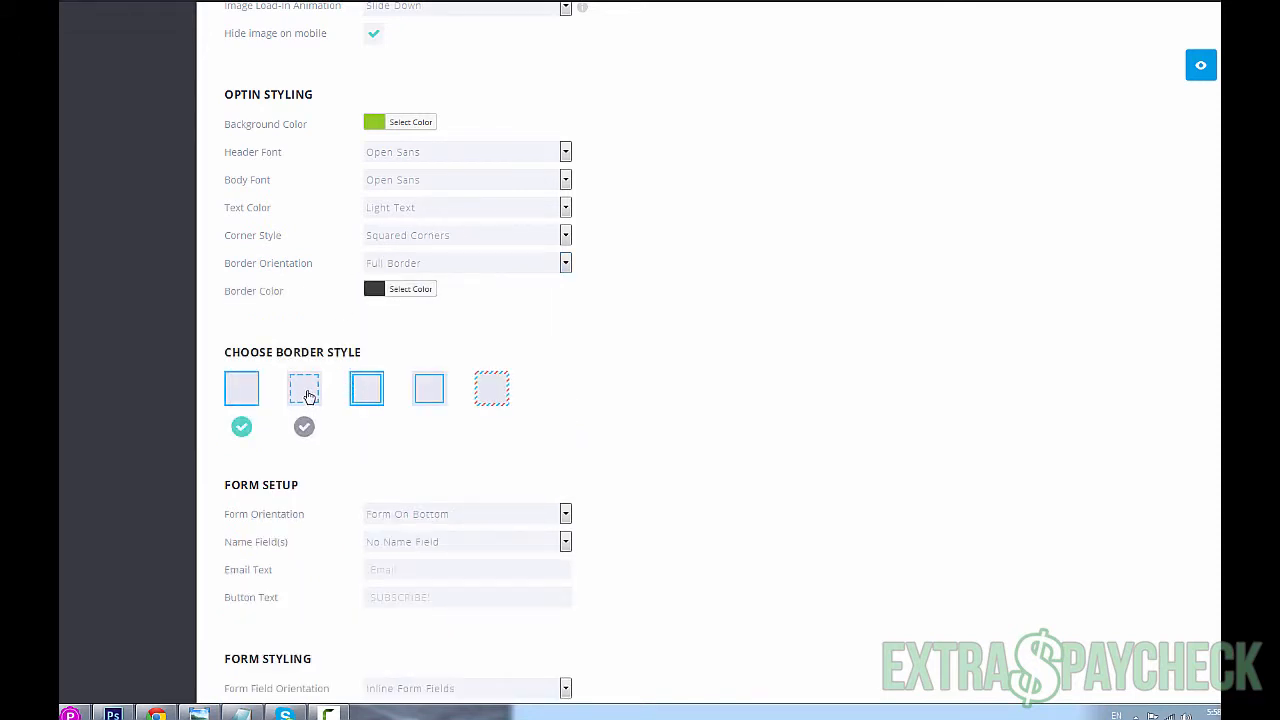
left_click(366, 388)
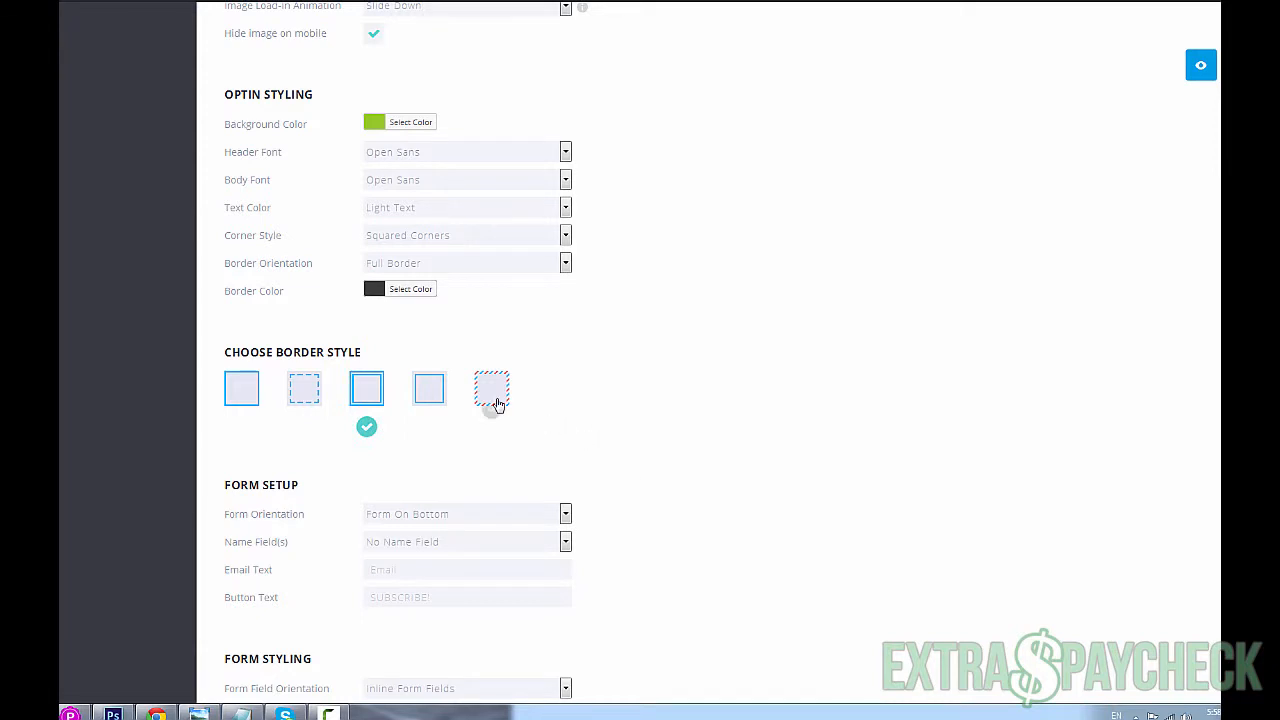
mouse_move(463, 236)
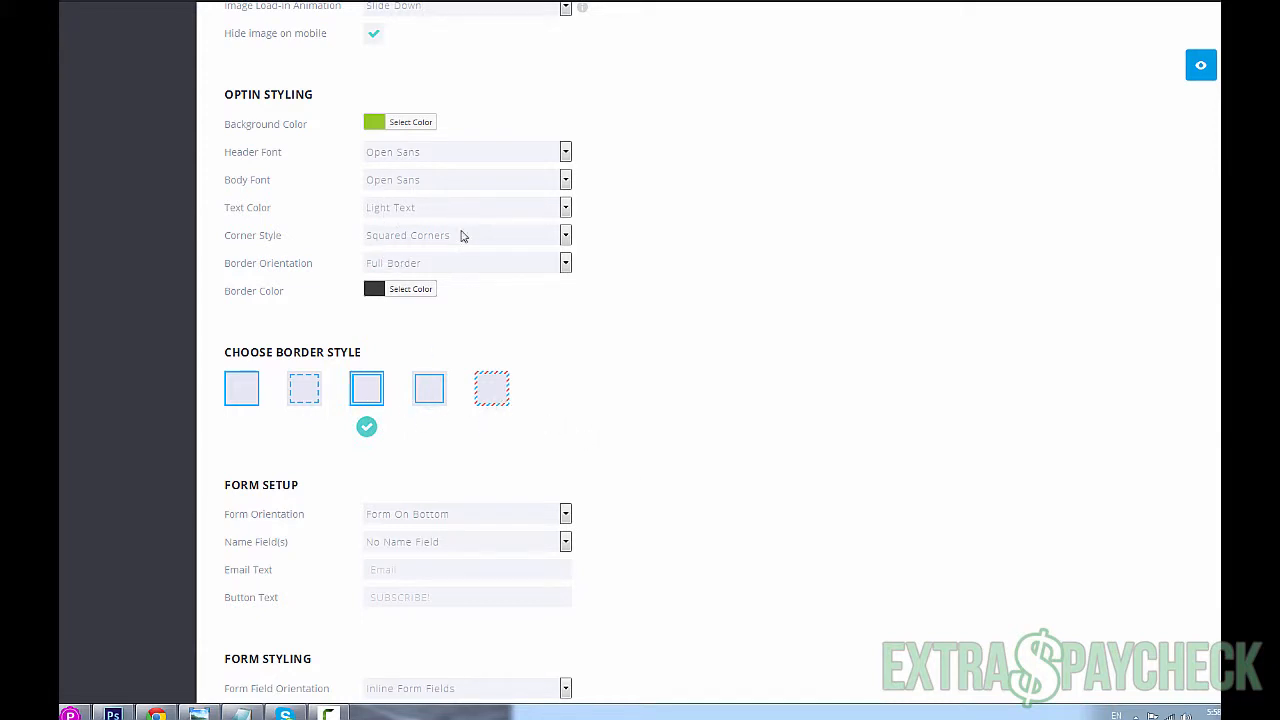
scroll("down", 3)
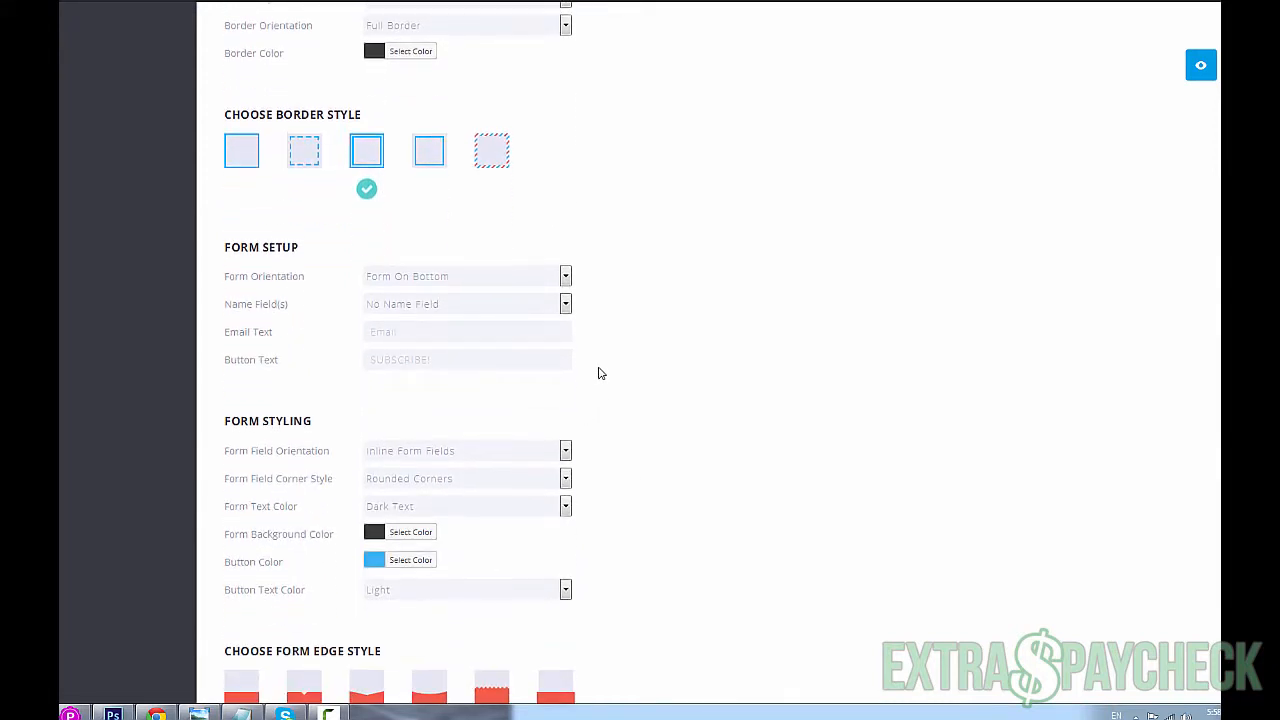
mouse_move(377, 355)
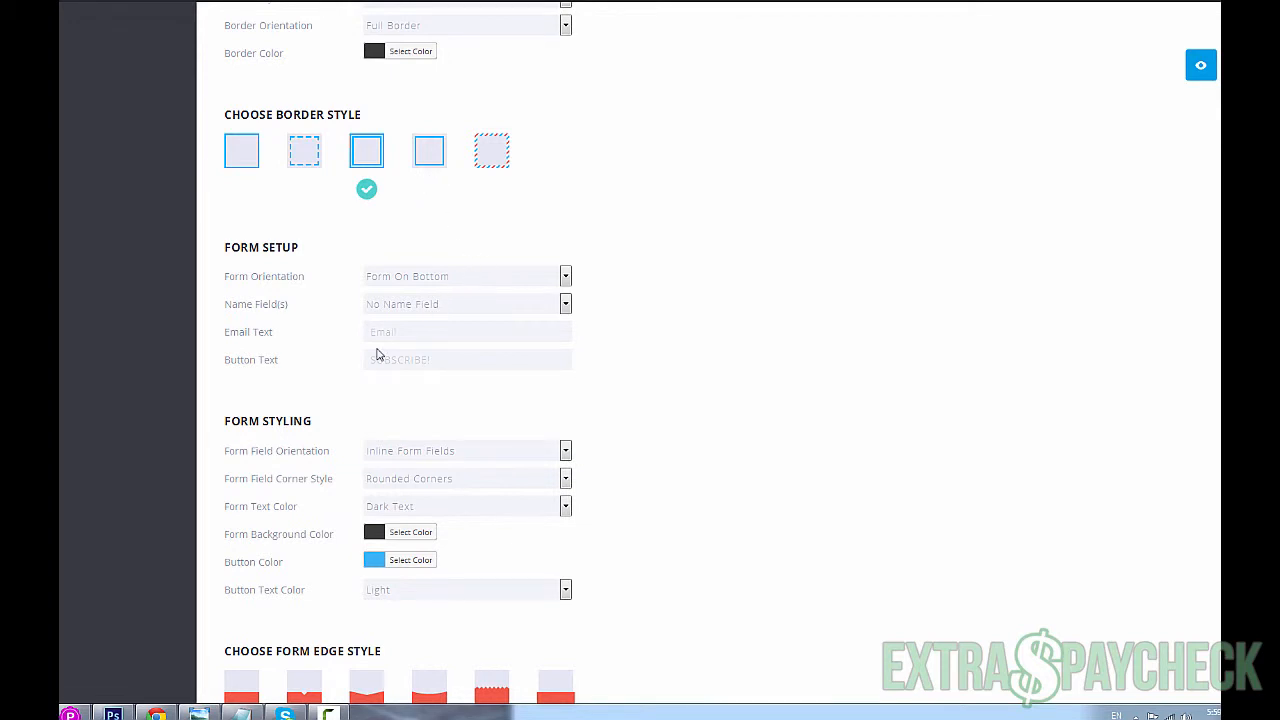
scroll("down", 3)
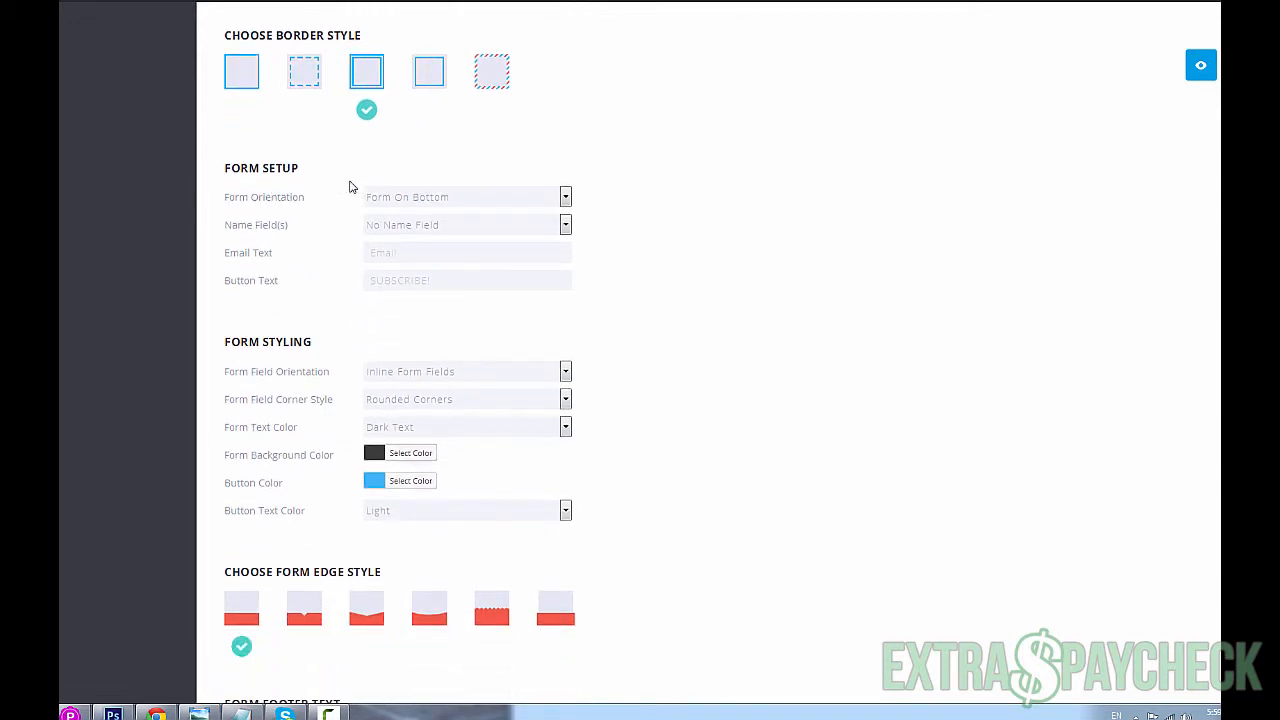
- Choose Single Name Field from the Name Field(s) dropdown in Form Setup
left_click(565, 197)
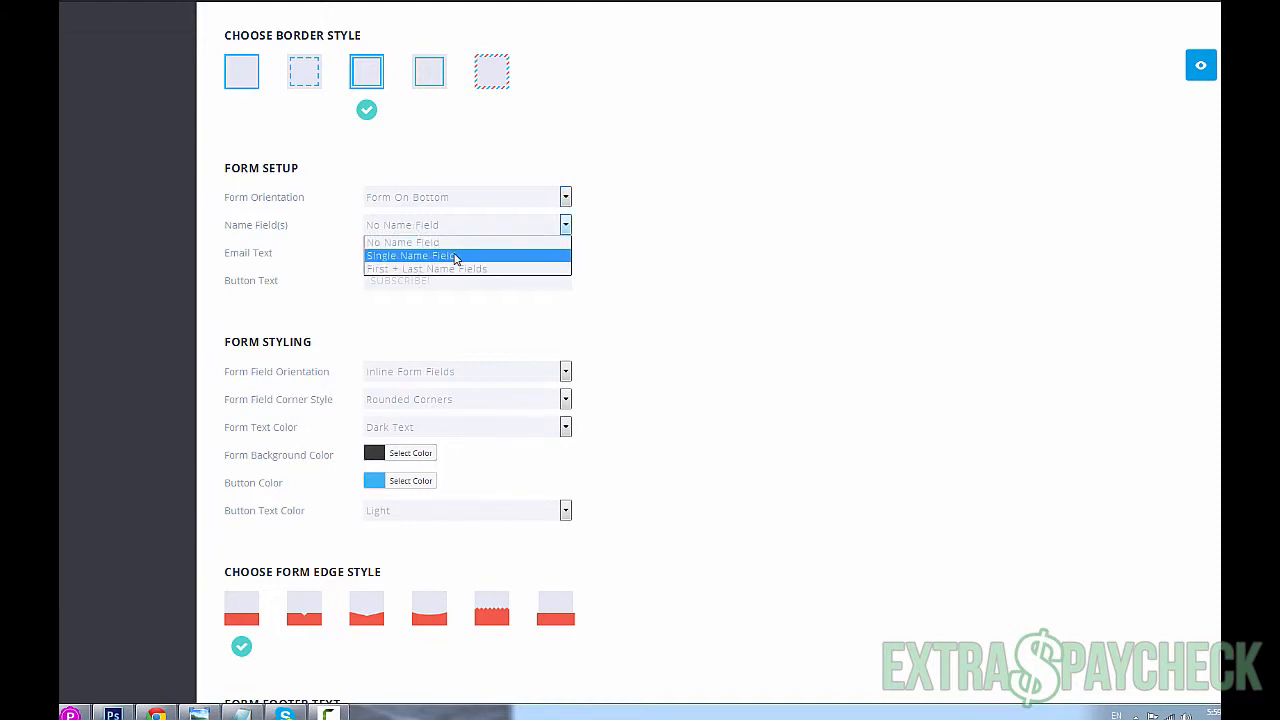
mouse_move(428, 256)
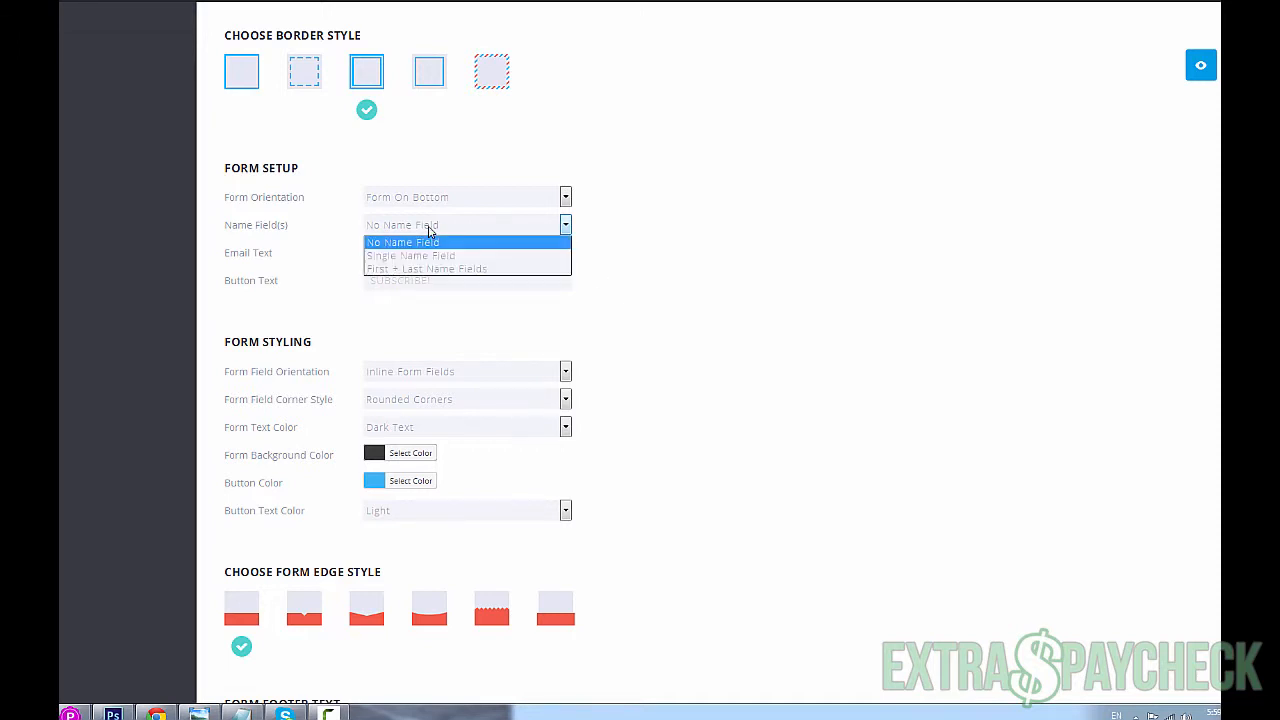
mouse_move(422, 255)
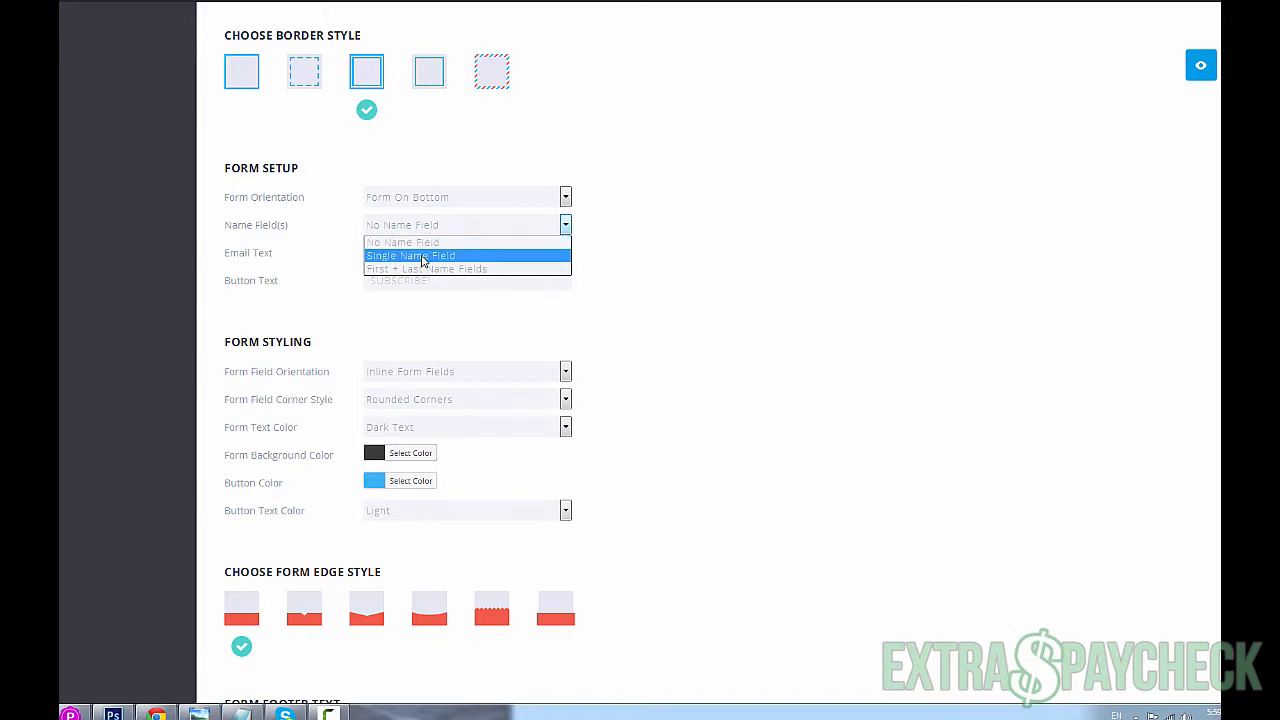
left_click(410, 255)
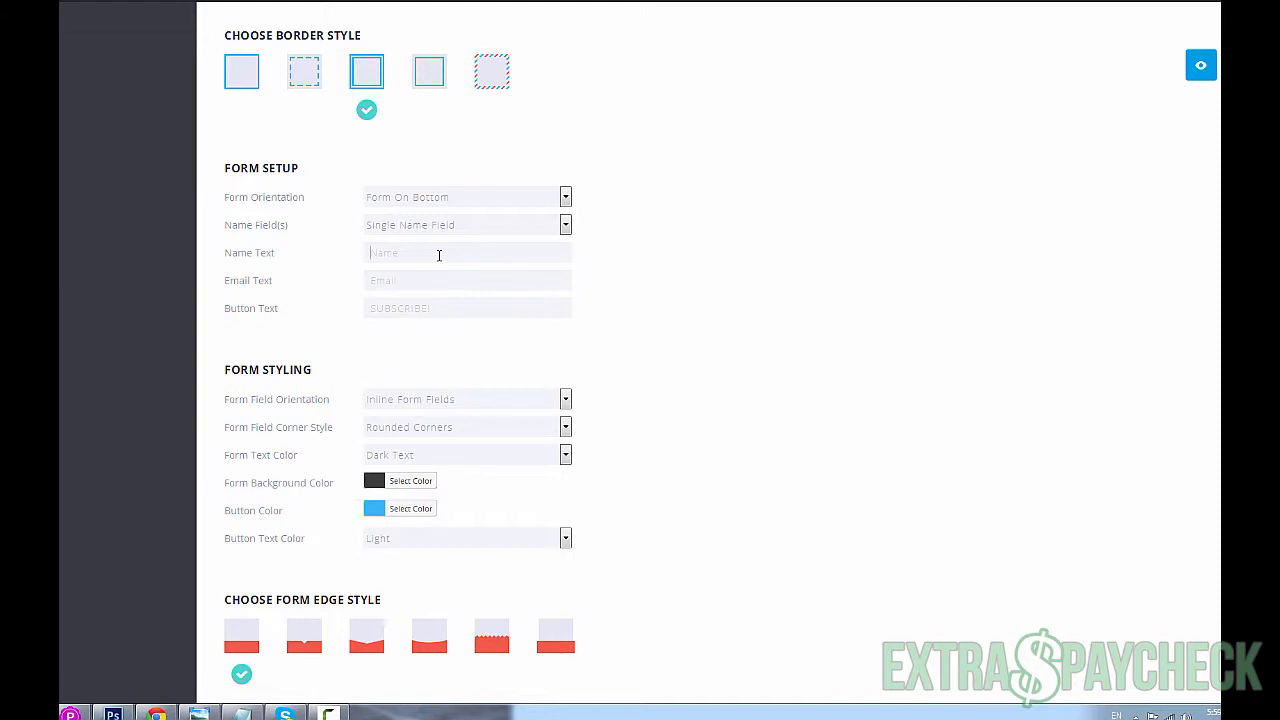
mouse_move(229, 258)
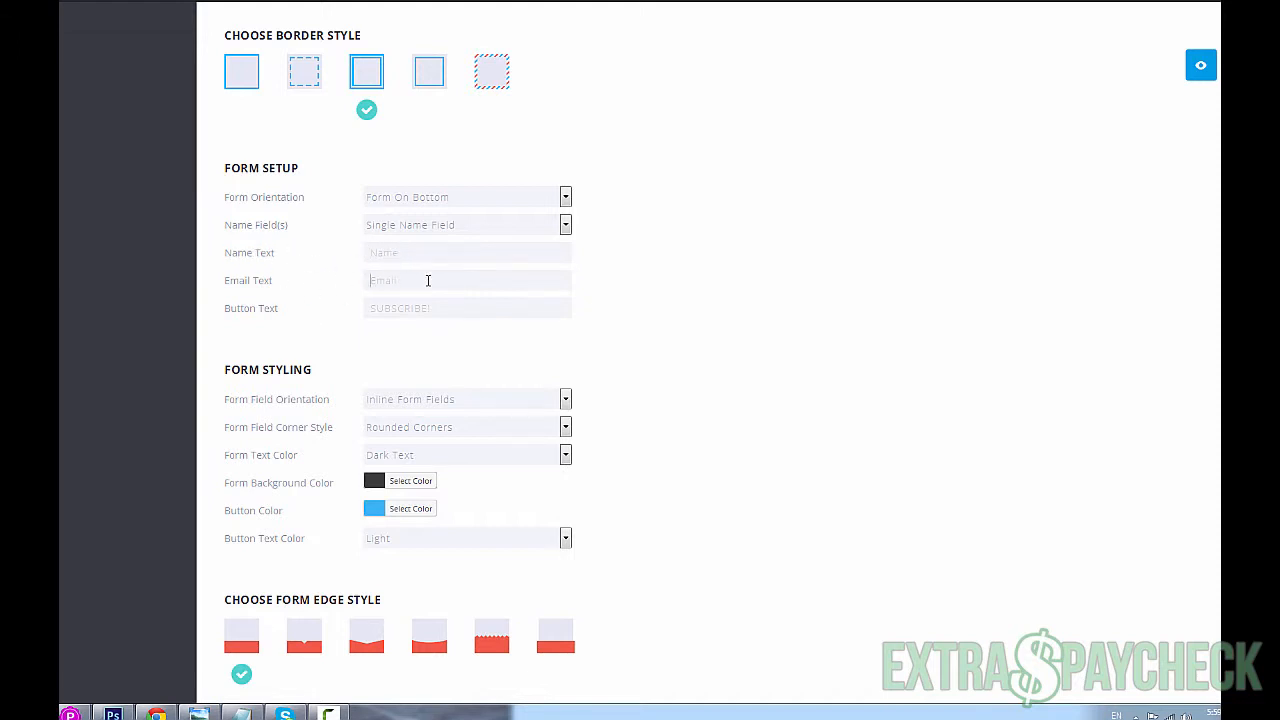
mouse_move(451, 311)
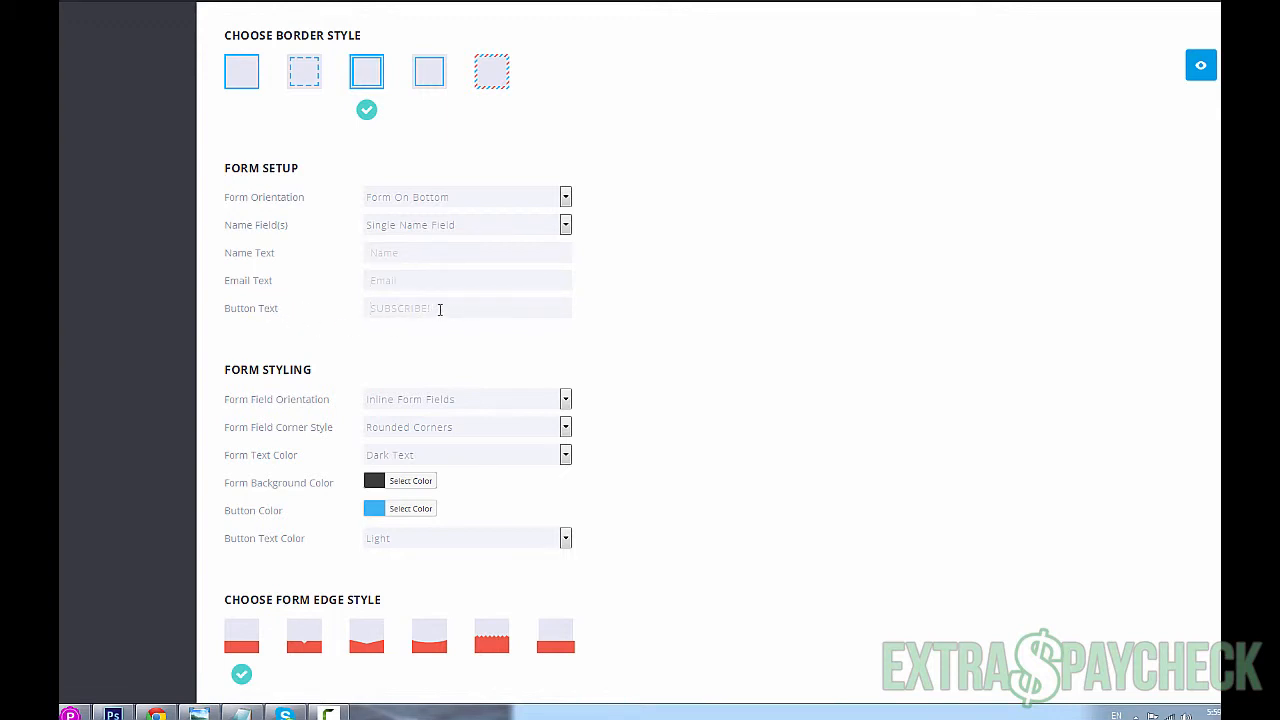
scroll("down", 3)
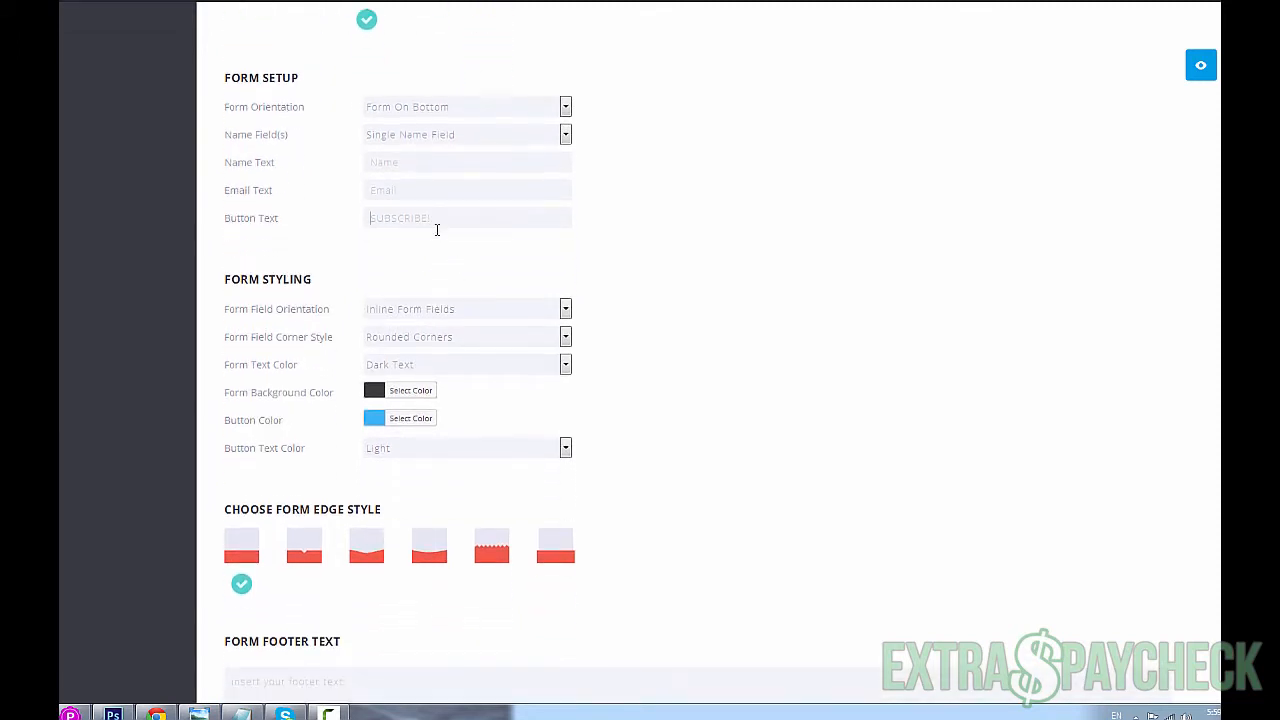
scroll("down", 3)
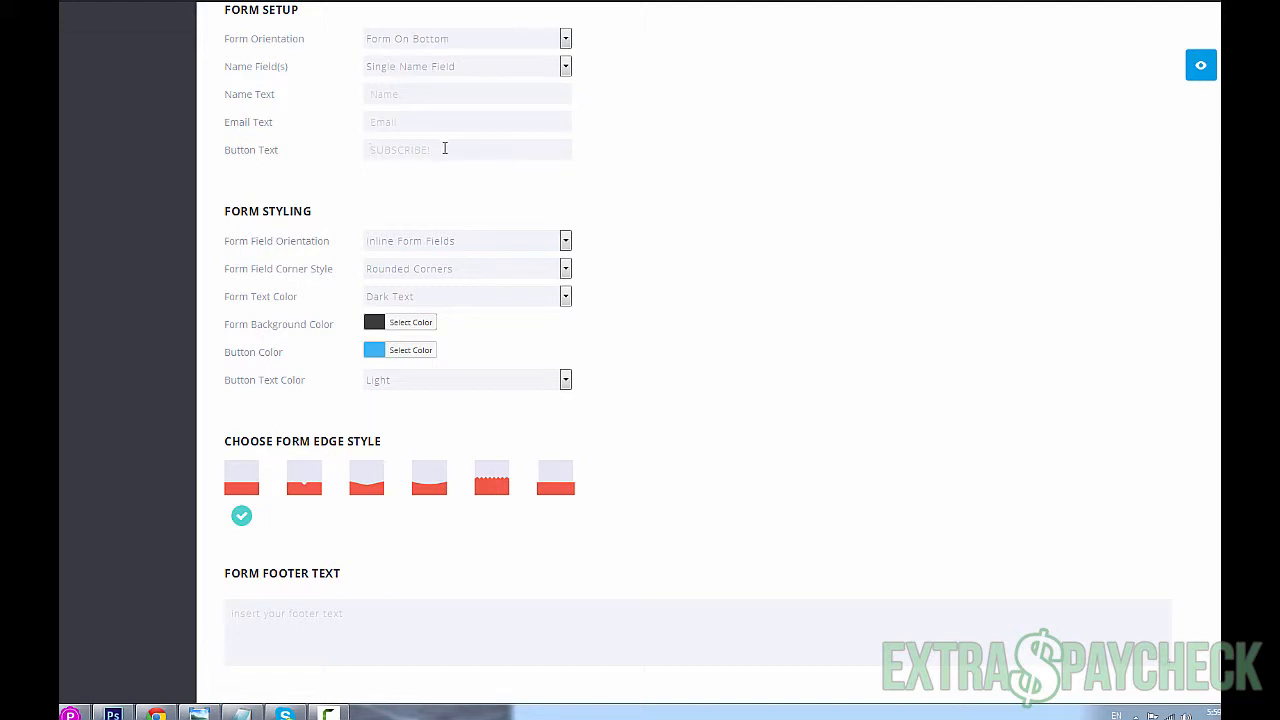
left_click(460, 149)
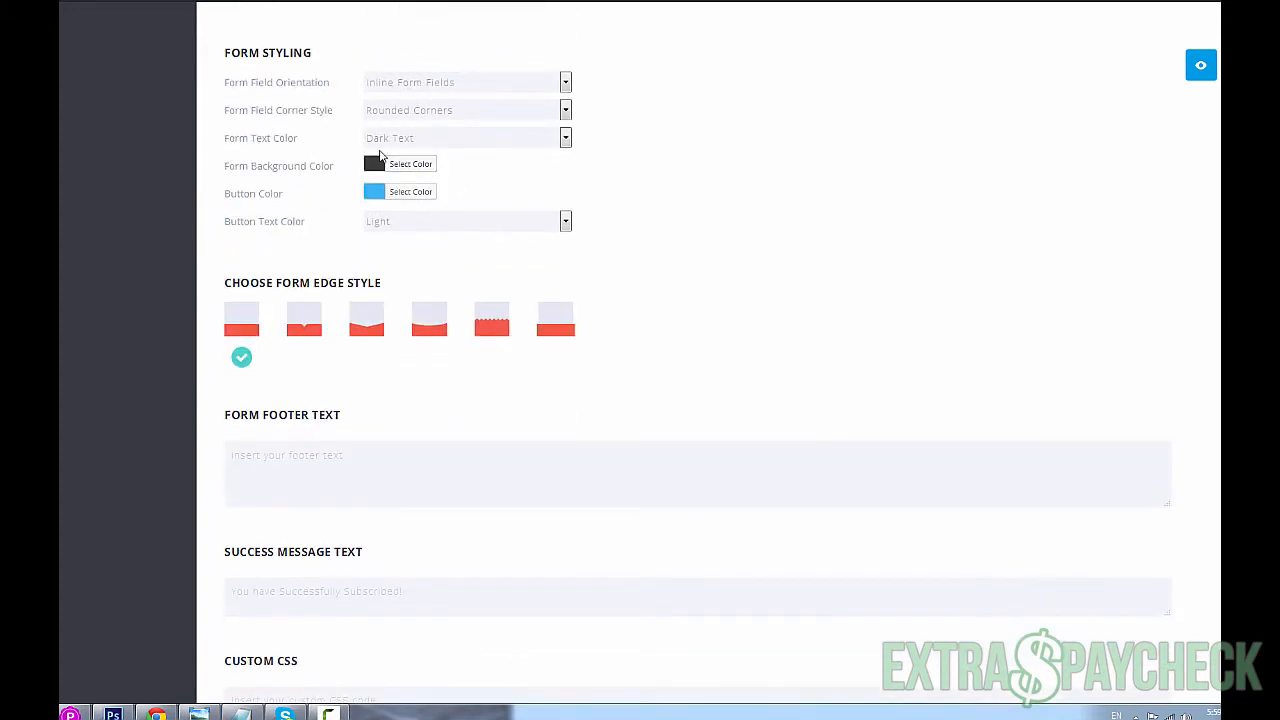
mouse_move(478, 142)
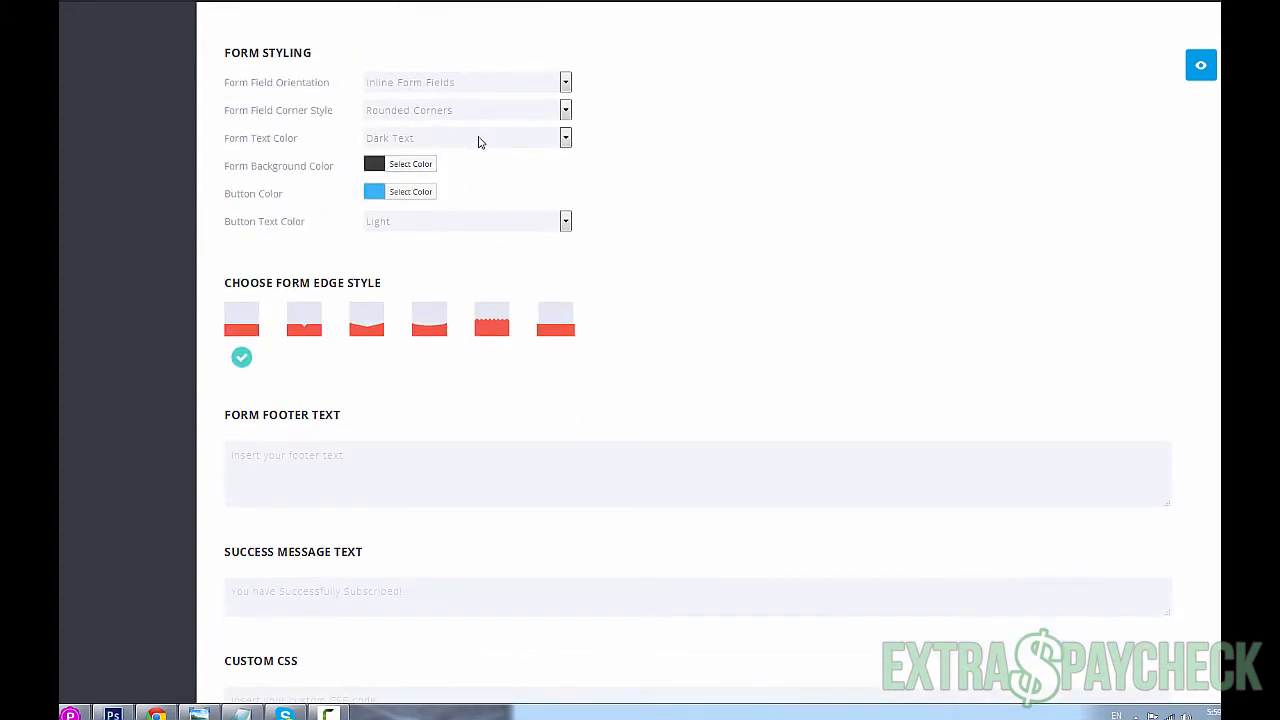
- Select the fifth, zigzag thumbnail under Choose Form Edge Style
scroll("down", 3)
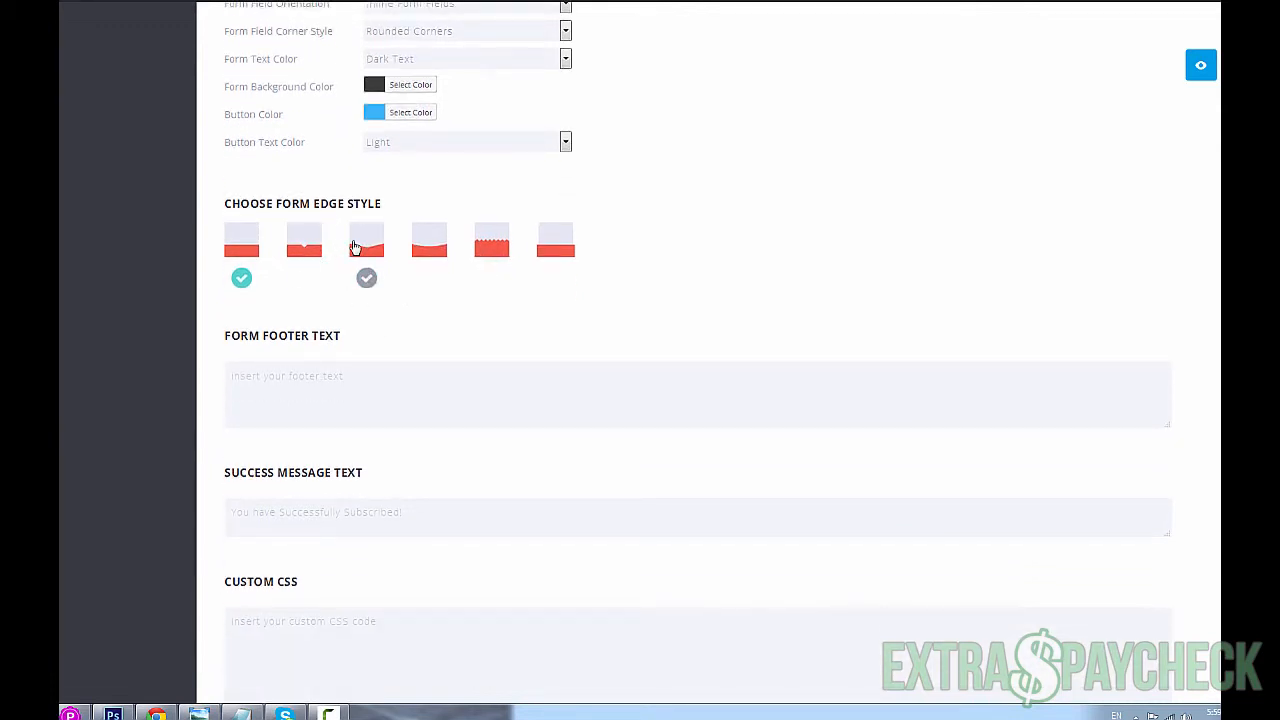
left_click(491, 239)
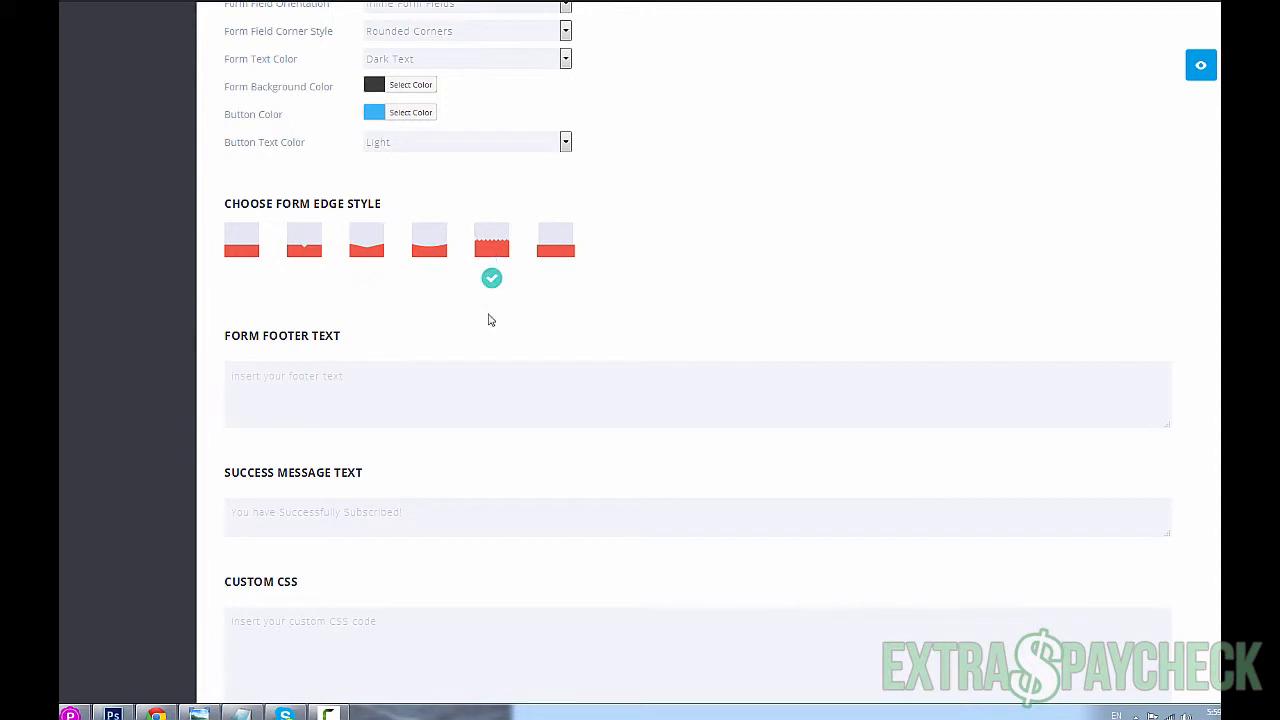
mouse_move(639, 307)
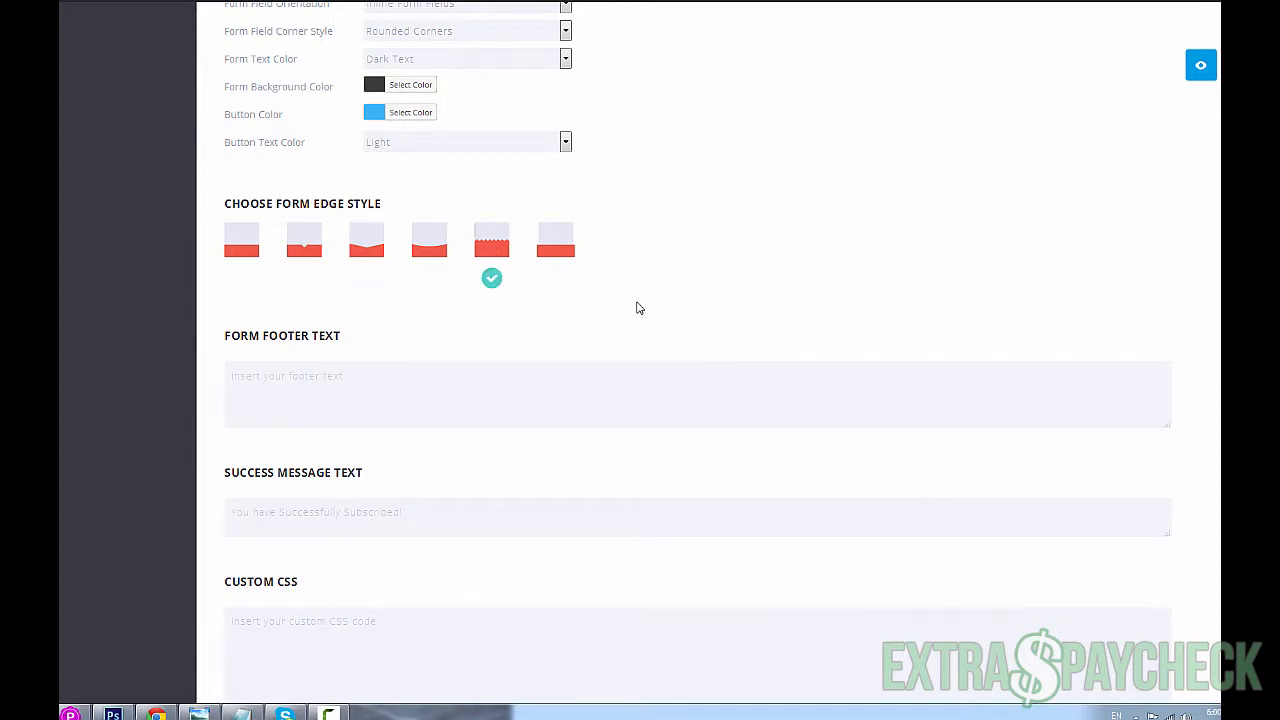
scroll("down", 3)
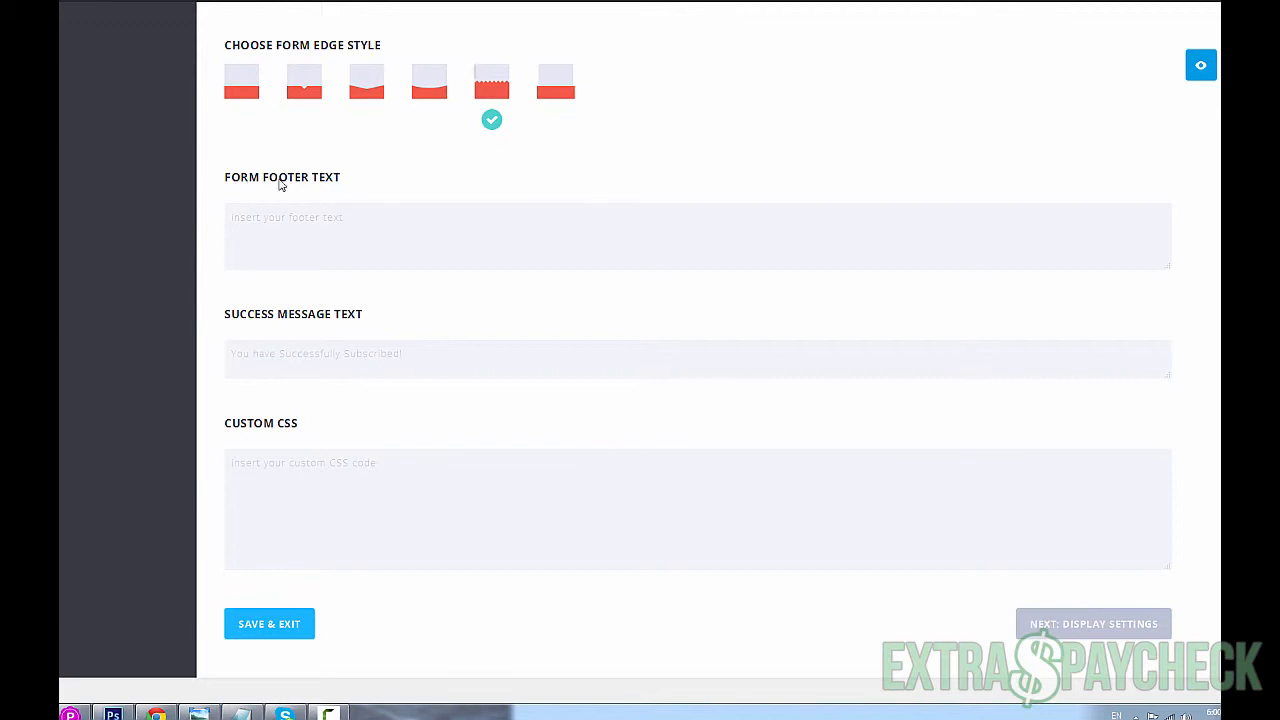
scroll("down", 3)
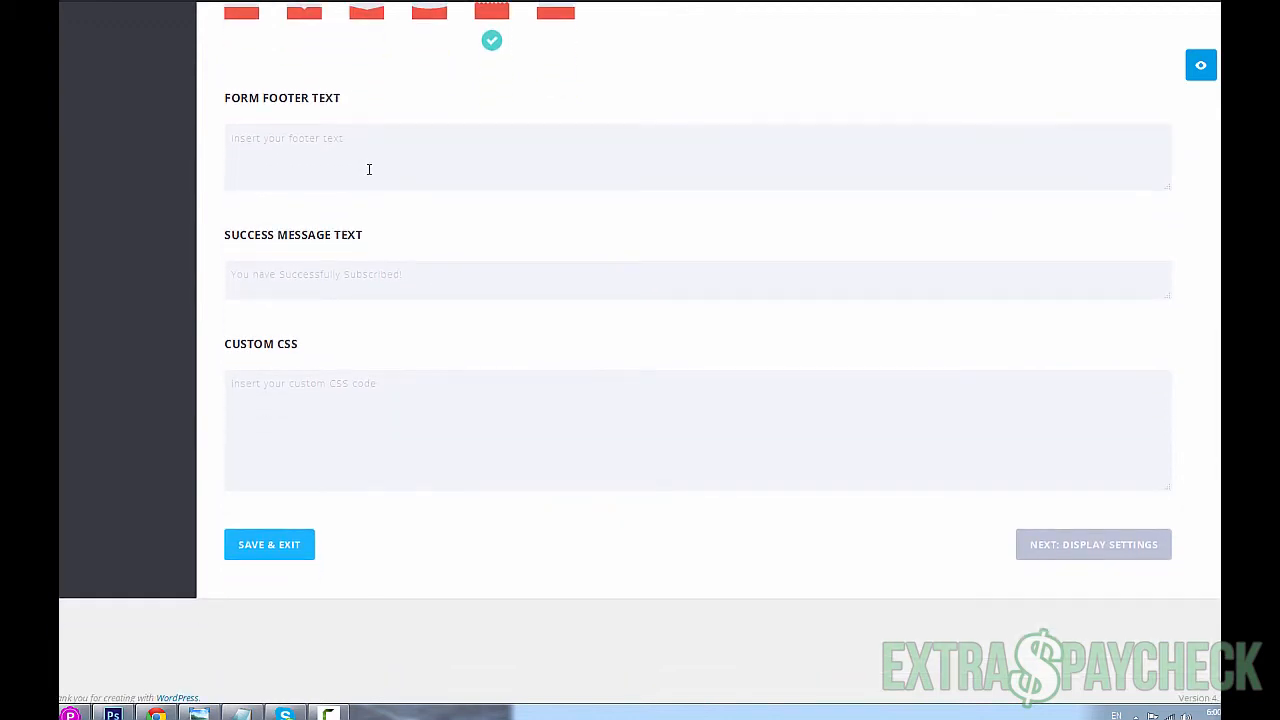
scroll("down", 3)
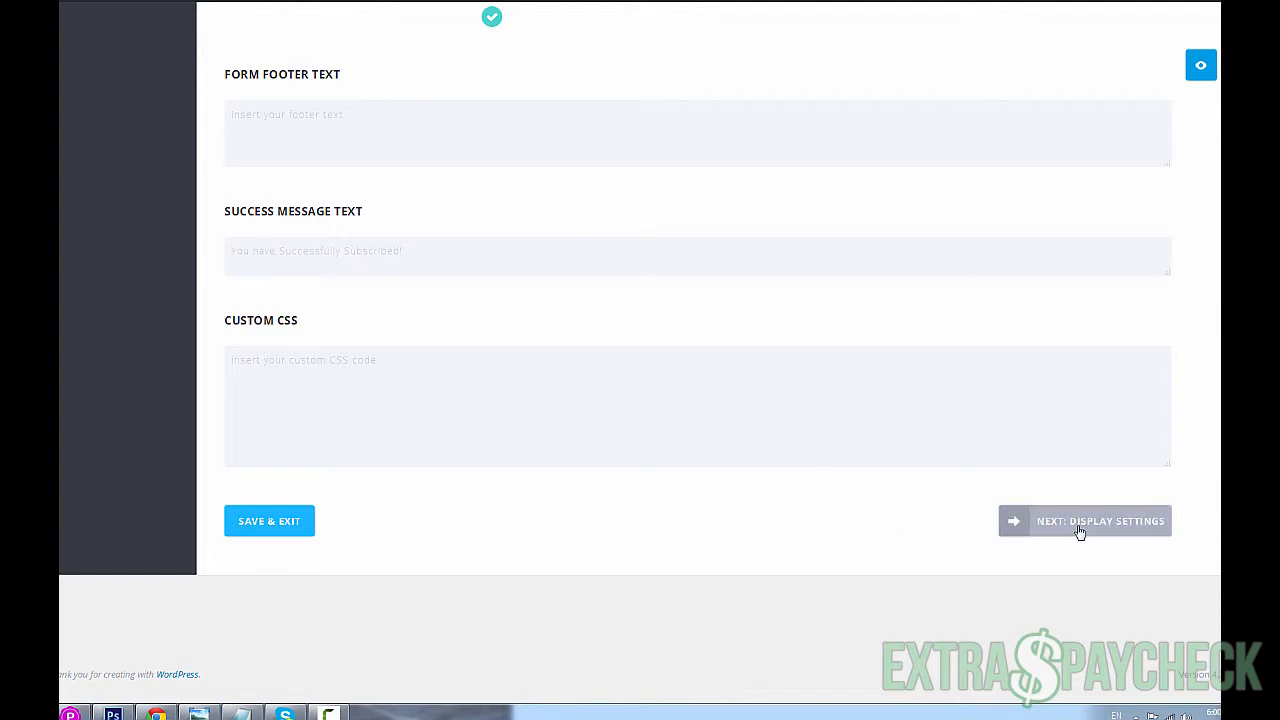
- In Display Settings keep Fade In and enable Trigger After Time Delay at 5 seconds
left_click(1084, 520)
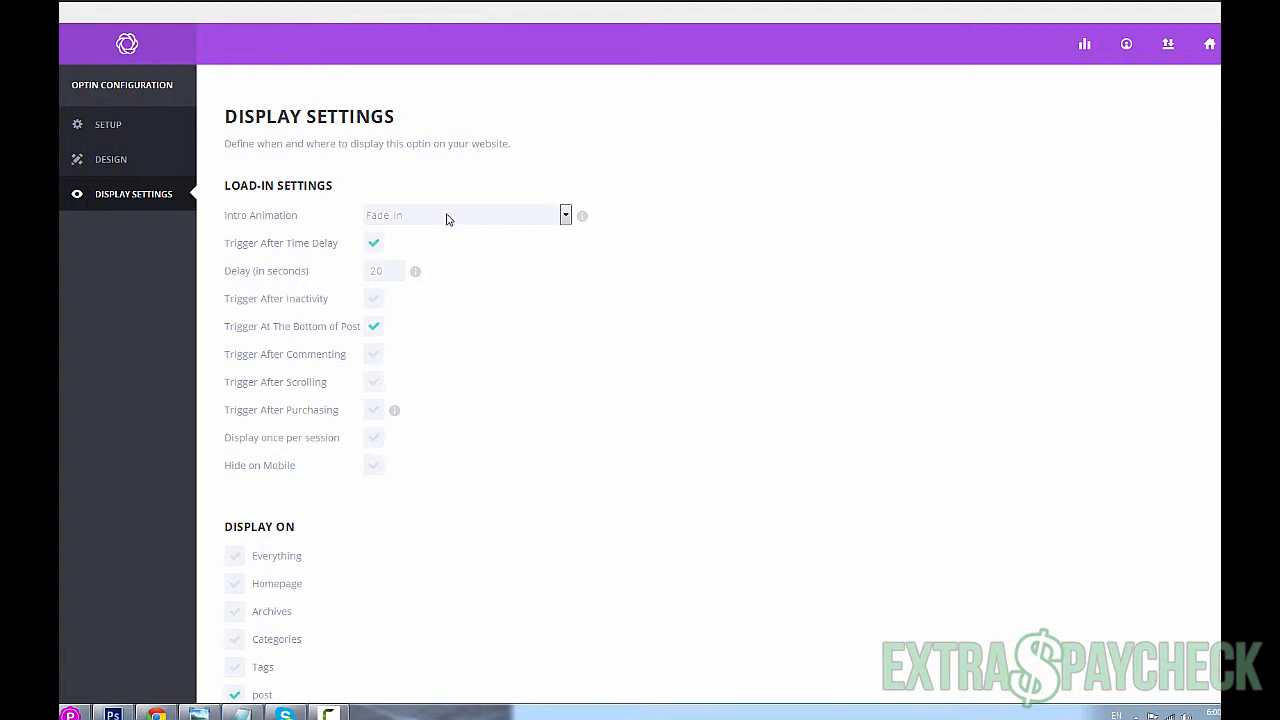
mouse_move(434, 228)
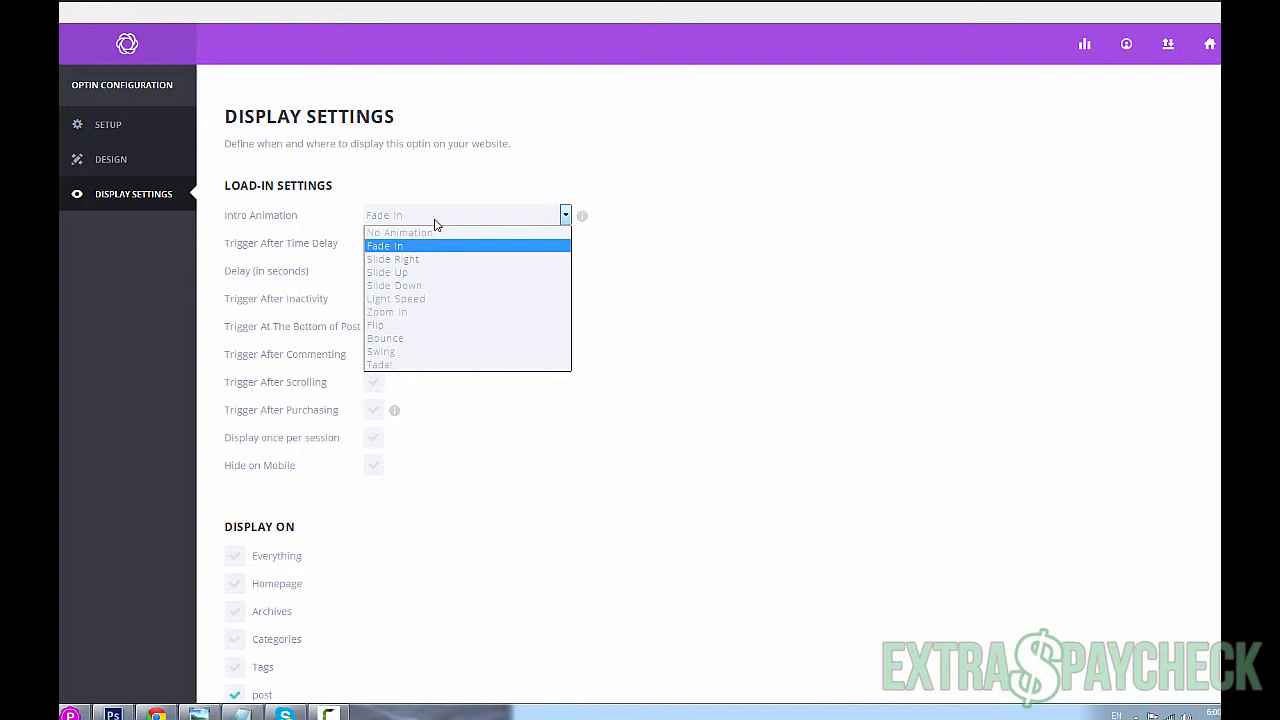
left_click(384, 245)
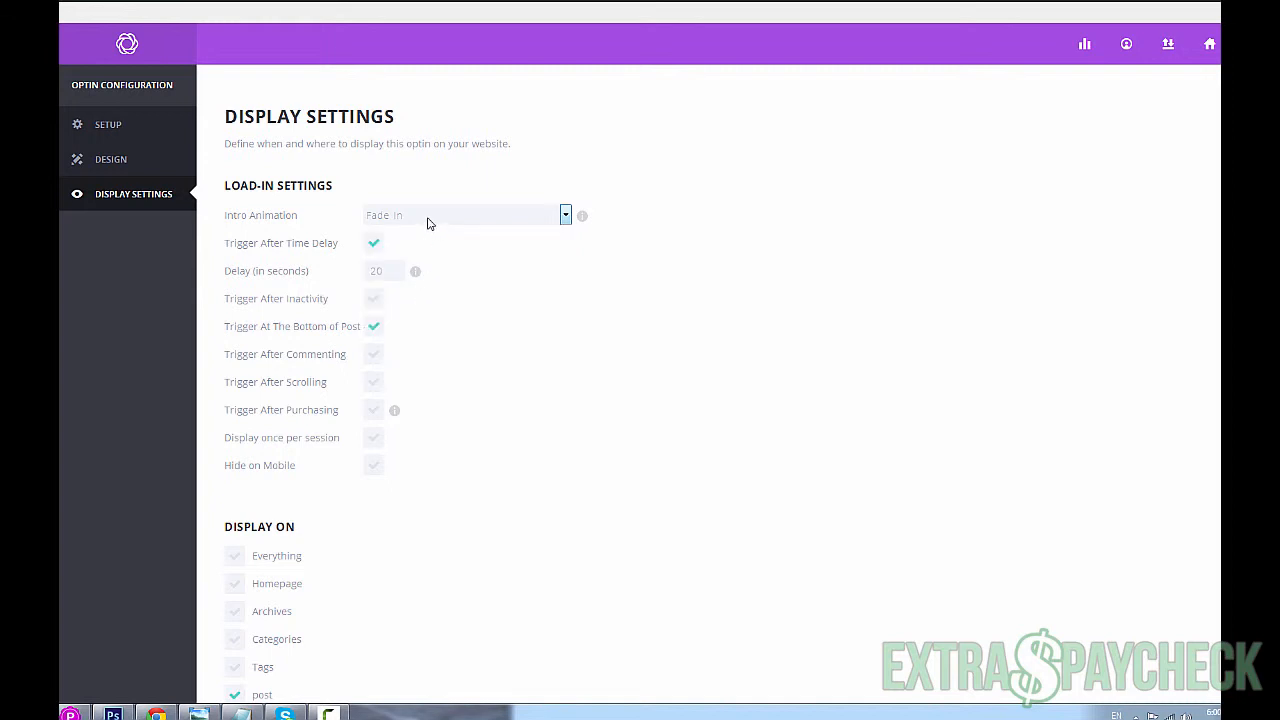
mouse_move(280, 260)
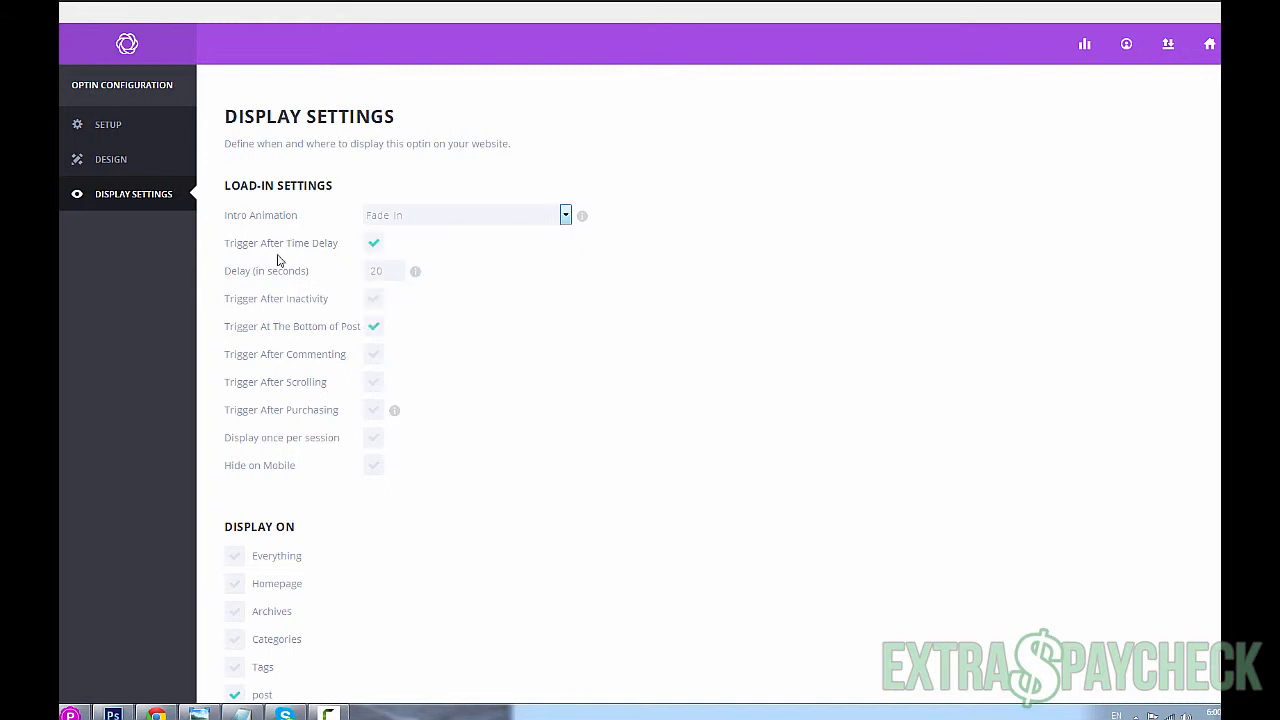
left_click(373, 243)
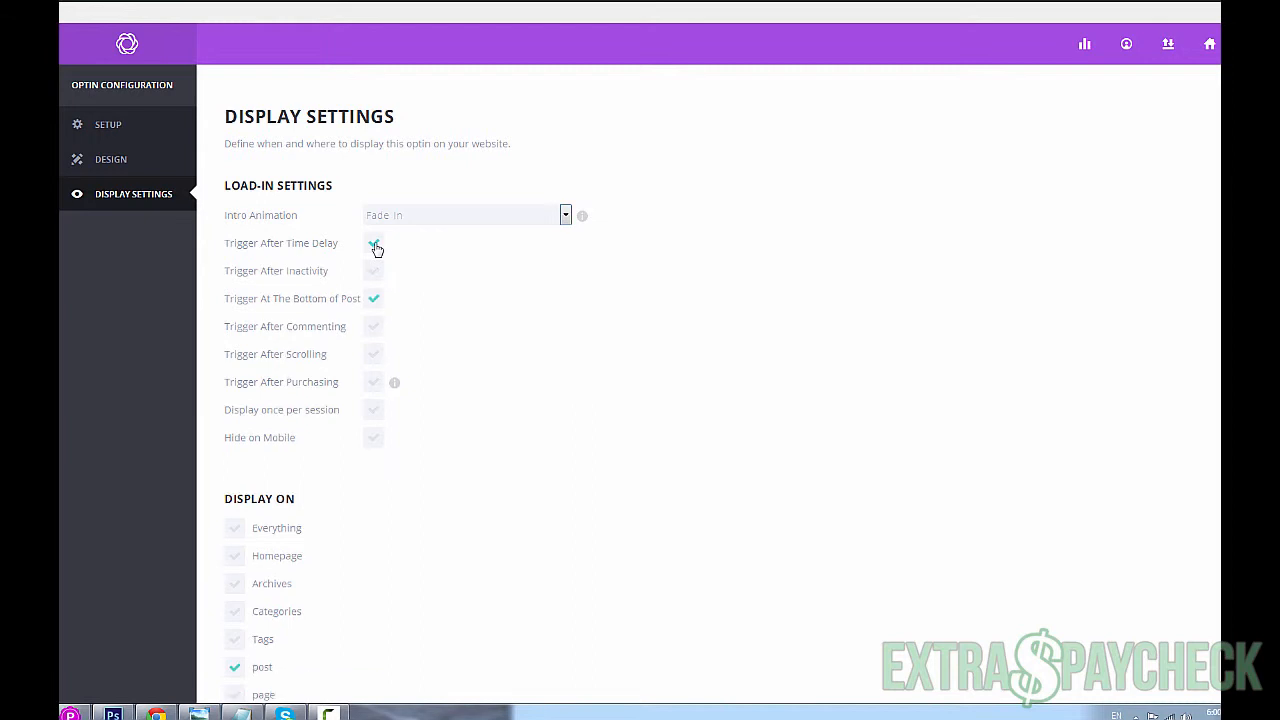
left_click(373, 243)
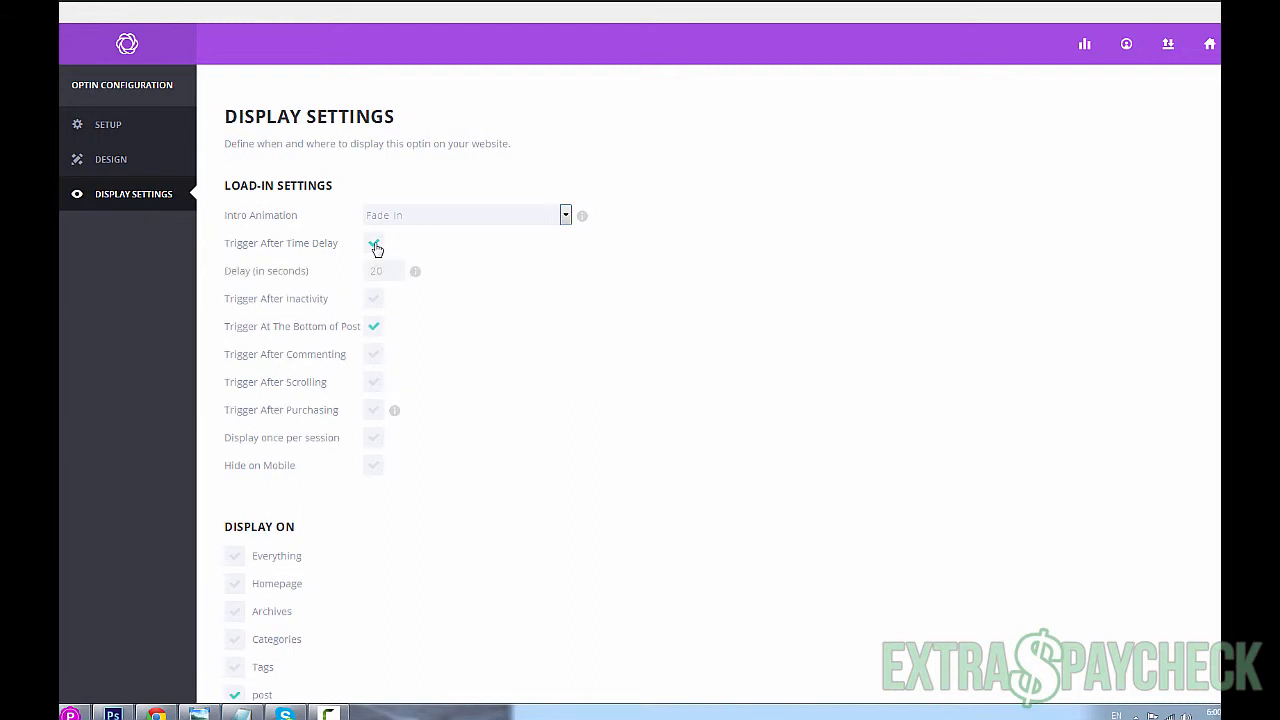
left_click(374, 242)
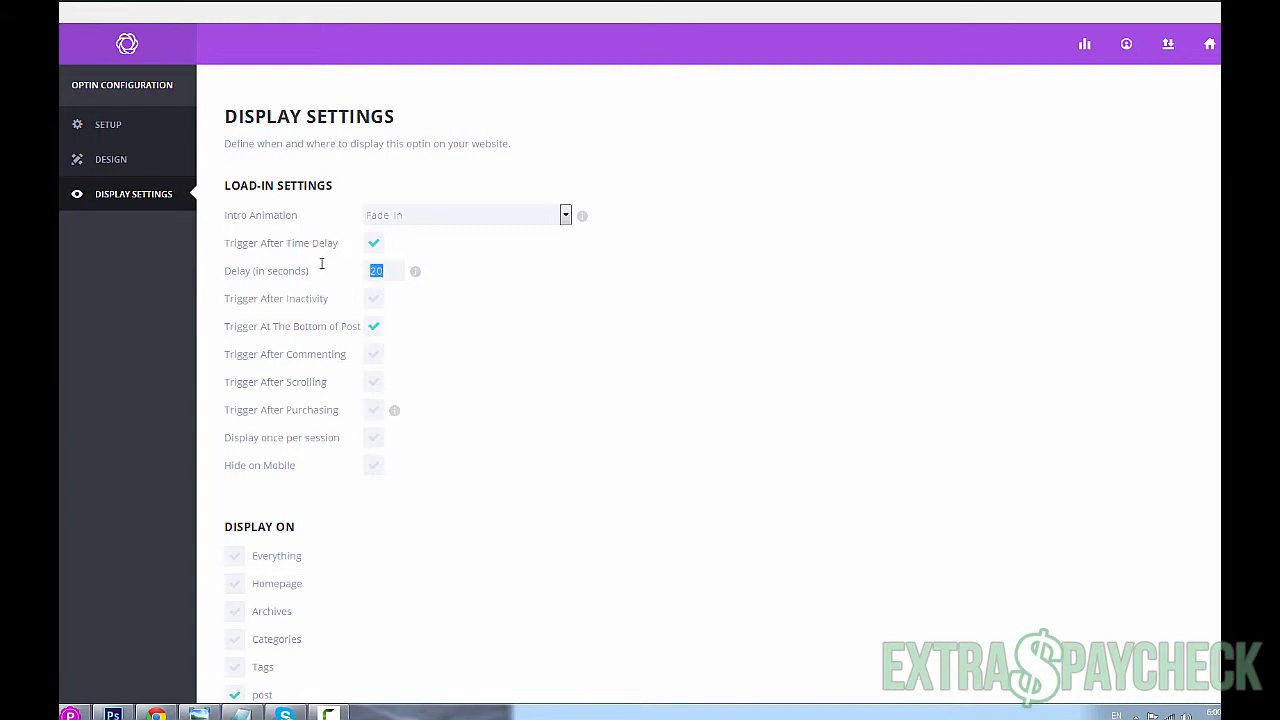
type("5")
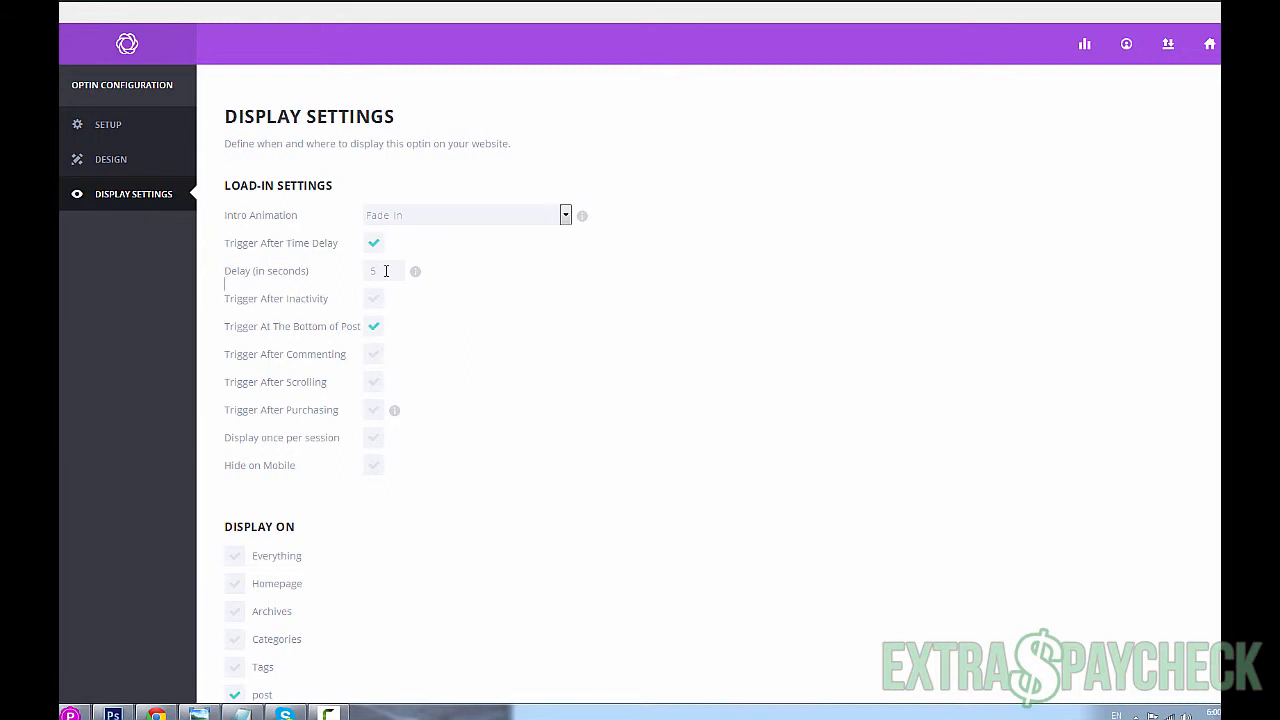
mouse_move(411, 306)
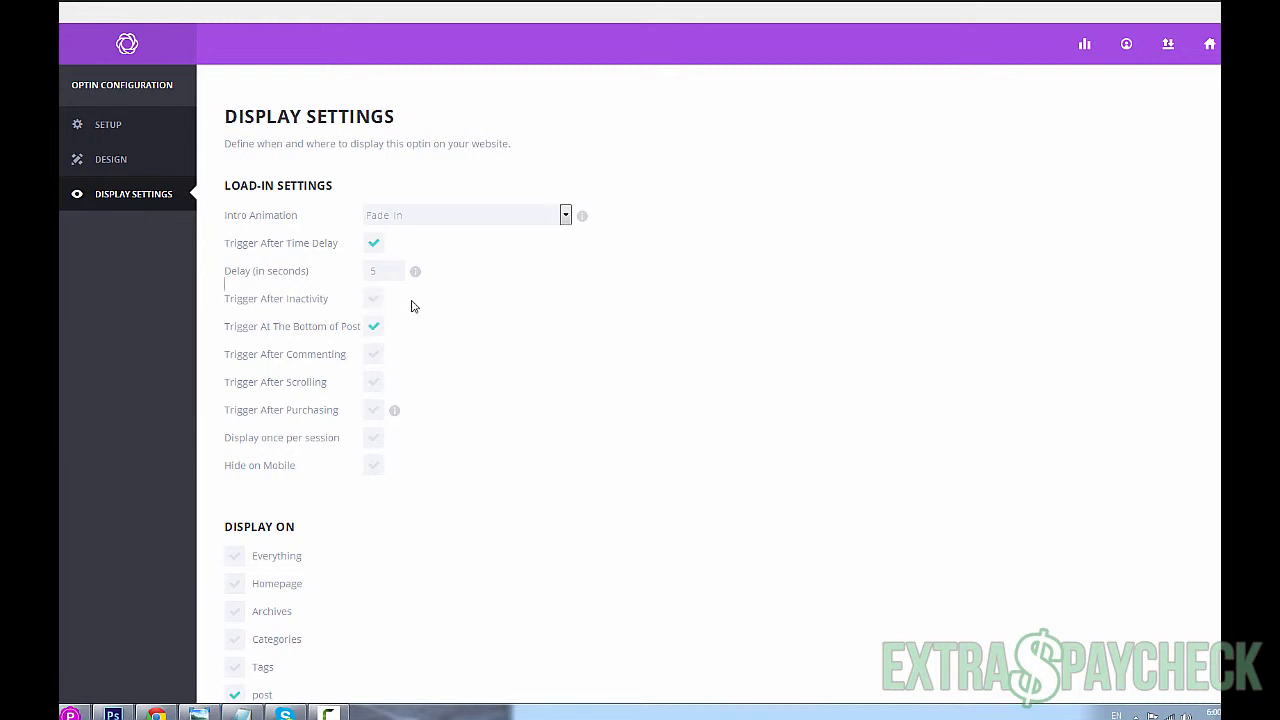
- Toggle Trigger After Inactivity on and off, leaving it disabled
left_click(373, 298)
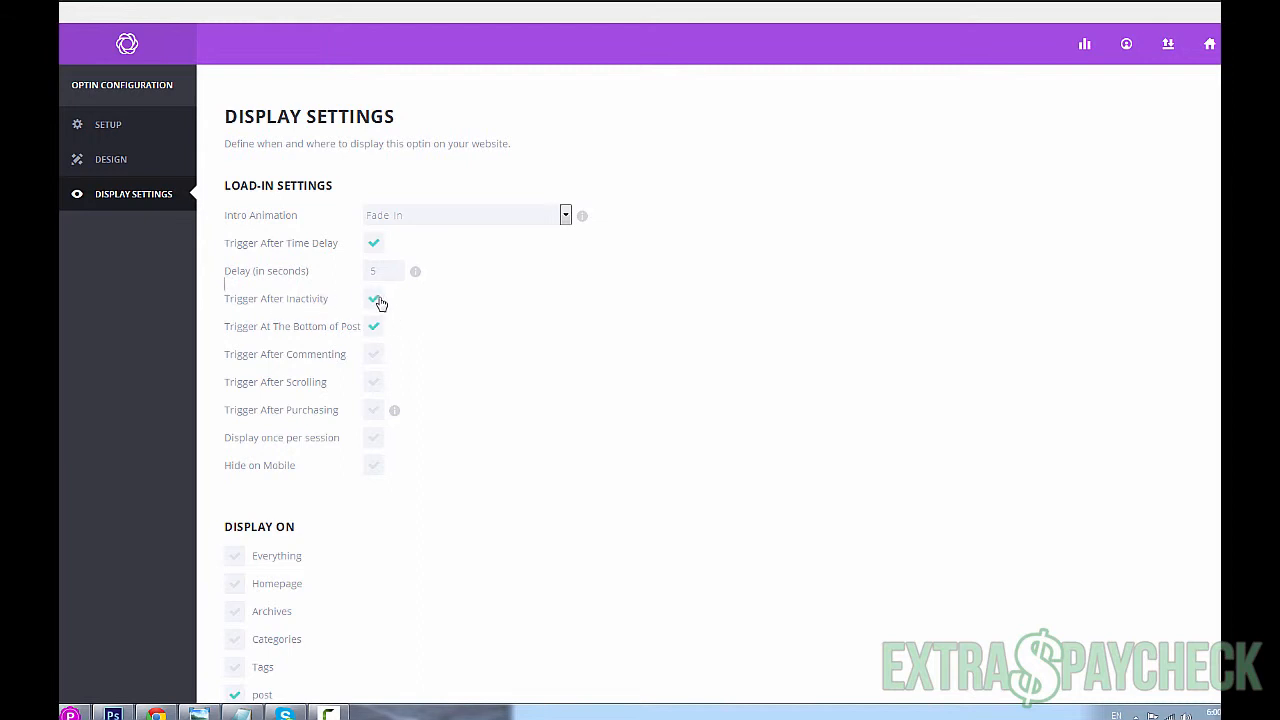
left_click(373, 302)
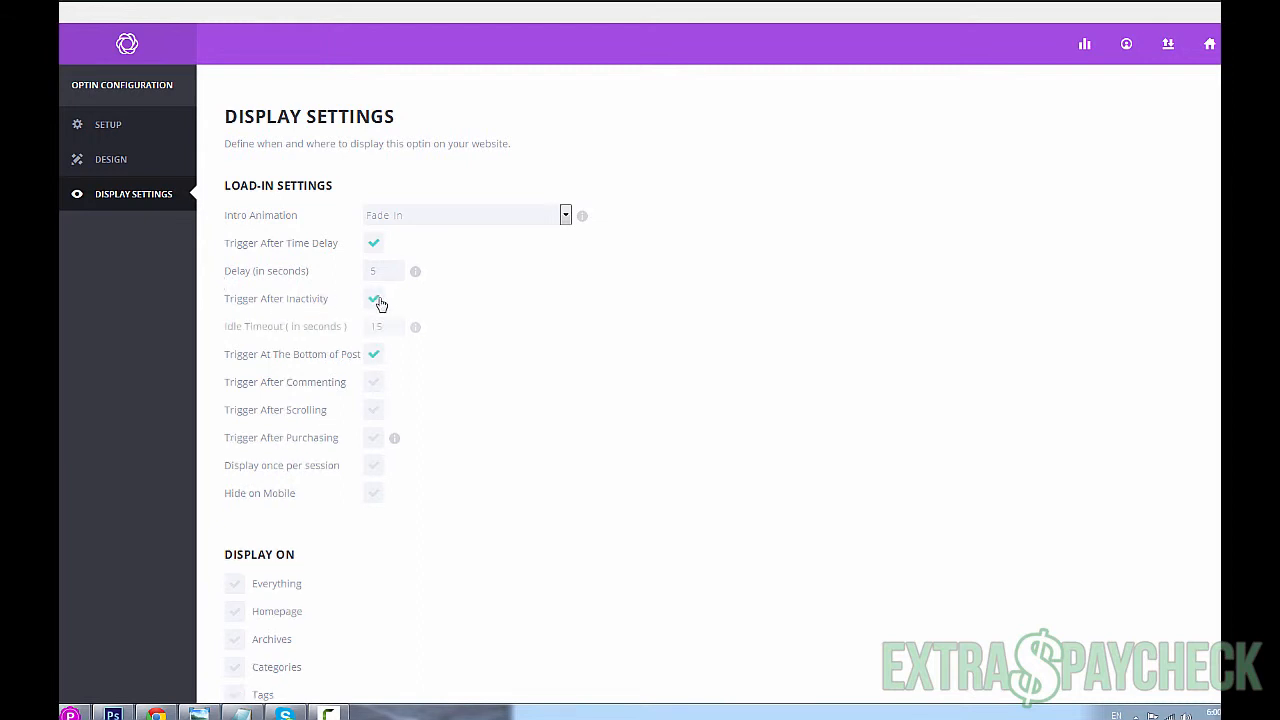
left_click(373, 298)
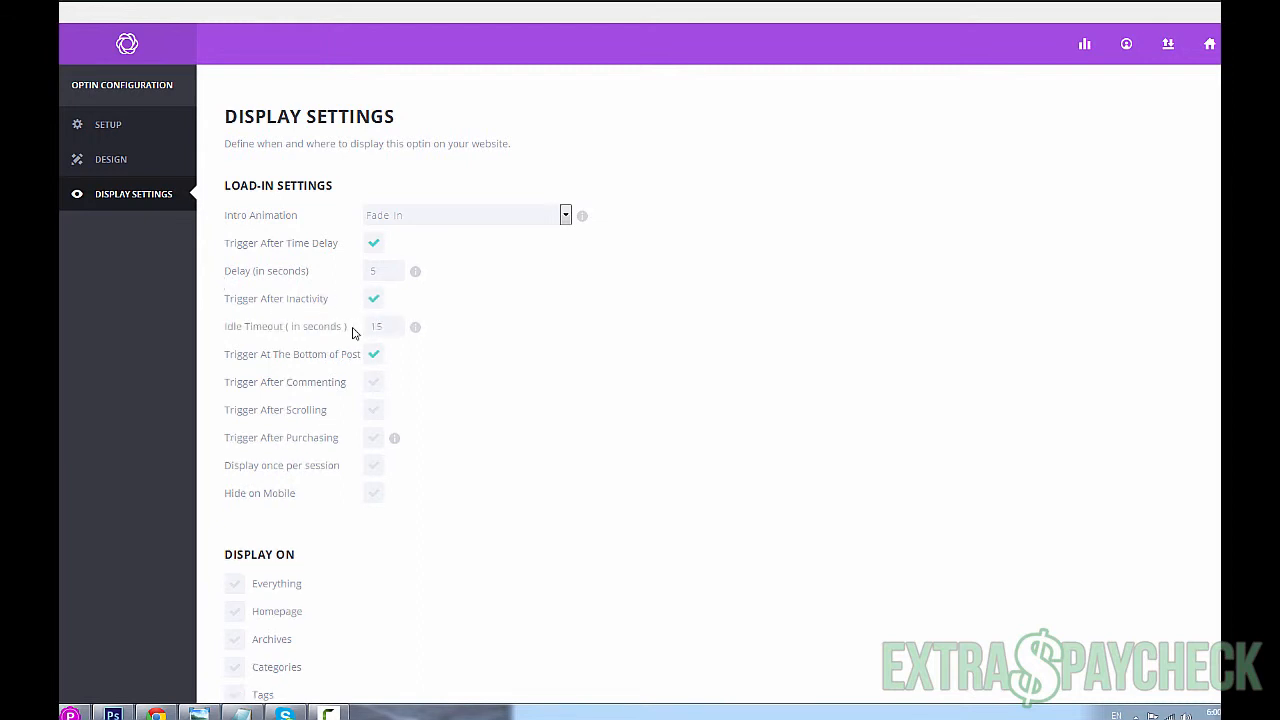
left_click(373, 298)
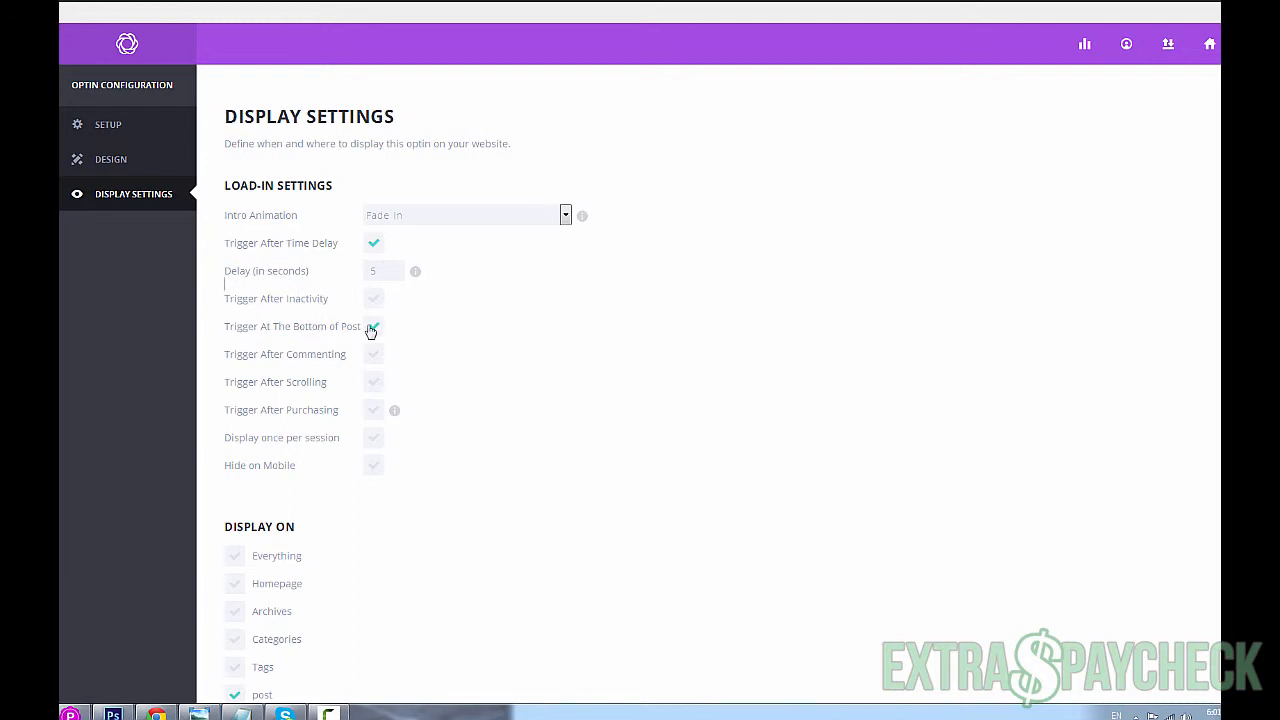
left_click(373, 326)
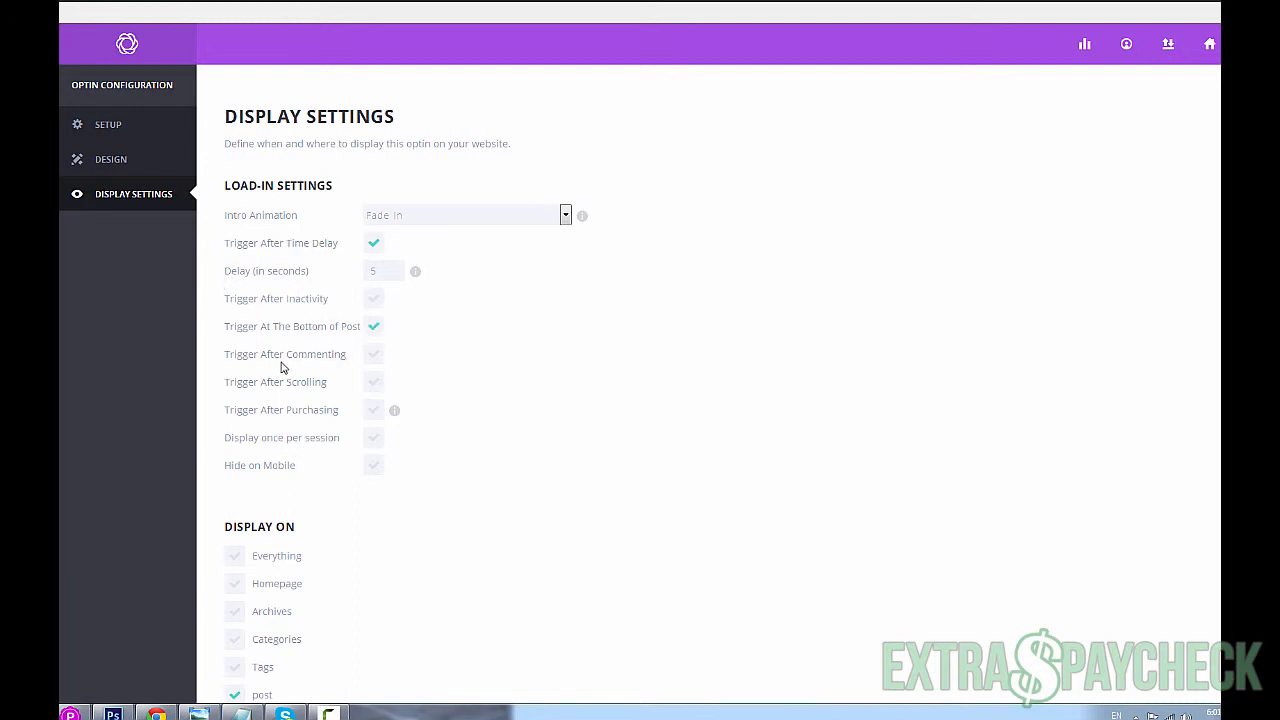
mouse_move(294, 394)
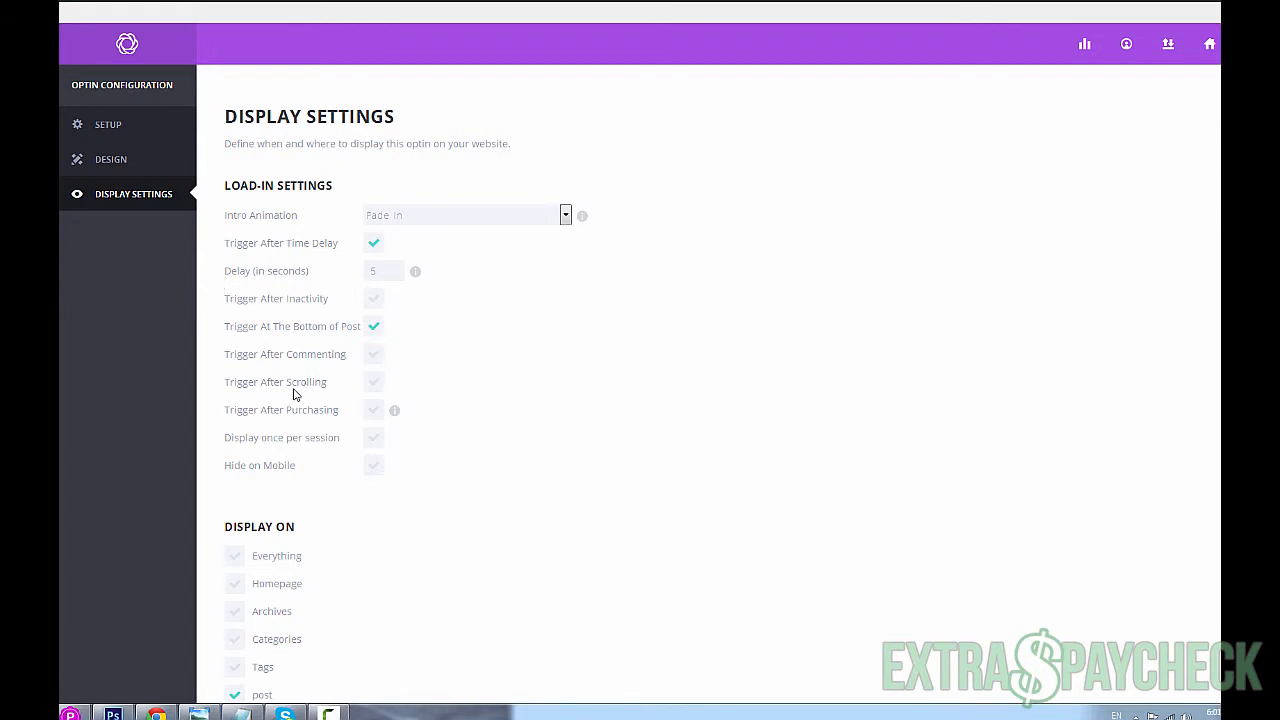
mouse_move(350, 417)
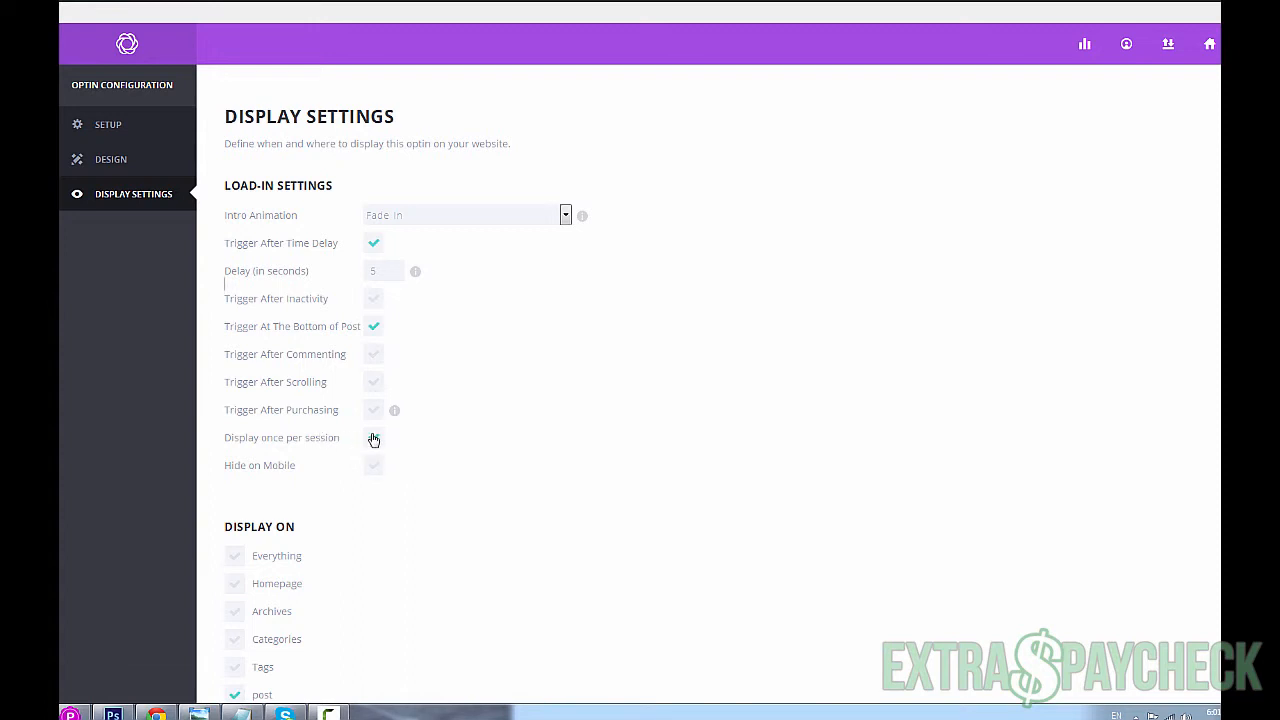
- Try Display once per session with a 1-day duration, then switch it back off
left_click(373, 438)
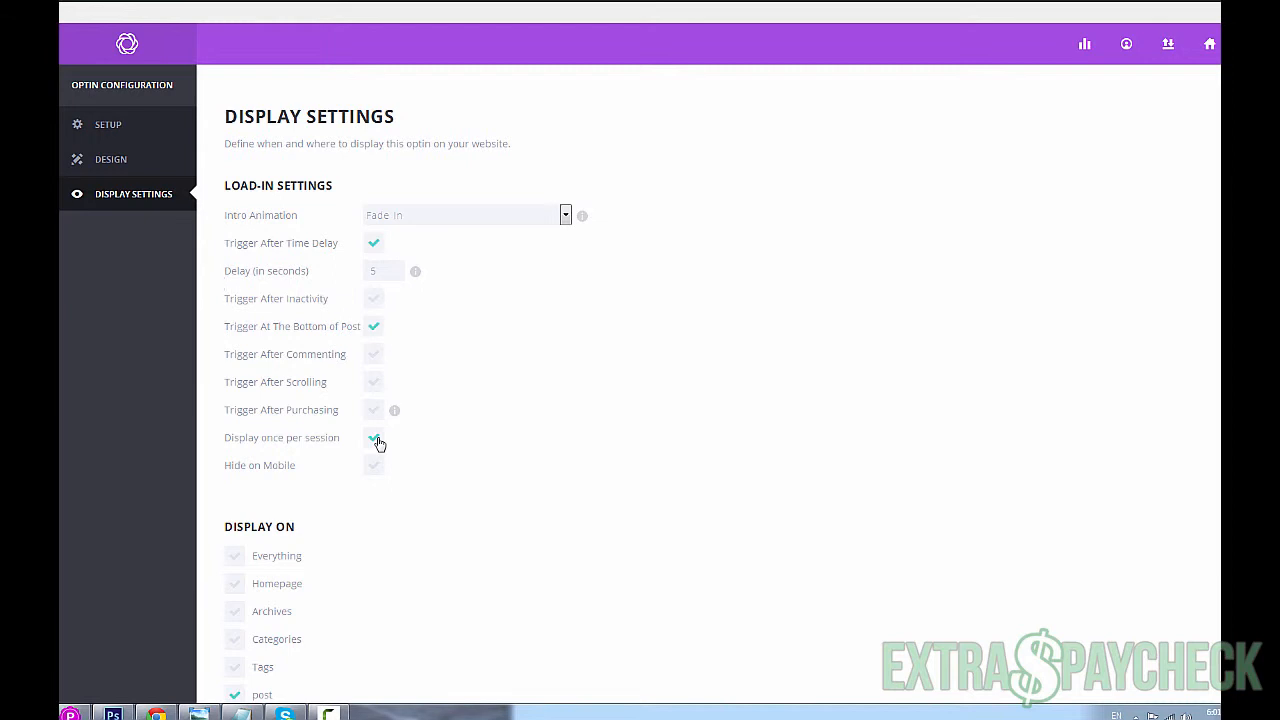
left_click(373, 437)
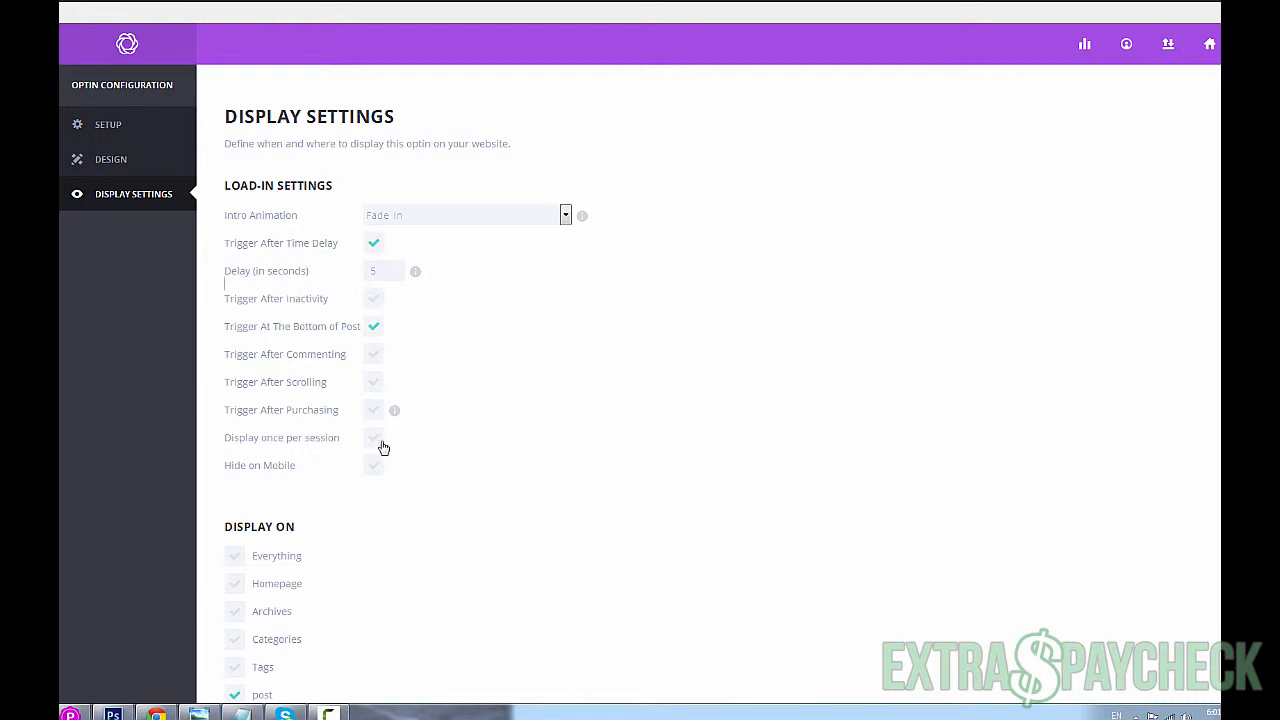
left_click(373, 438)
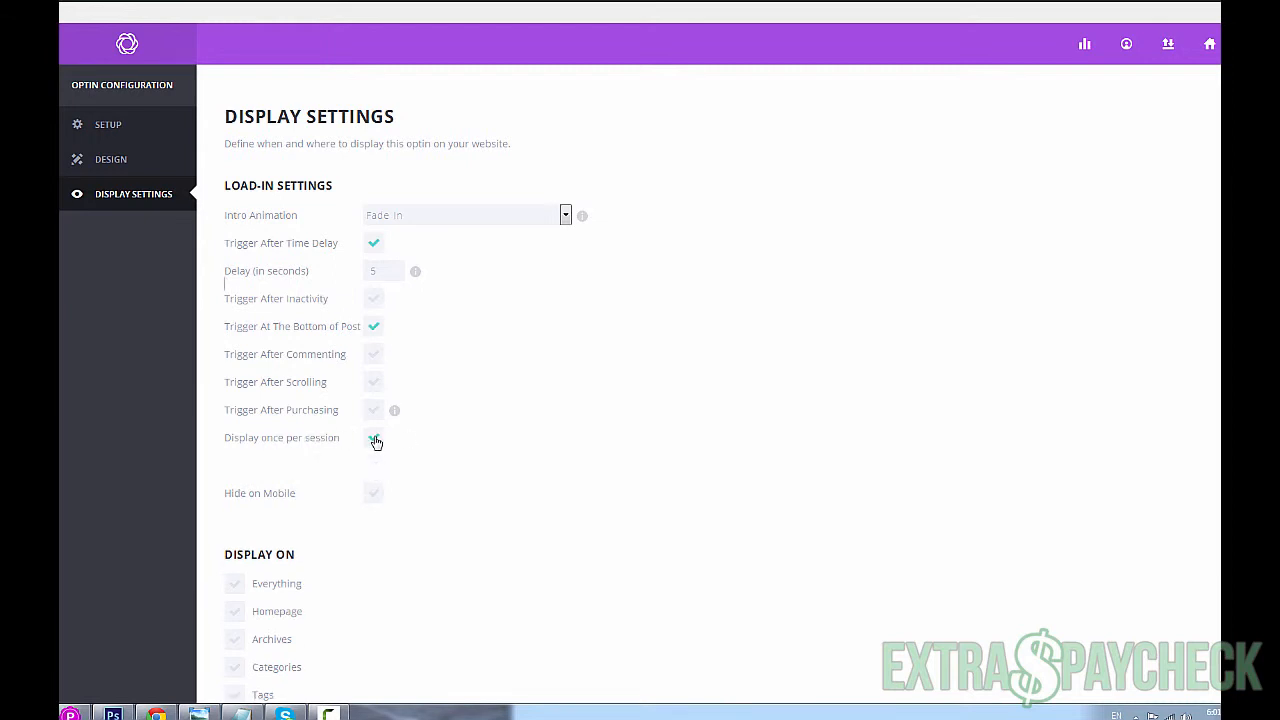
left_click(374, 437)
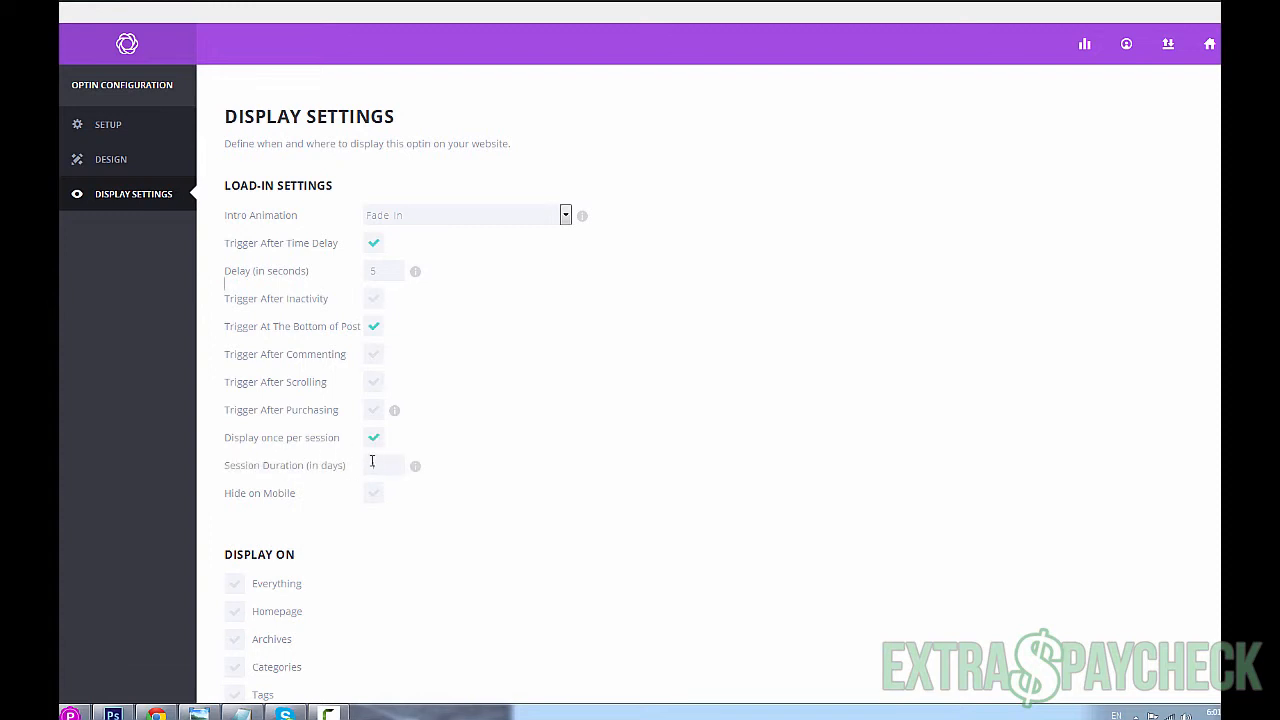
type("1")
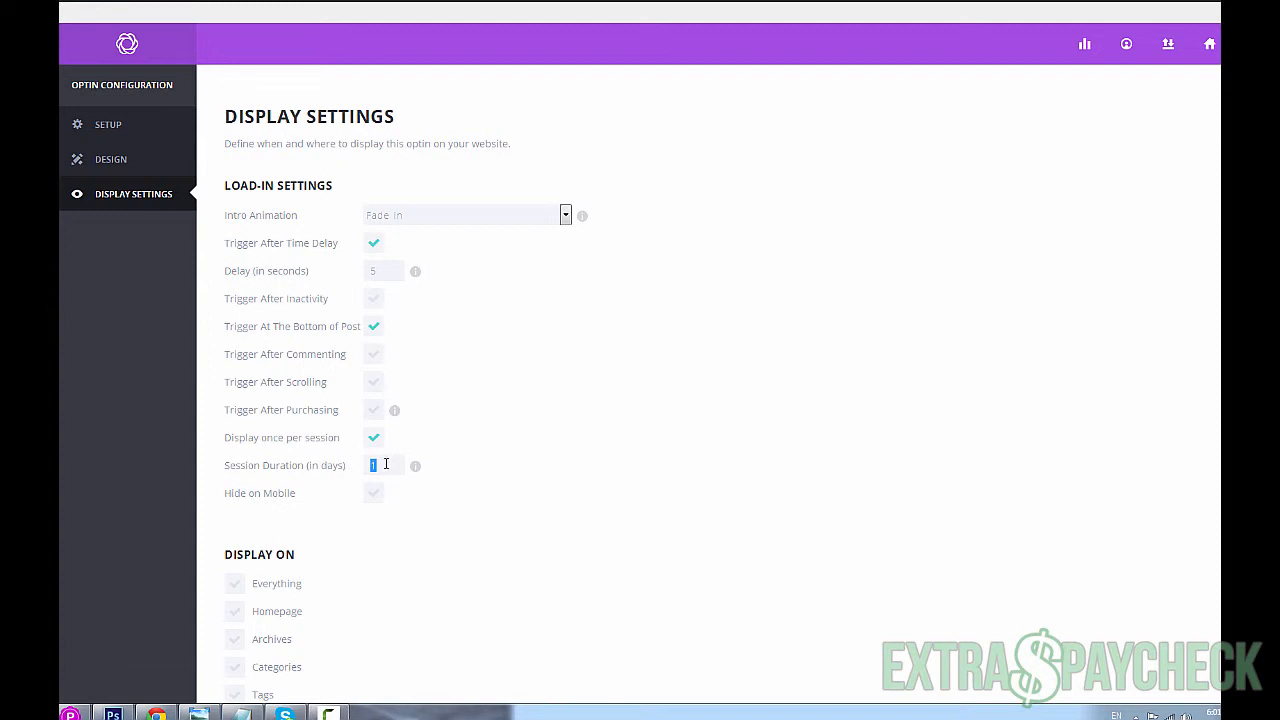
left_click(378, 465)
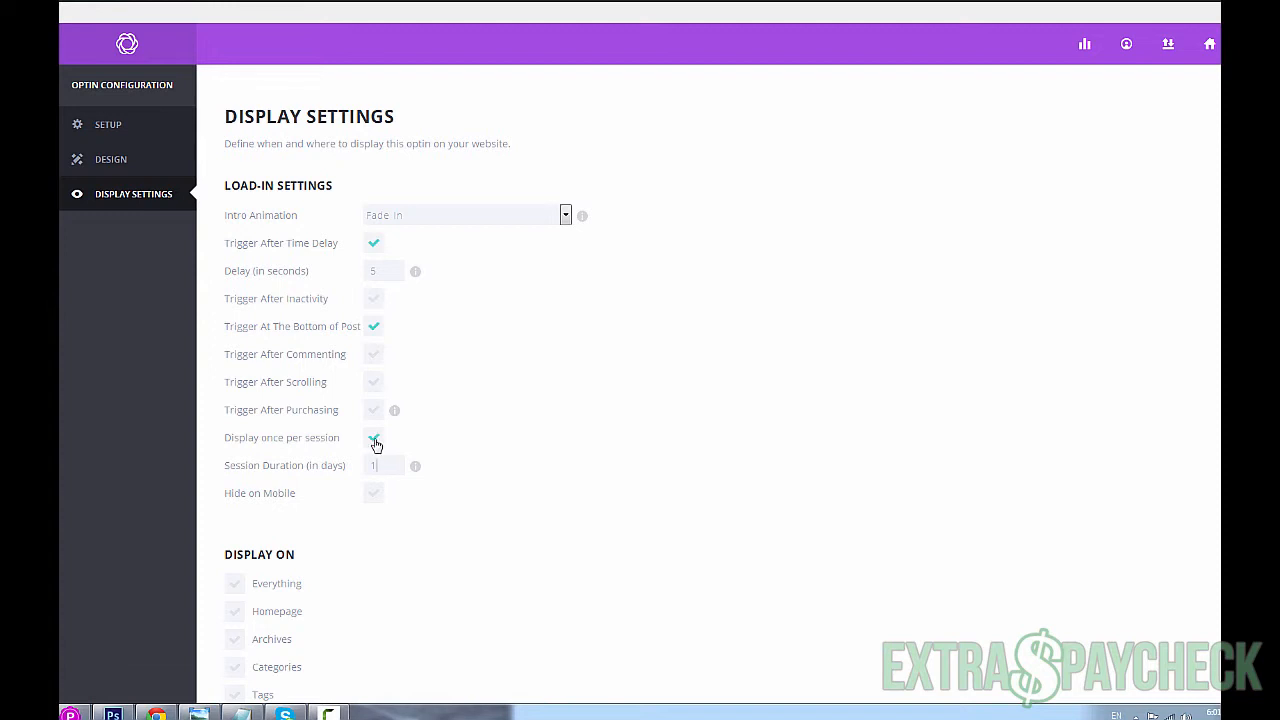
left_click(373, 437)
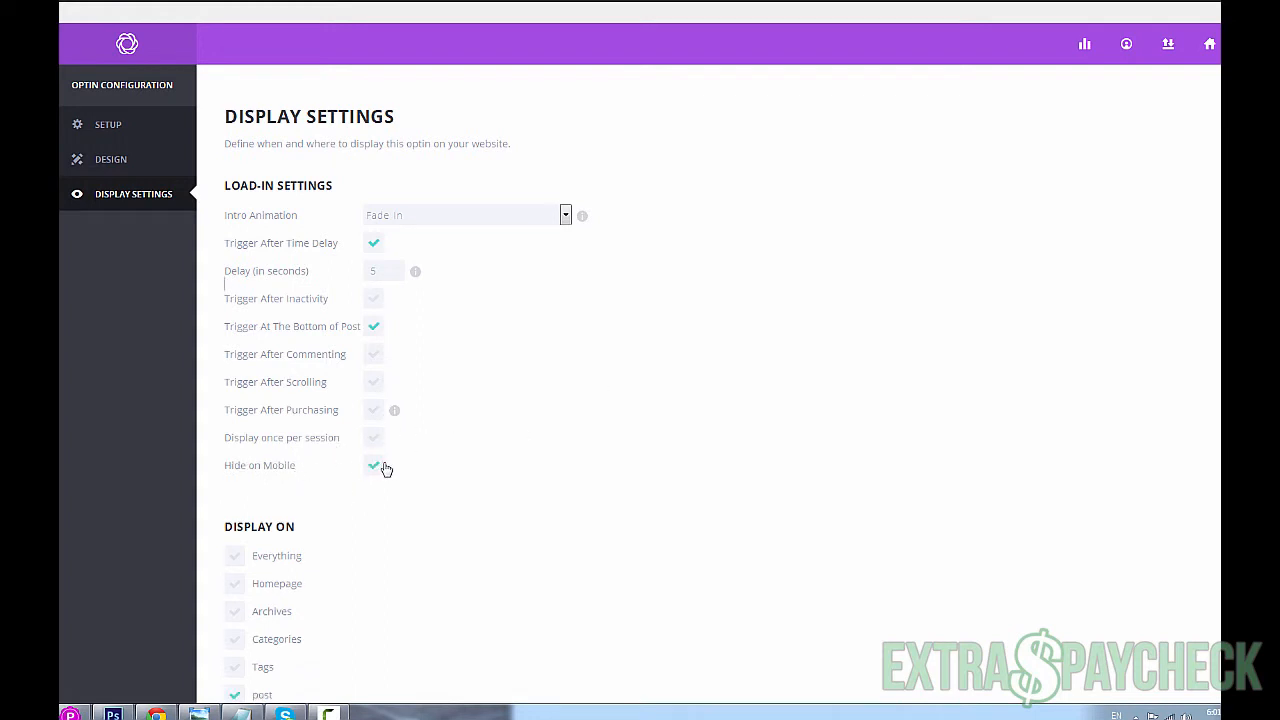
mouse_move(378, 472)
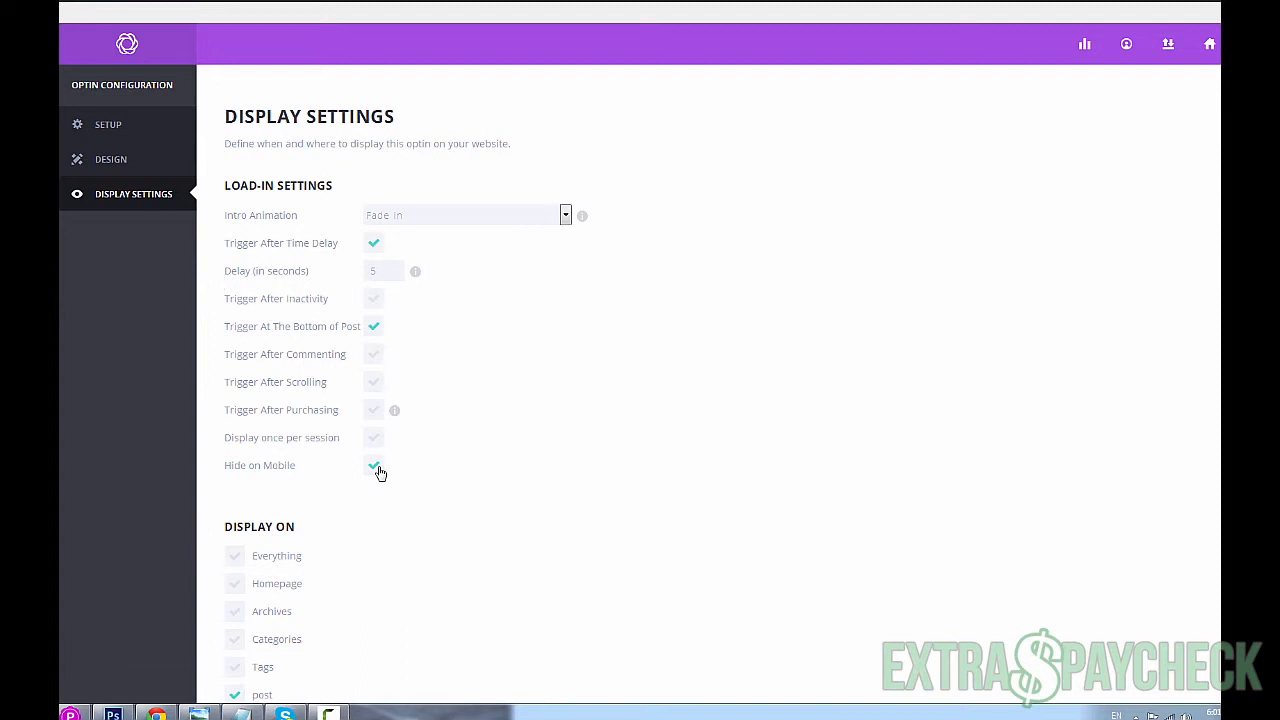
- Set Display On to posts, pages and Homepage, leaving Everything unticked
scroll("down", 3)
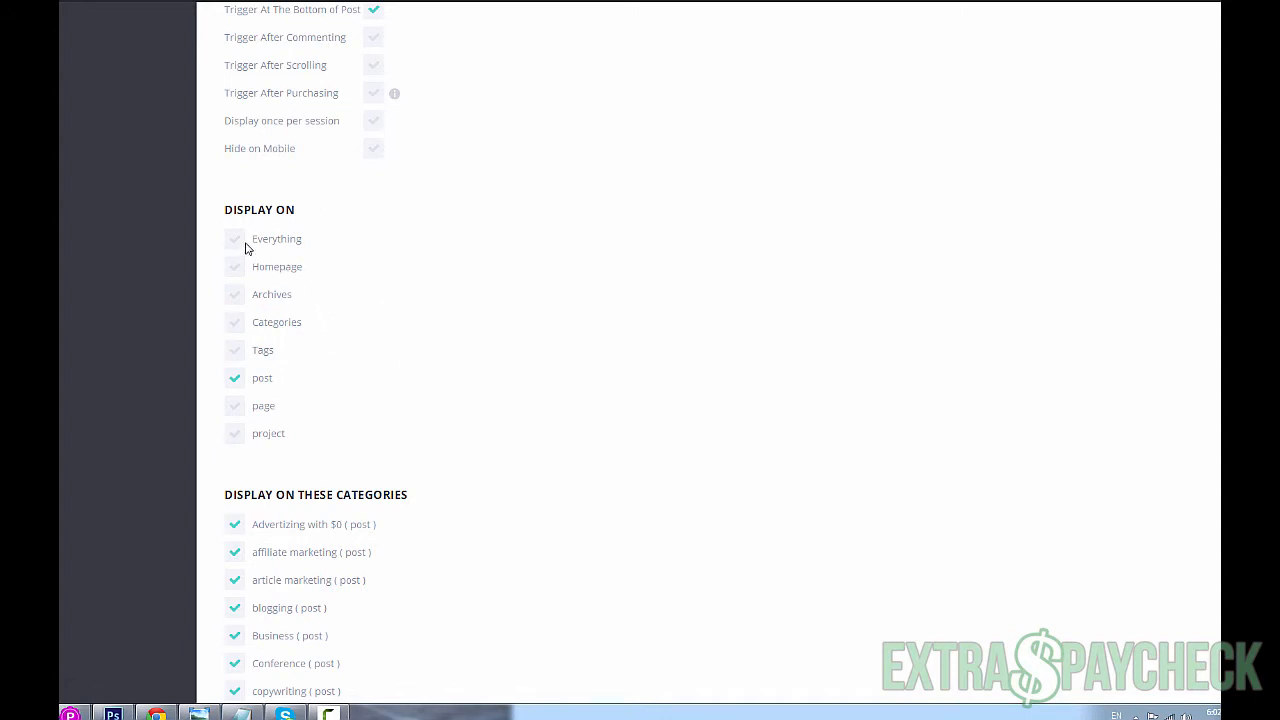
left_click(235, 238)
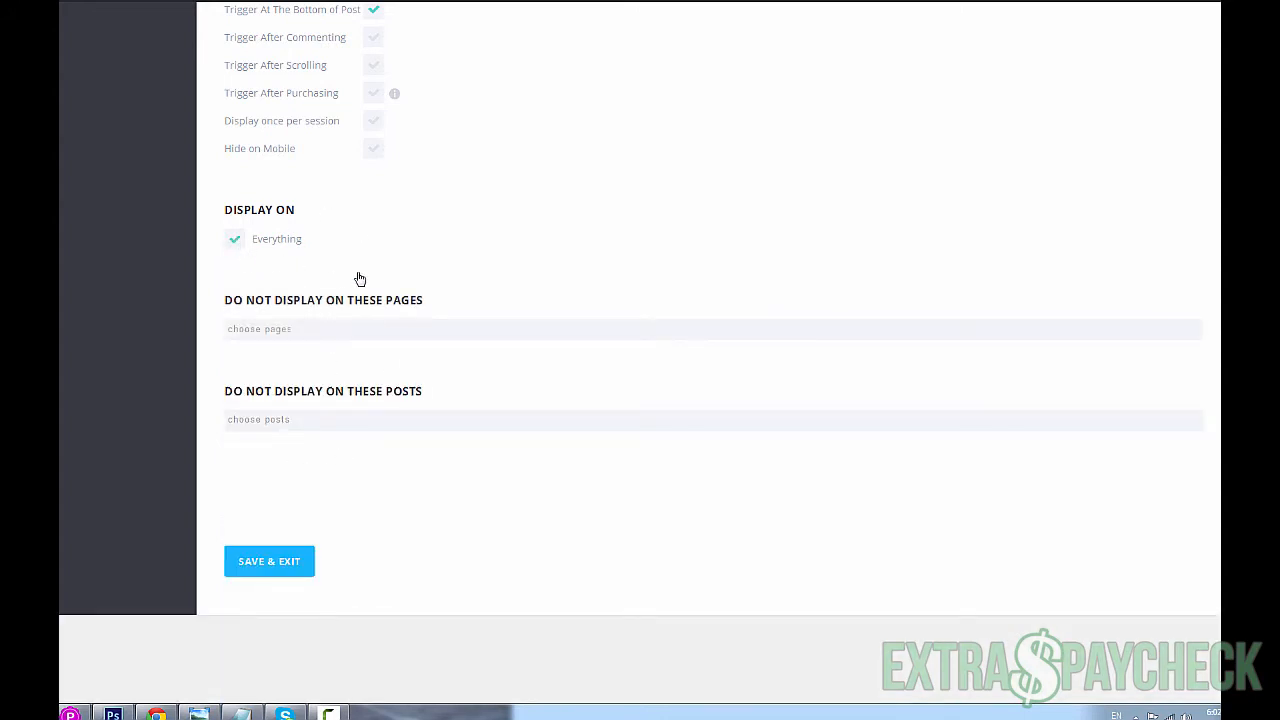
left_click(234, 238)
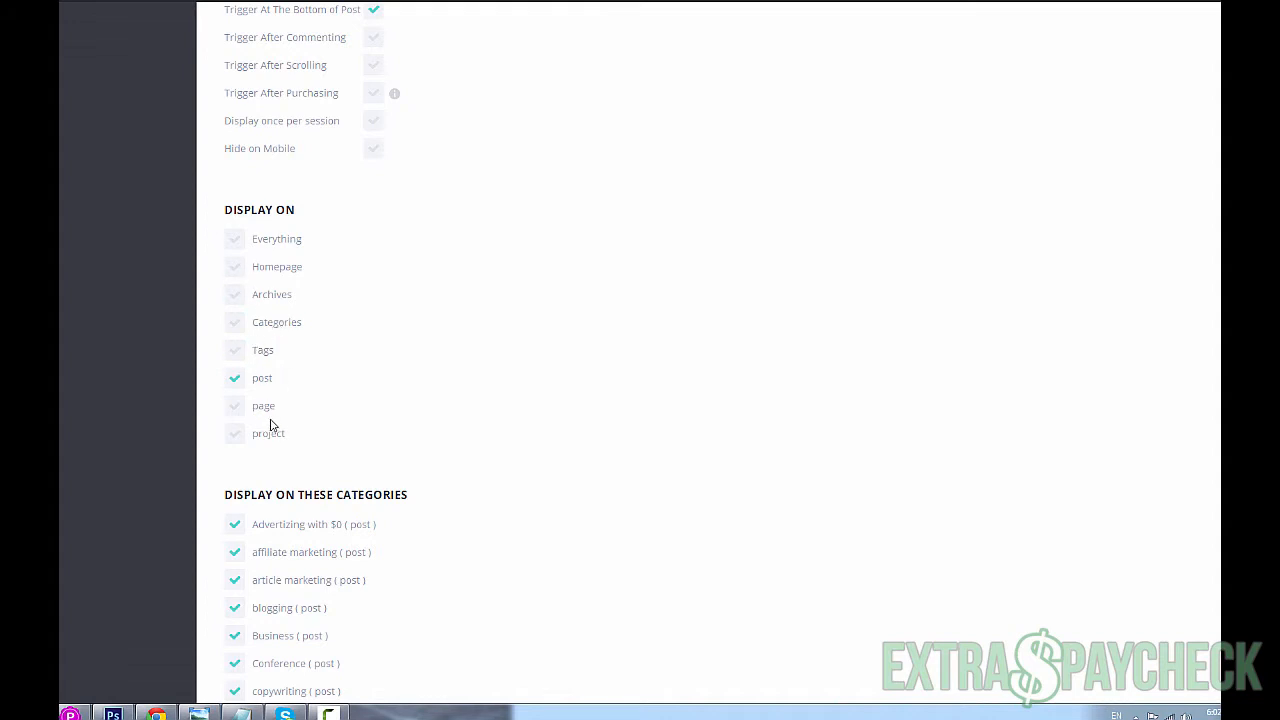
mouse_move(238, 328)
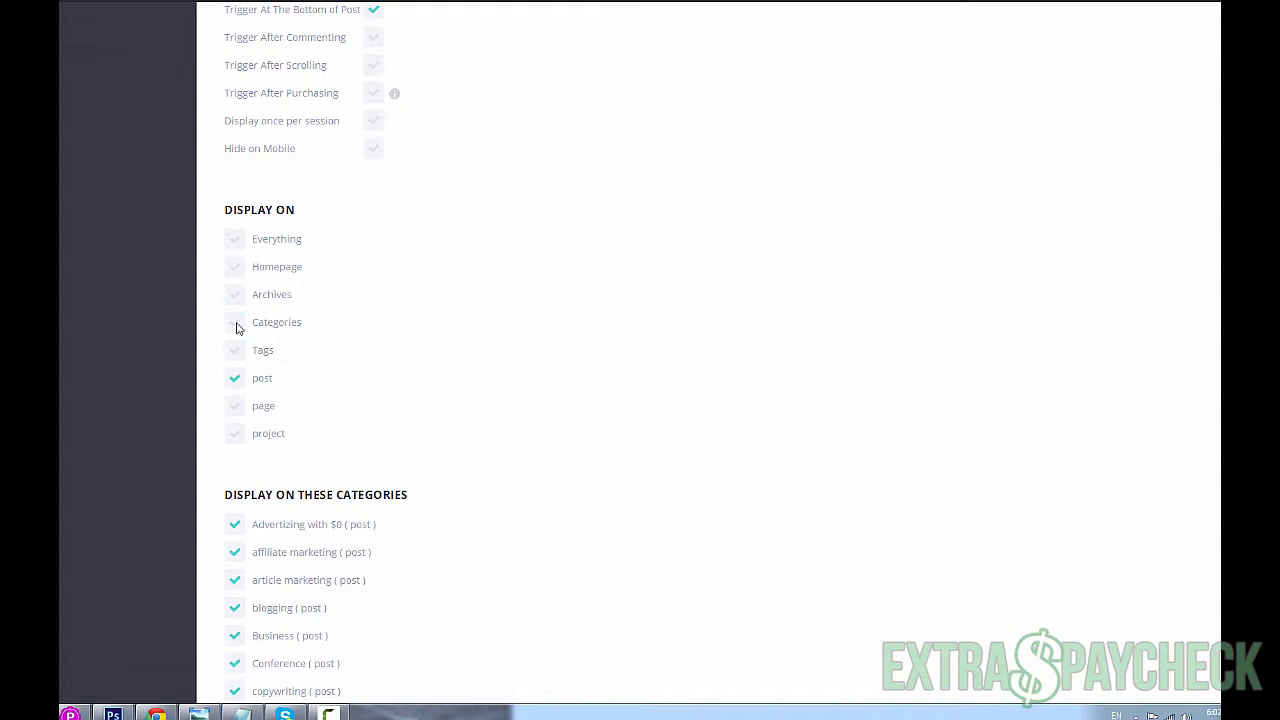
mouse_move(334, 312)
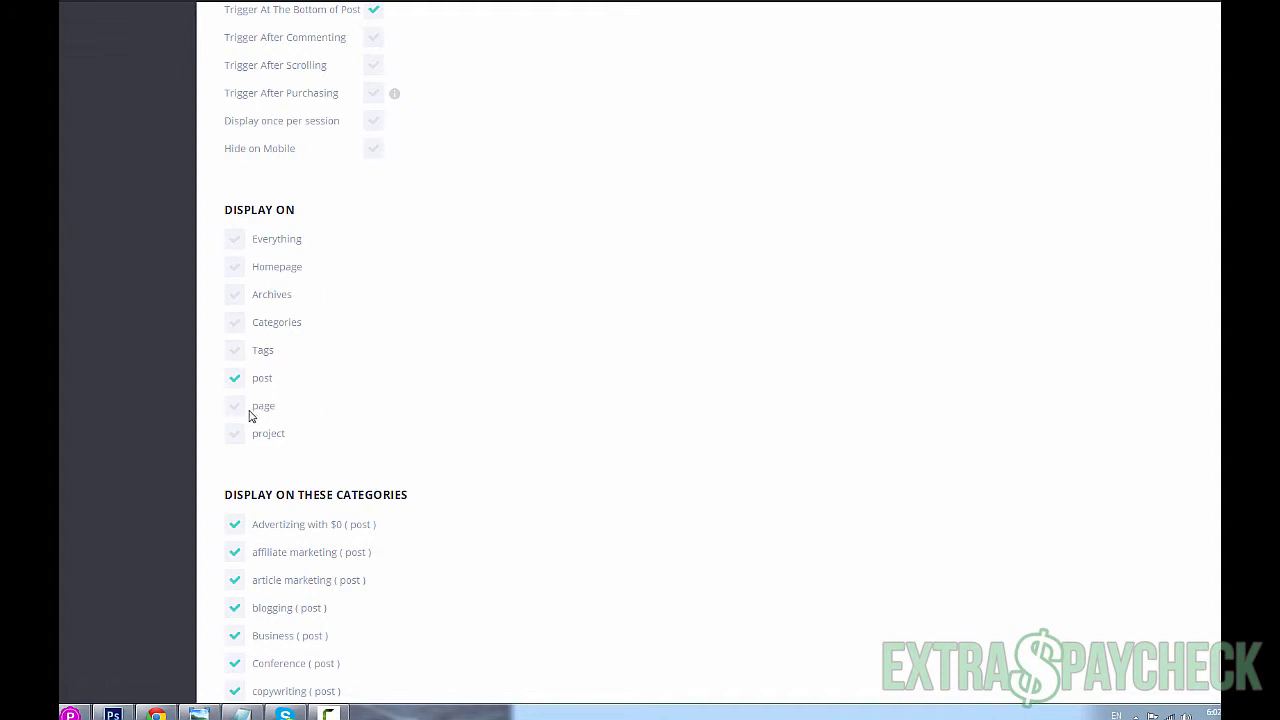
left_click(235, 405)
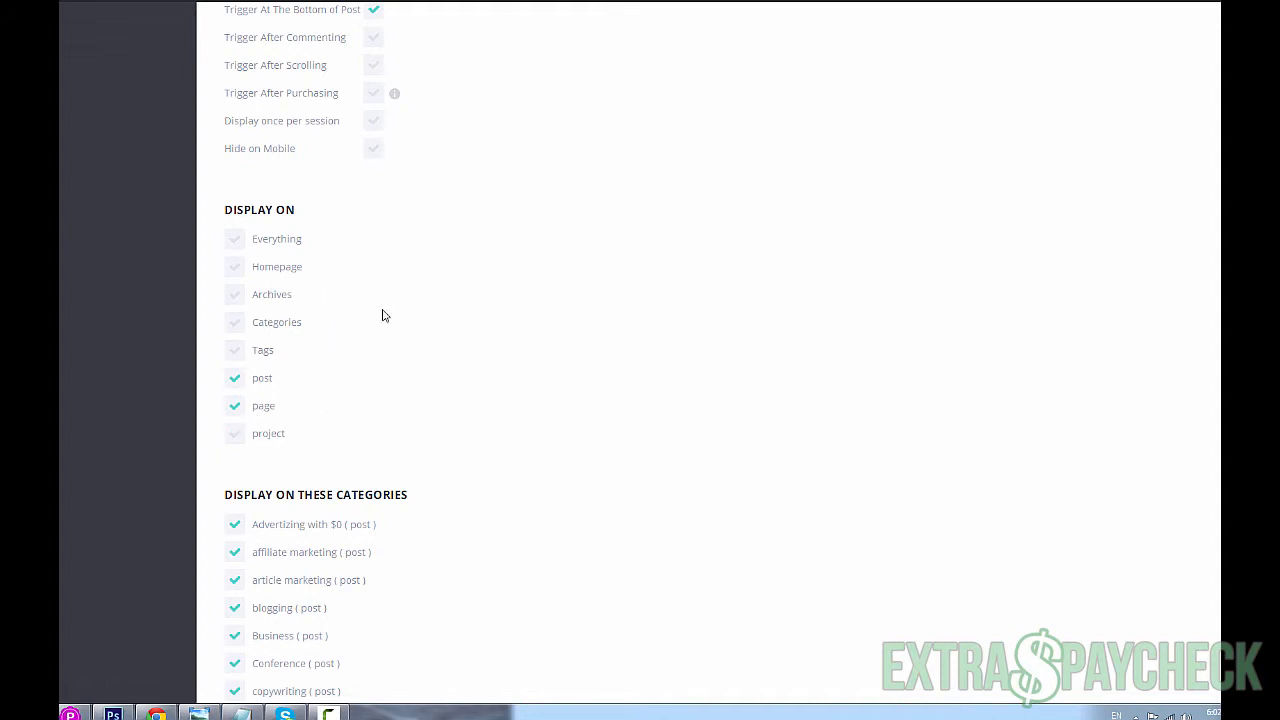
left_click(235, 266)
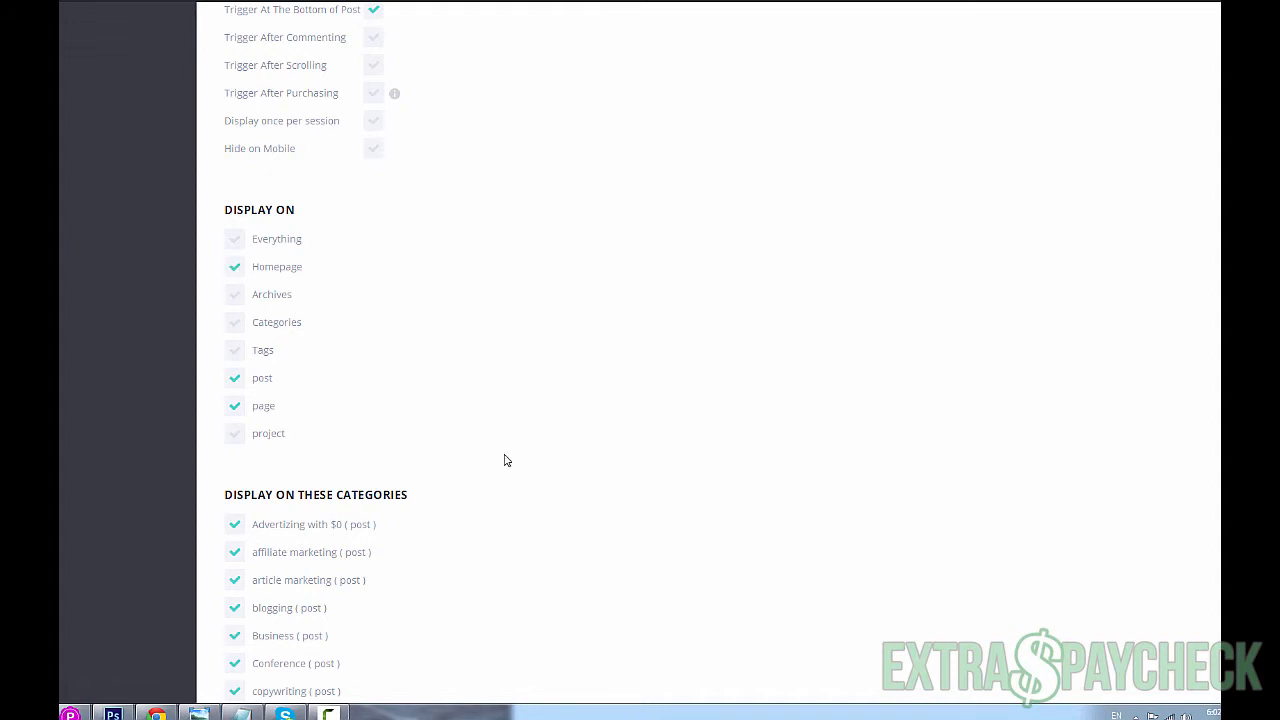
scroll("down", 3)
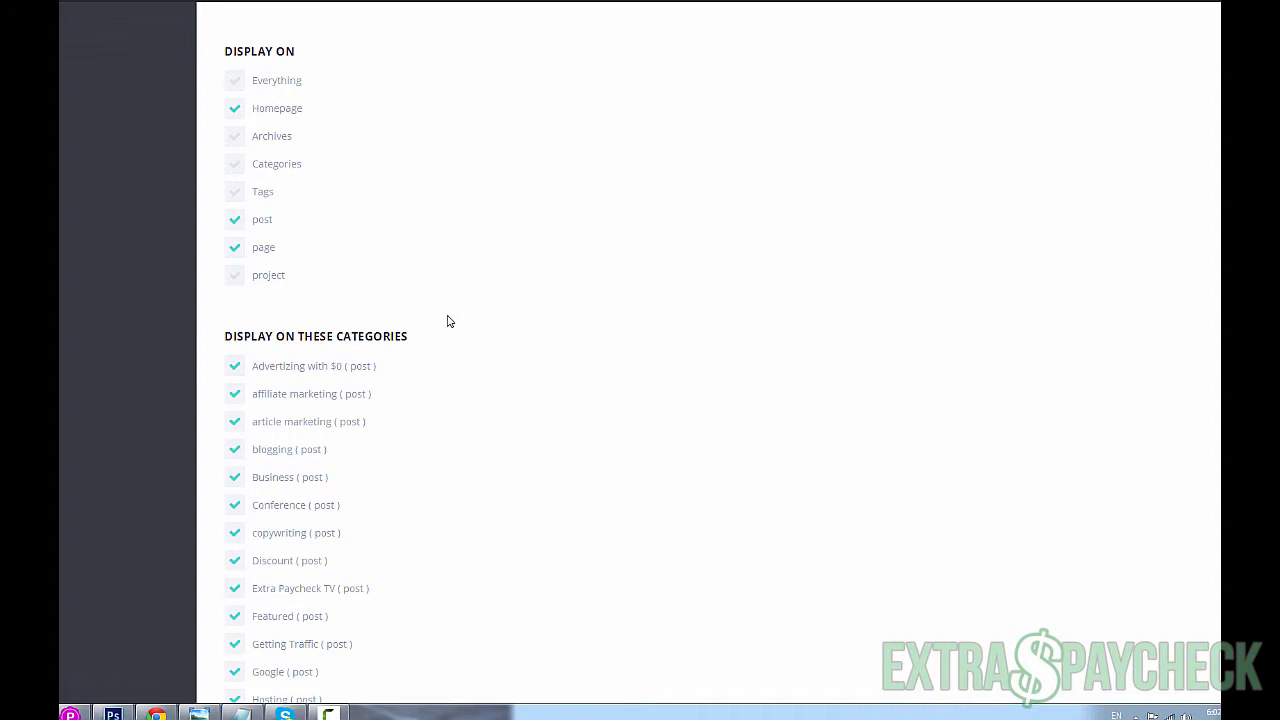
scroll("down", 3)
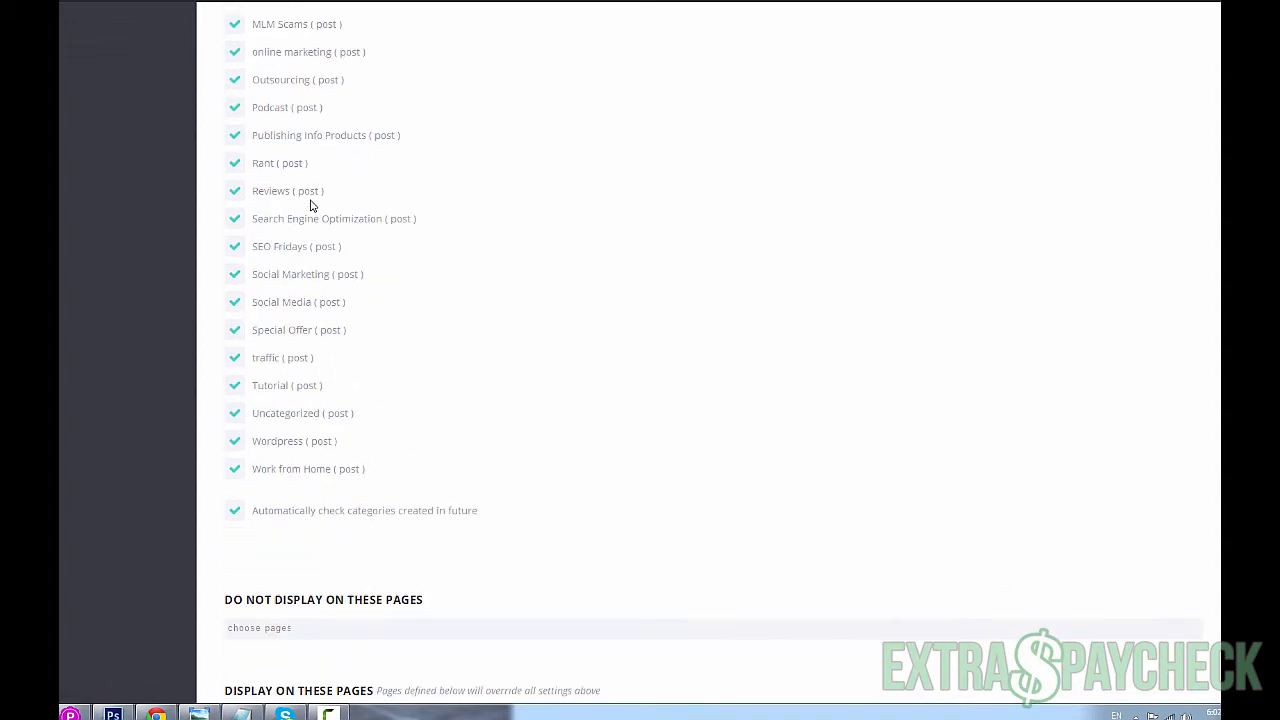
scroll("down", 3)
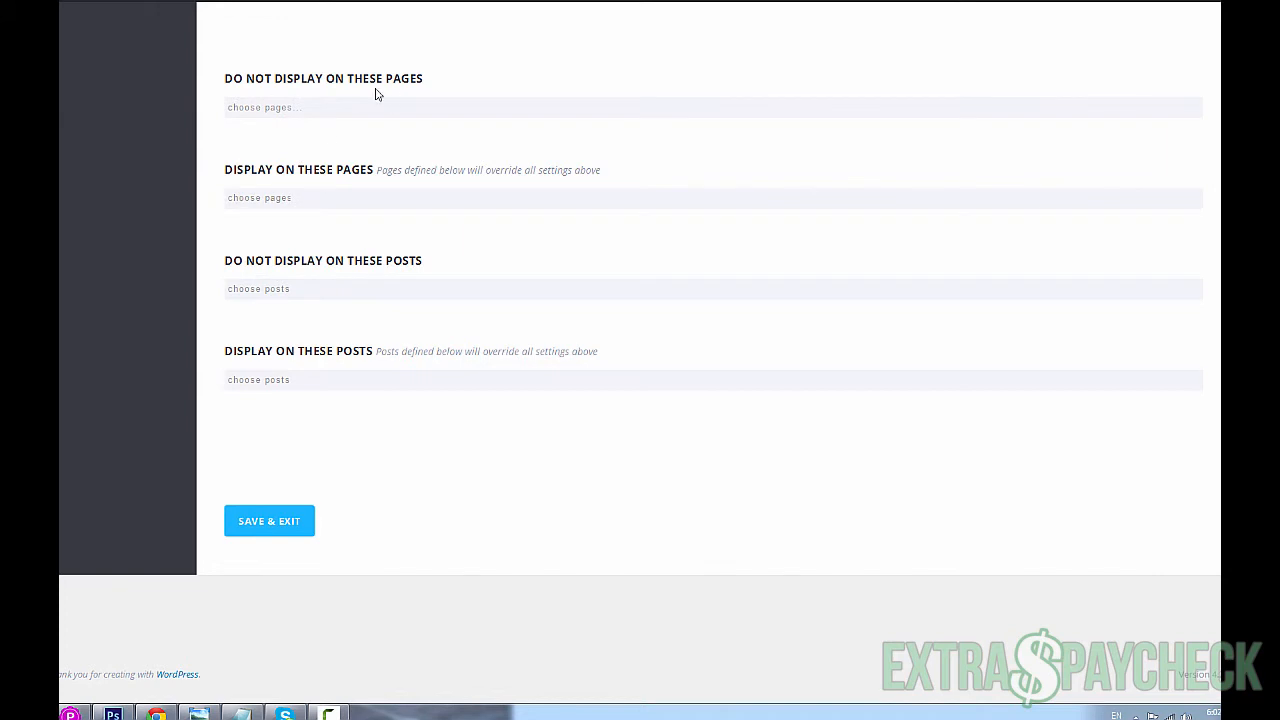
mouse_move(352, 277)
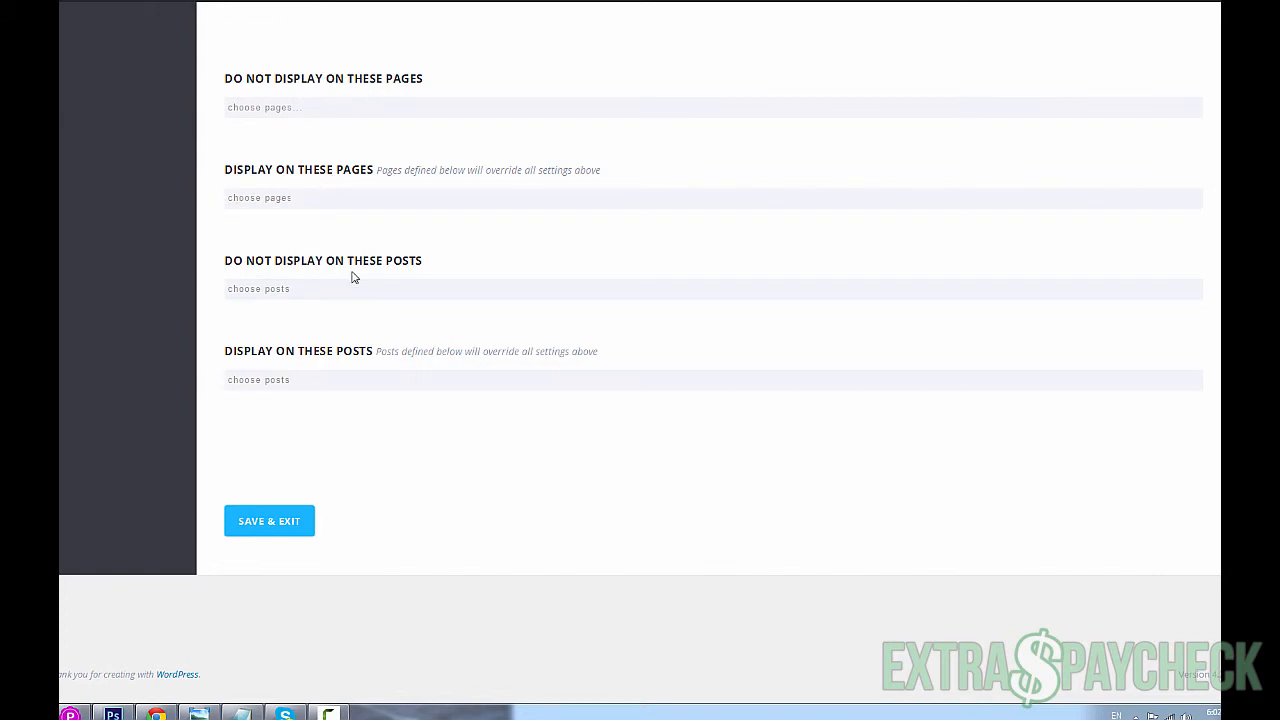
mouse_move(414, 525)
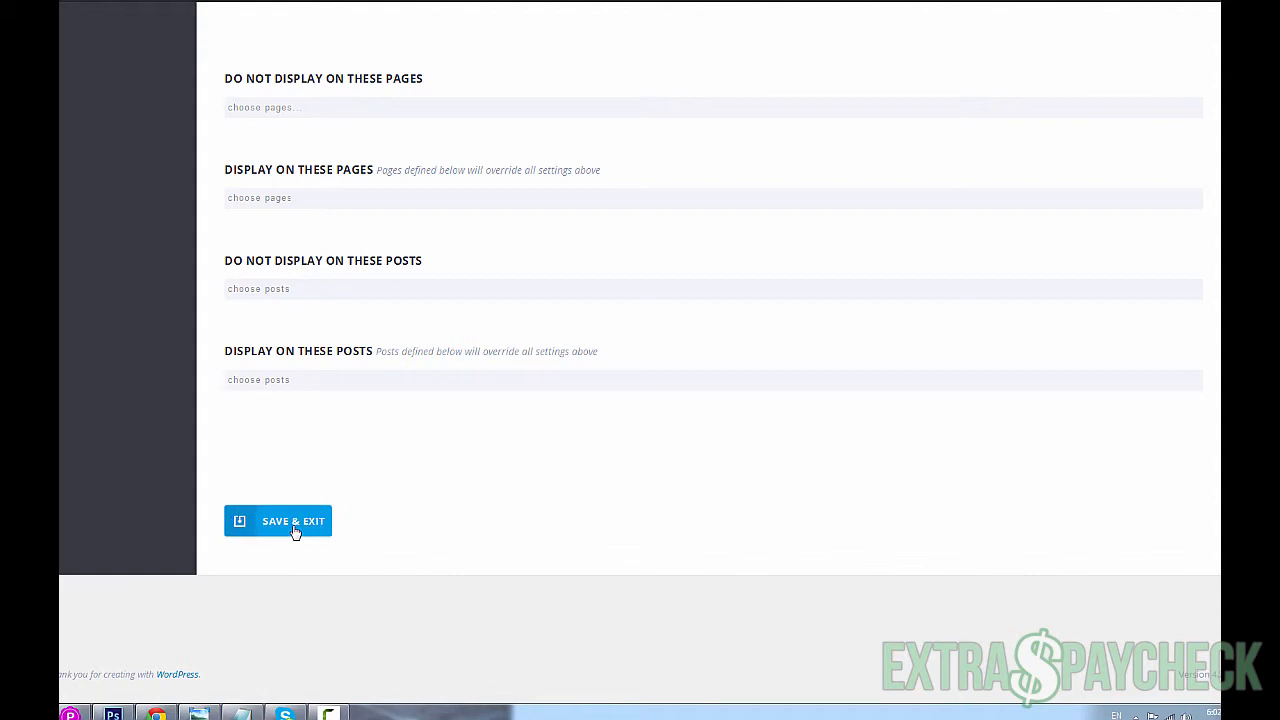
- Save & Exit MyNewOptin so it appears as an active optin
left_click(293, 521)
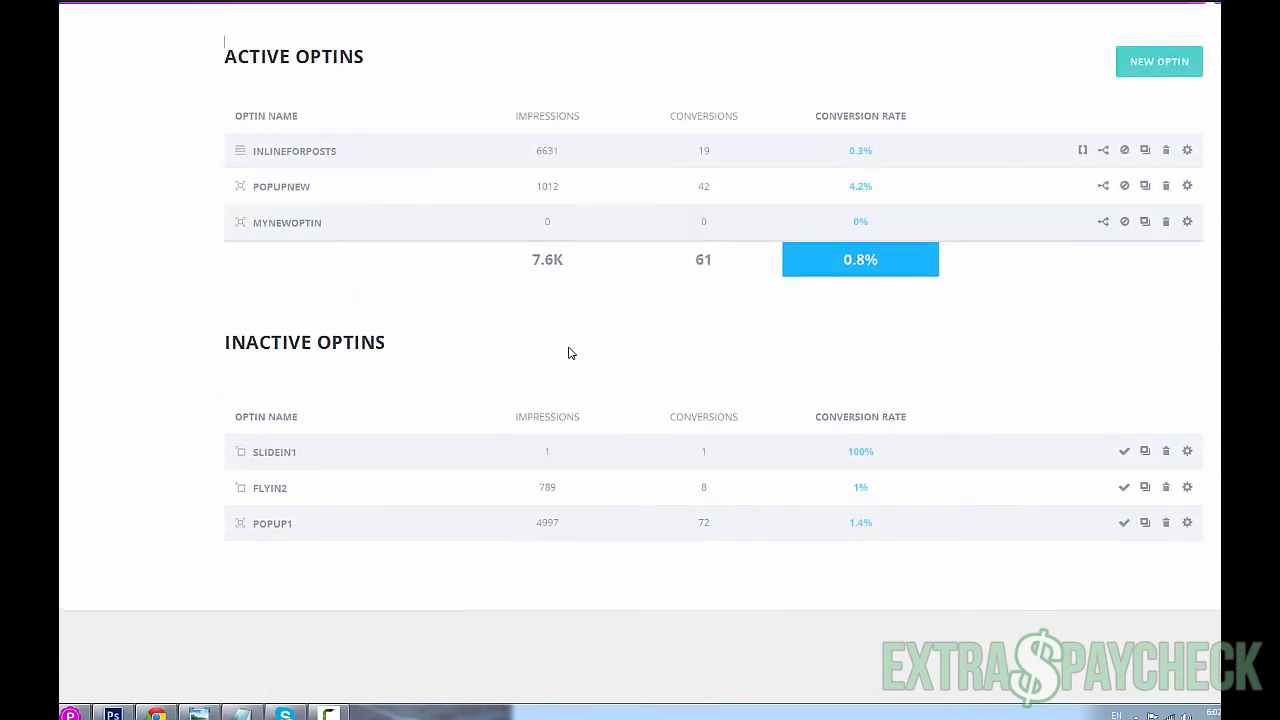
mouse_move(580, 225)
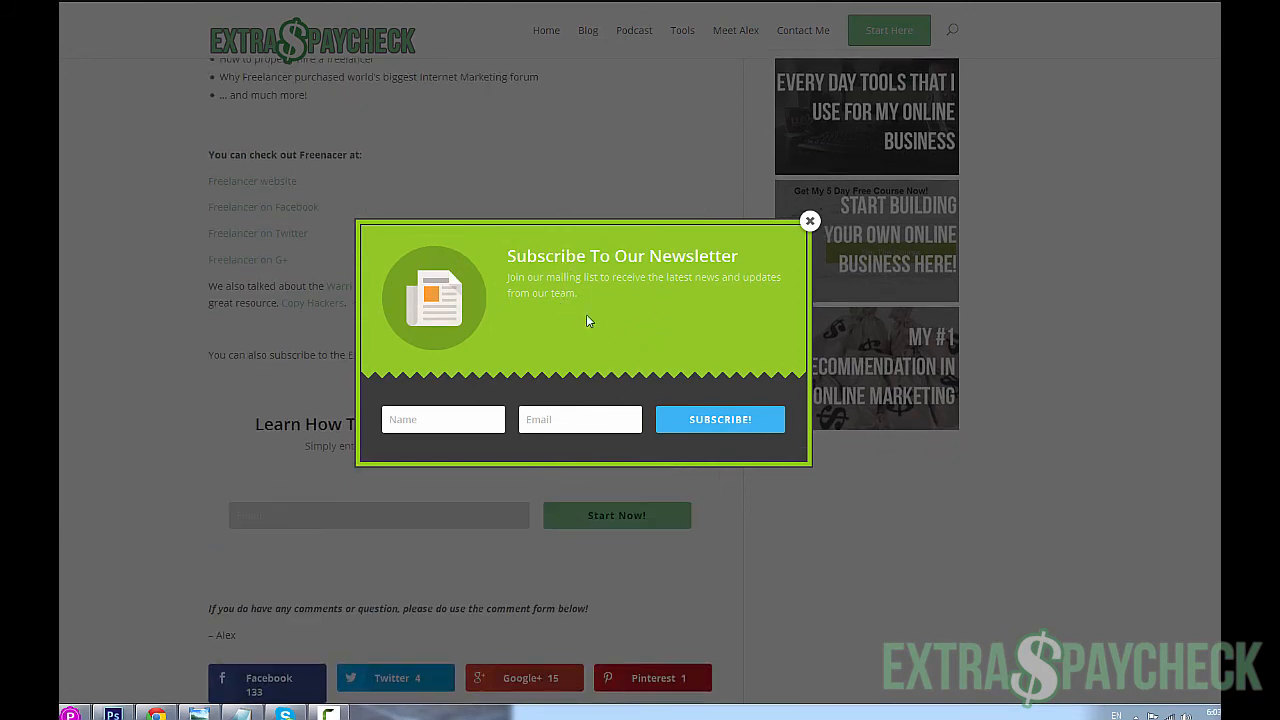
- Scroll the blog post behind the newsletter pop-up, then return to the Bloom dashboard
scroll("down", 3)
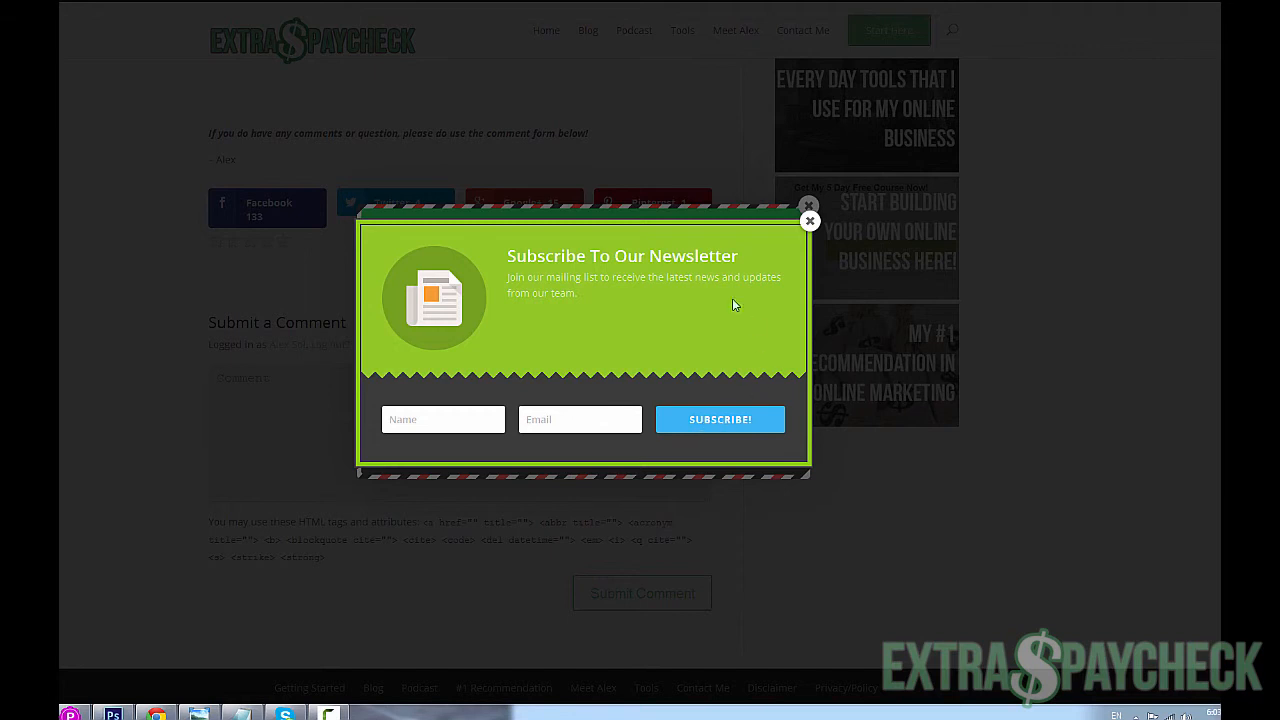
mouse_move(736, 329)
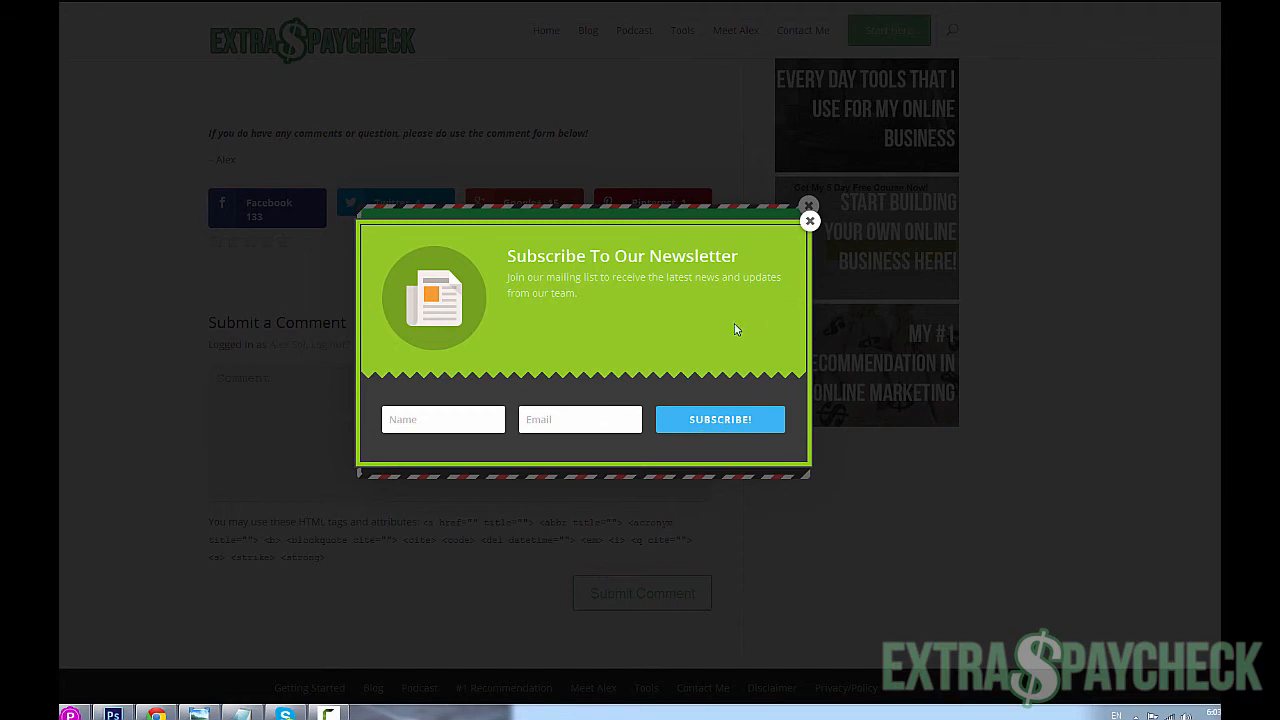
mouse_move(755, 248)
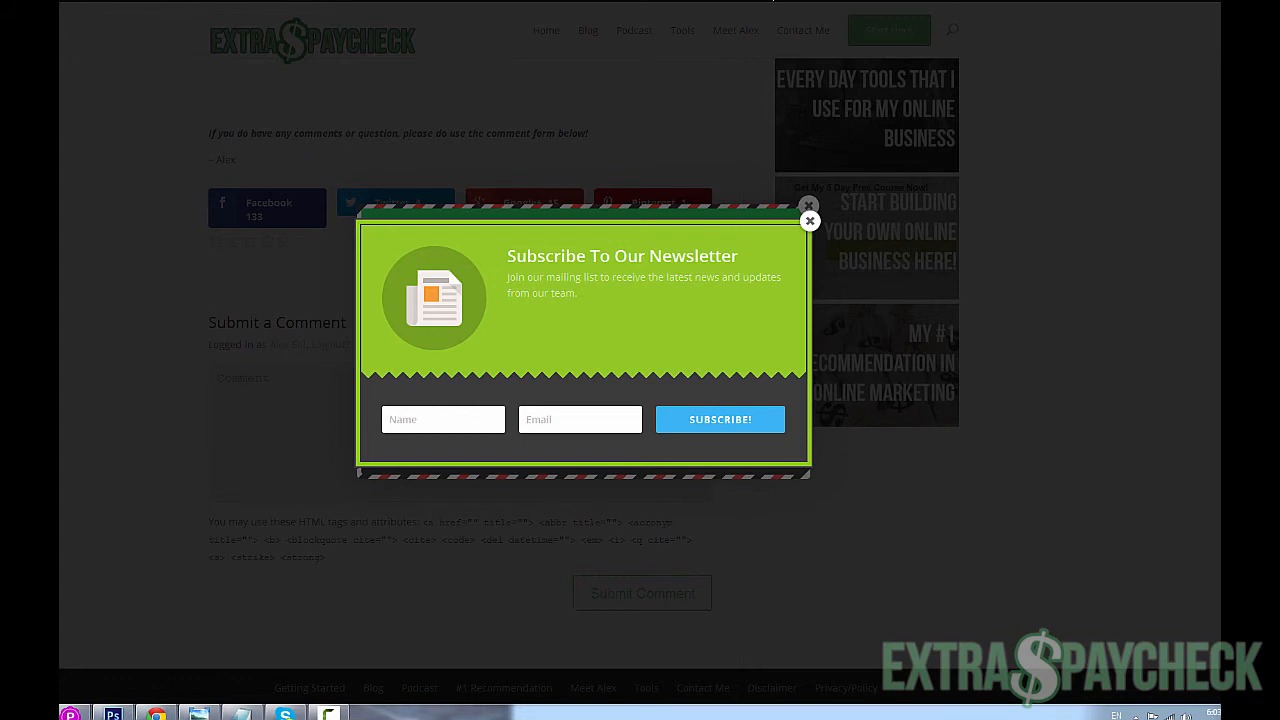
left_click(809, 221)
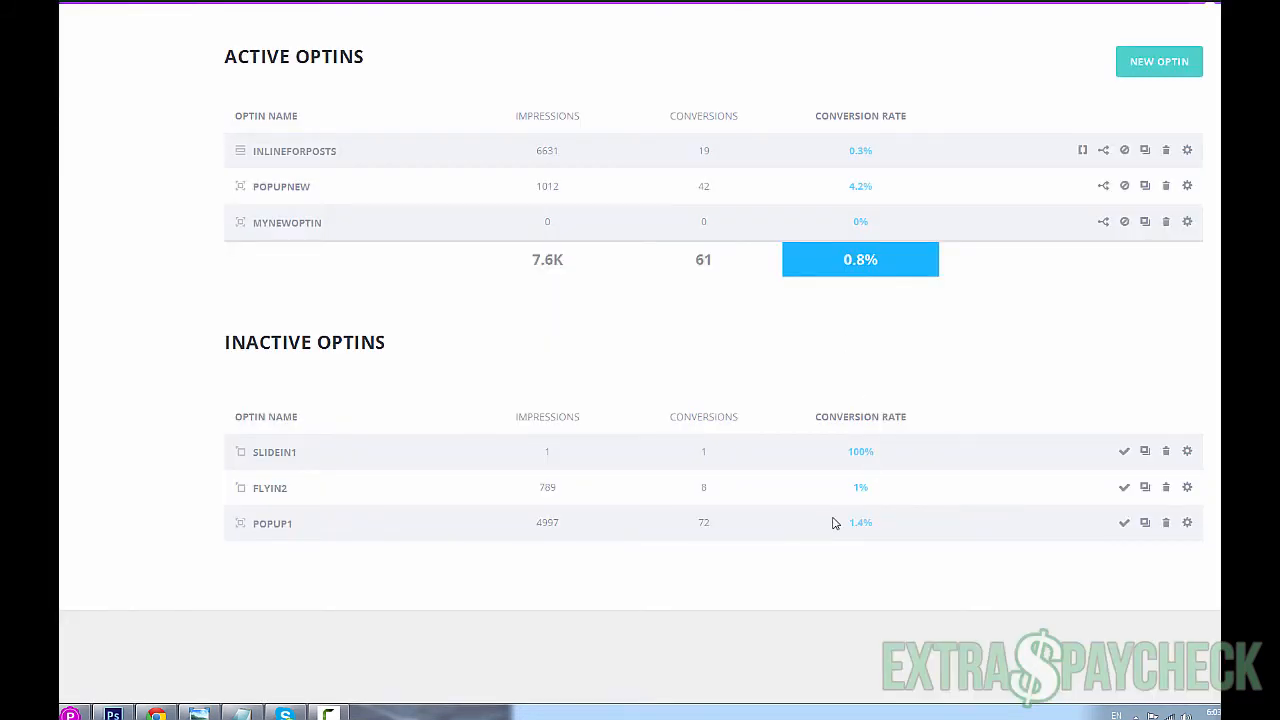
mouse_move(864, 358)
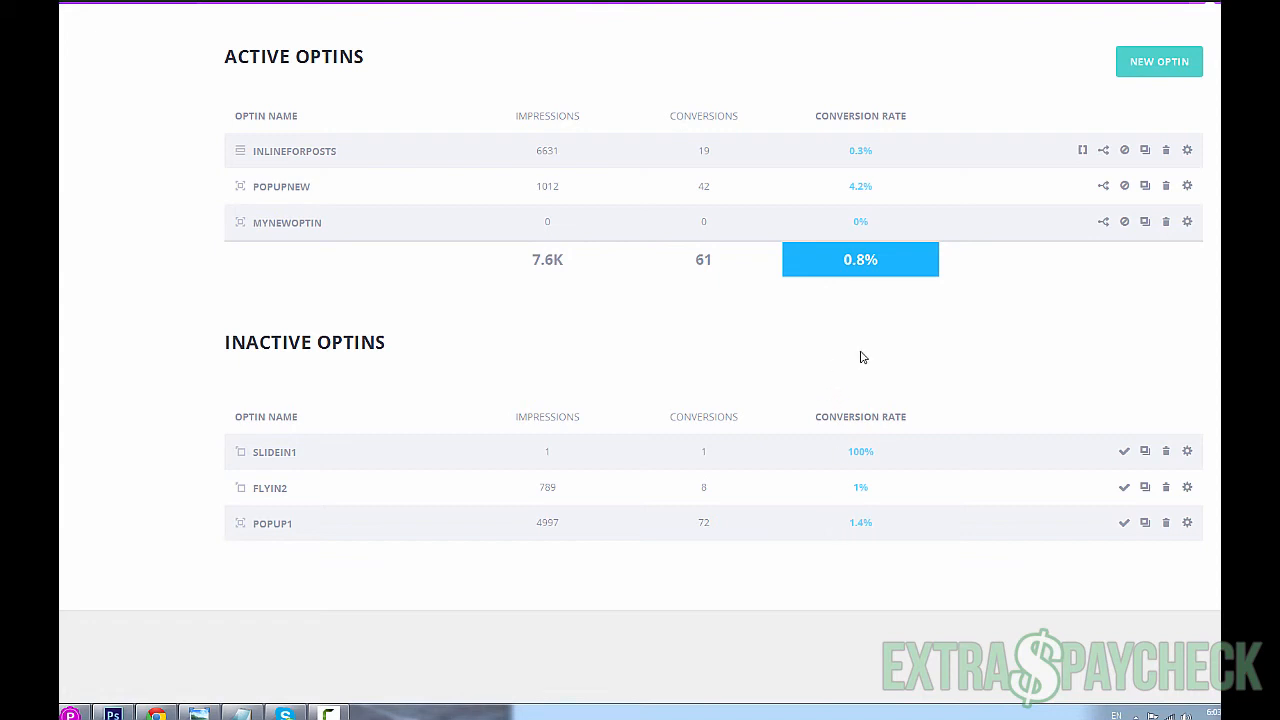
mouse_move(868, 328)
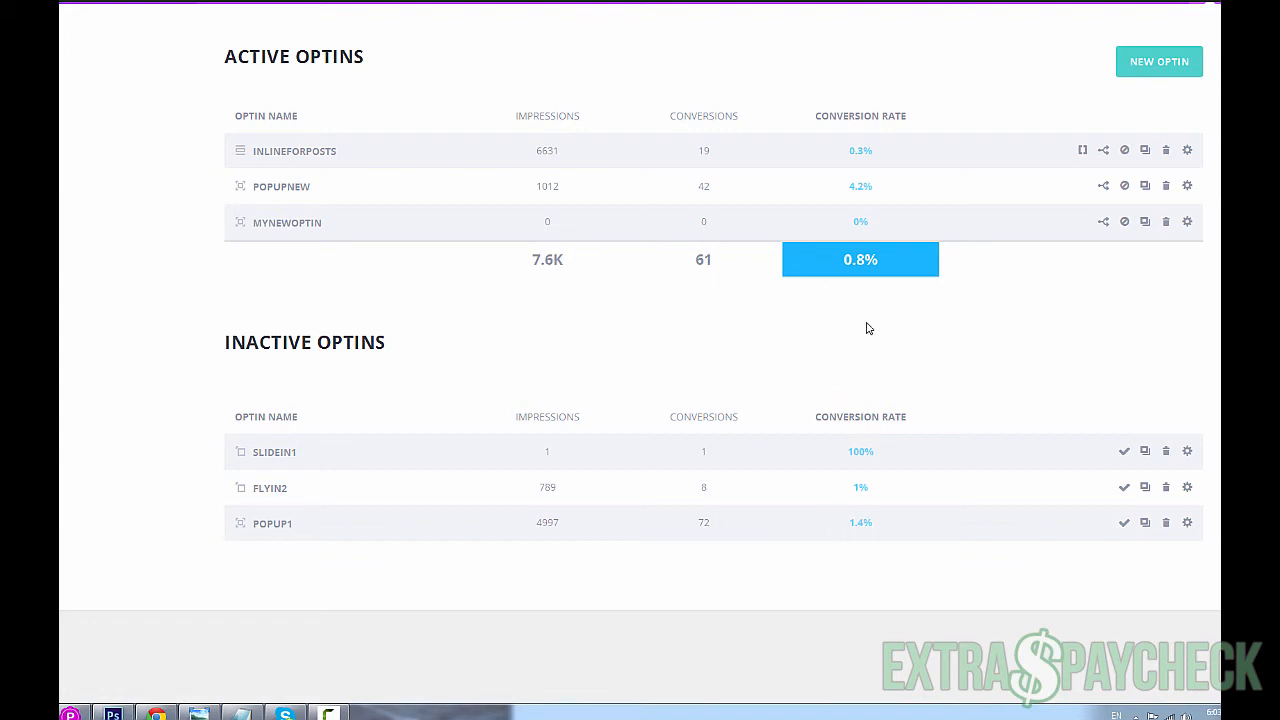
mouse_move(883, 193)
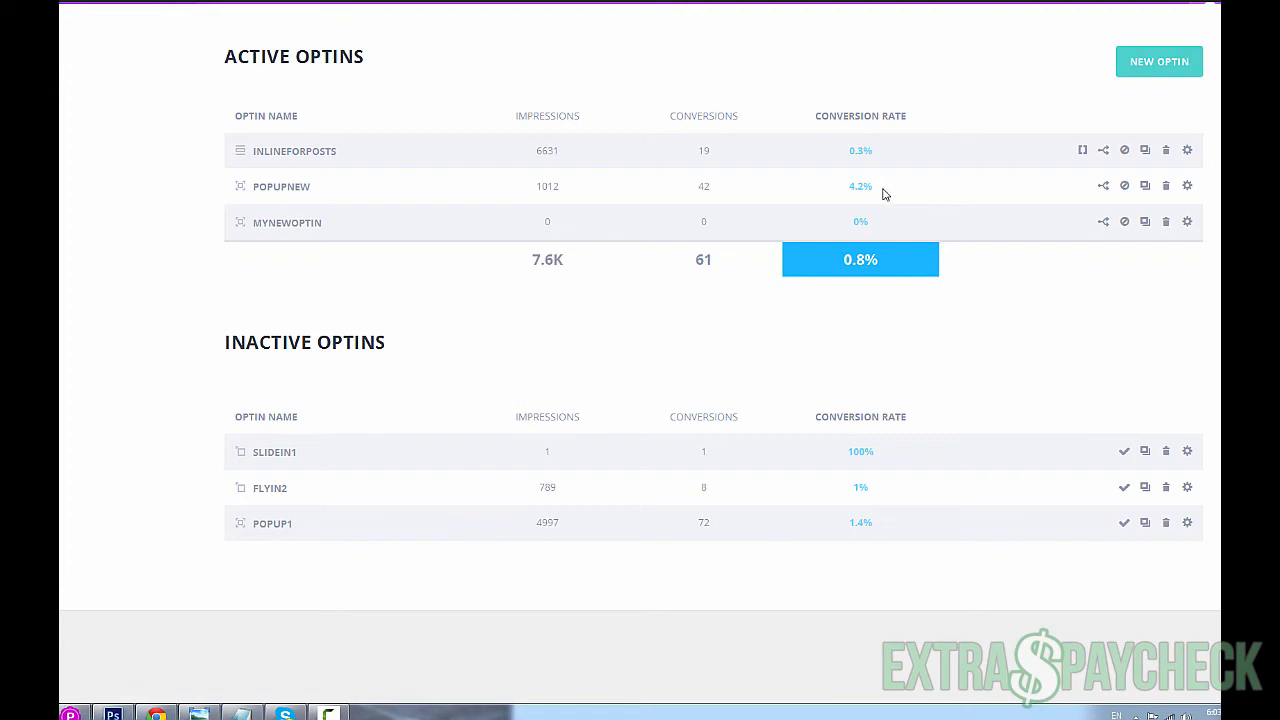
mouse_move(843, 192)
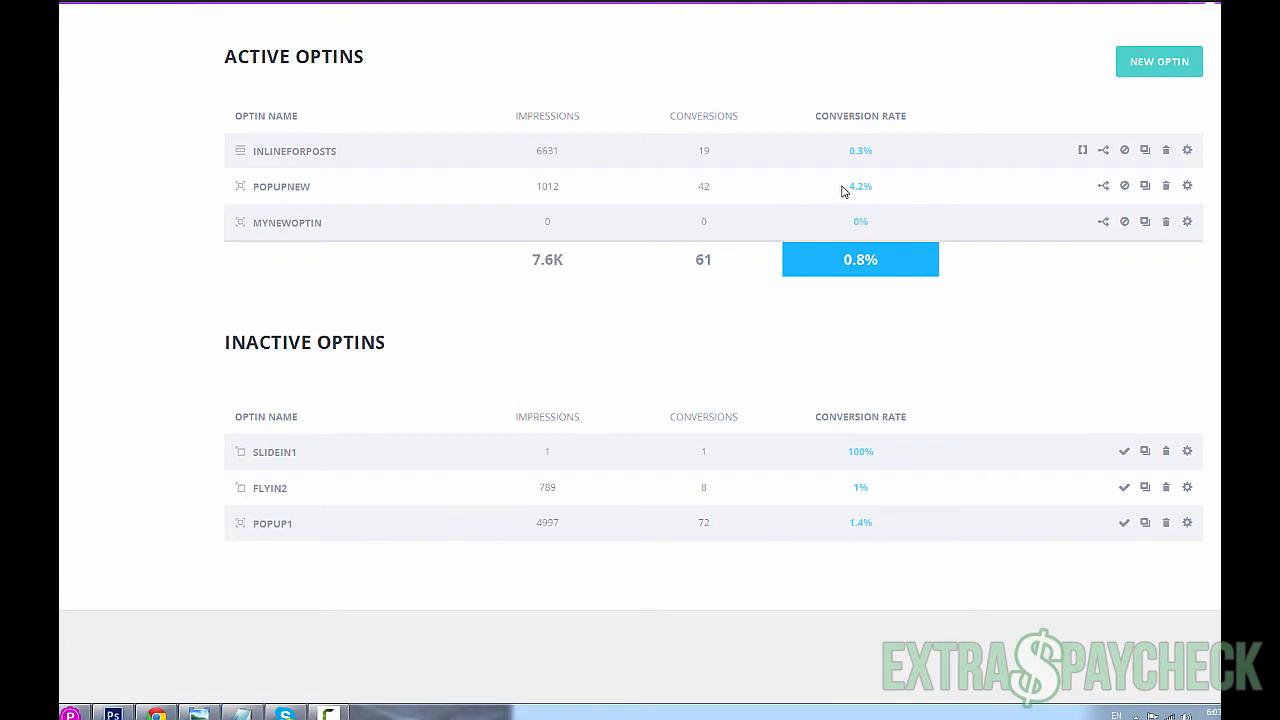
mouse_move(912, 206)
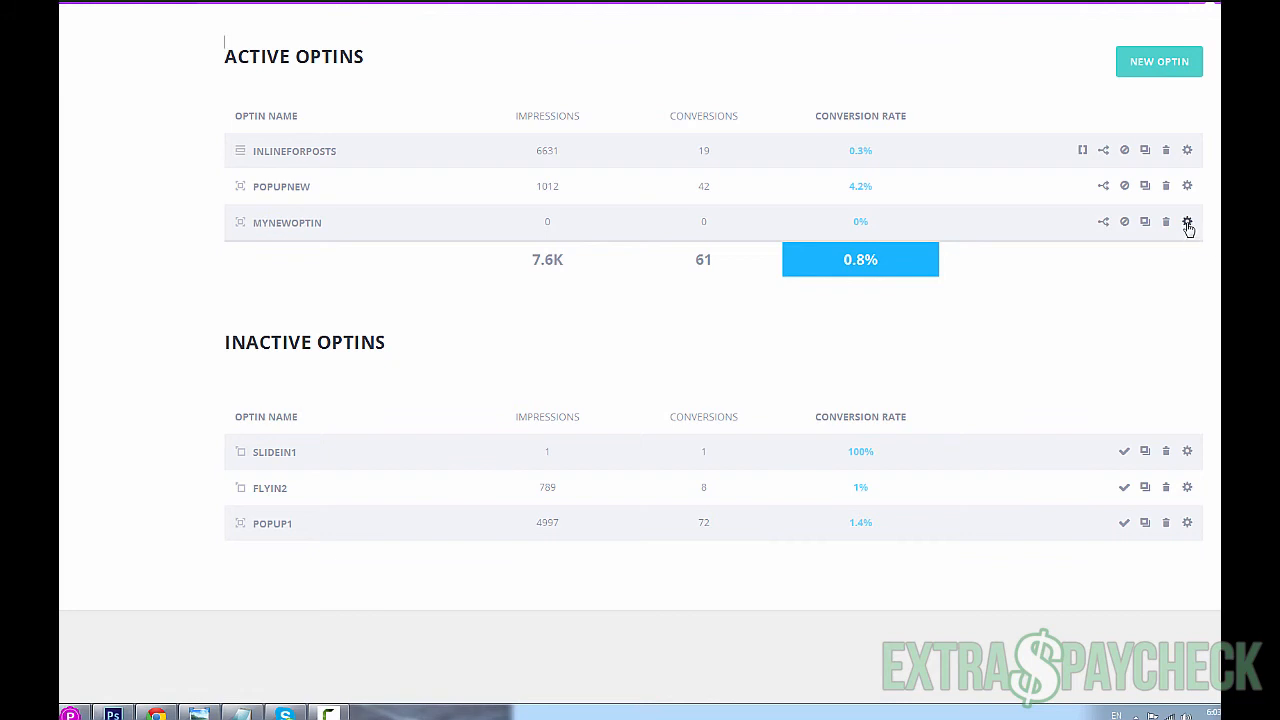
- Reopen MyNewOptin, pick the MailChimp account, and browse its Design and Display Settings tabs
left_click(1187, 222)
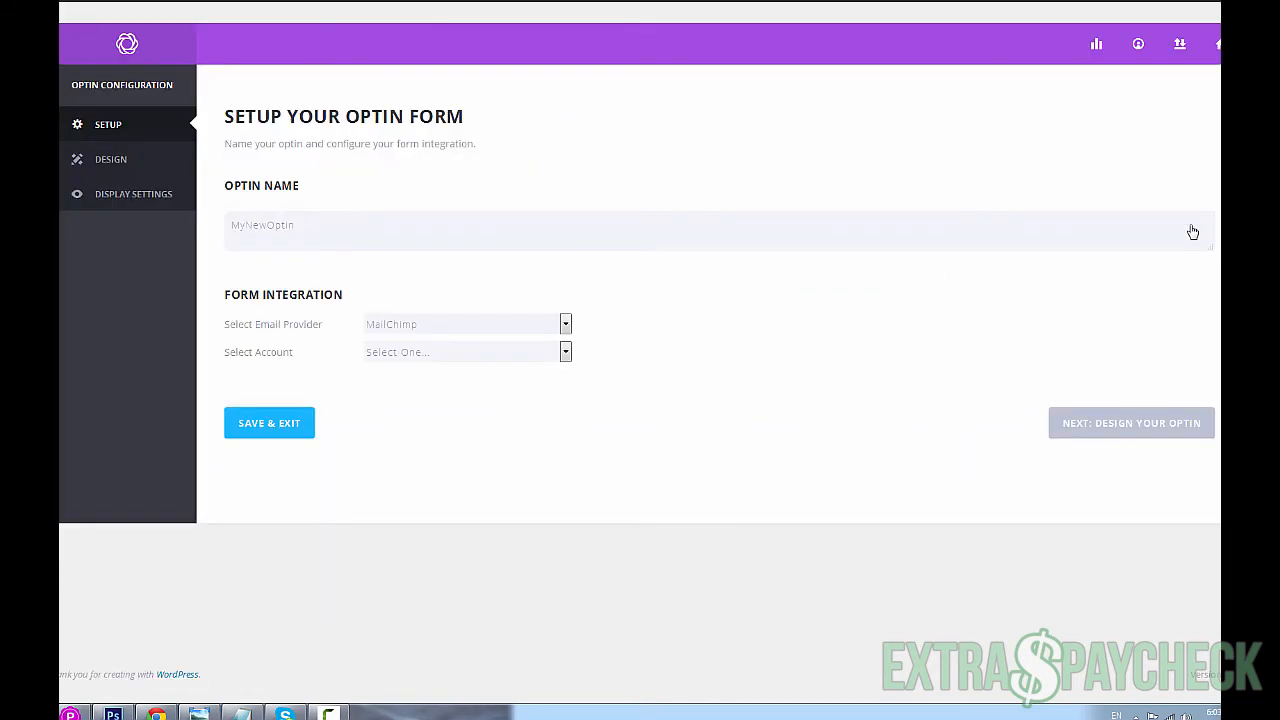
left_click(465, 351)
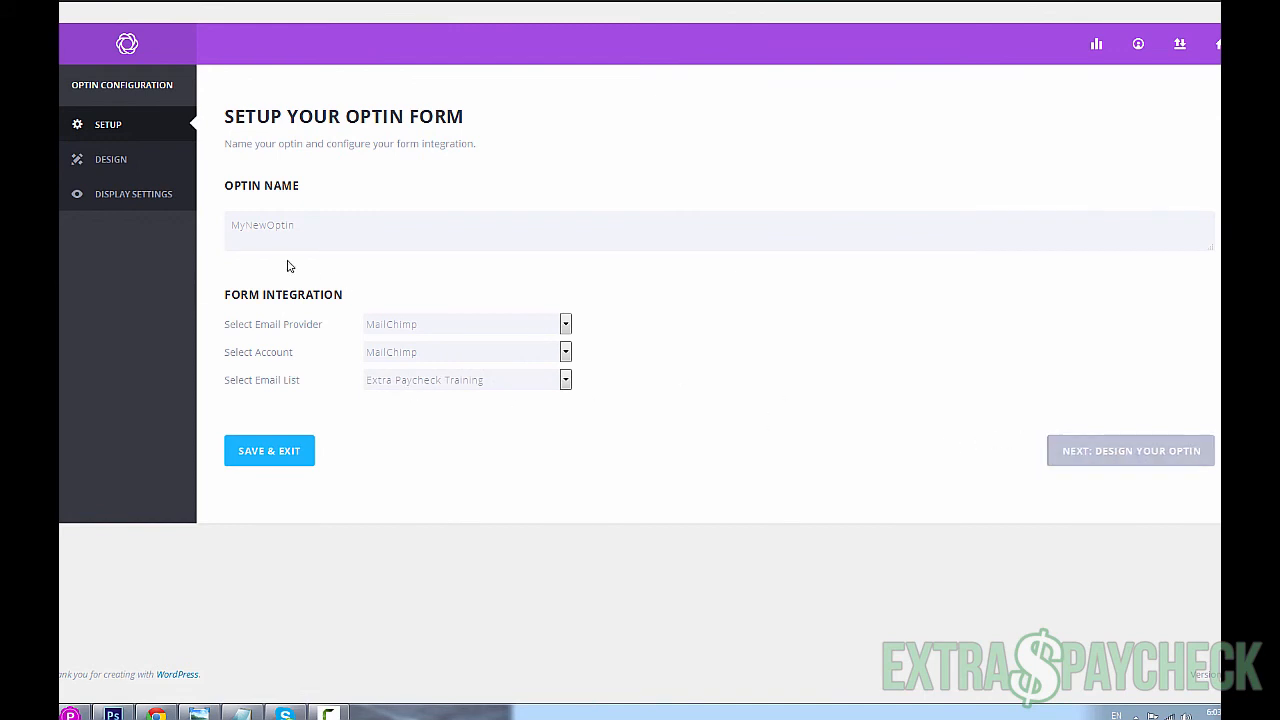
left_click(116, 159)
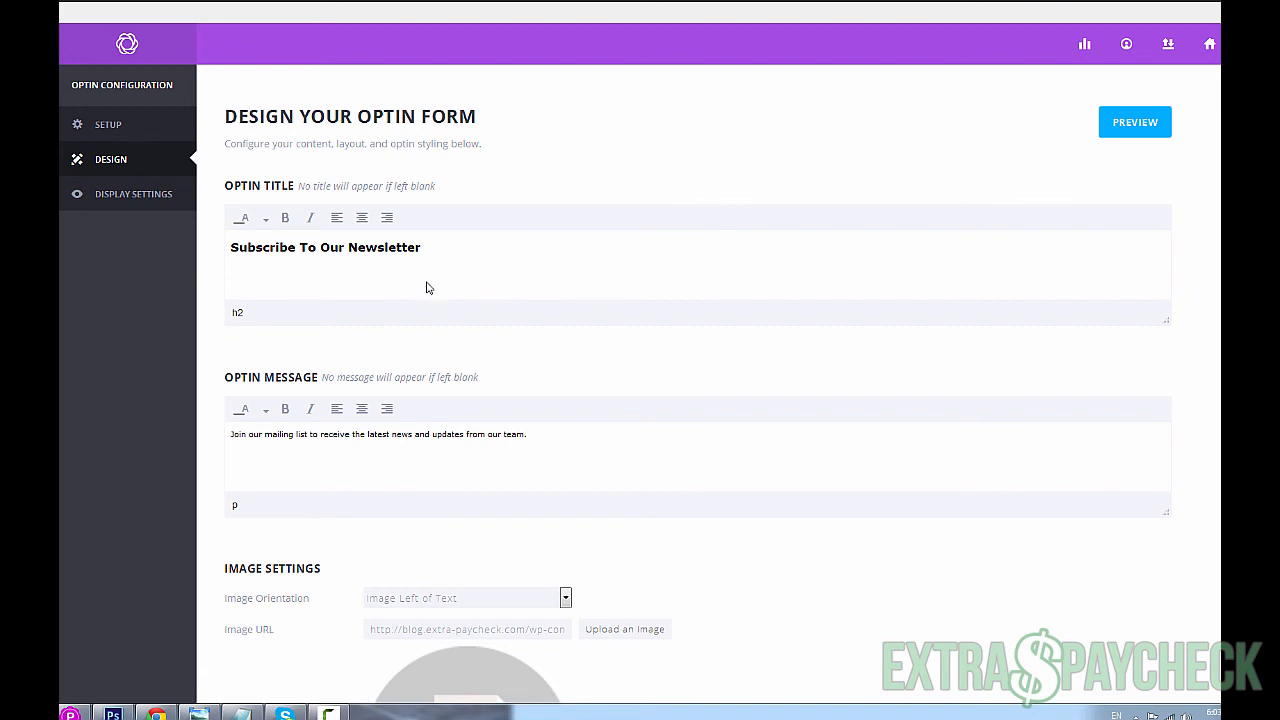
left_click(133, 194)
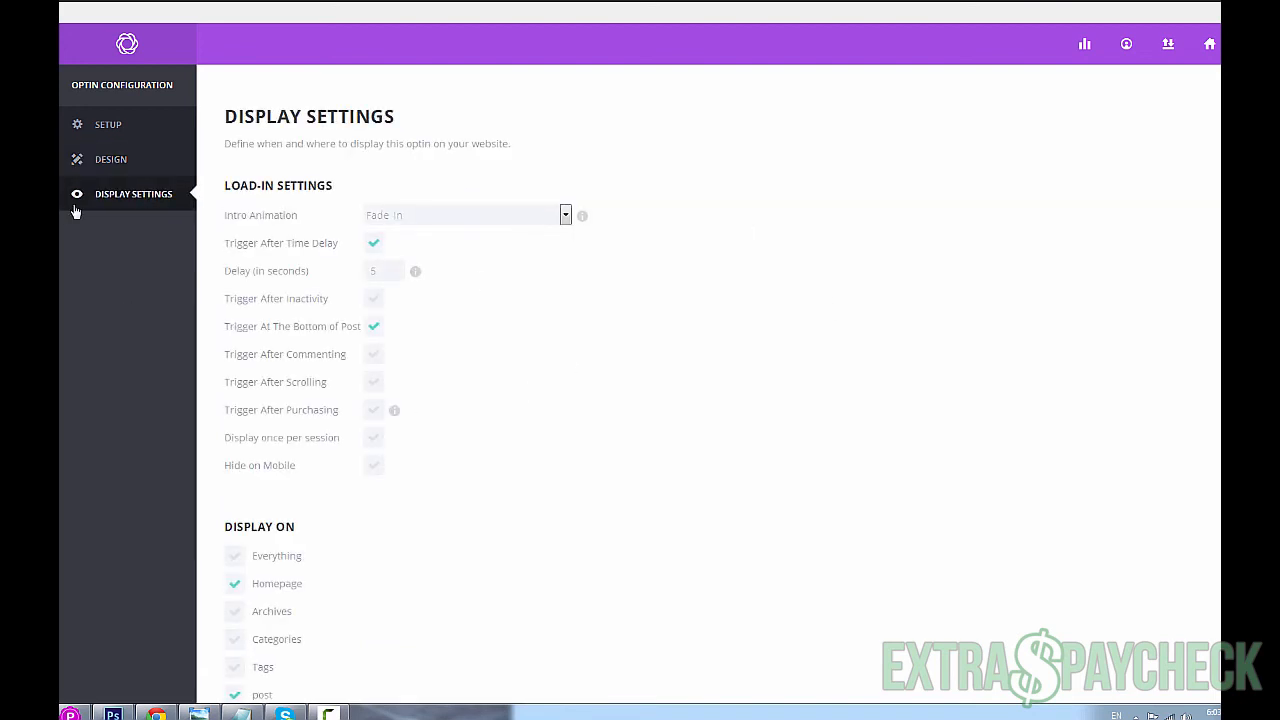
left_click(108, 124)
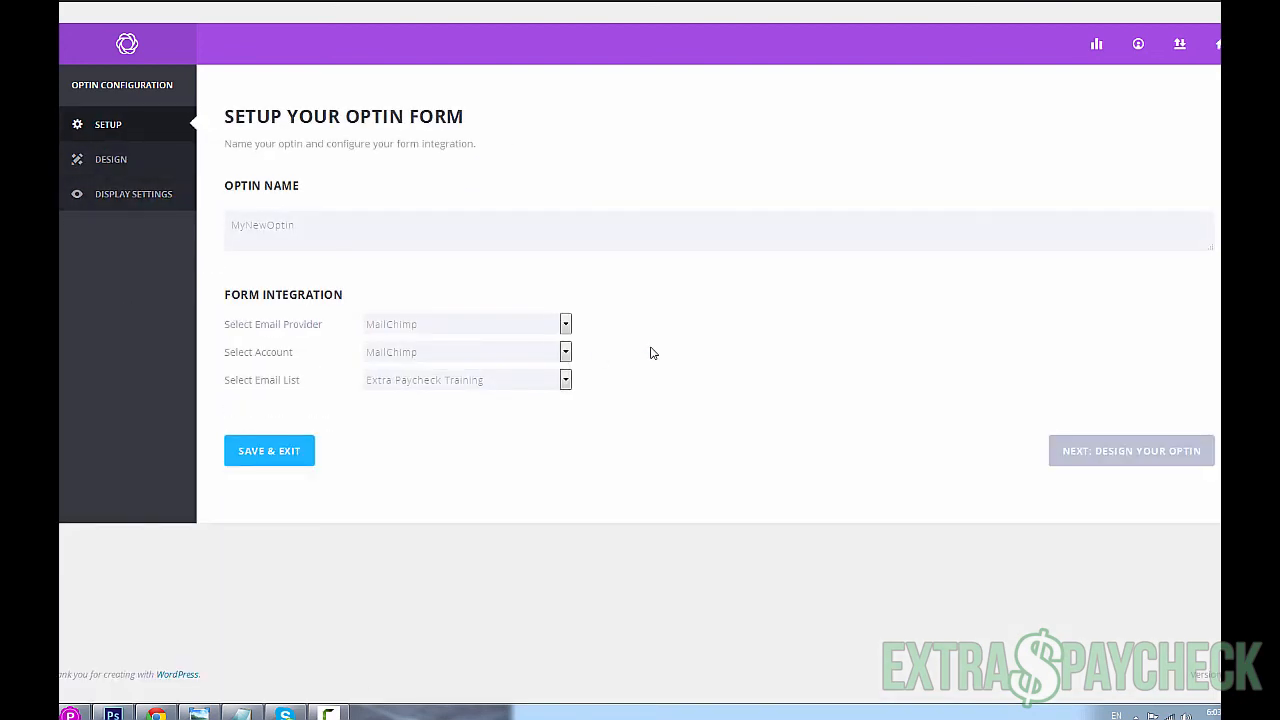
mouse_move(438, 277)
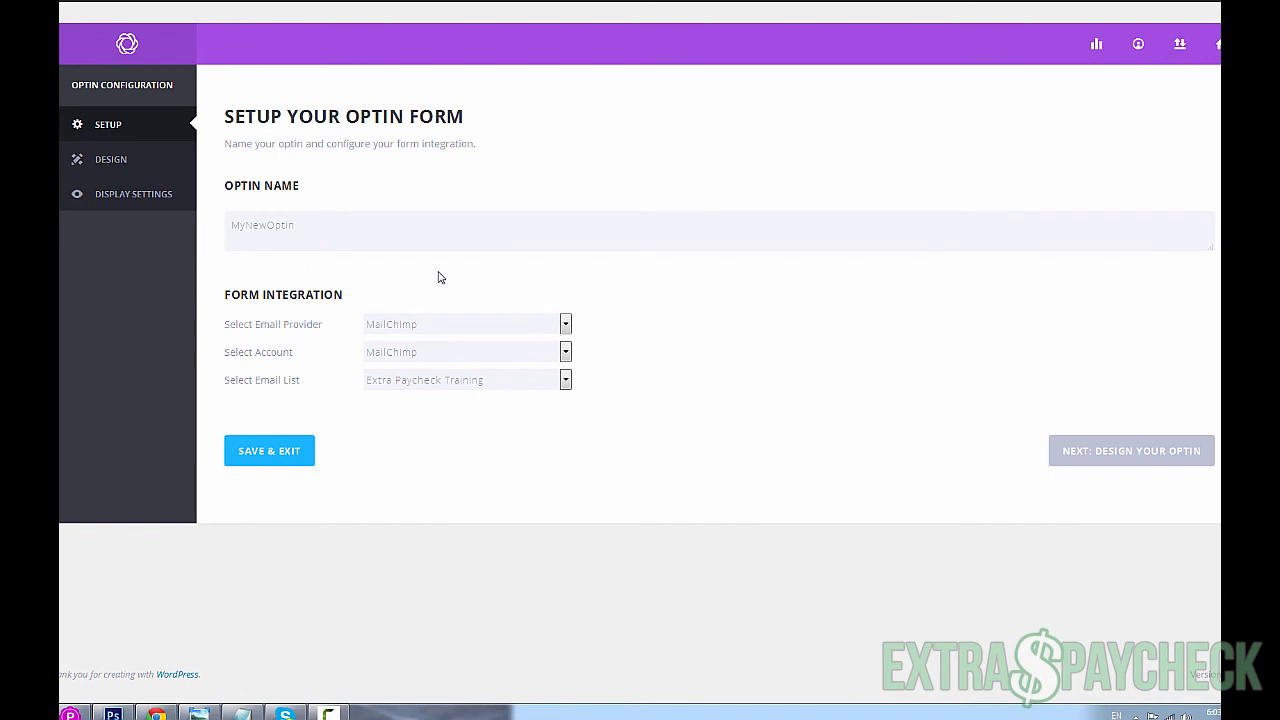
mouse_move(444, 302)
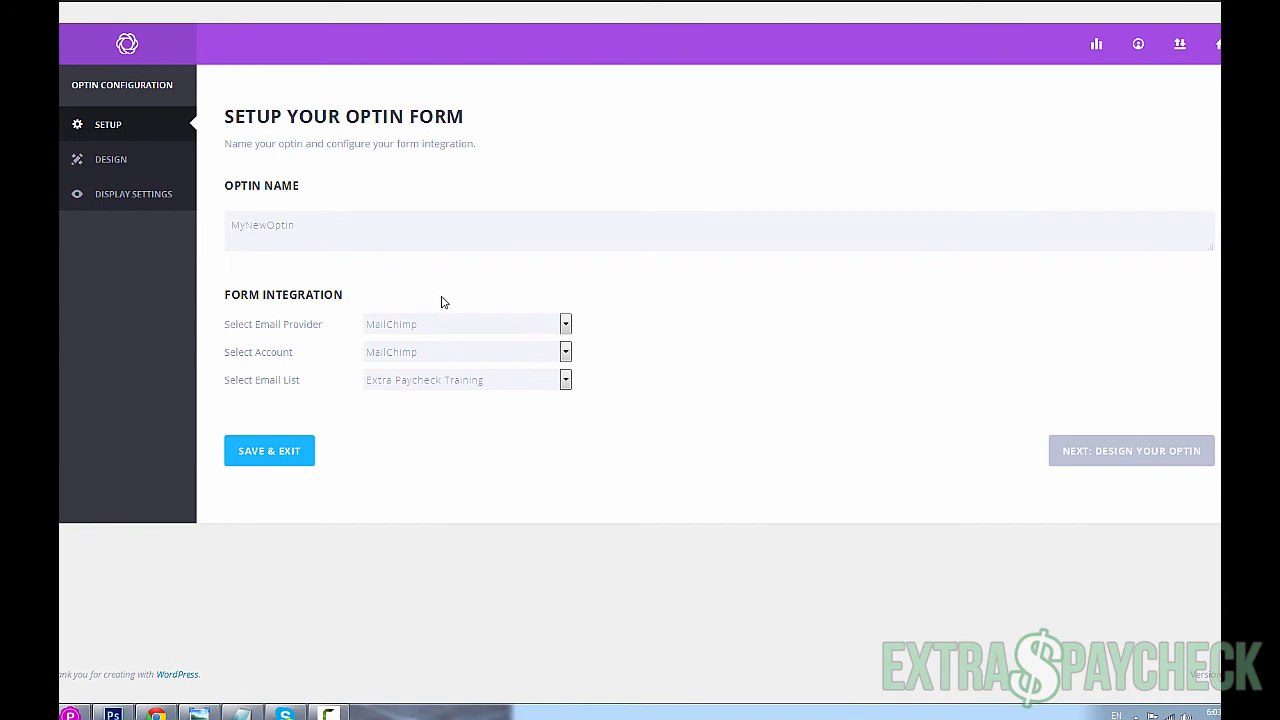
mouse_move(210, 213)
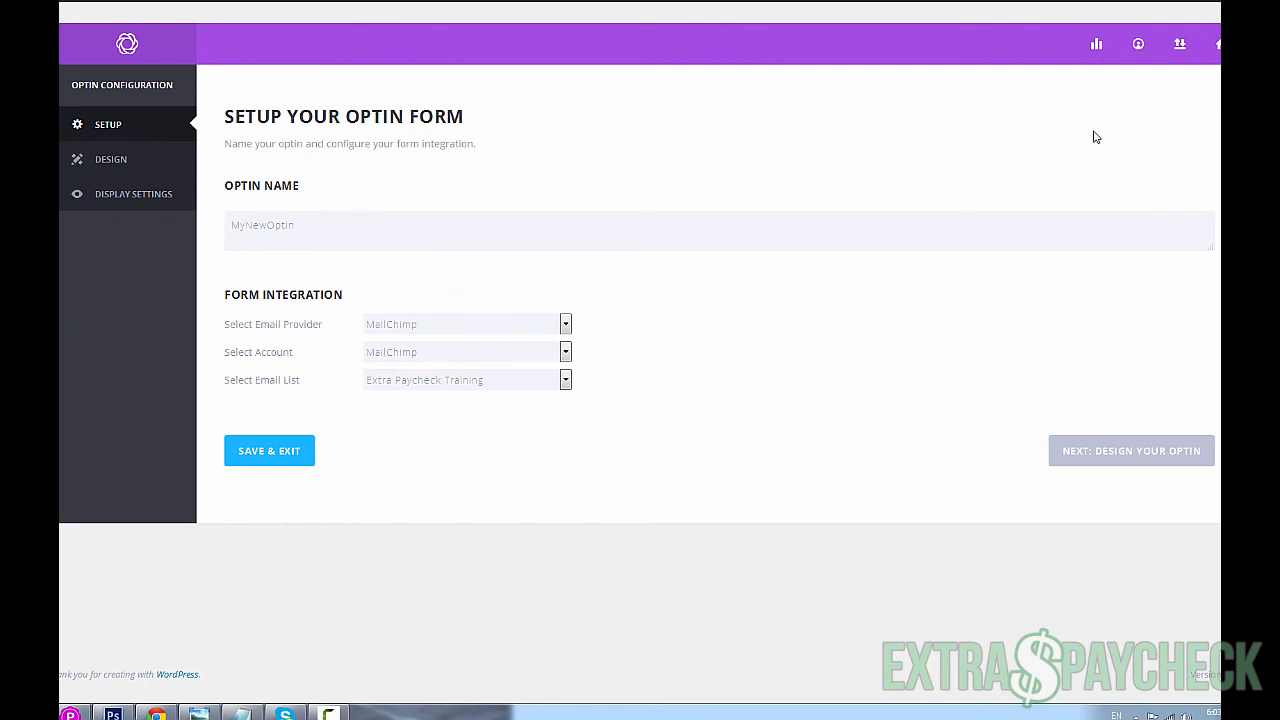
mouse_move(128, 85)
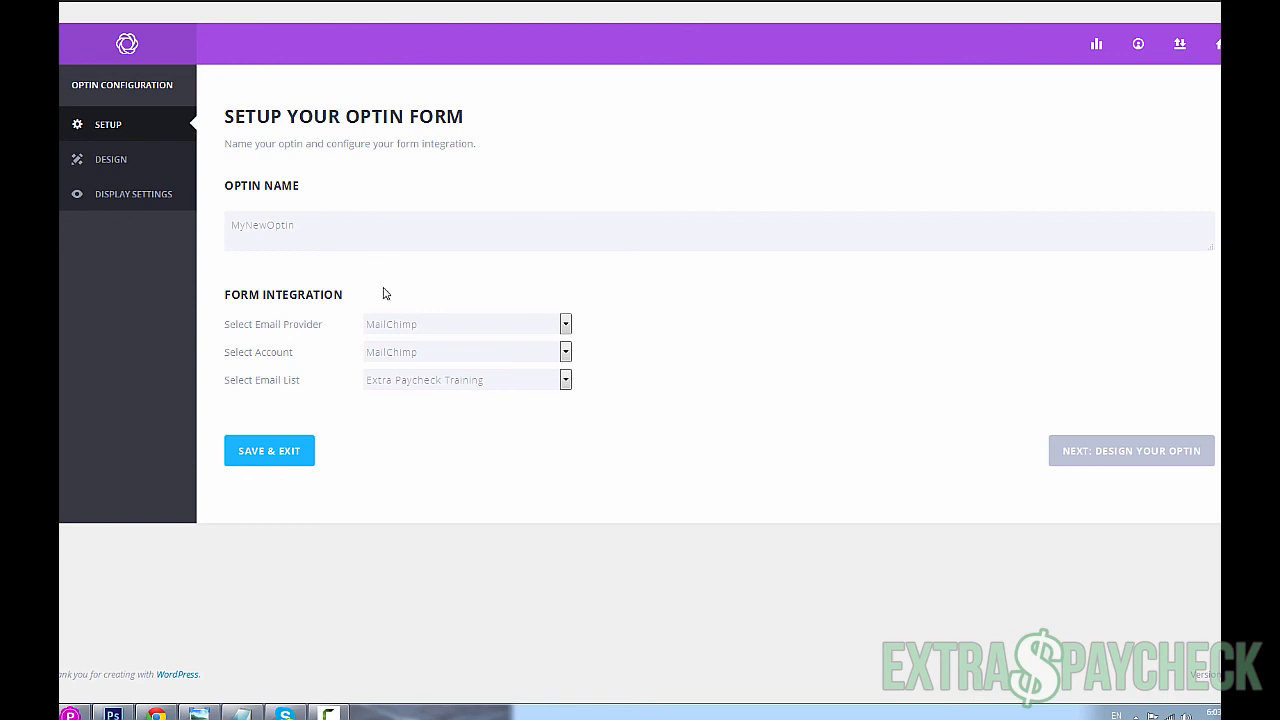
mouse_move(144, 257)
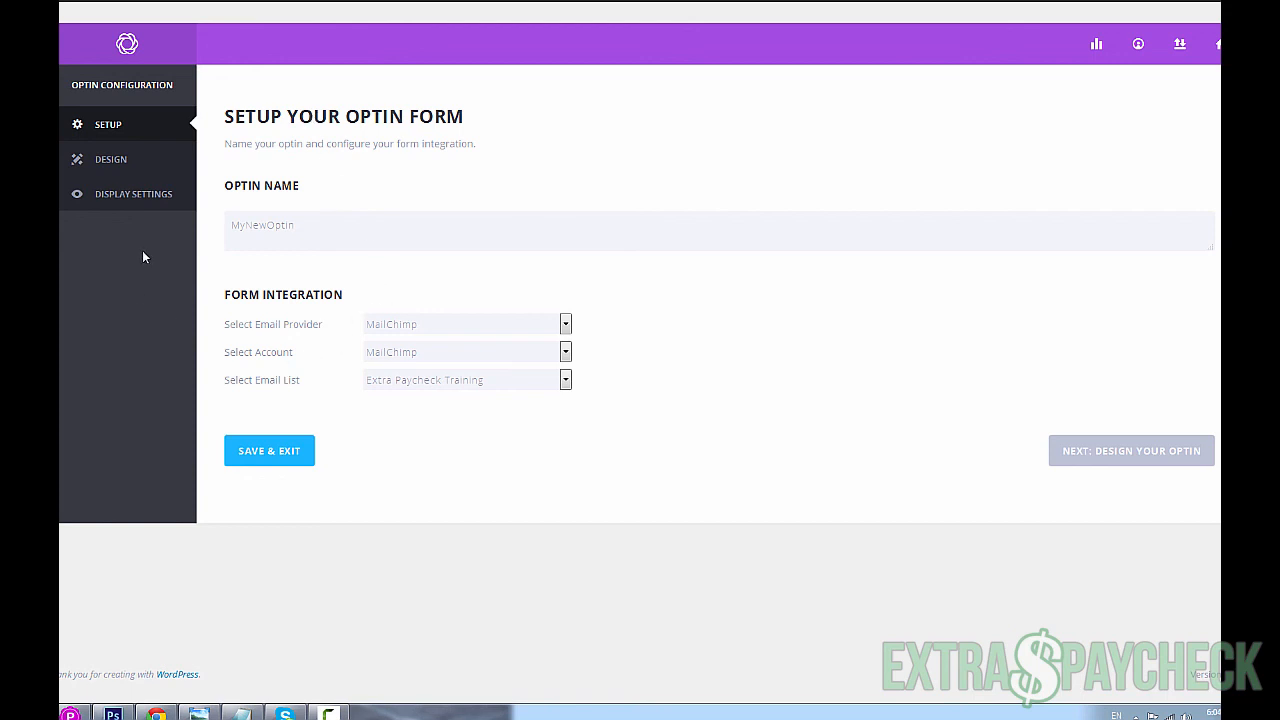